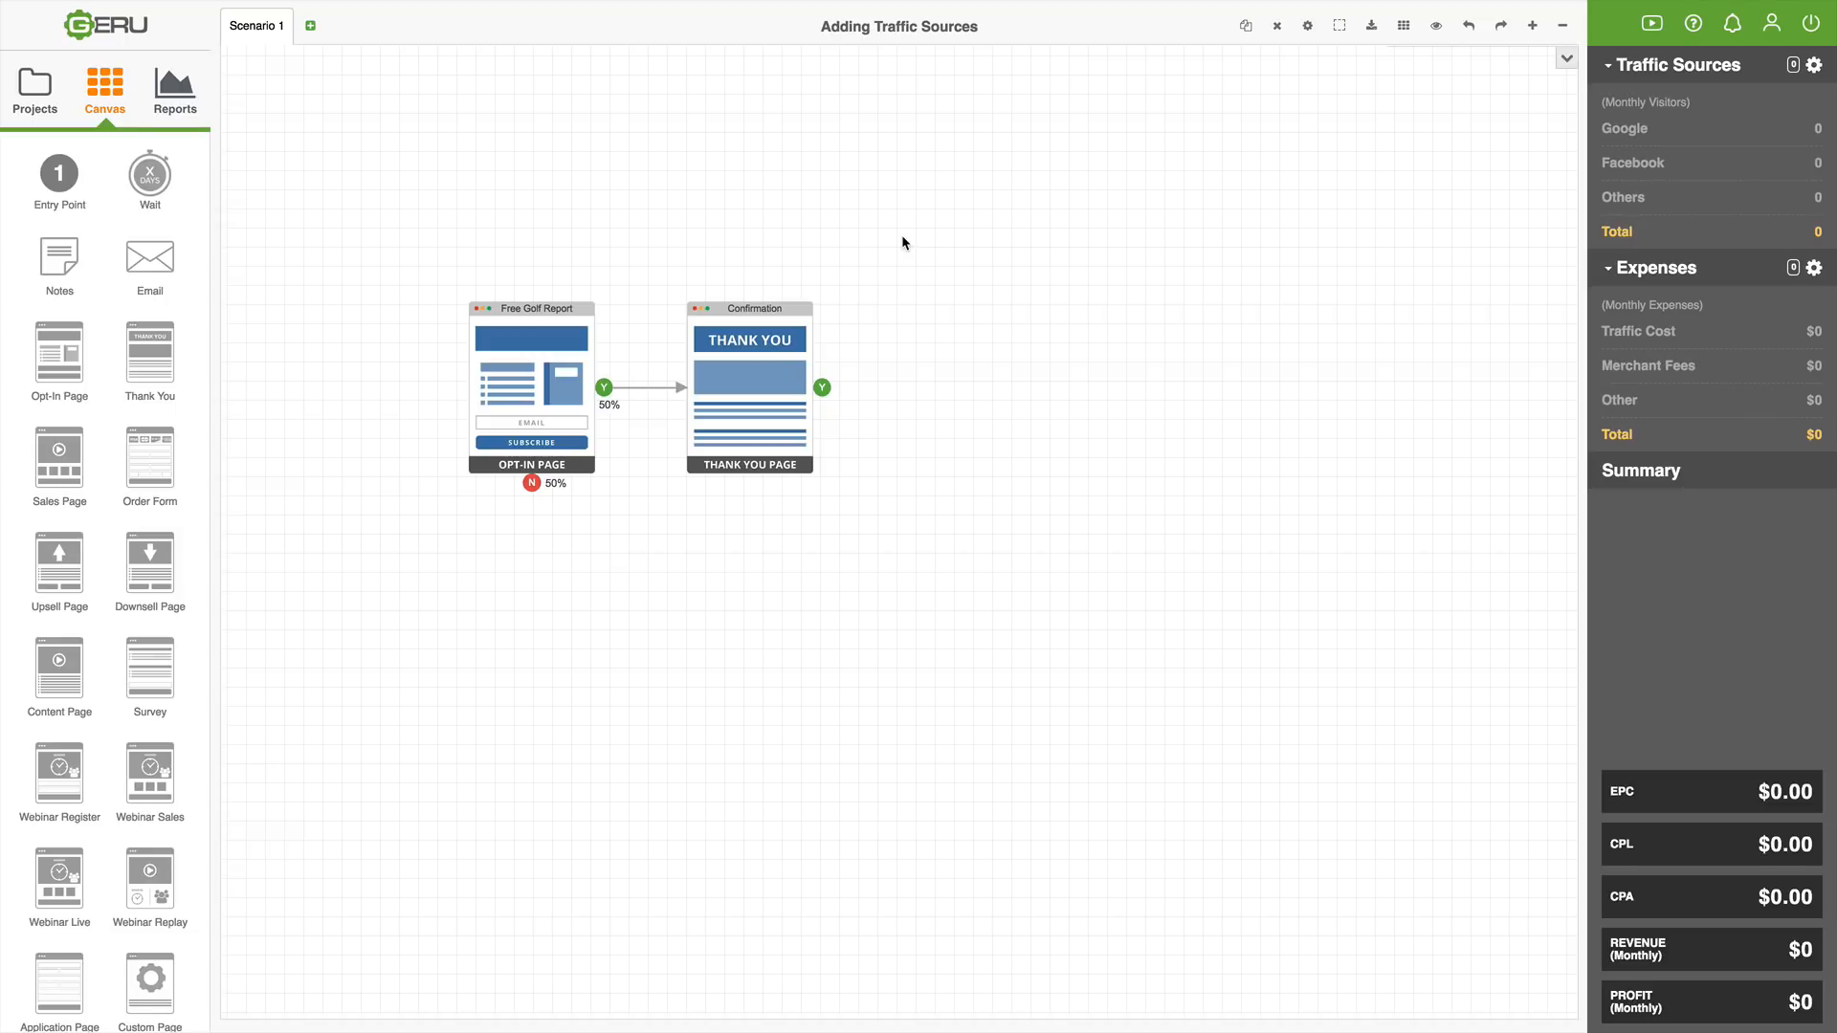
{"action": "mouse_move", "coordinate": [314, 241]}
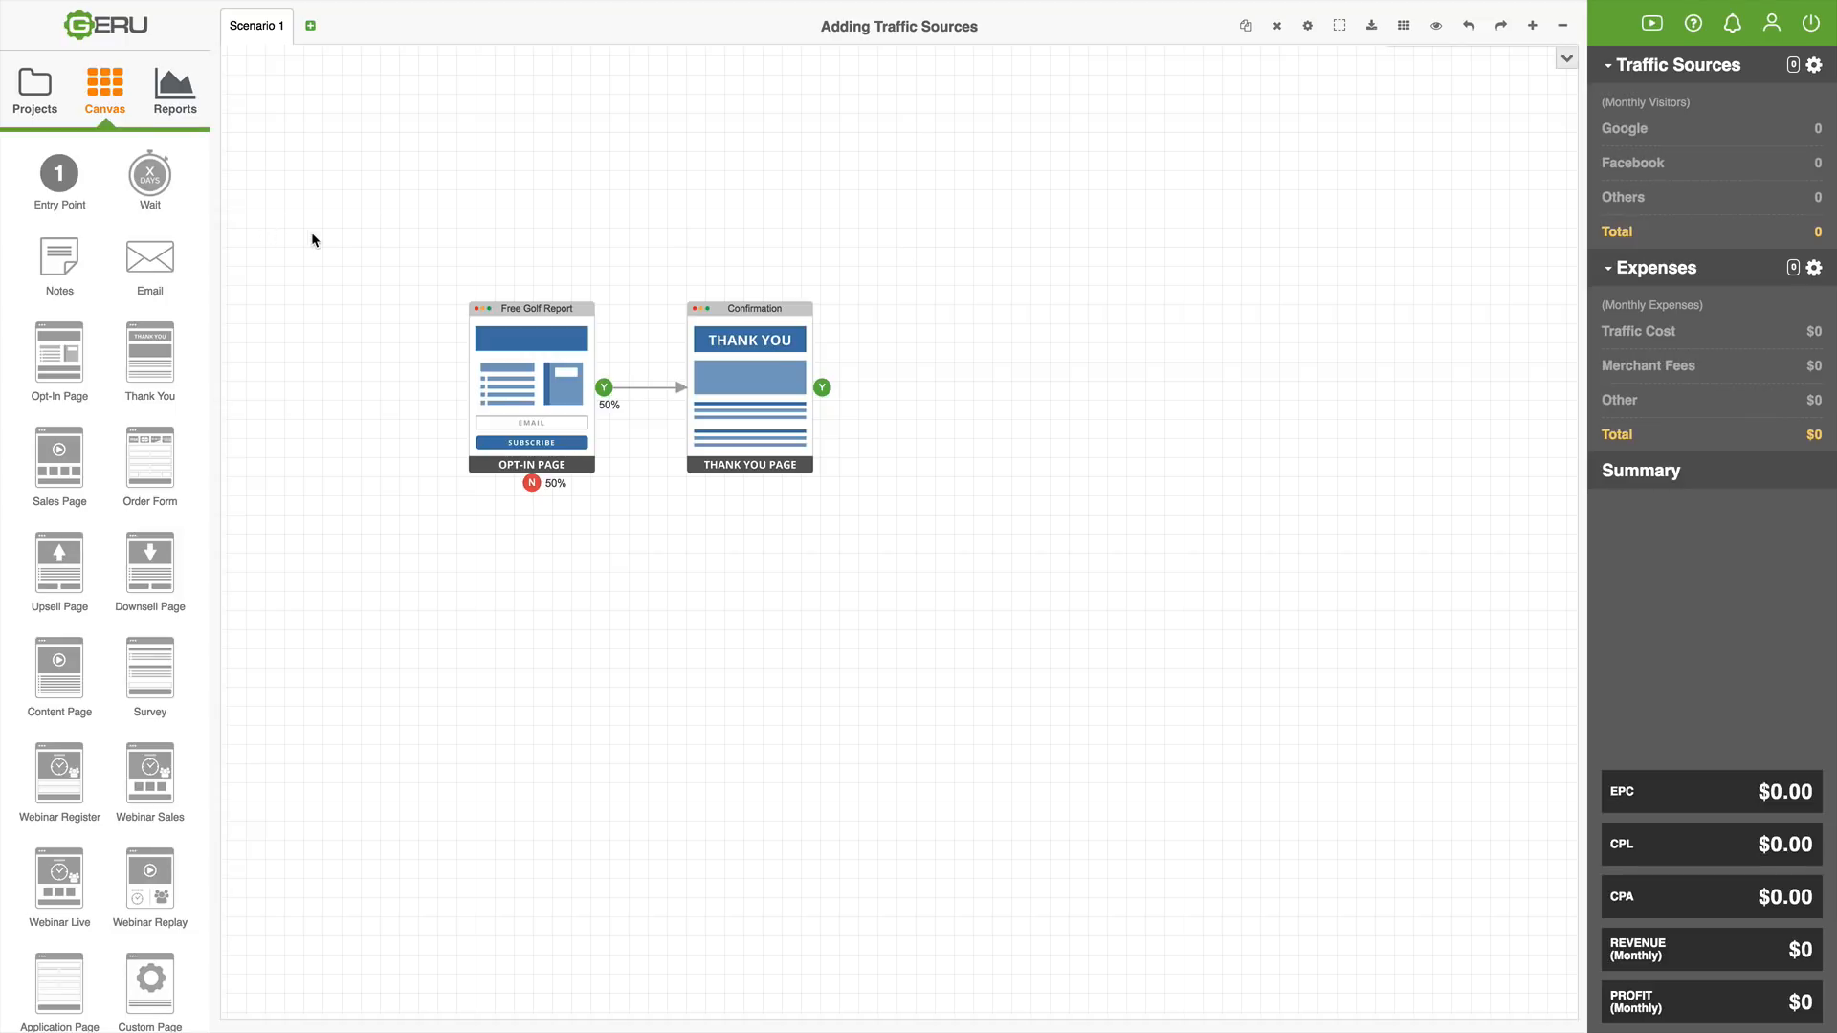
{"action": "mouse_move", "coordinate": [331, 241]}
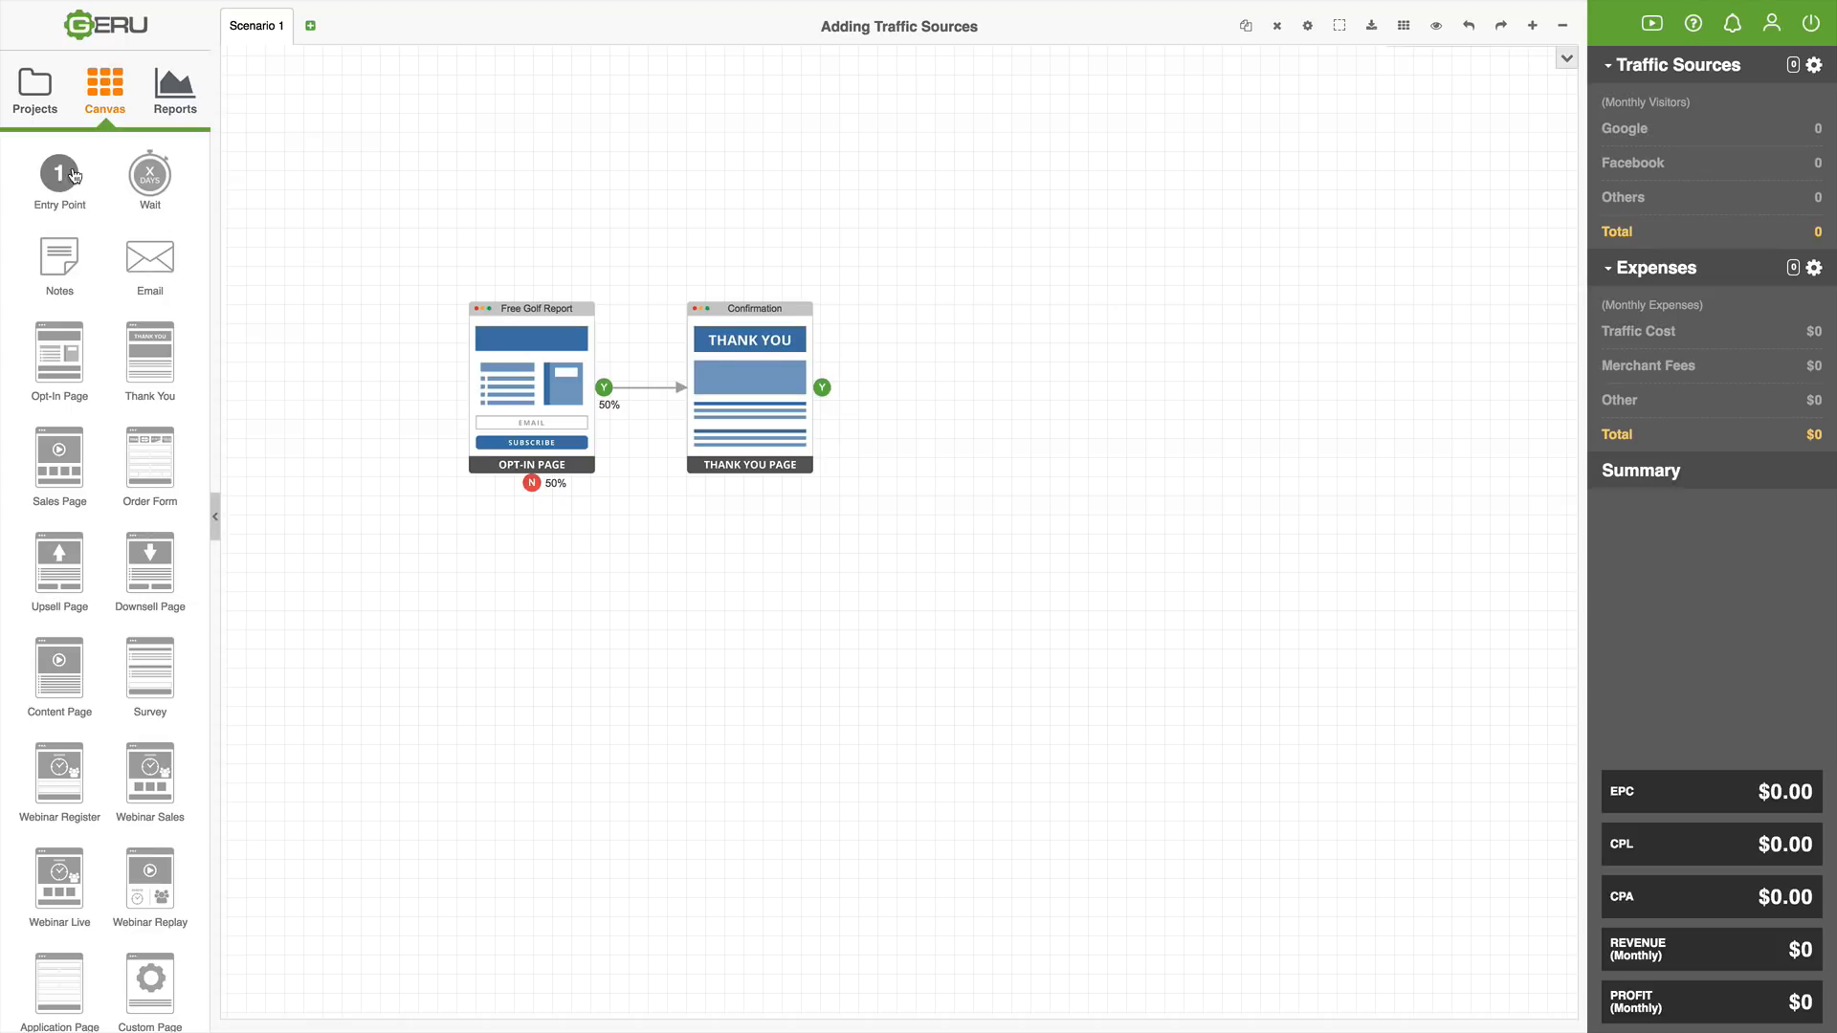
- Place entry point 1 on the canvas directly above the Free Golf Report opt-in page so they connect
{"action": "left_click_drag", "start_coordinate": [59, 172], "coordinate": [541, 113]}
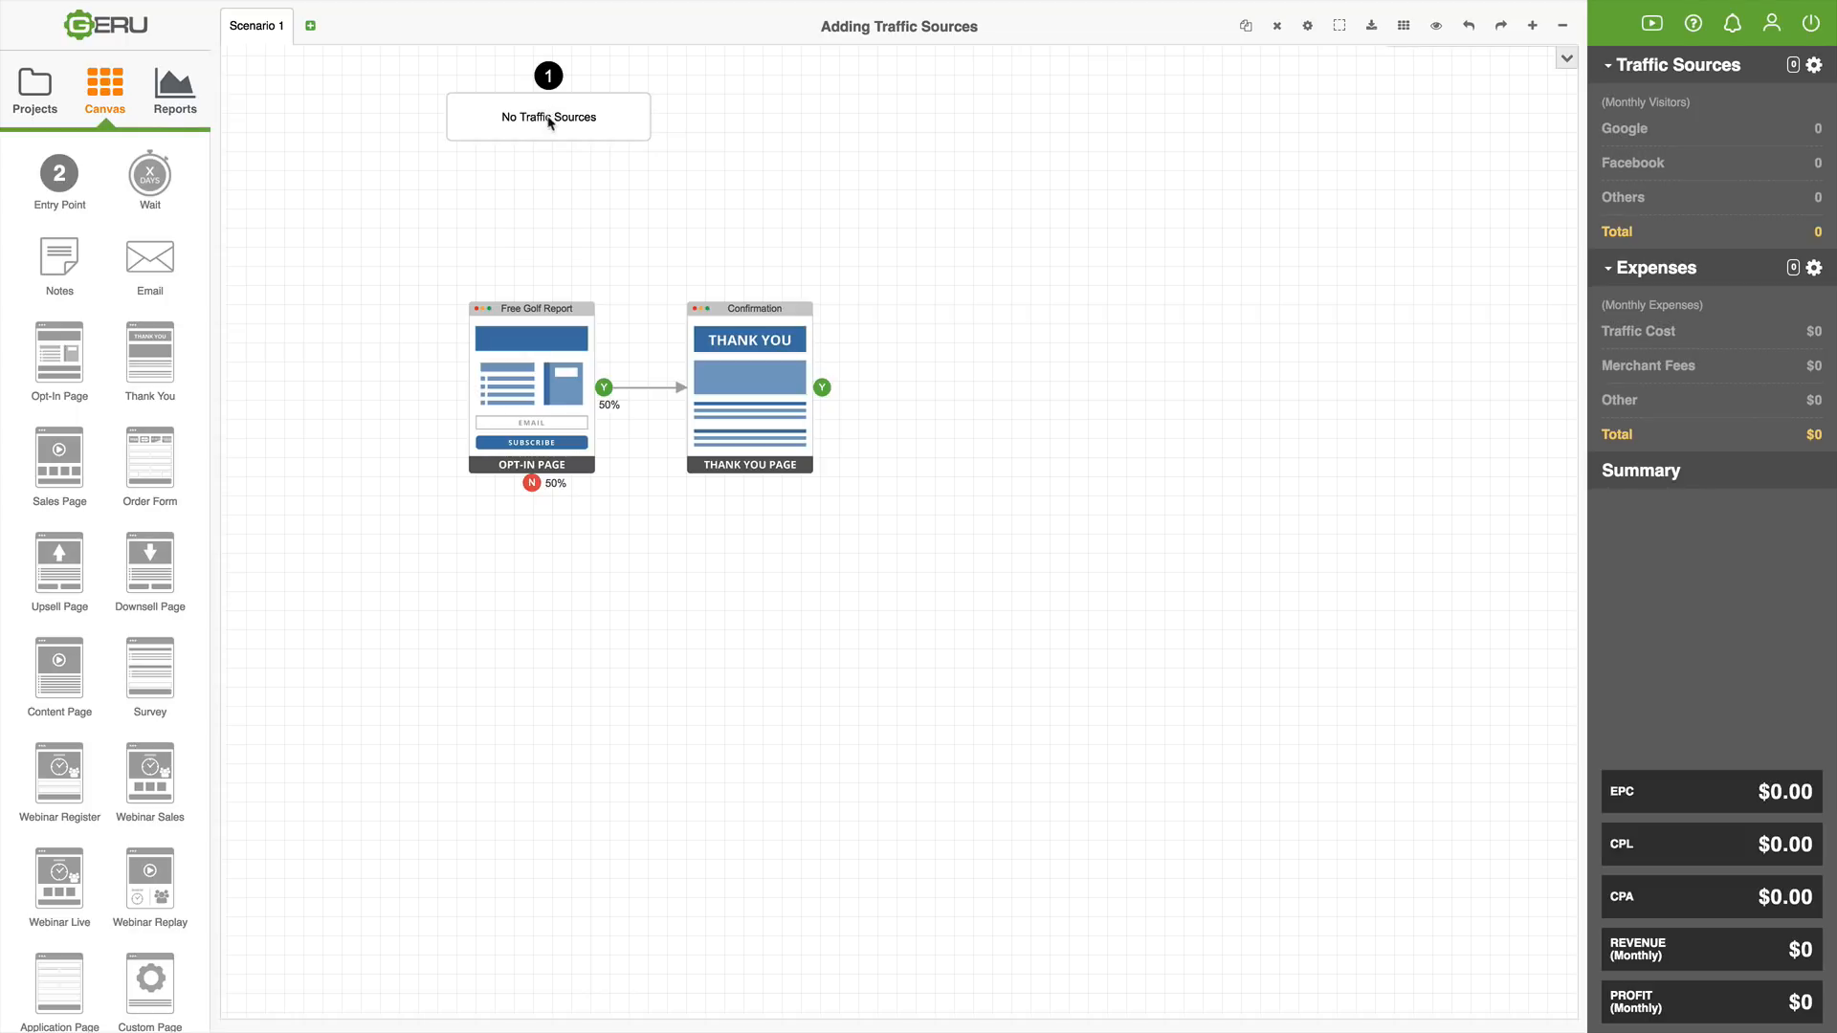
{"action": "mouse_move", "coordinate": [539, 155]}
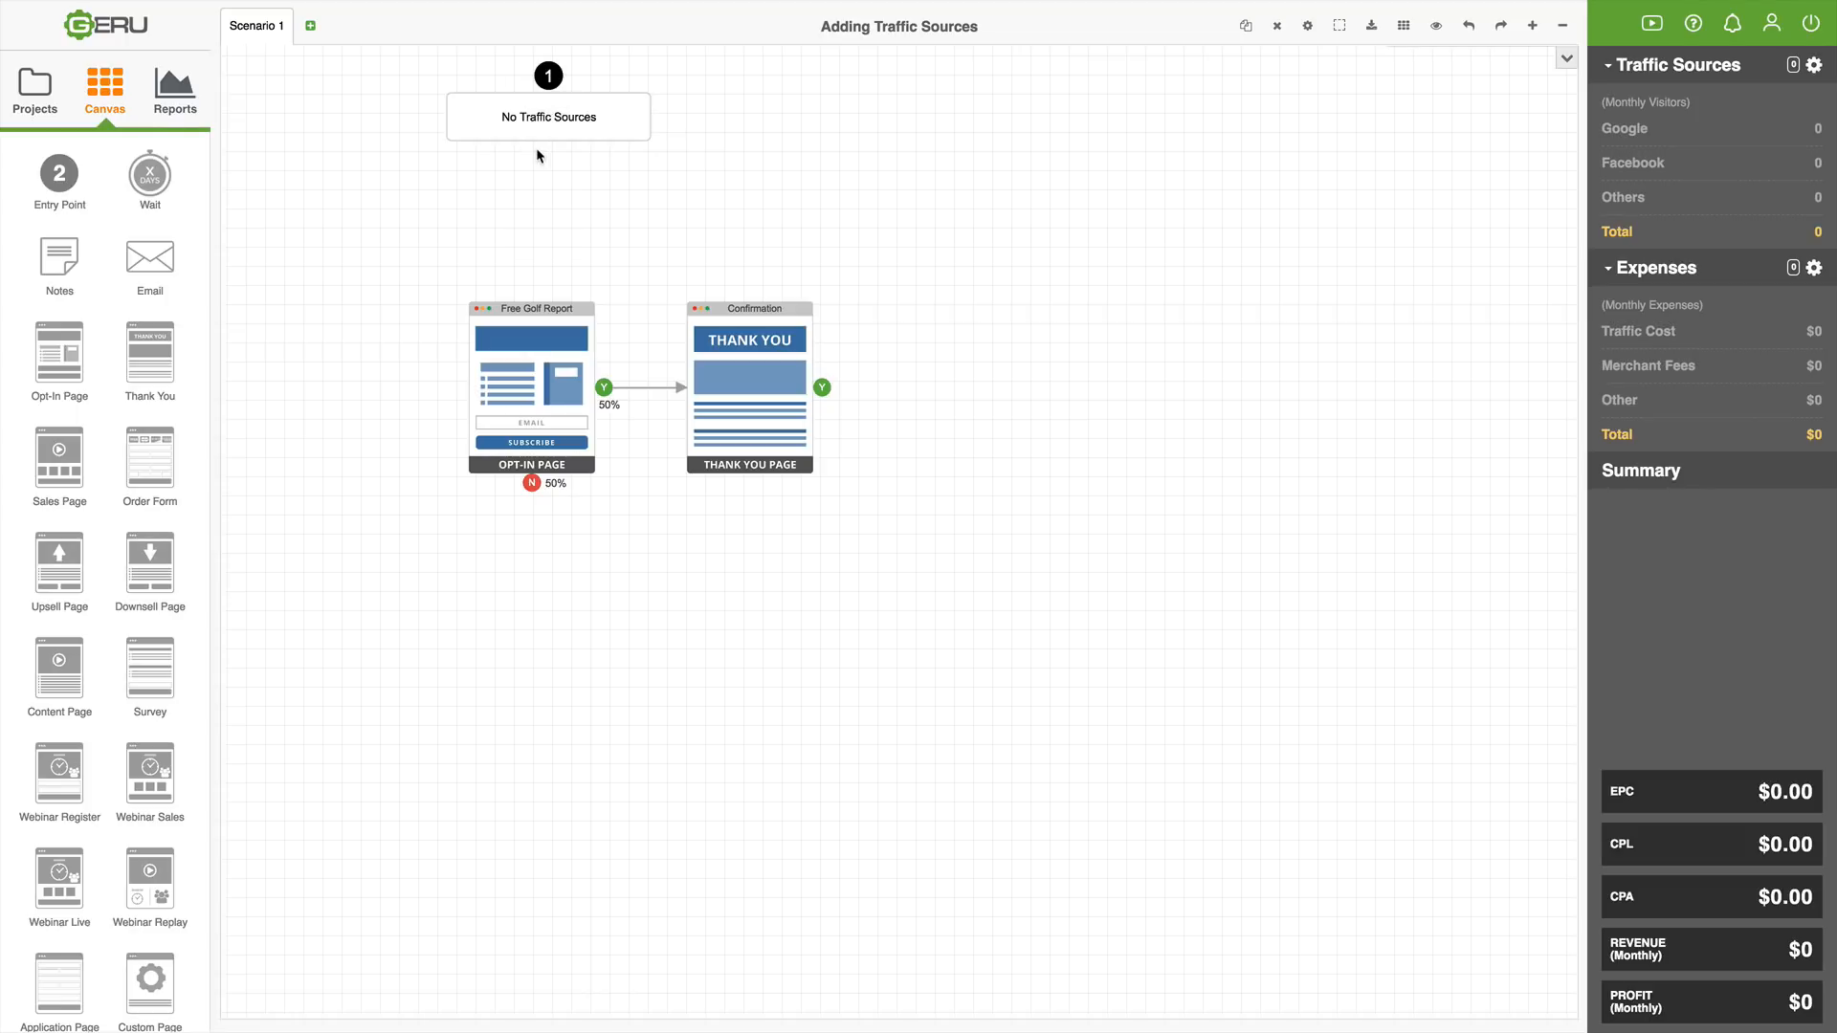
{"action": "mouse_move", "coordinate": [553, 157]}
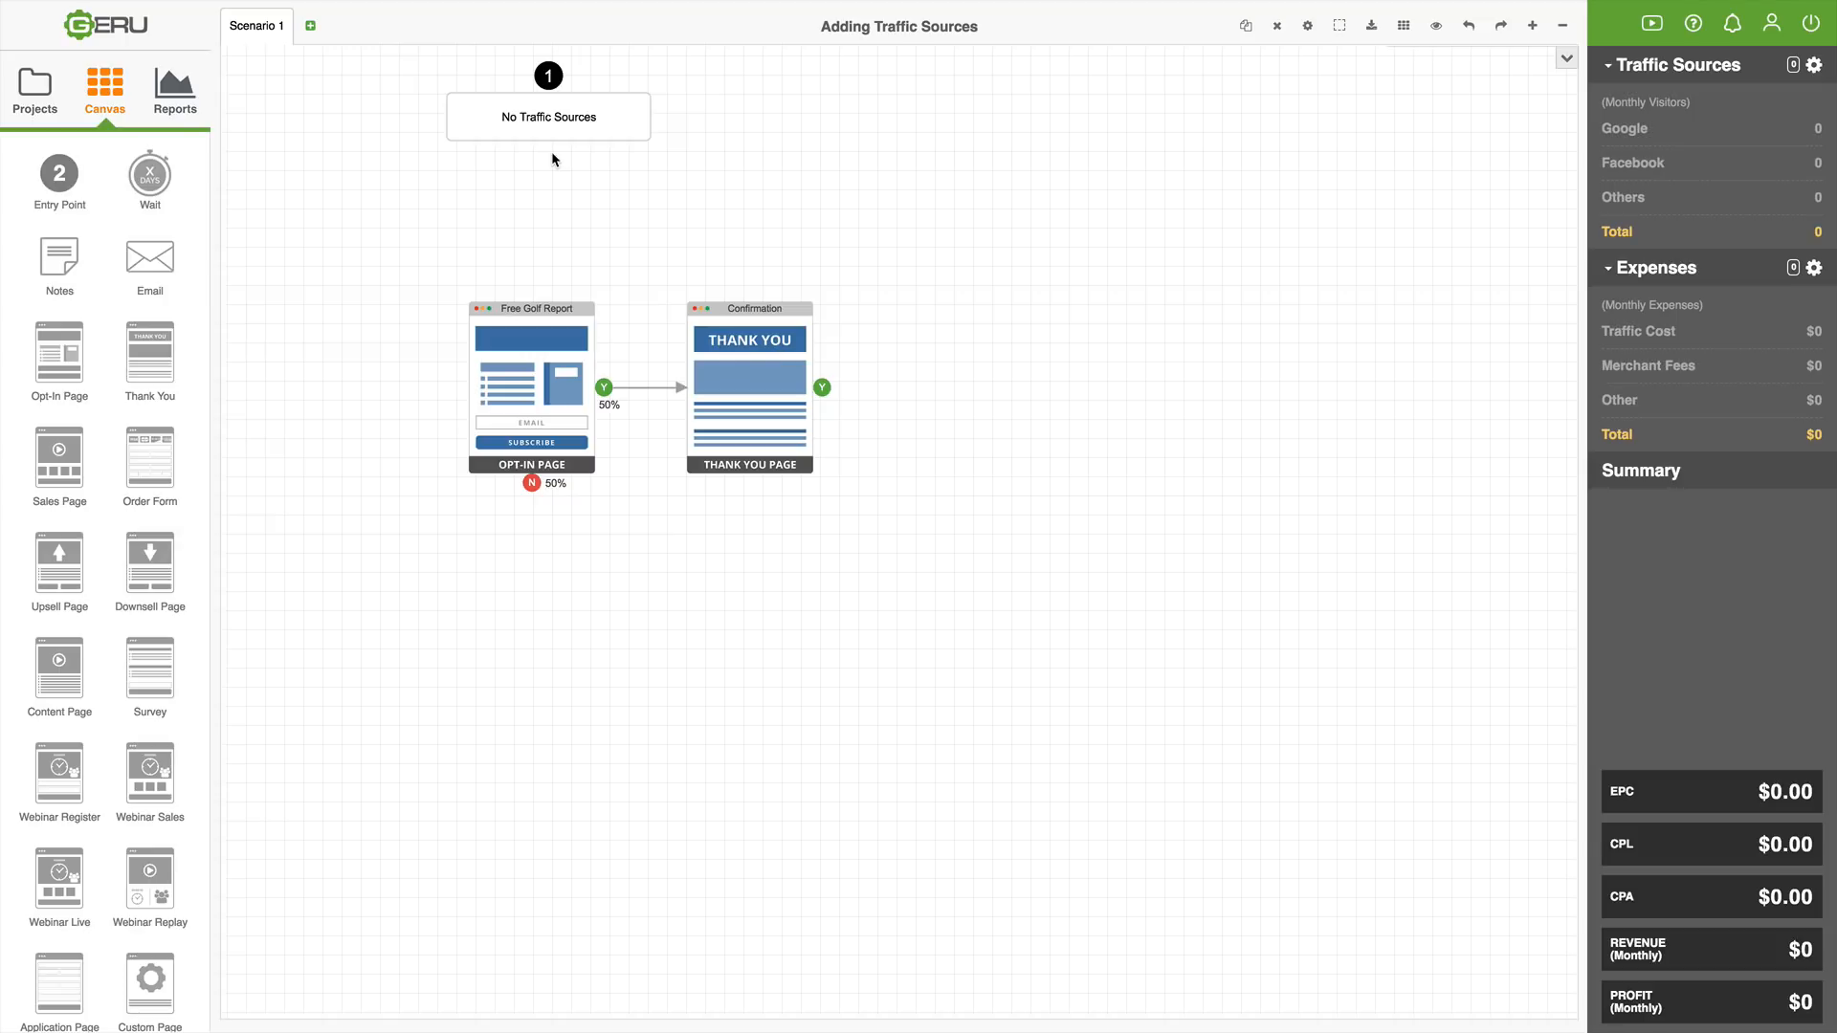
{"action": "left_click", "coordinate": [547, 117]}
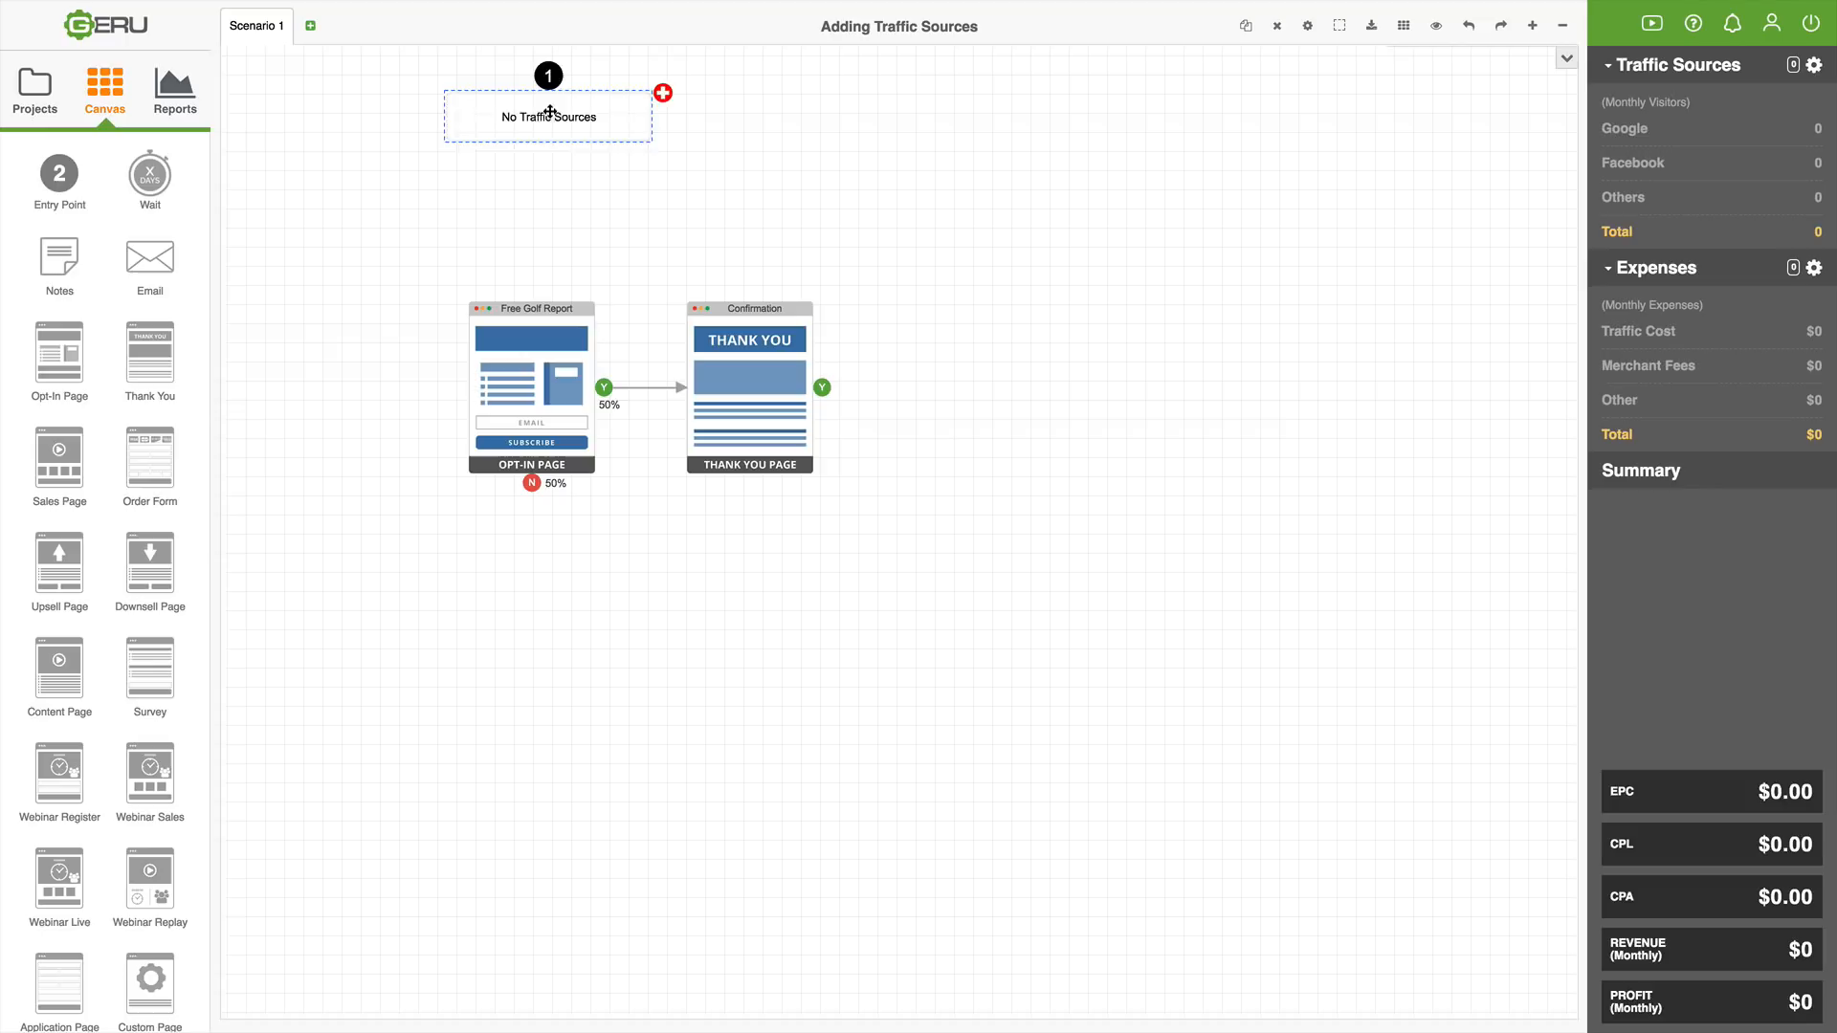
{"action": "left_click_drag", "start_coordinate": [547, 115], "coordinate": [530, 212]}
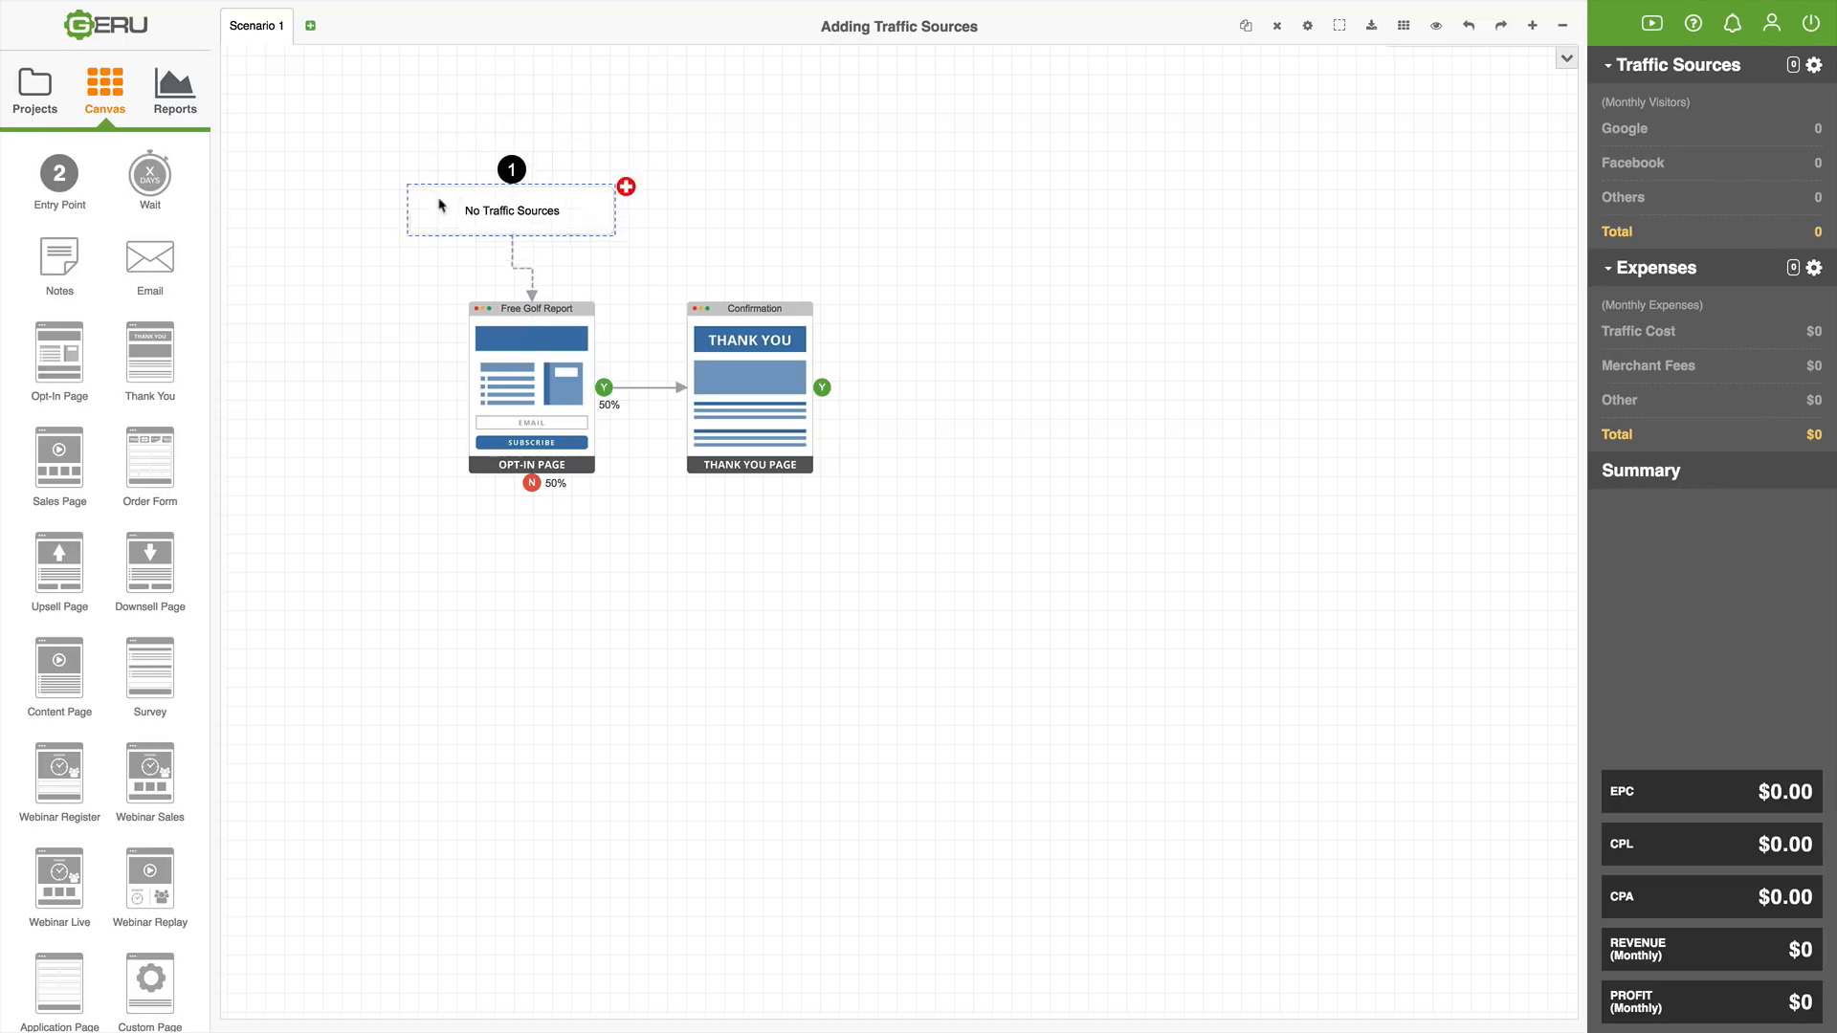
{"action": "left_click_drag", "start_coordinate": [511, 210], "coordinate": [593, 153]}
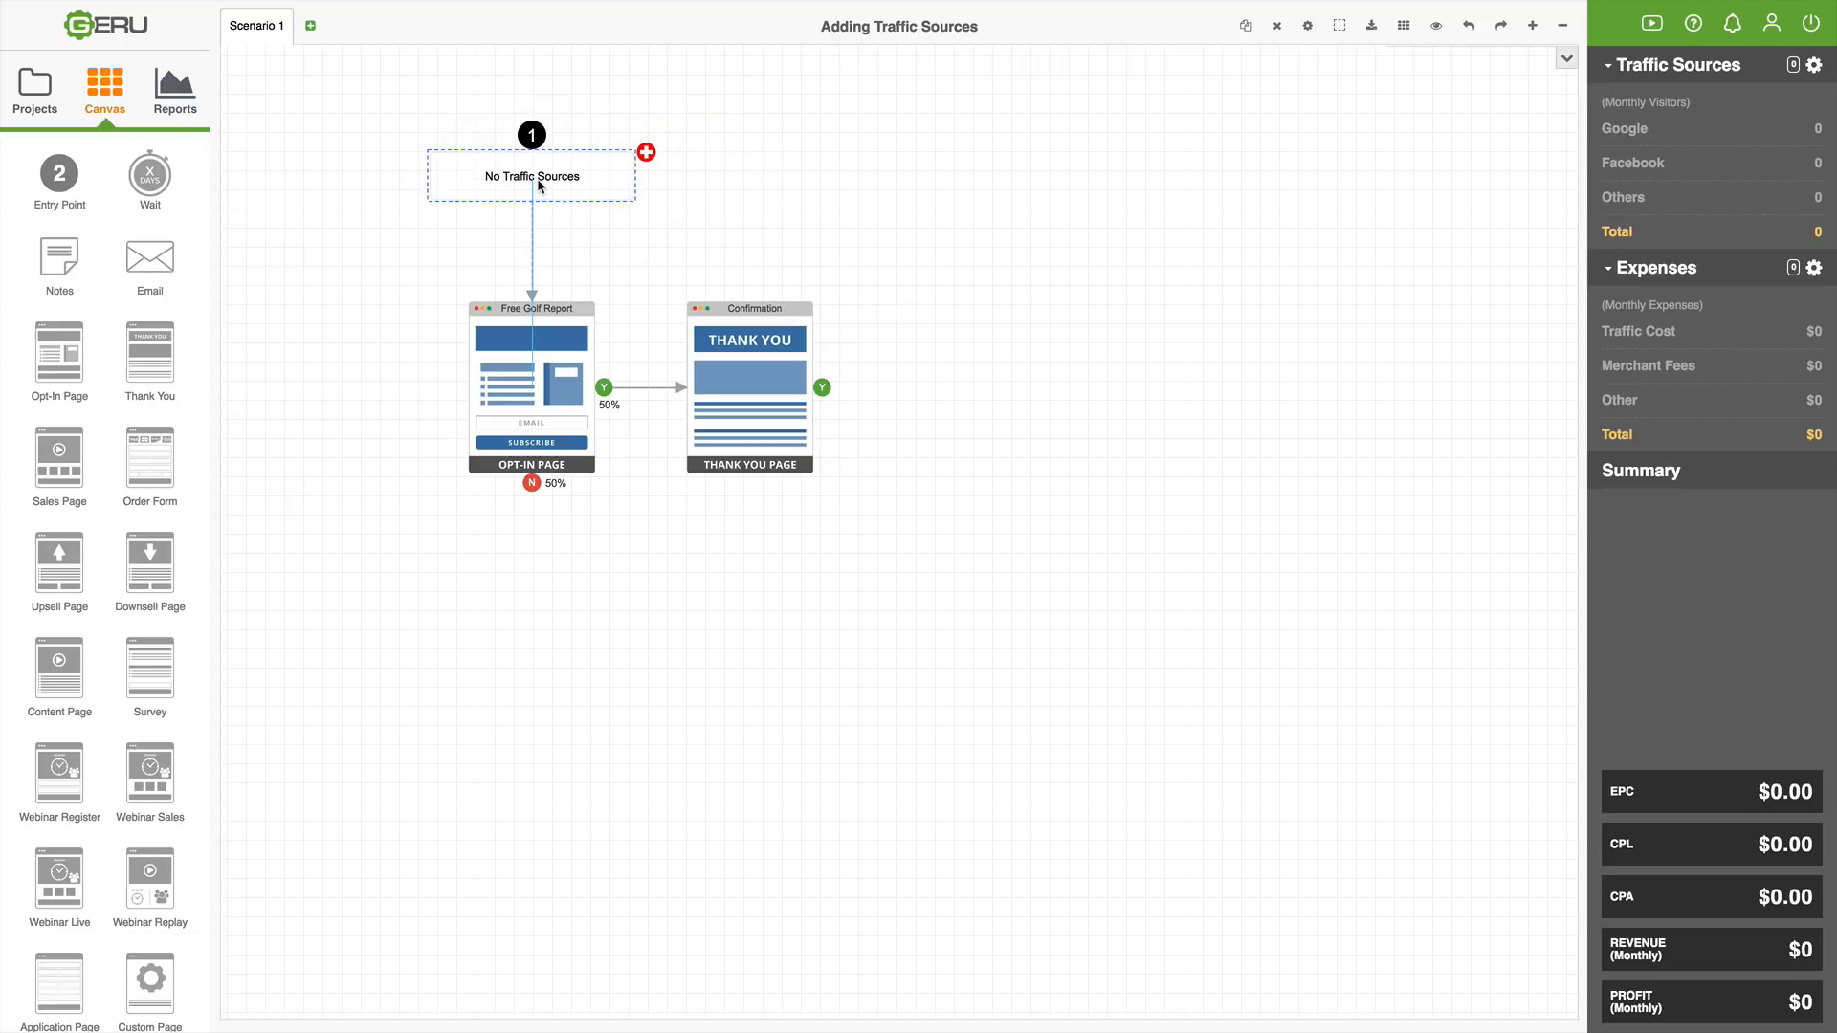
{"action": "mouse_move", "coordinate": [377, 168]}
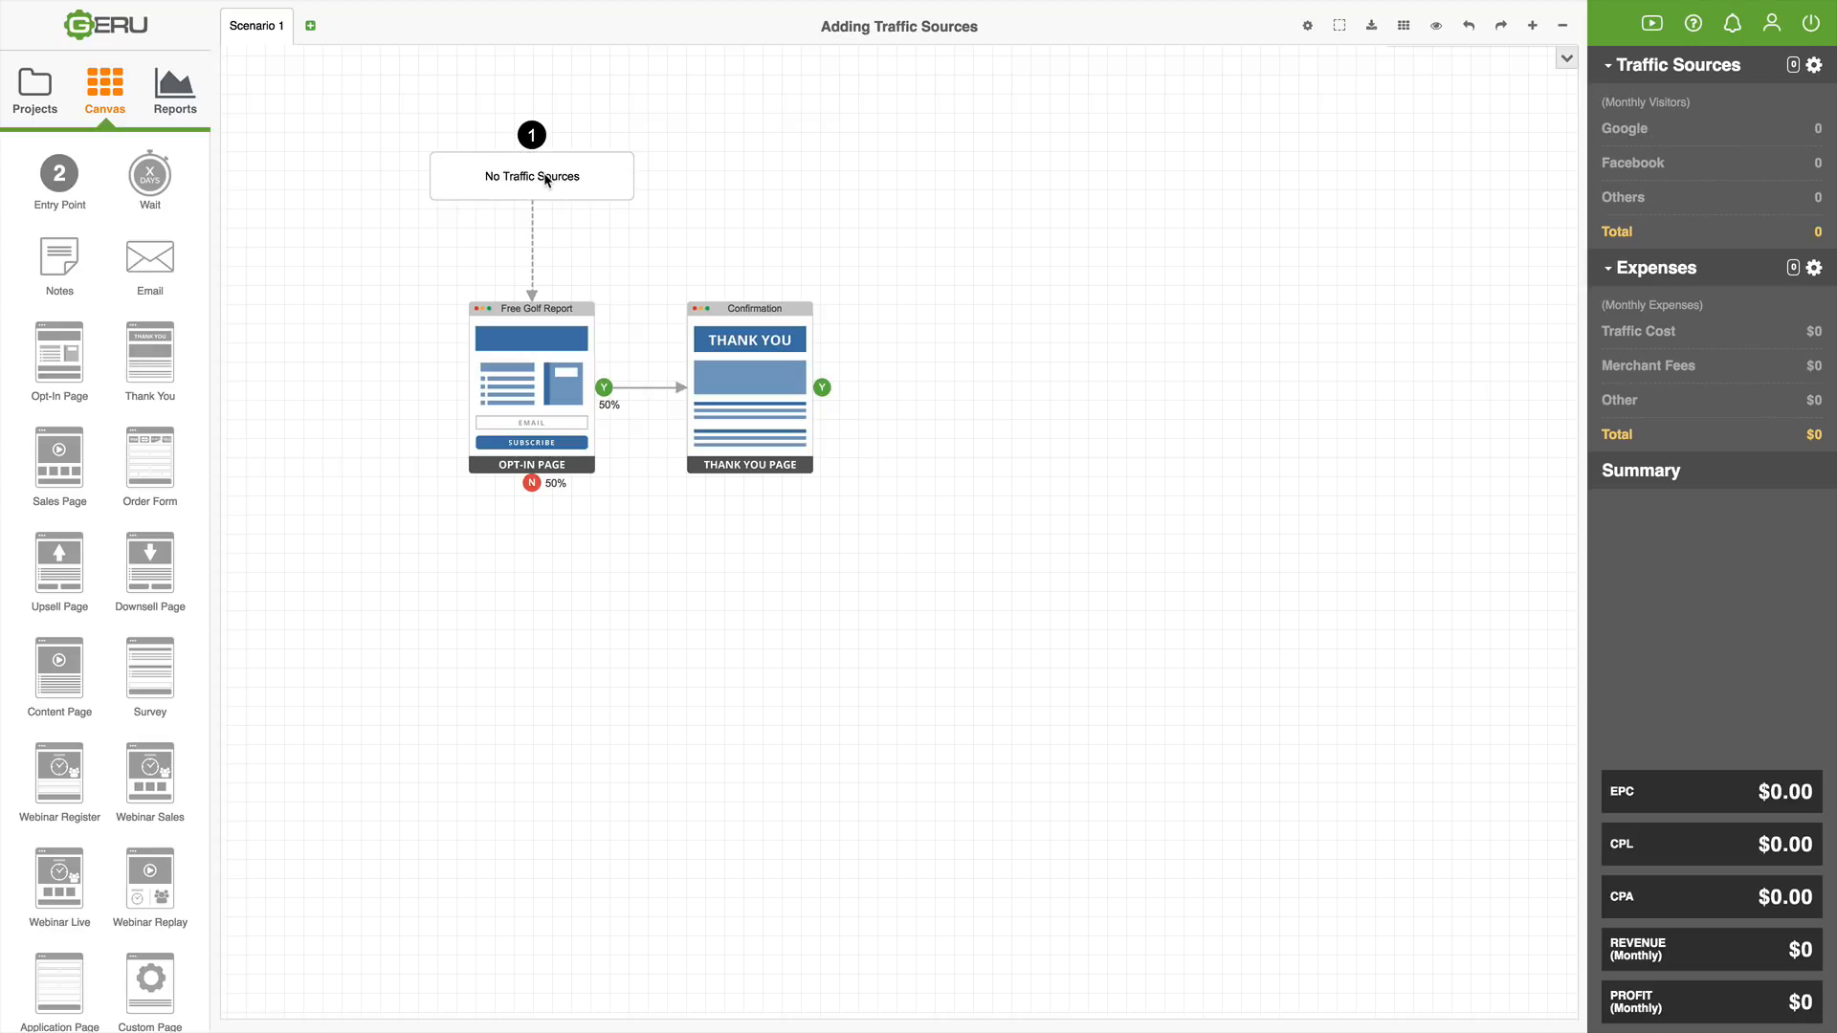
{"action": "mouse_move", "coordinate": [539, 354]}
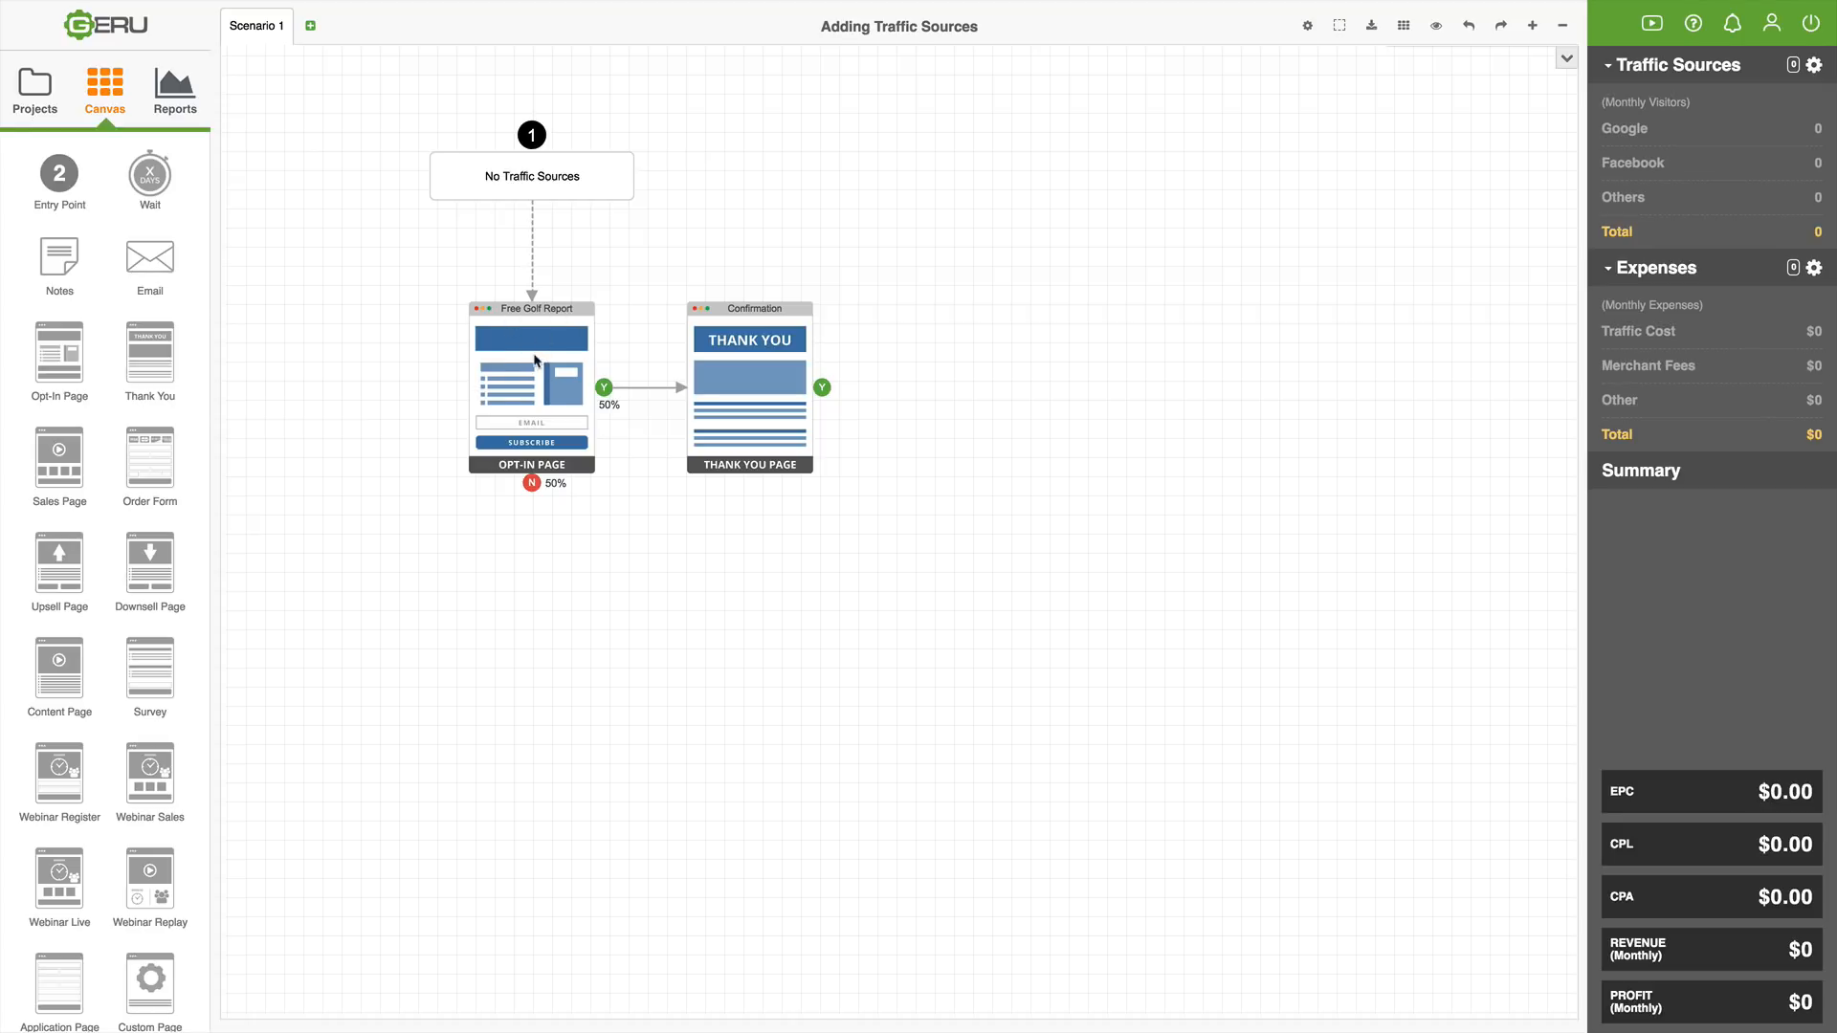
{"action": "mouse_move", "coordinate": [553, 457]}
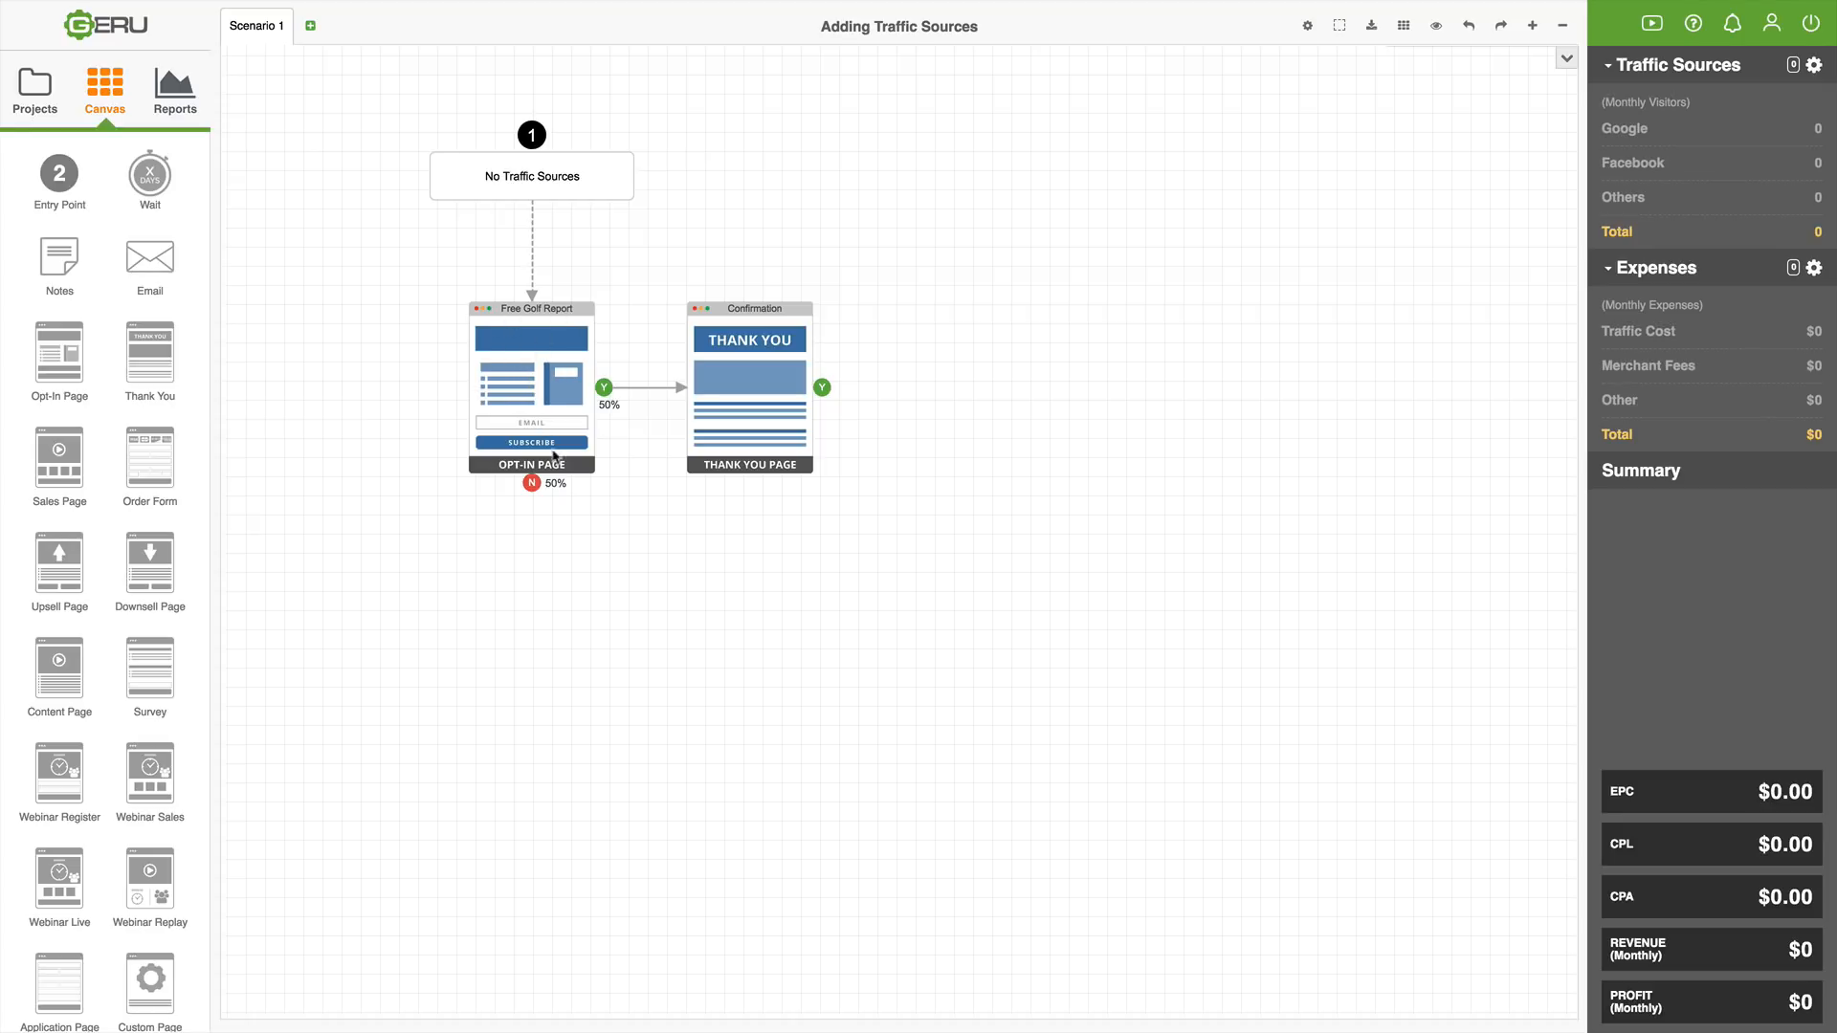
{"action": "mouse_move", "coordinate": [591, 530]}
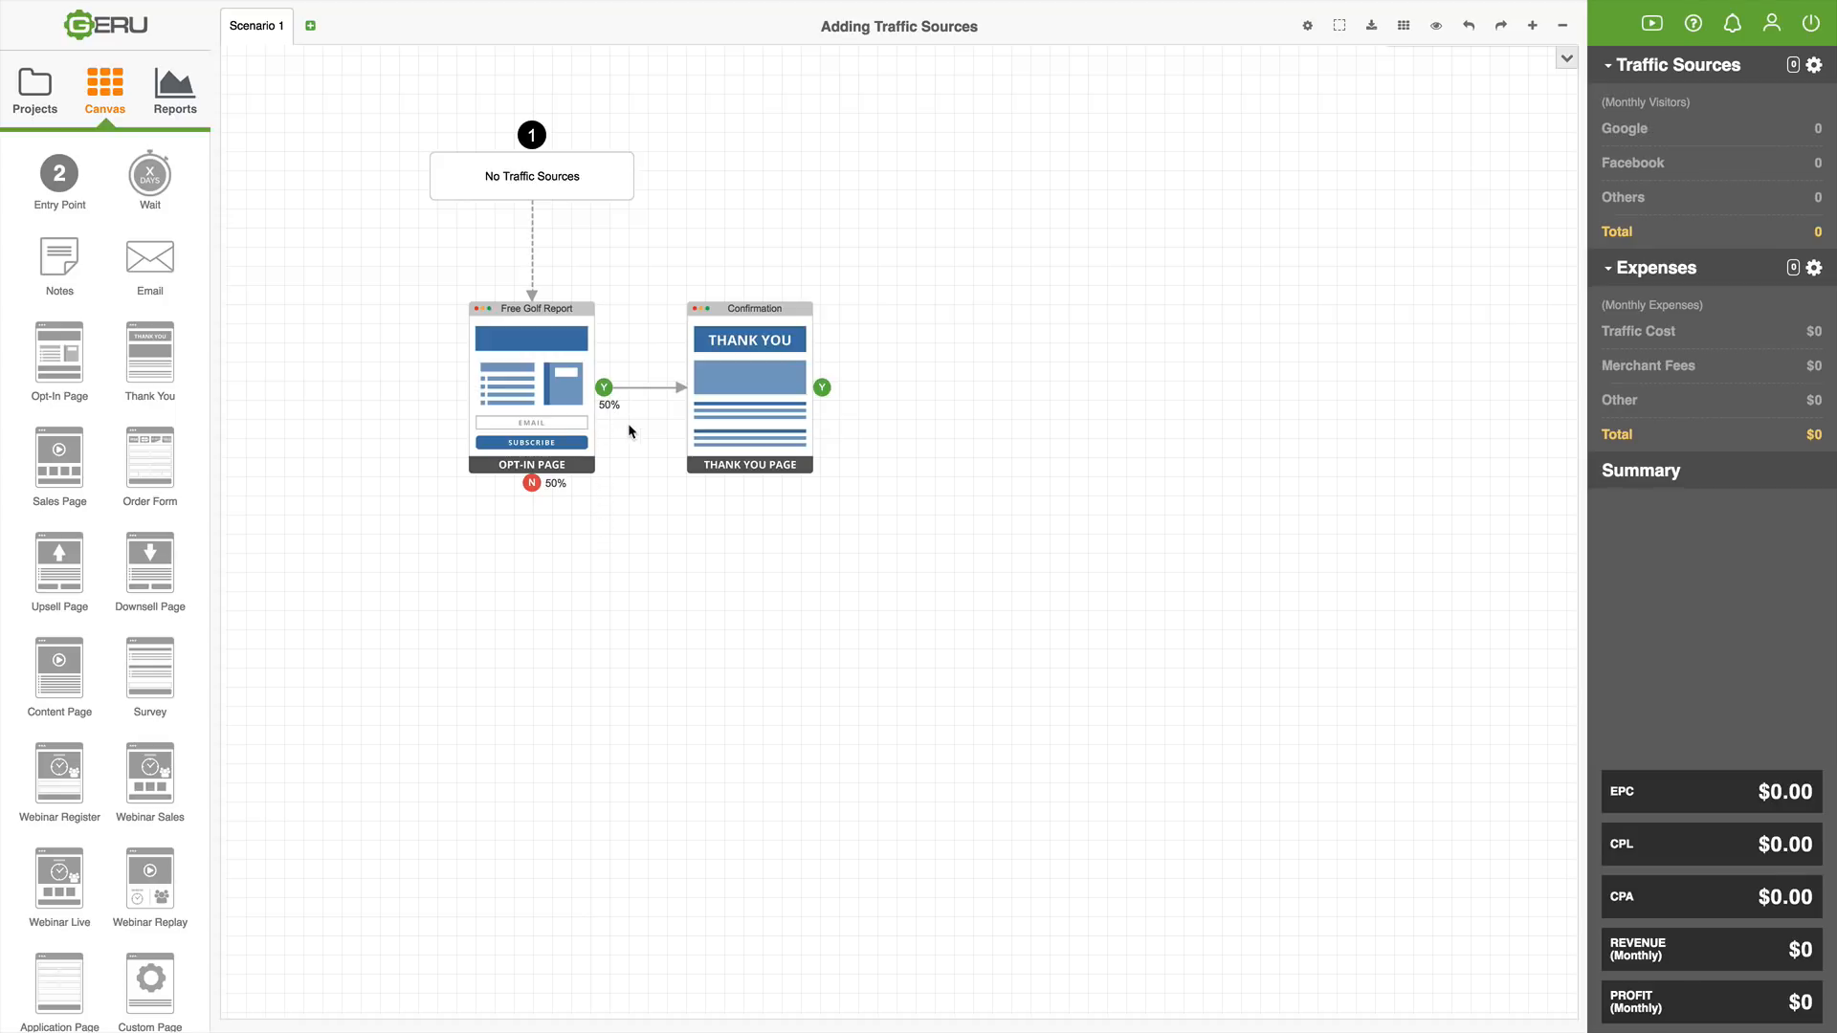
{"action": "mouse_move", "coordinate": [685, 543]}
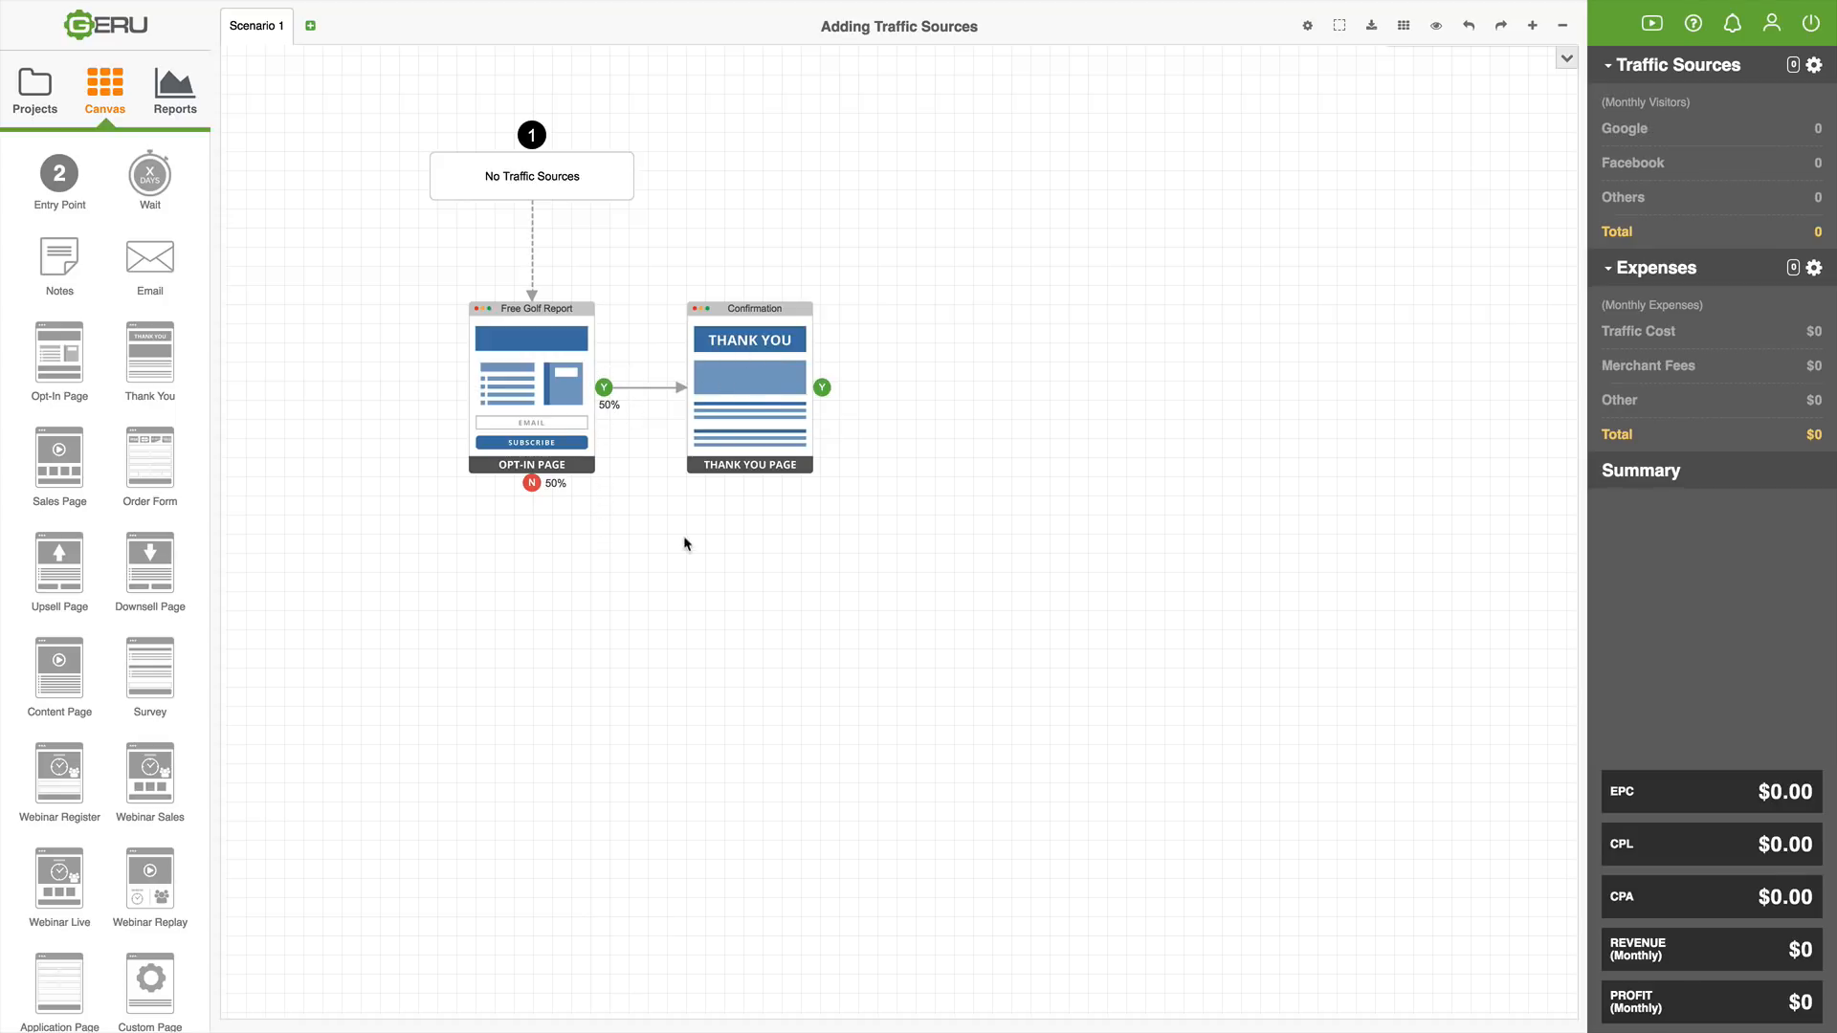
{"action": "mouse_move", "coordinate": [655, 530]}
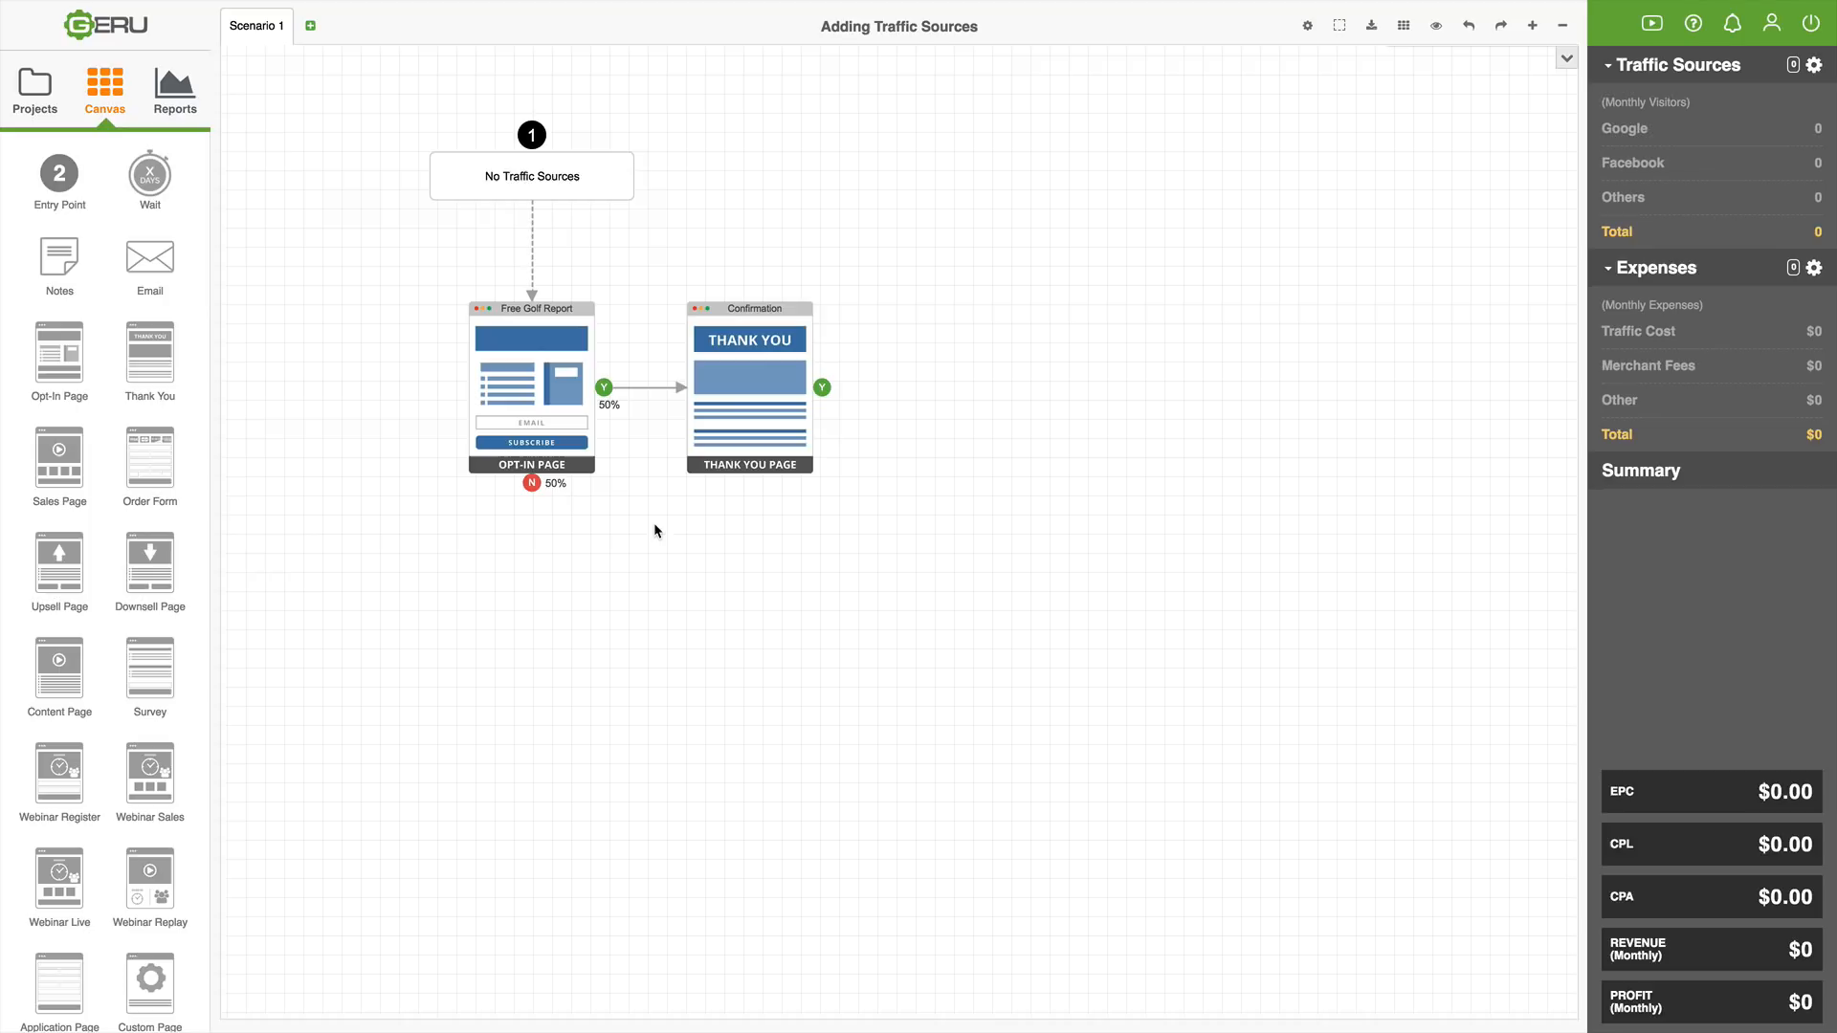
{"action": "mouse_move", "coordinate": [589, 363]}
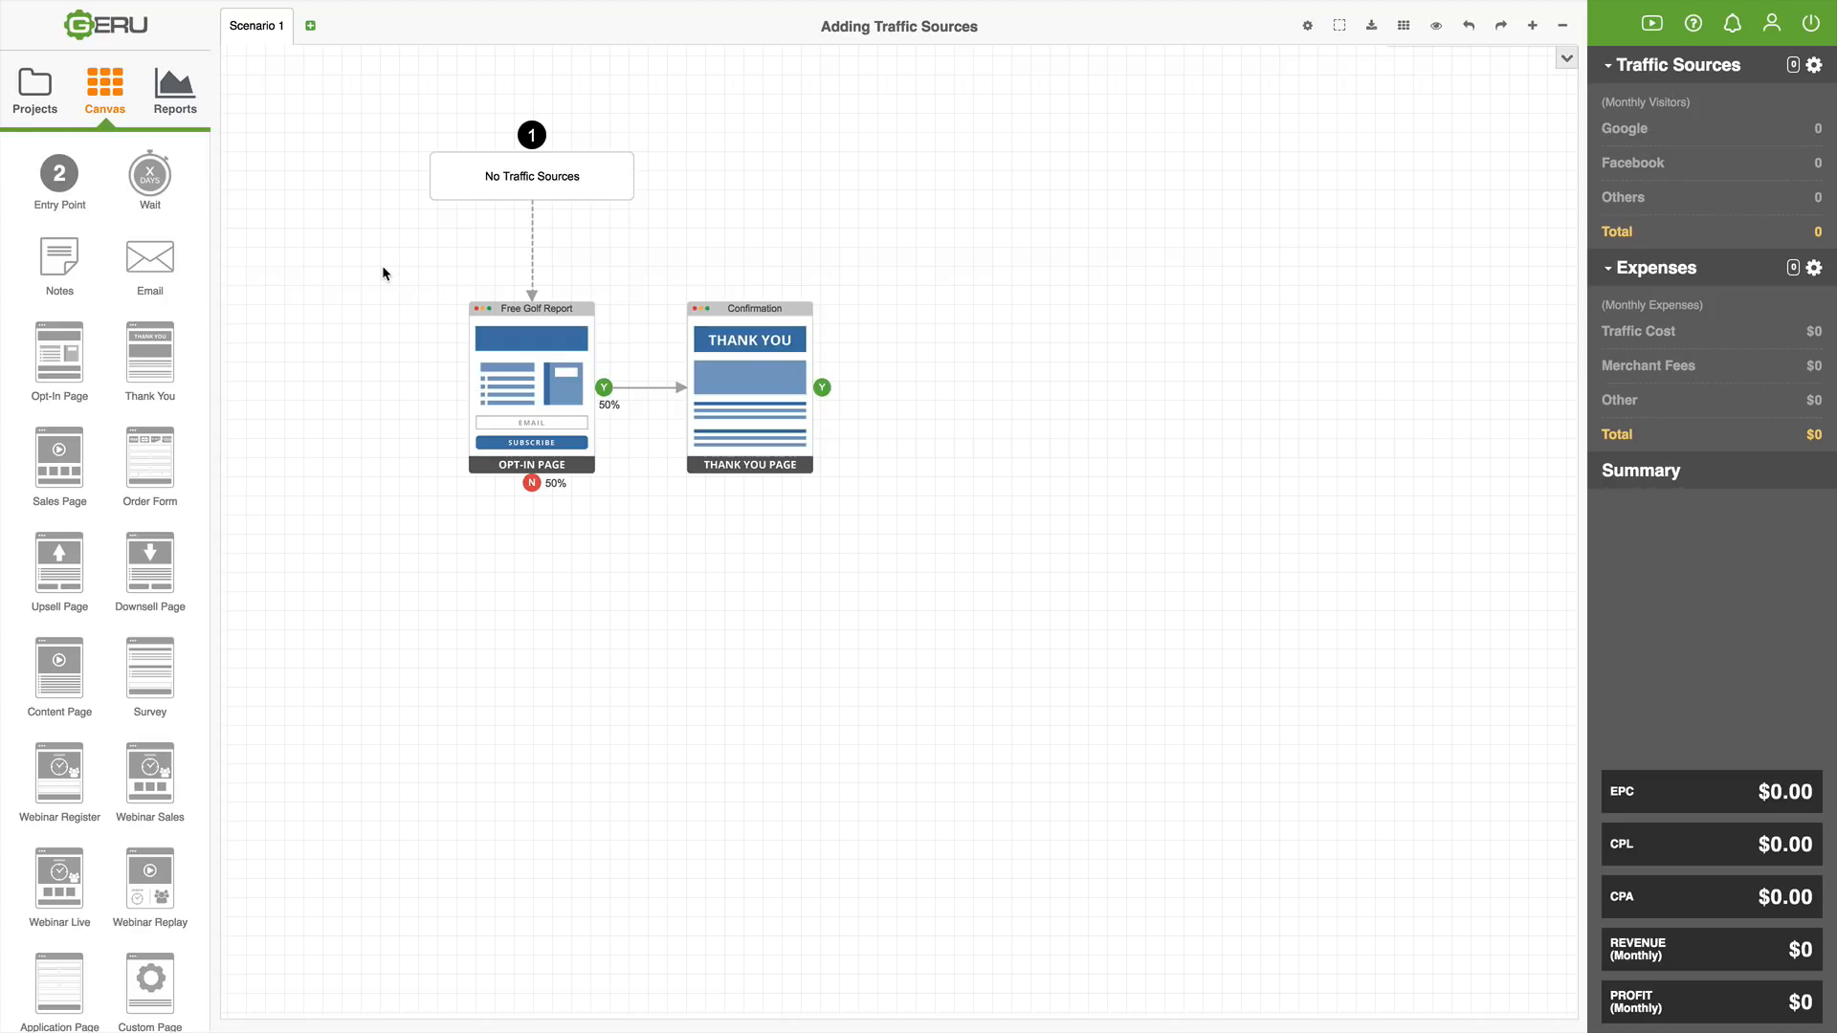
{"action": "mouse_move", "coordinate": [274, 220]}
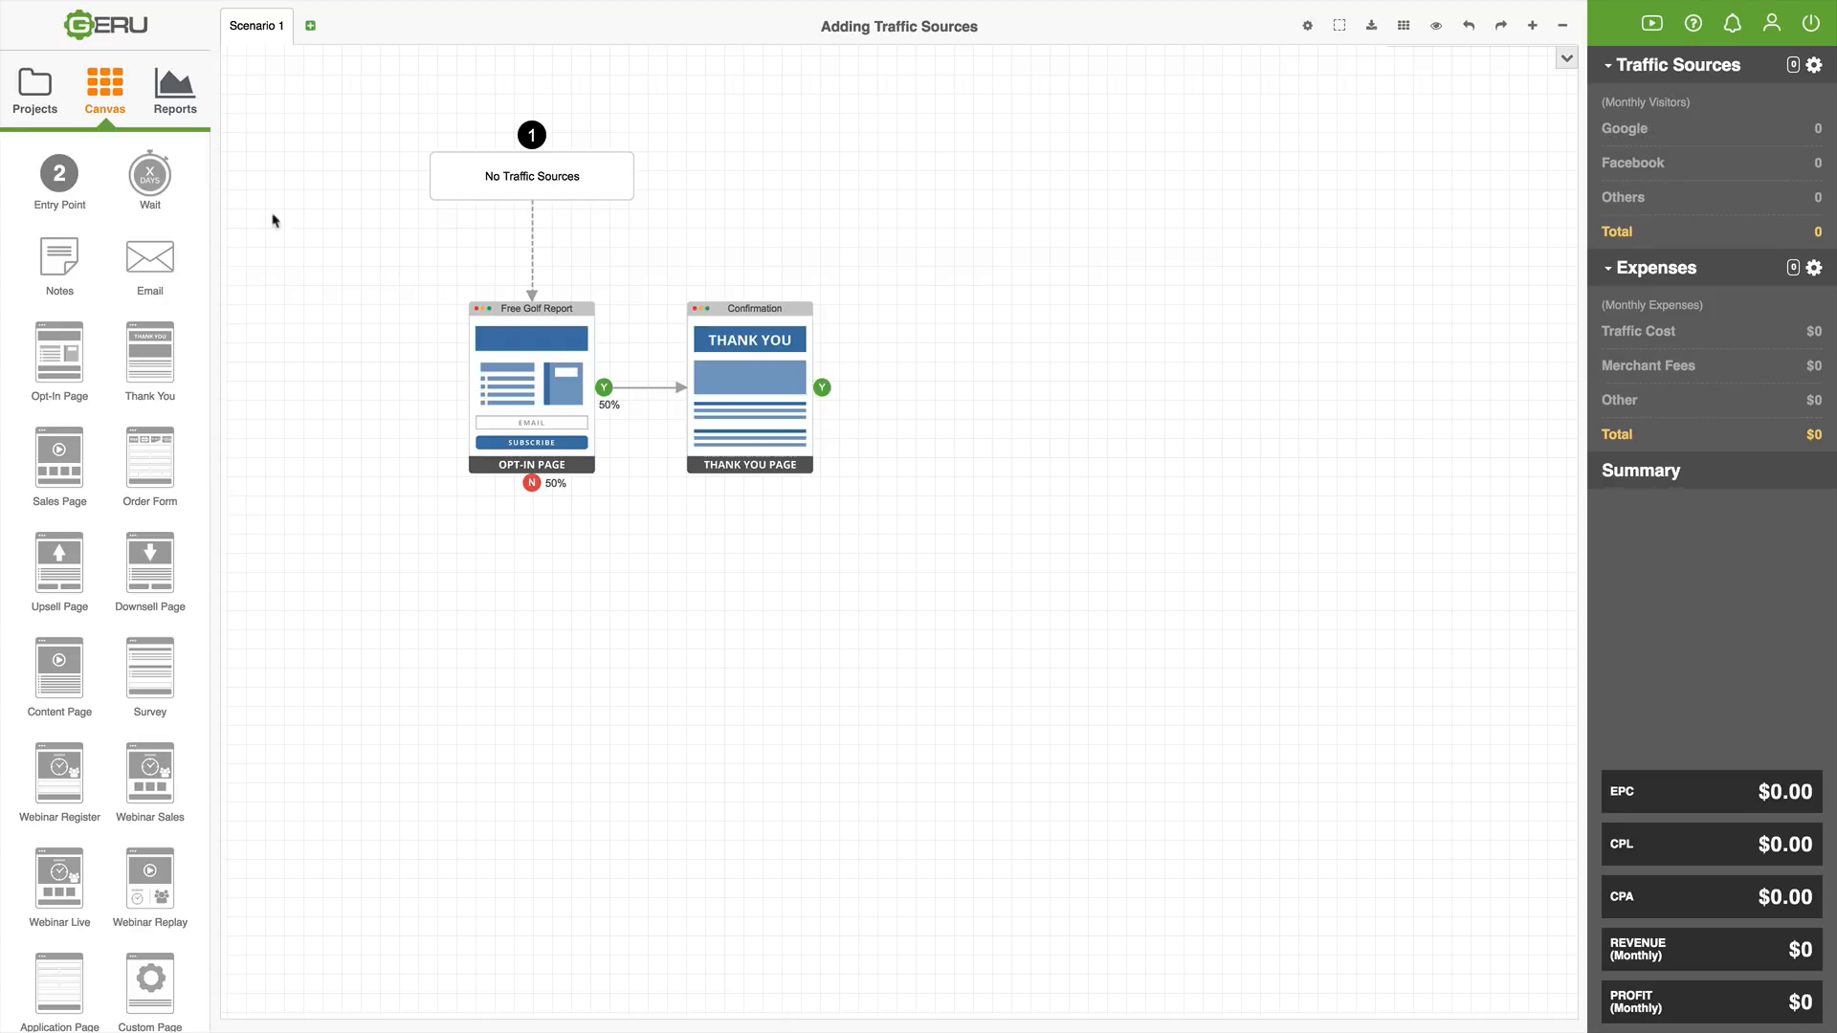
{"action": "mouse_move", "coordinate": [379, 270]}
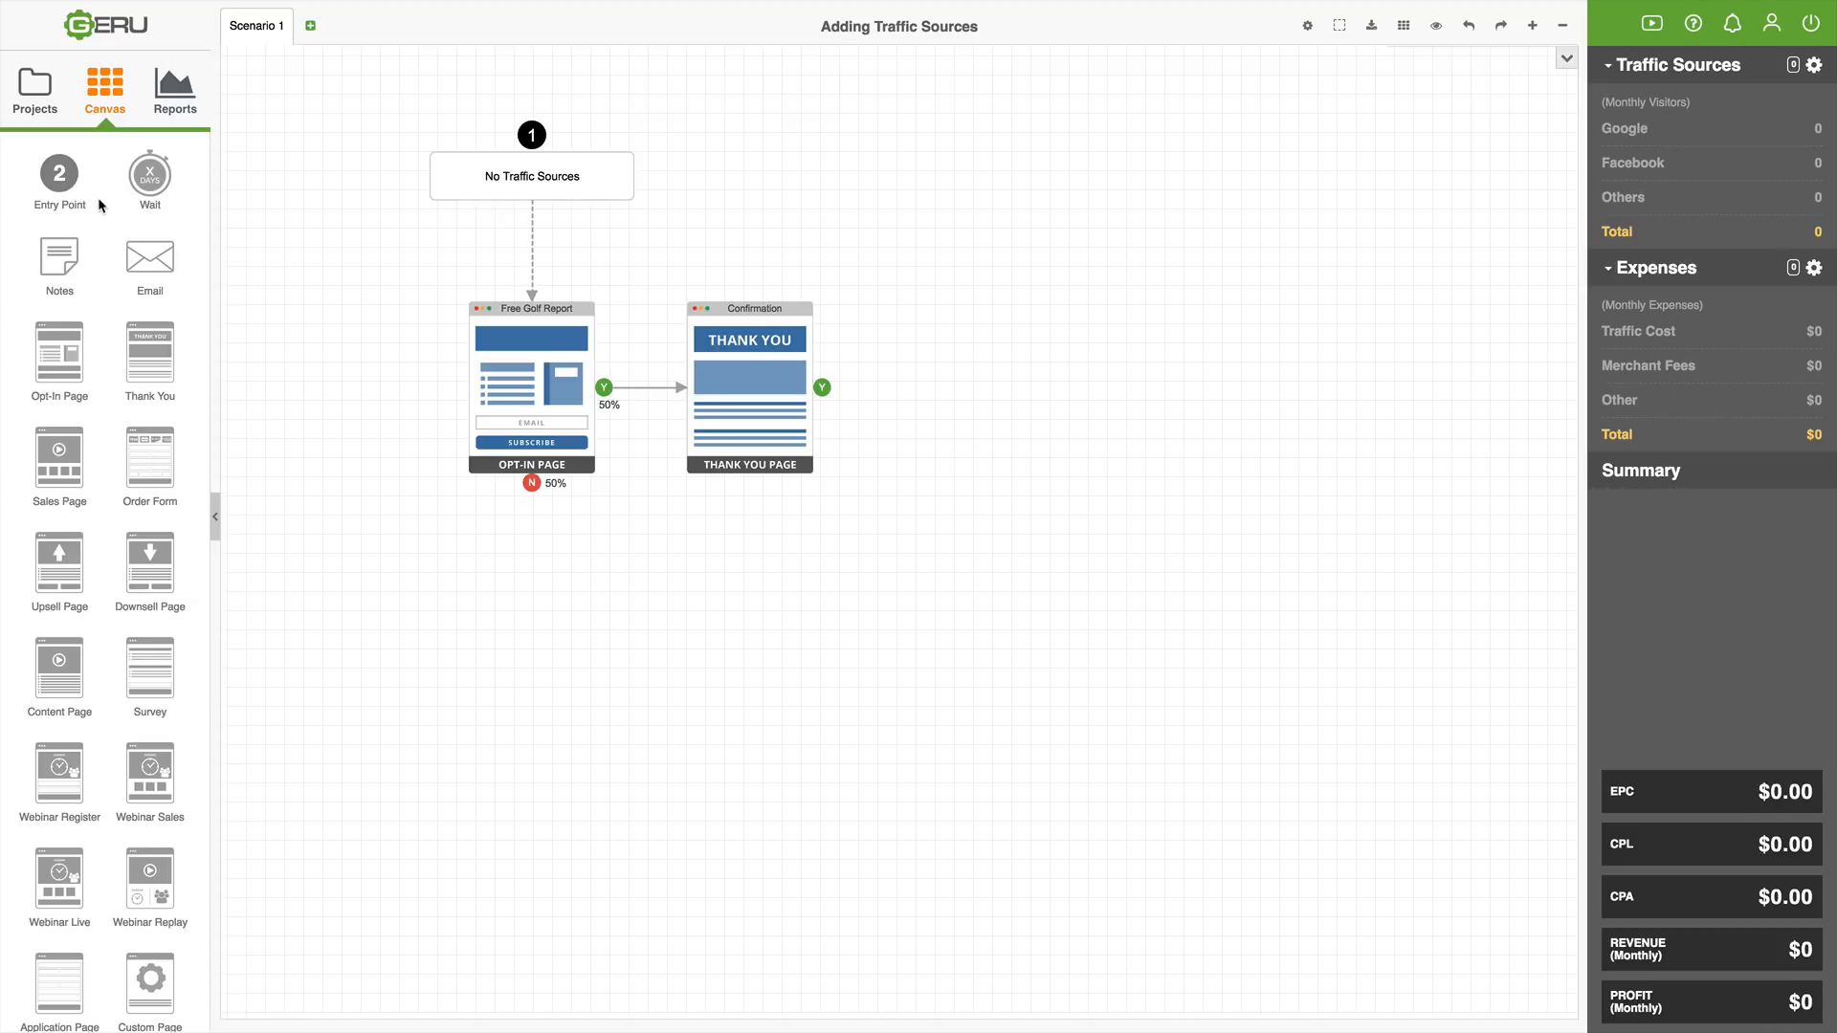
{"action": "mouse_move", "coordinate": [58, 176]}
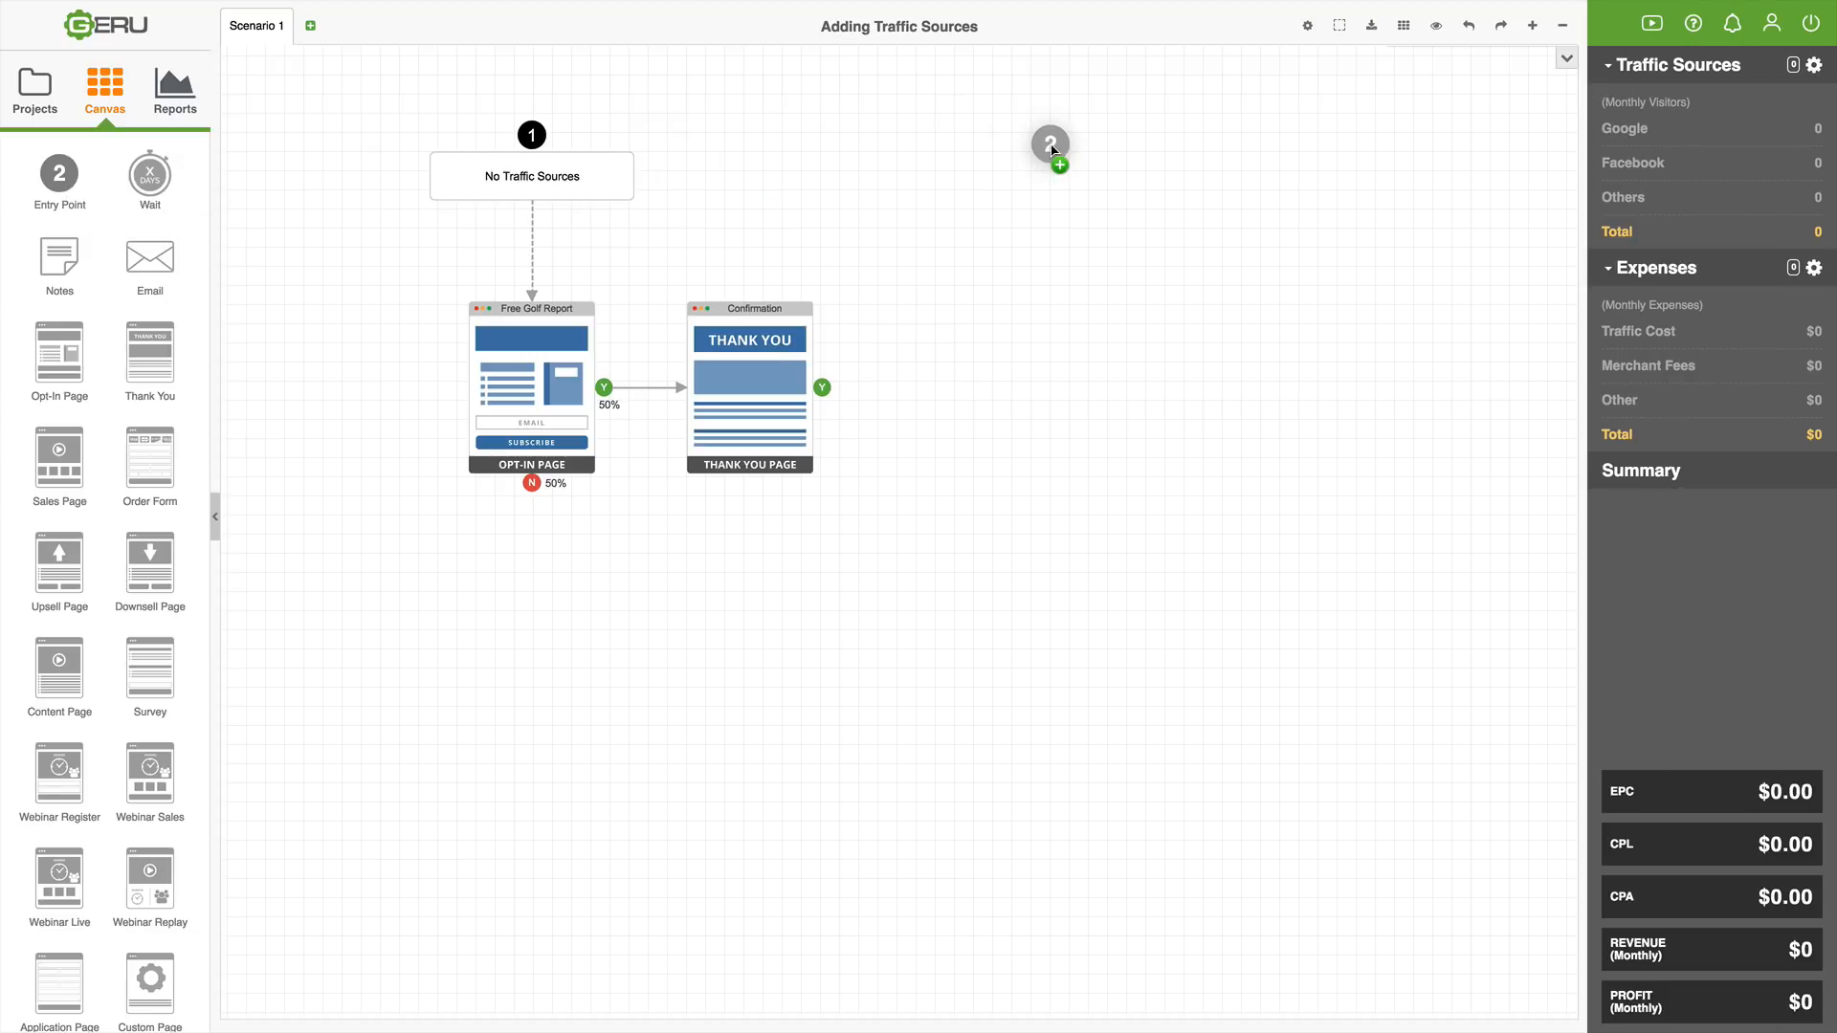
- Drop entry point 2 onto the empty canvas to the right of entry point 1
{"action": "left_click", "coordinate": [1048, 144]}
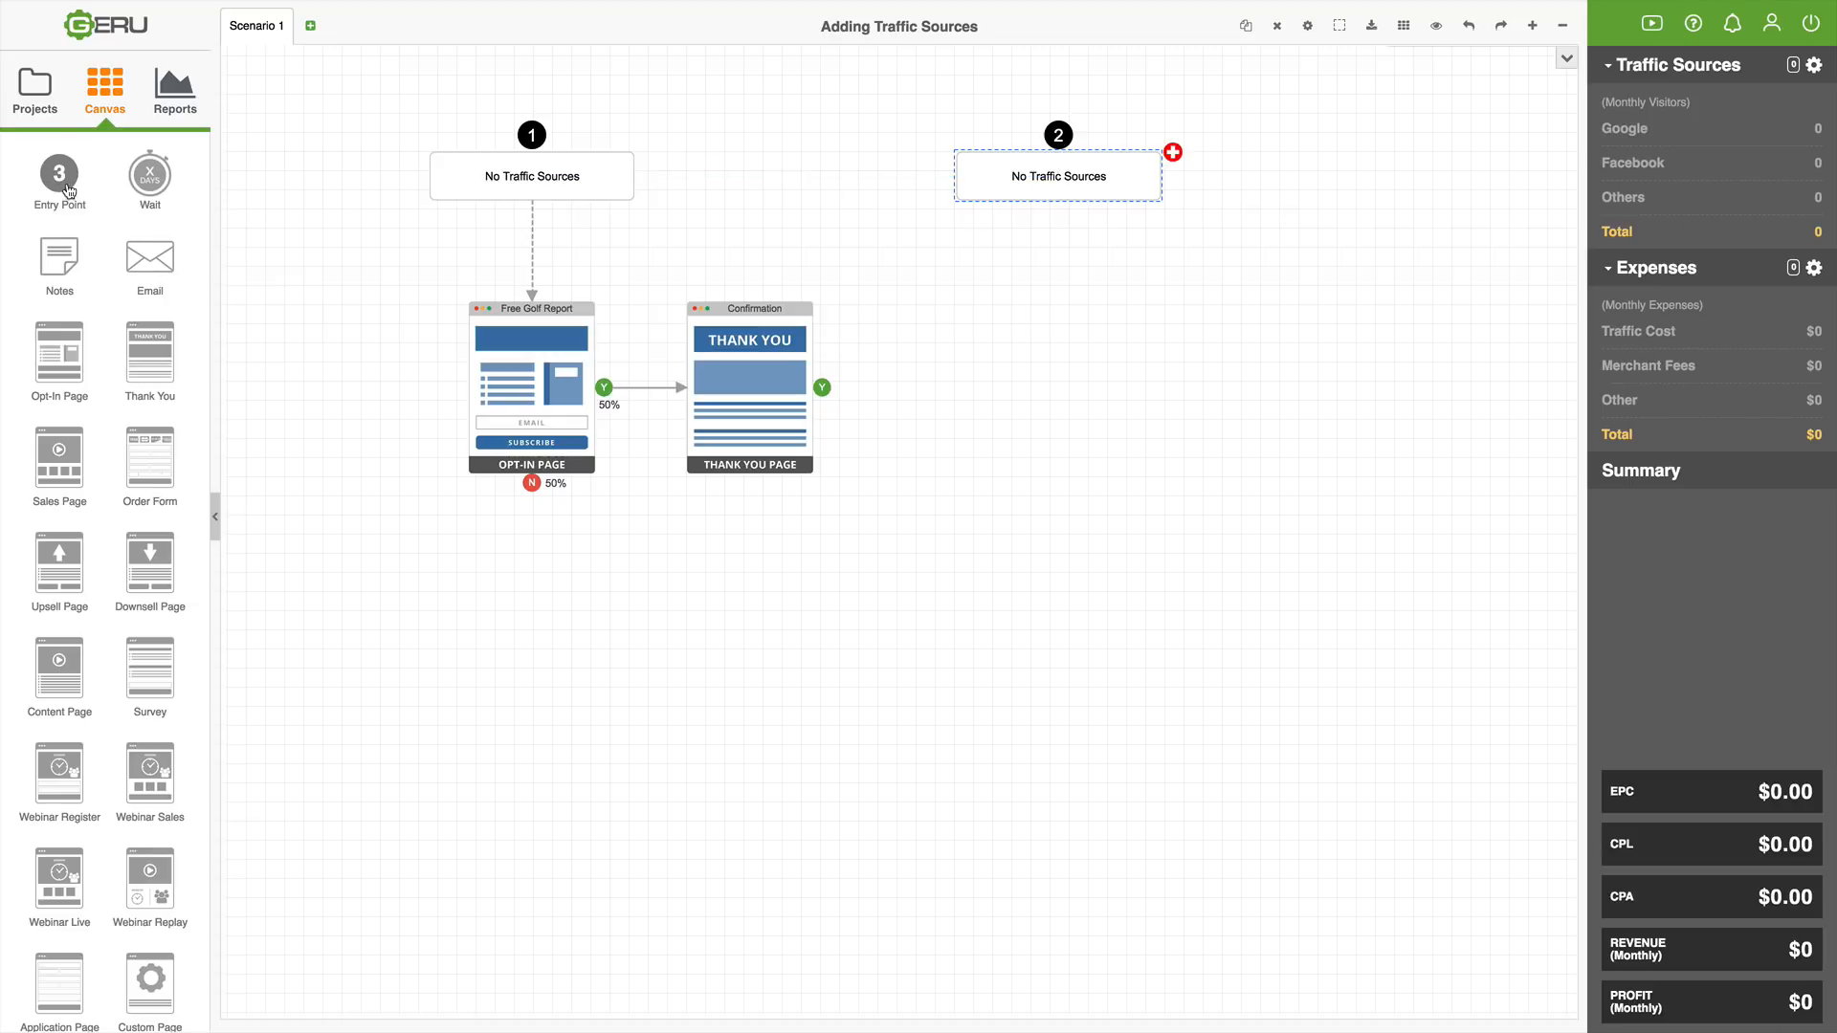
{"action": "mouse_move", "coordinate": [824, 197]}
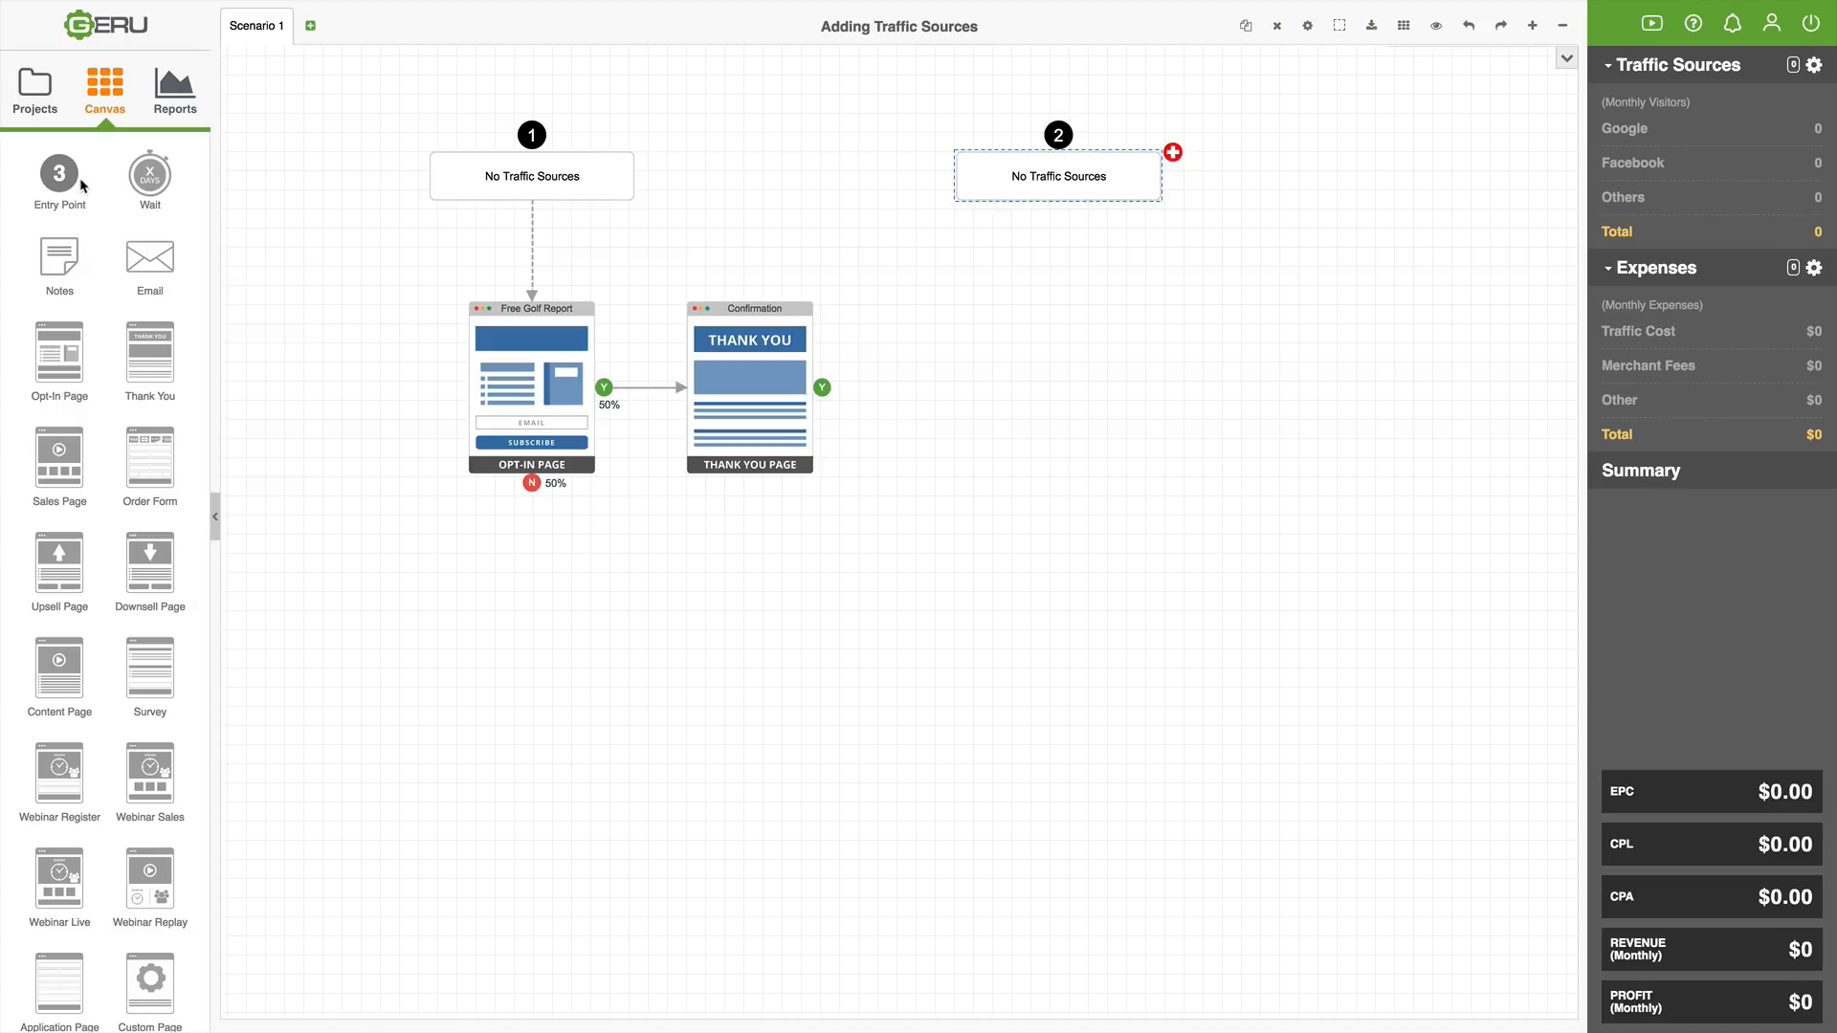
{"action": "mouse_move", "coordinate": [283, 249]}
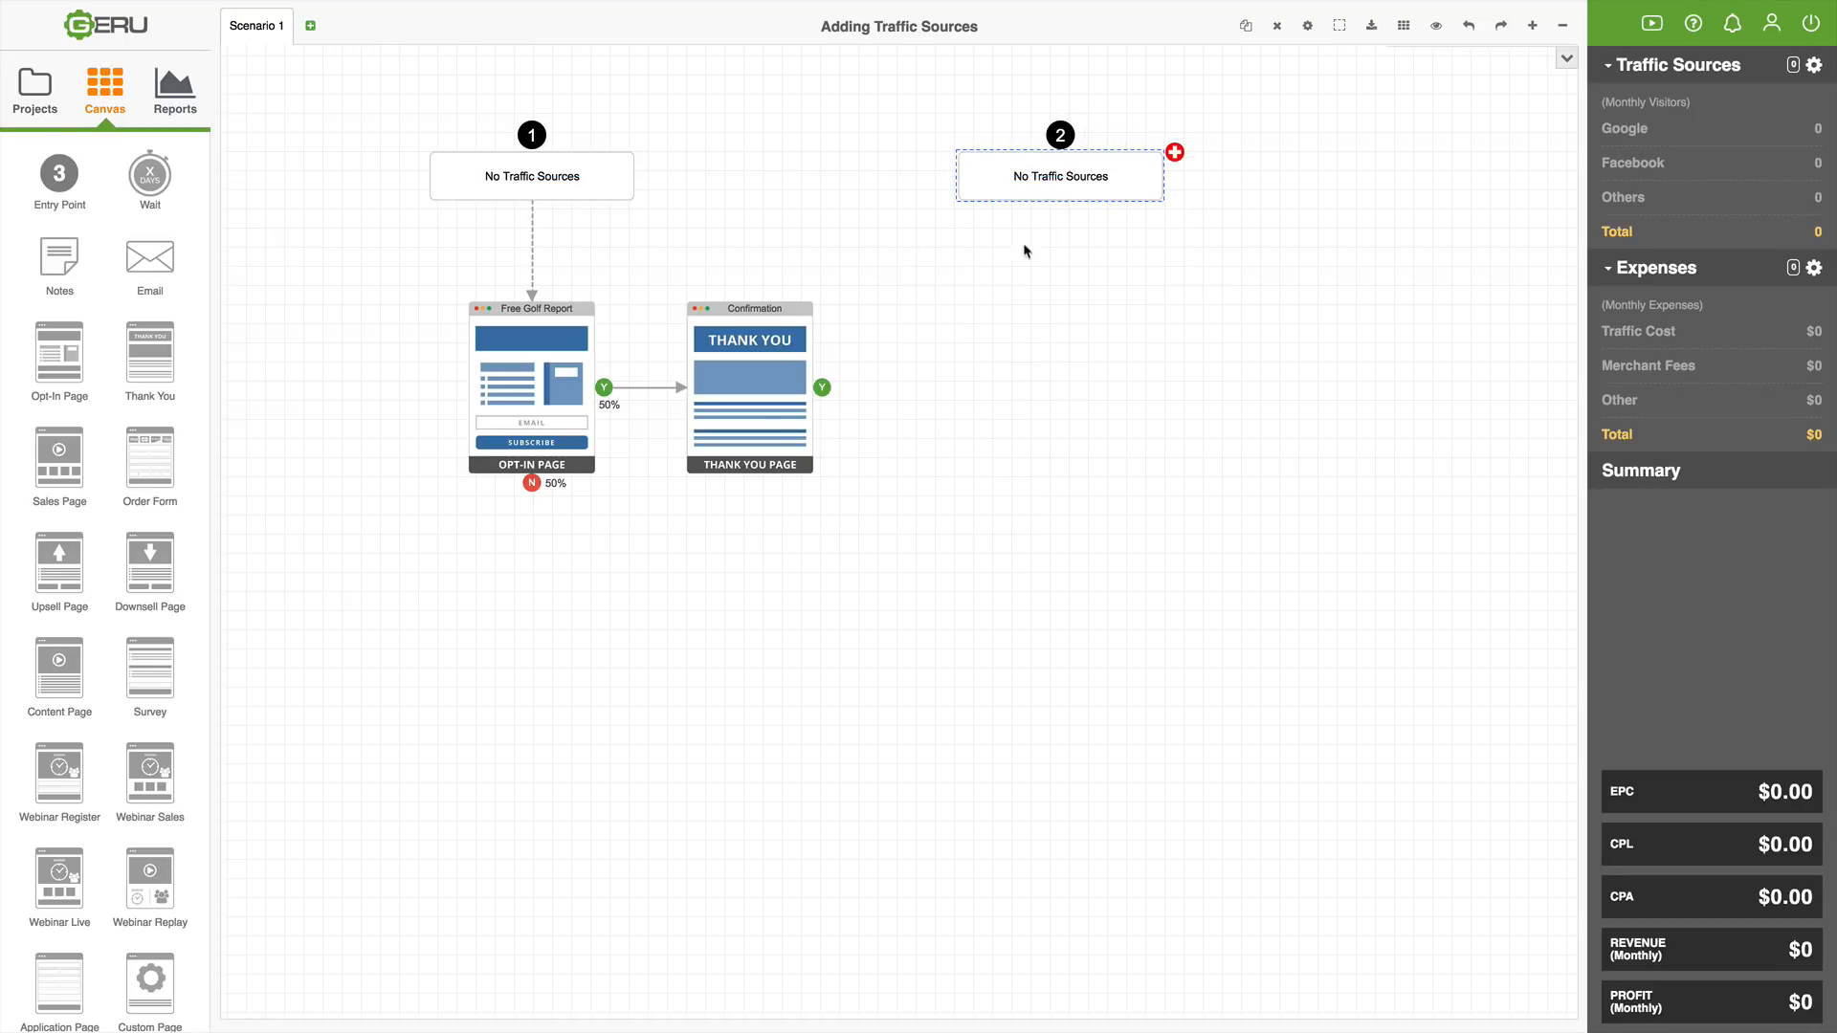
{"action": "mouse_move", "coordinate": [630, 213]}
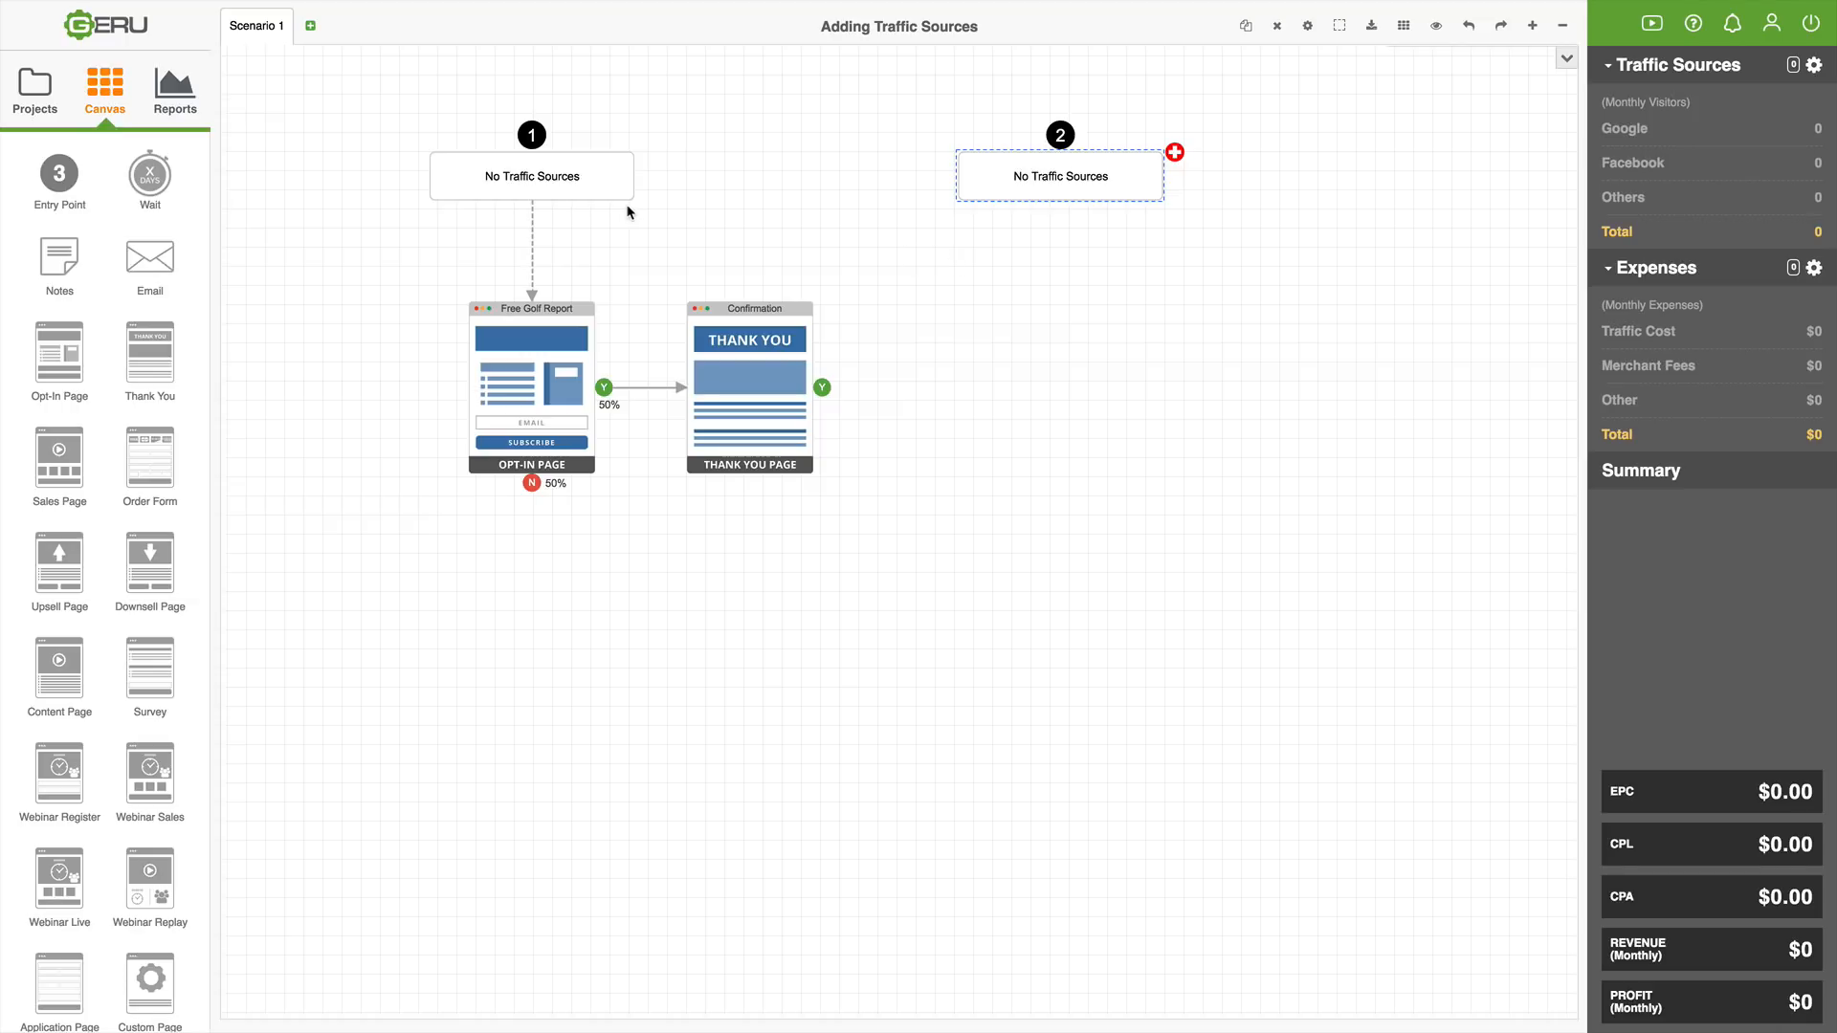
{"action": "mouse_move", "coordinate": [561, 171]}
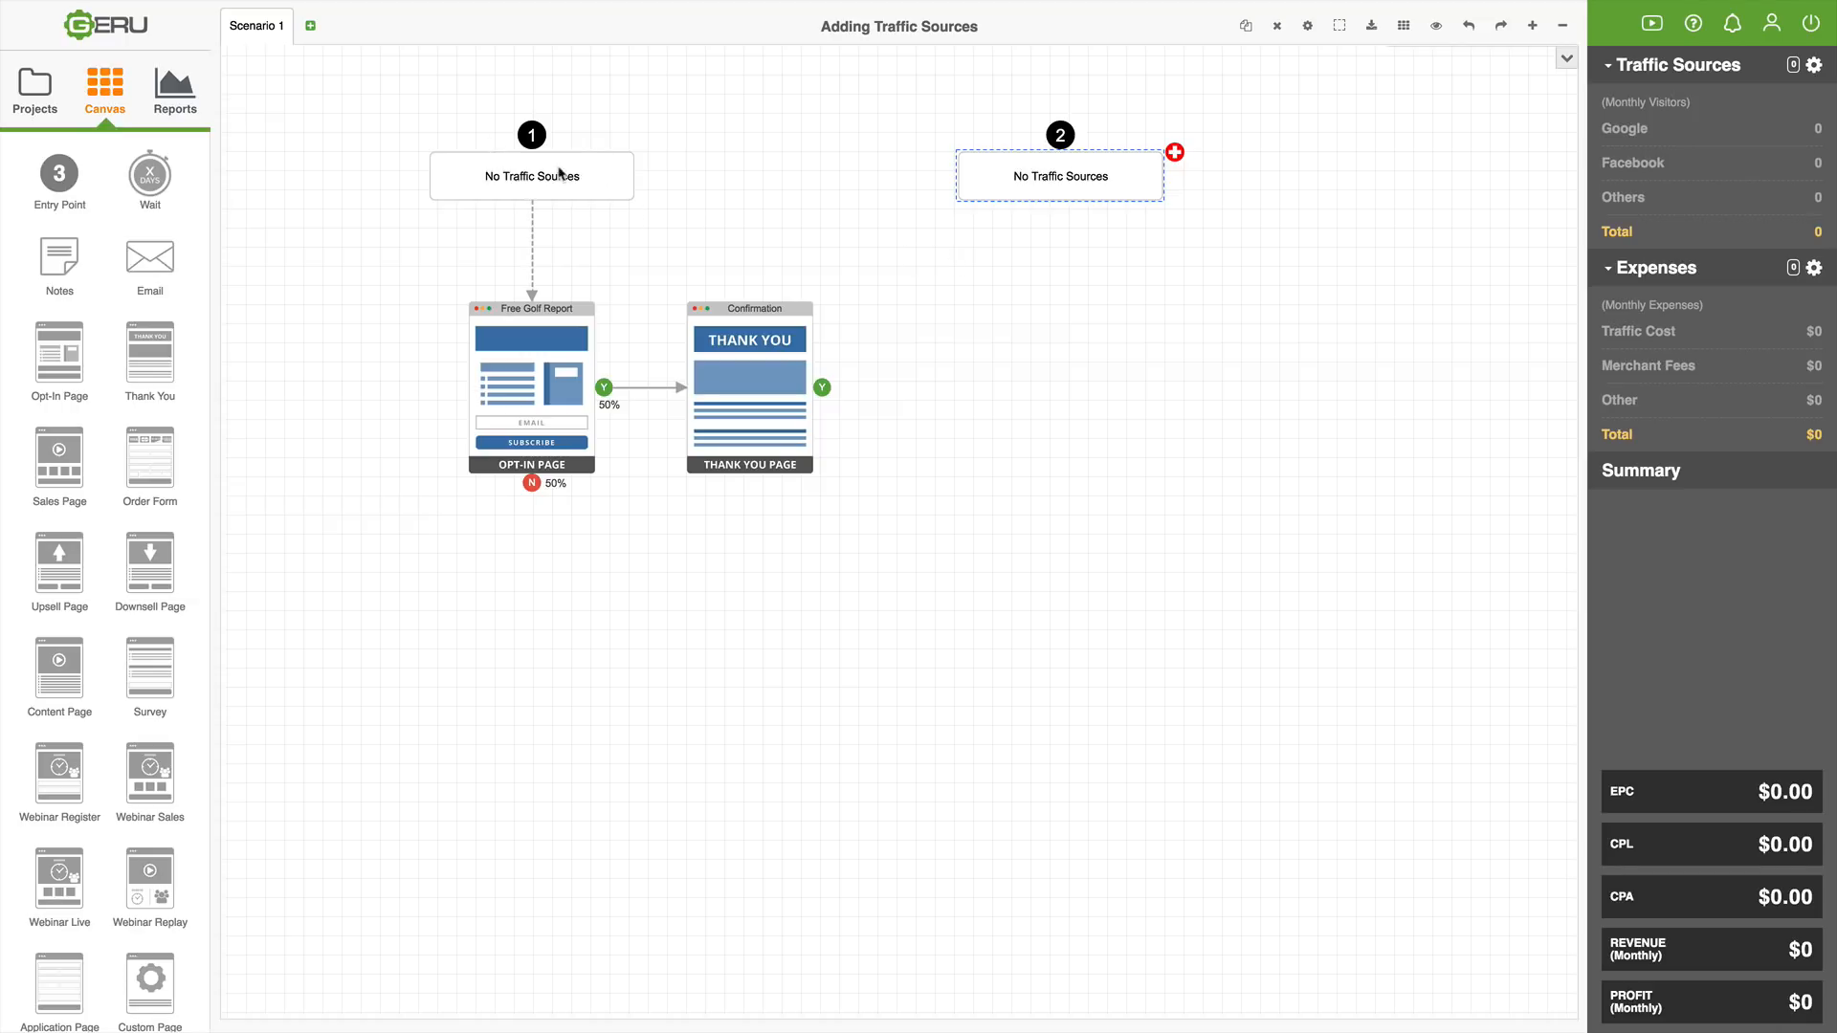
{"action": "mouse_move", "coordinate": [536, 272]}
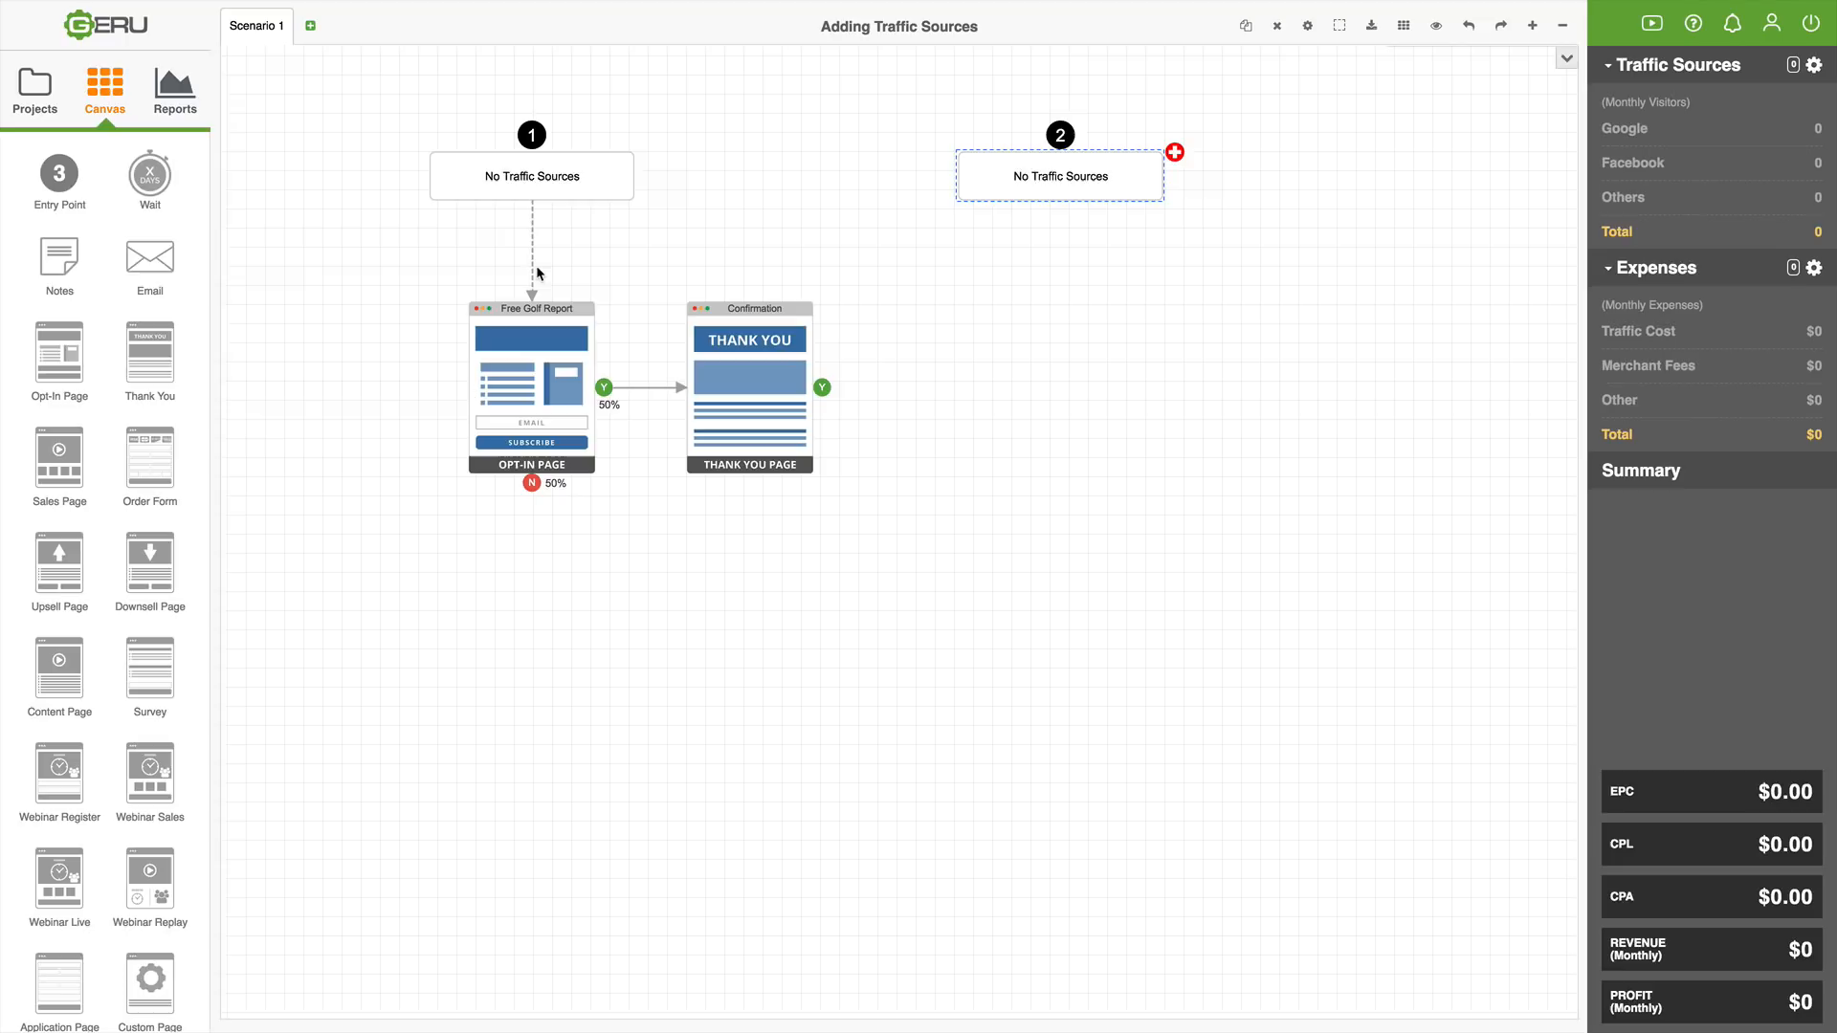
{"action": "mouse_move", "coordinate": [543, 293]}
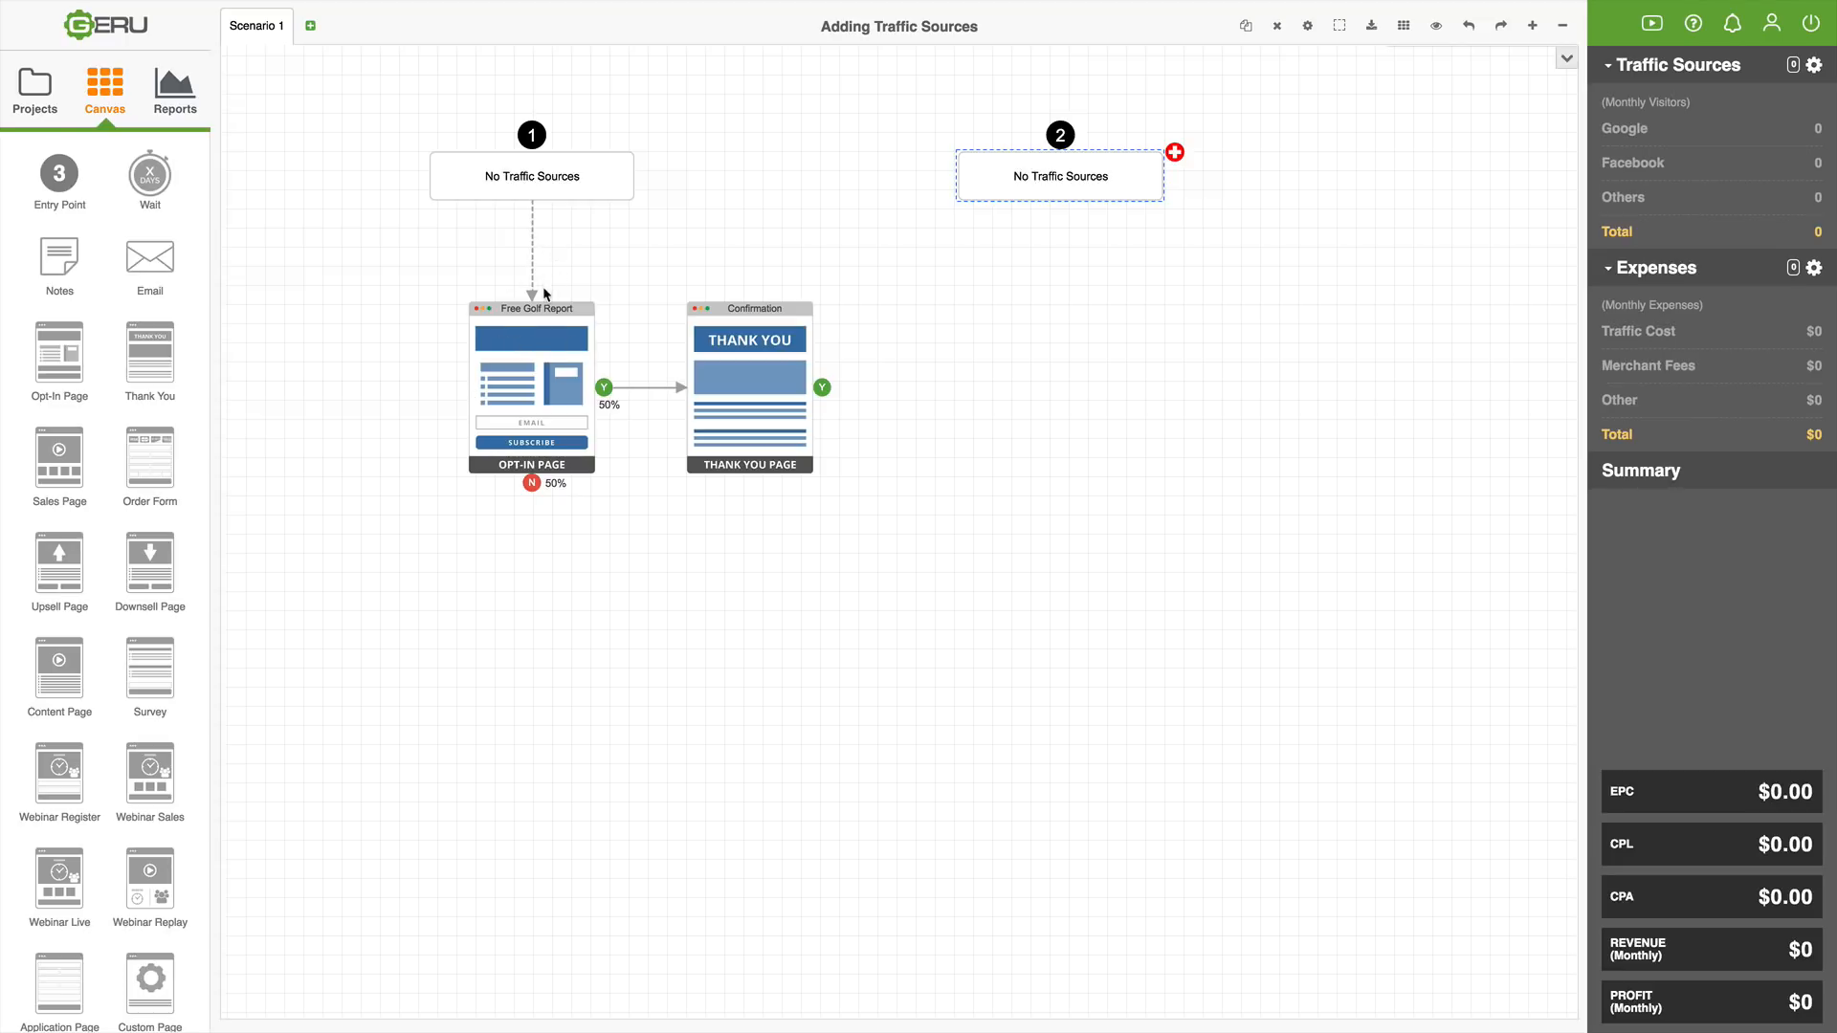
{"action": "mouse_move", "coordinate": [551, 269]}
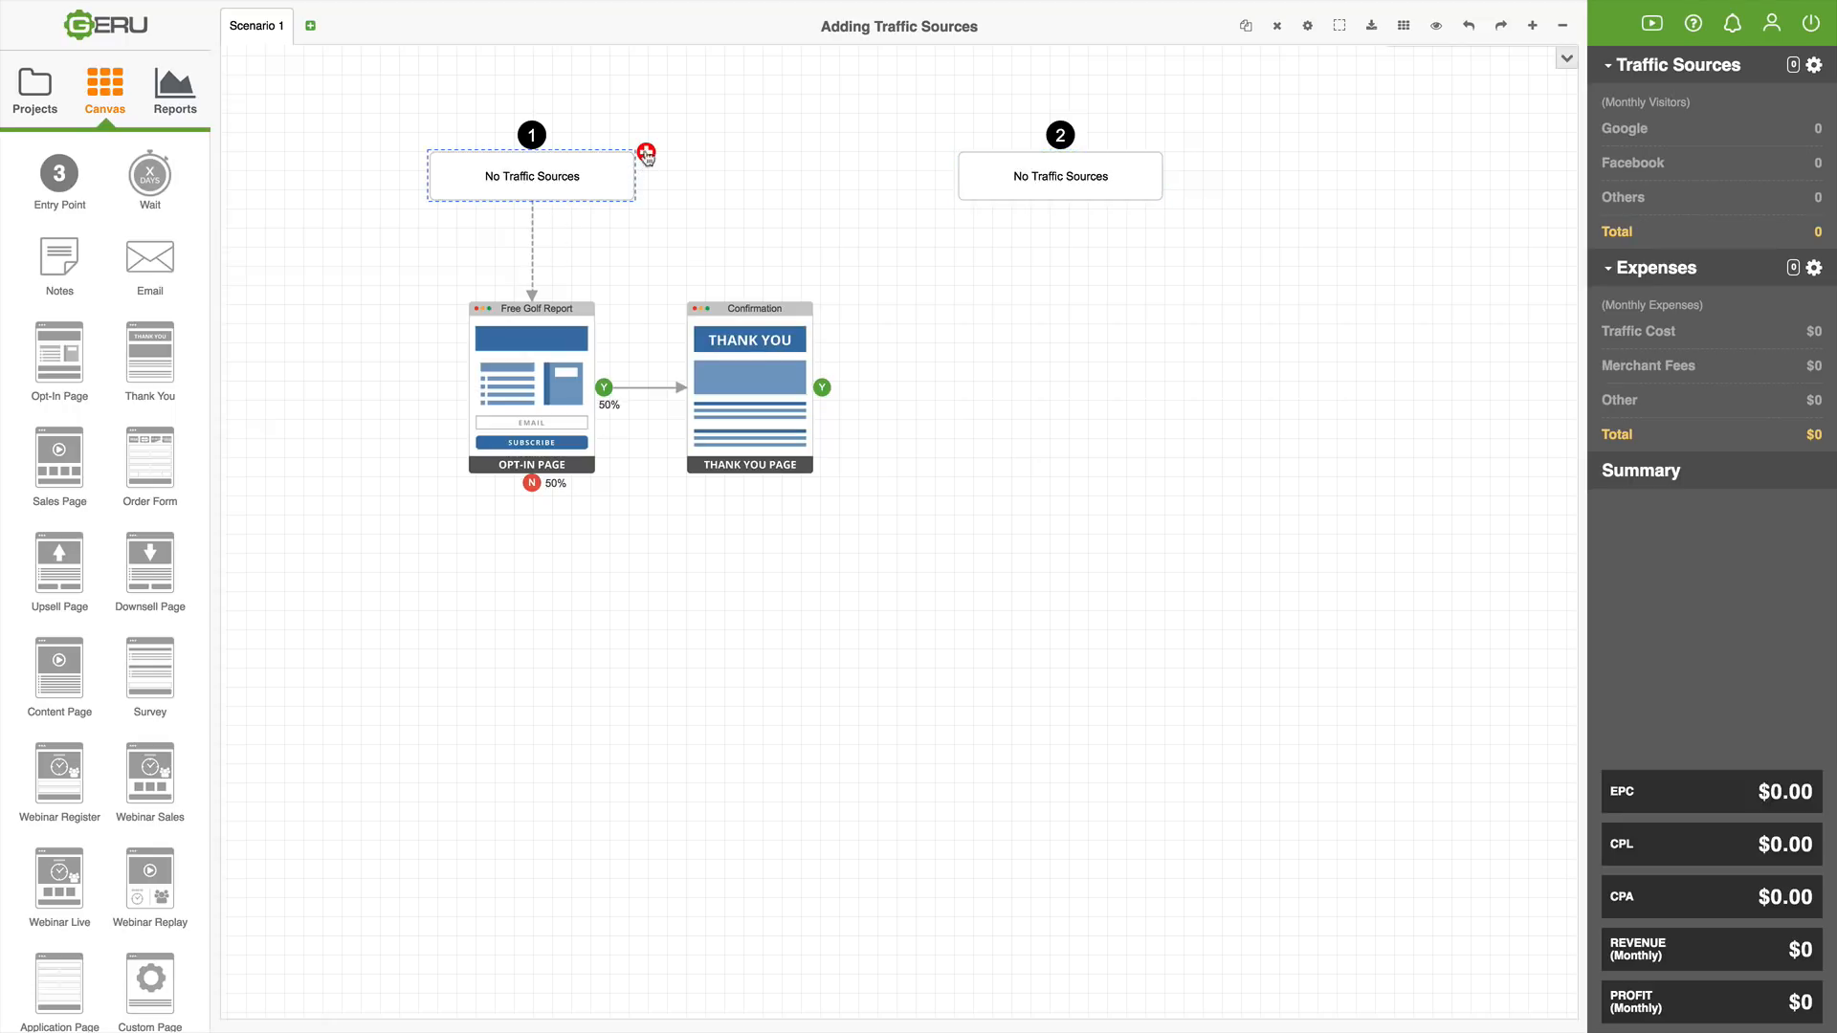
{"action": "left_click", "coordinate": [645, 153]}
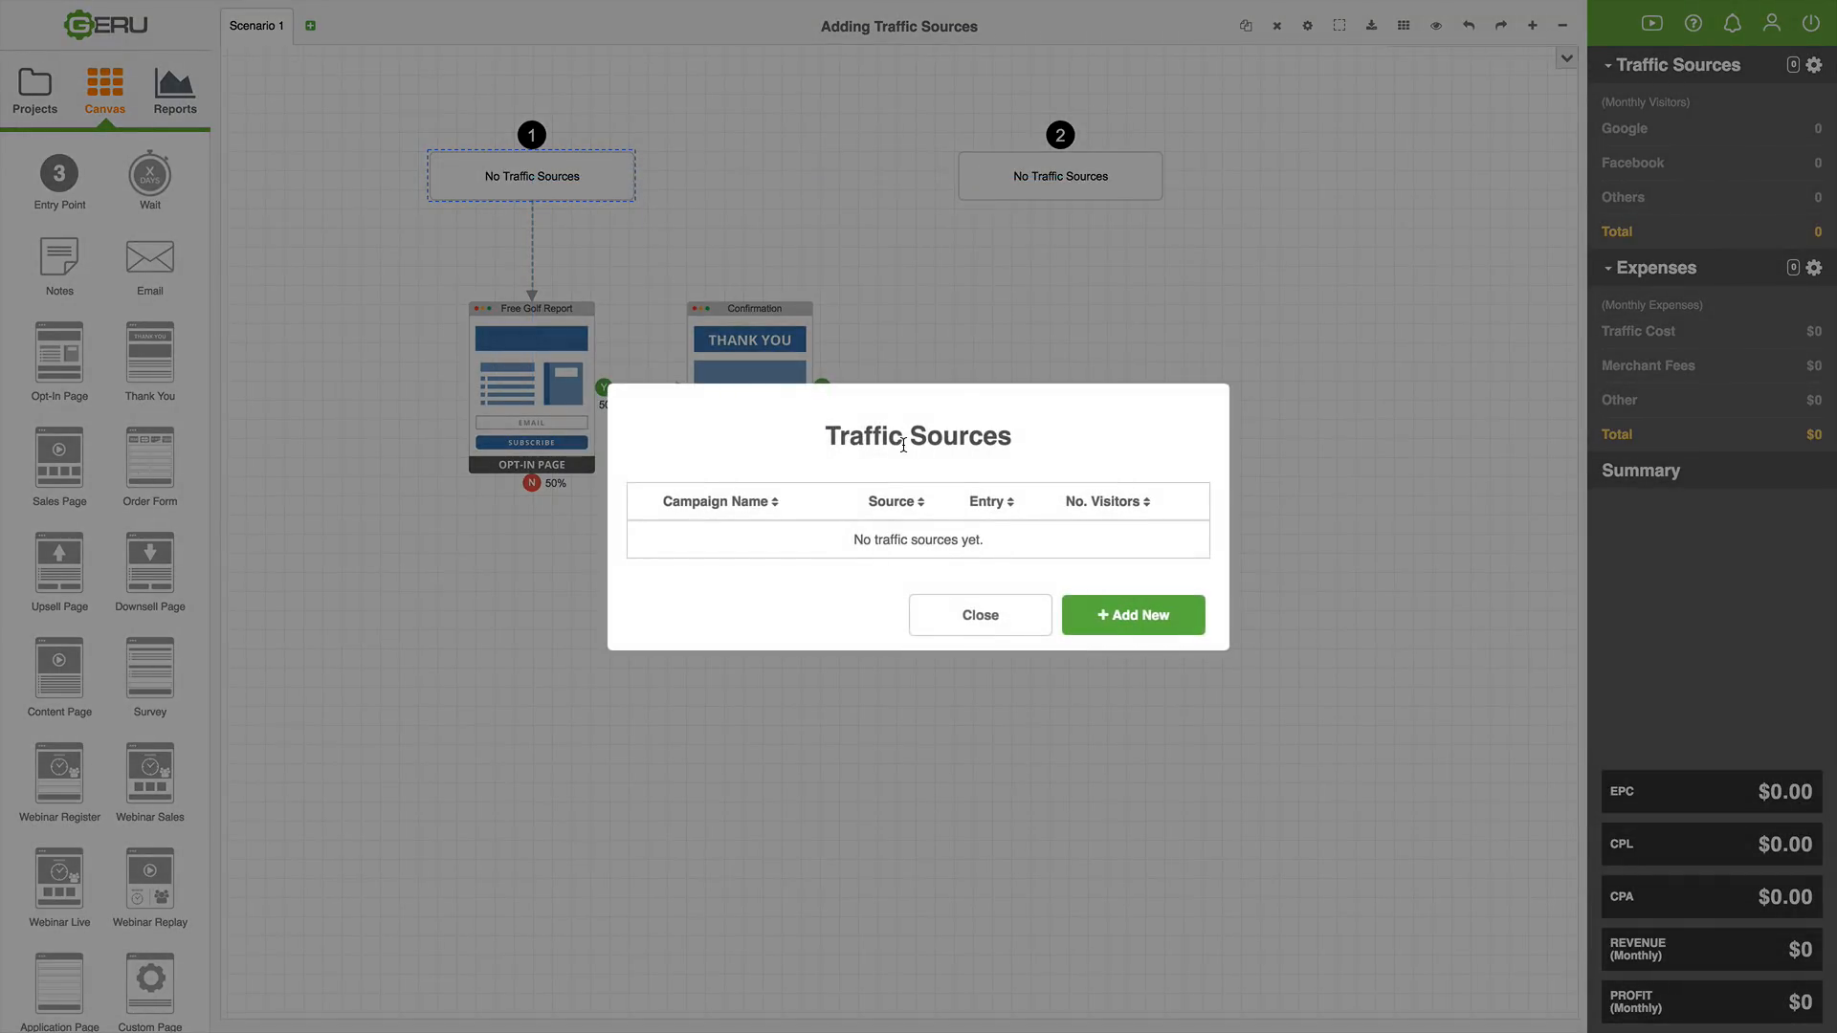
{"action": "mouse_move", "coordinate": [836, 595]}
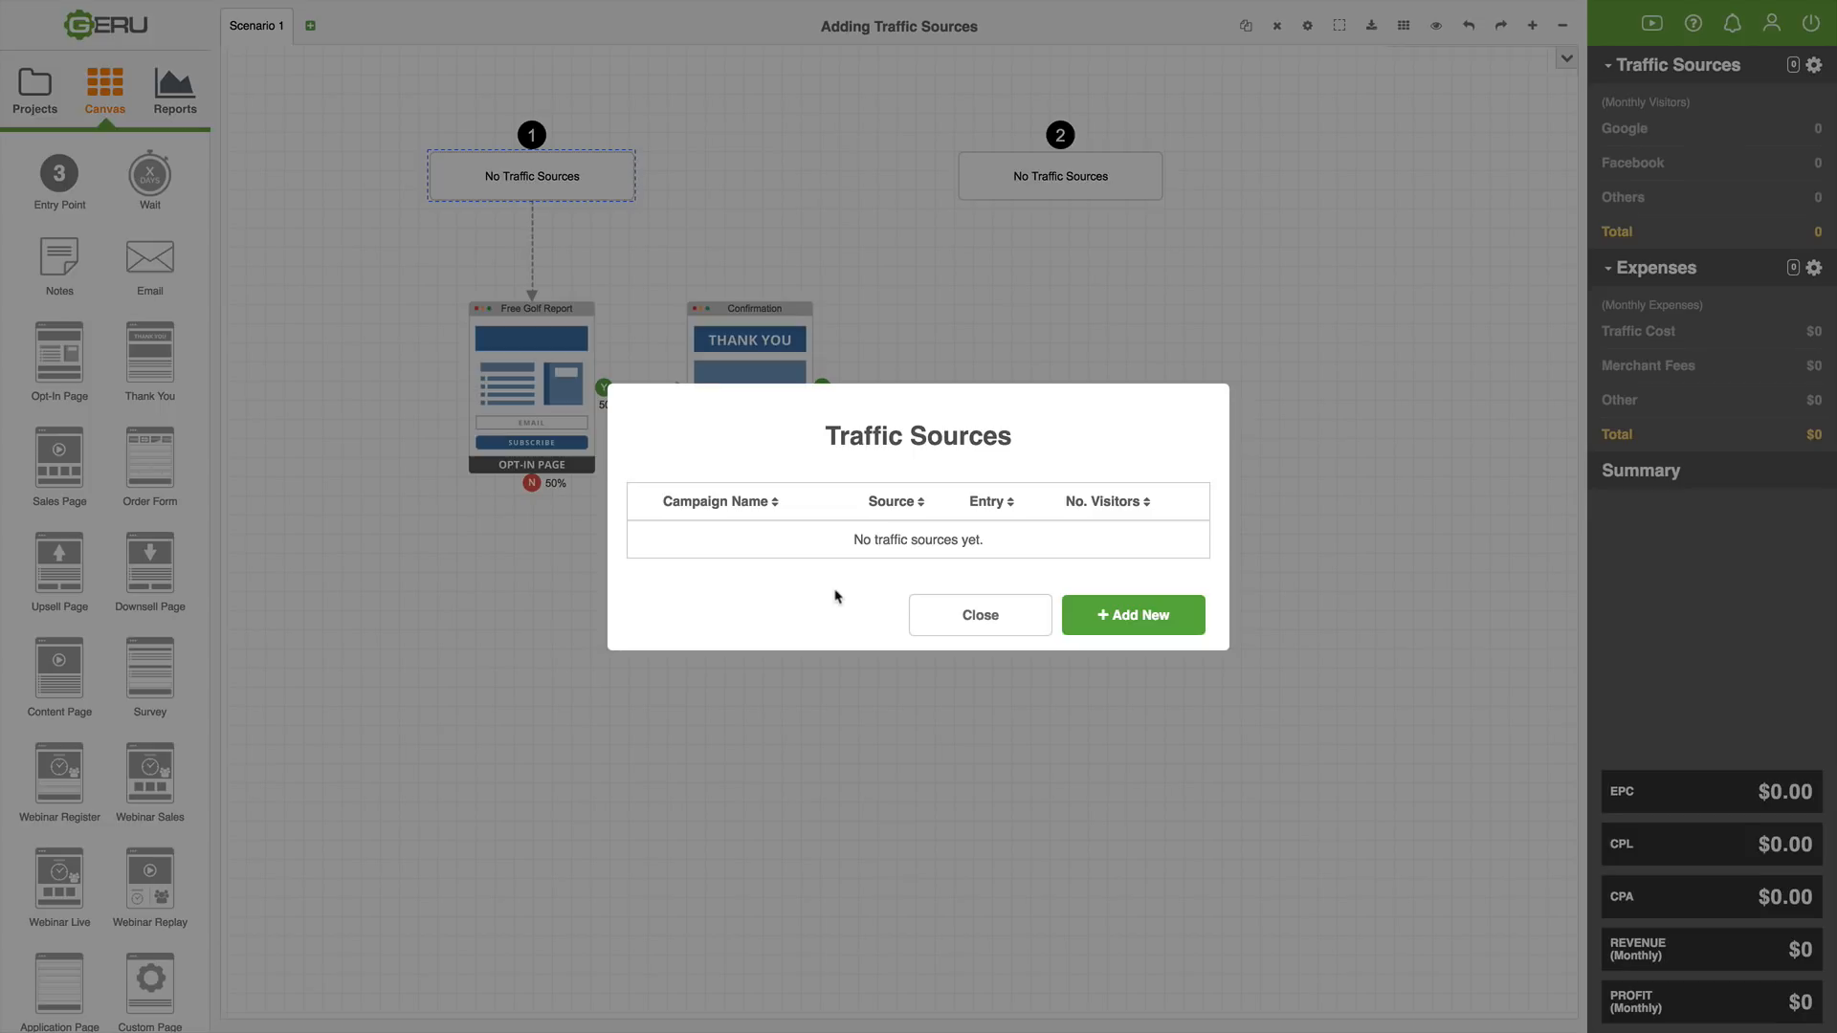
{"action": "mouse_move", "coordinate": [828, 604]}
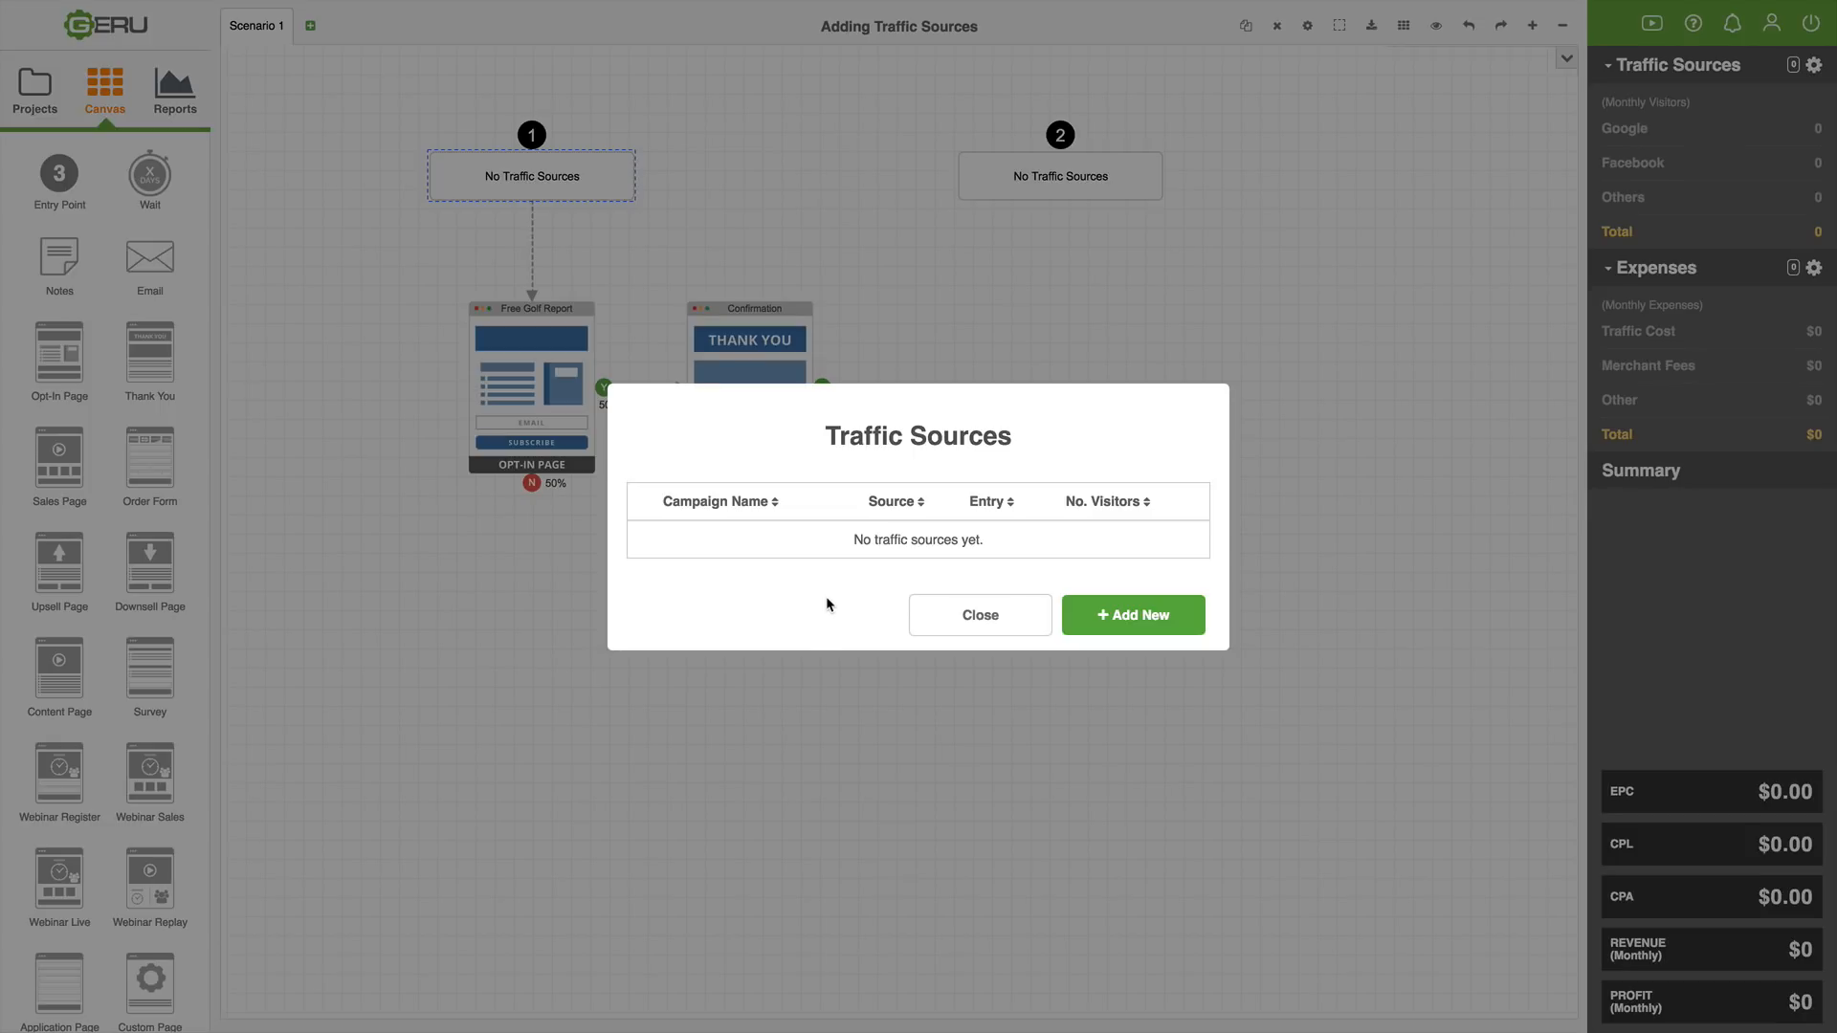
{"action": "mouse_move", "coordinate": [802, 593]}
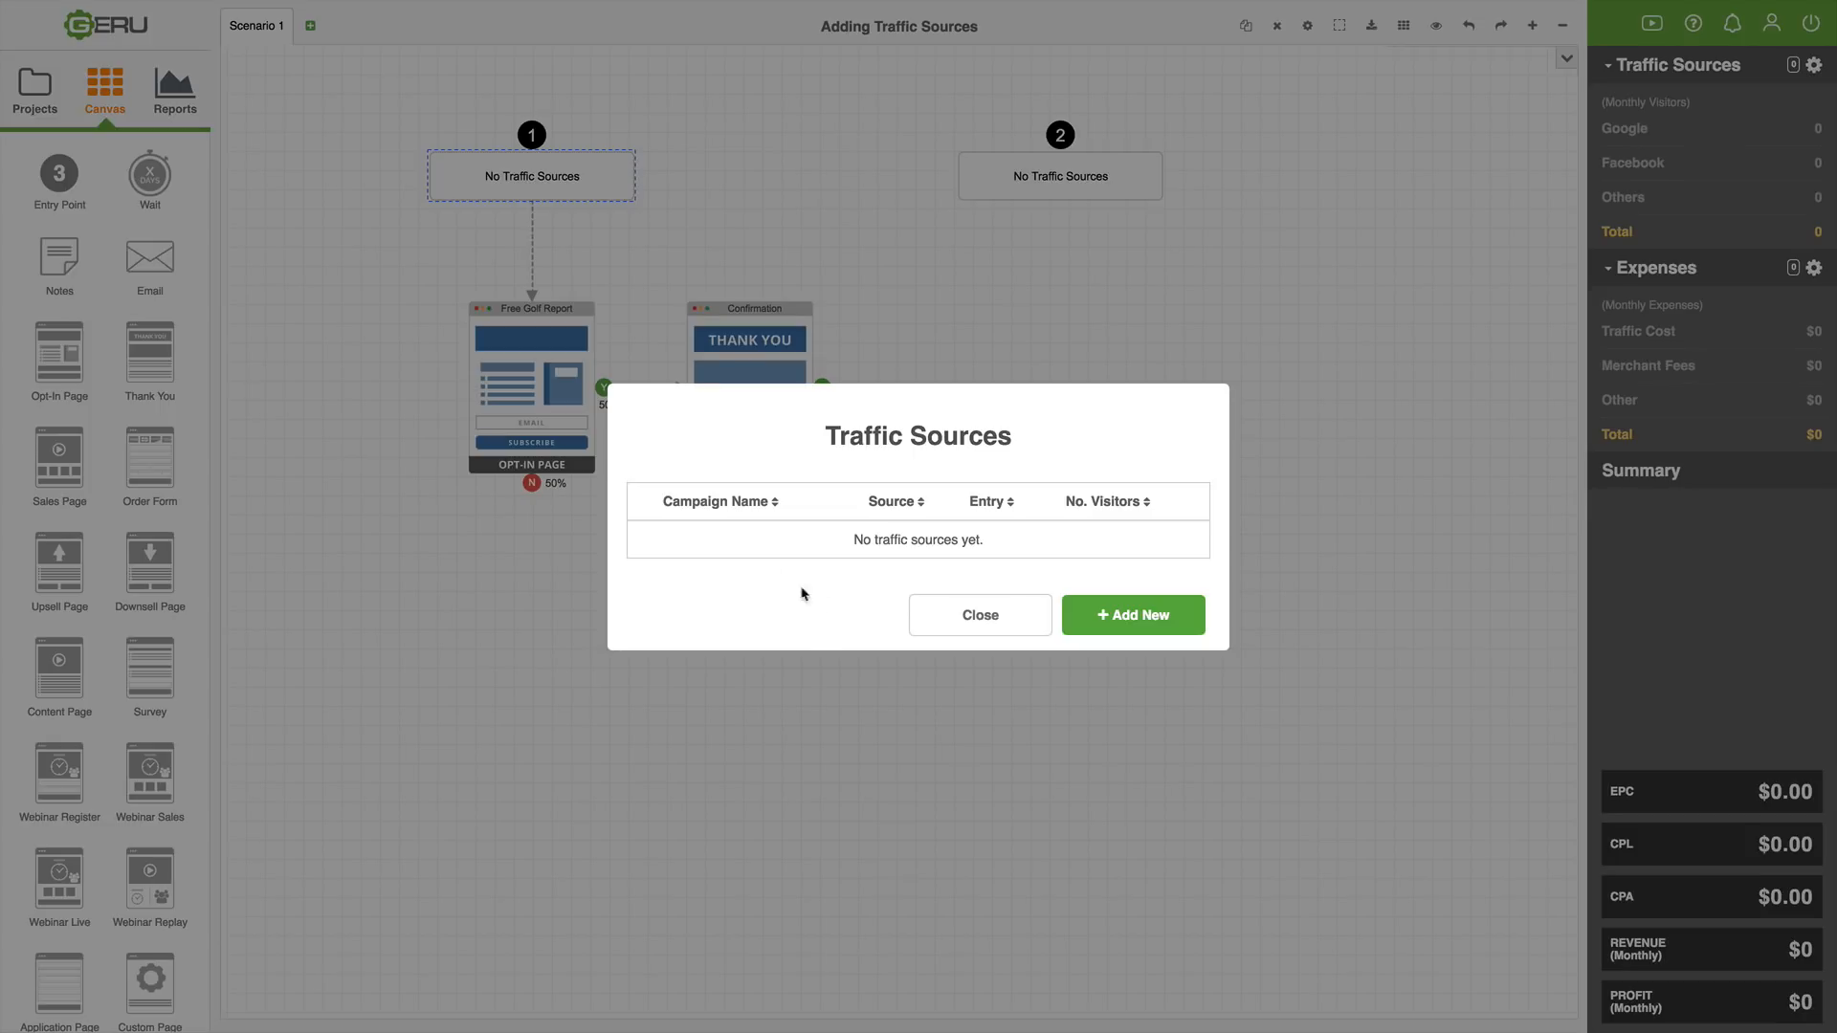
{"action": "mouse_move", "coordinate": [796, 599]}
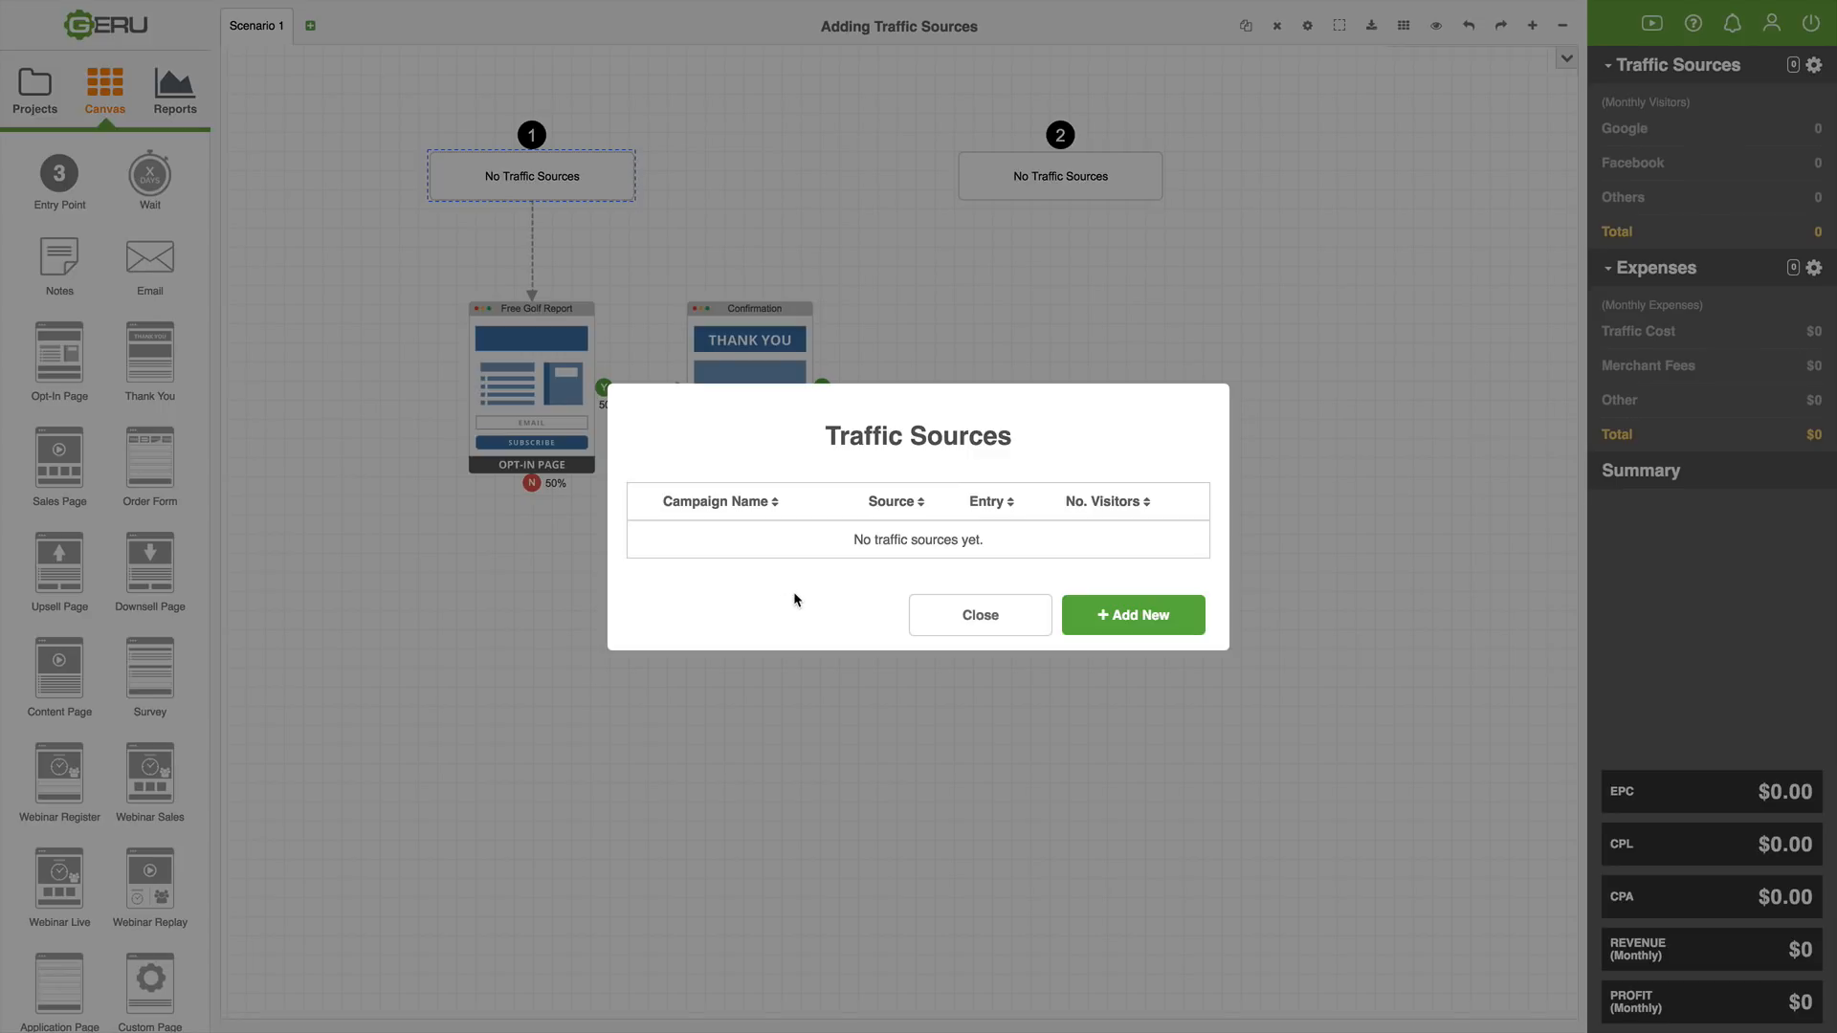
{"action": "mouse_move", "coordinate": [823, 591]}
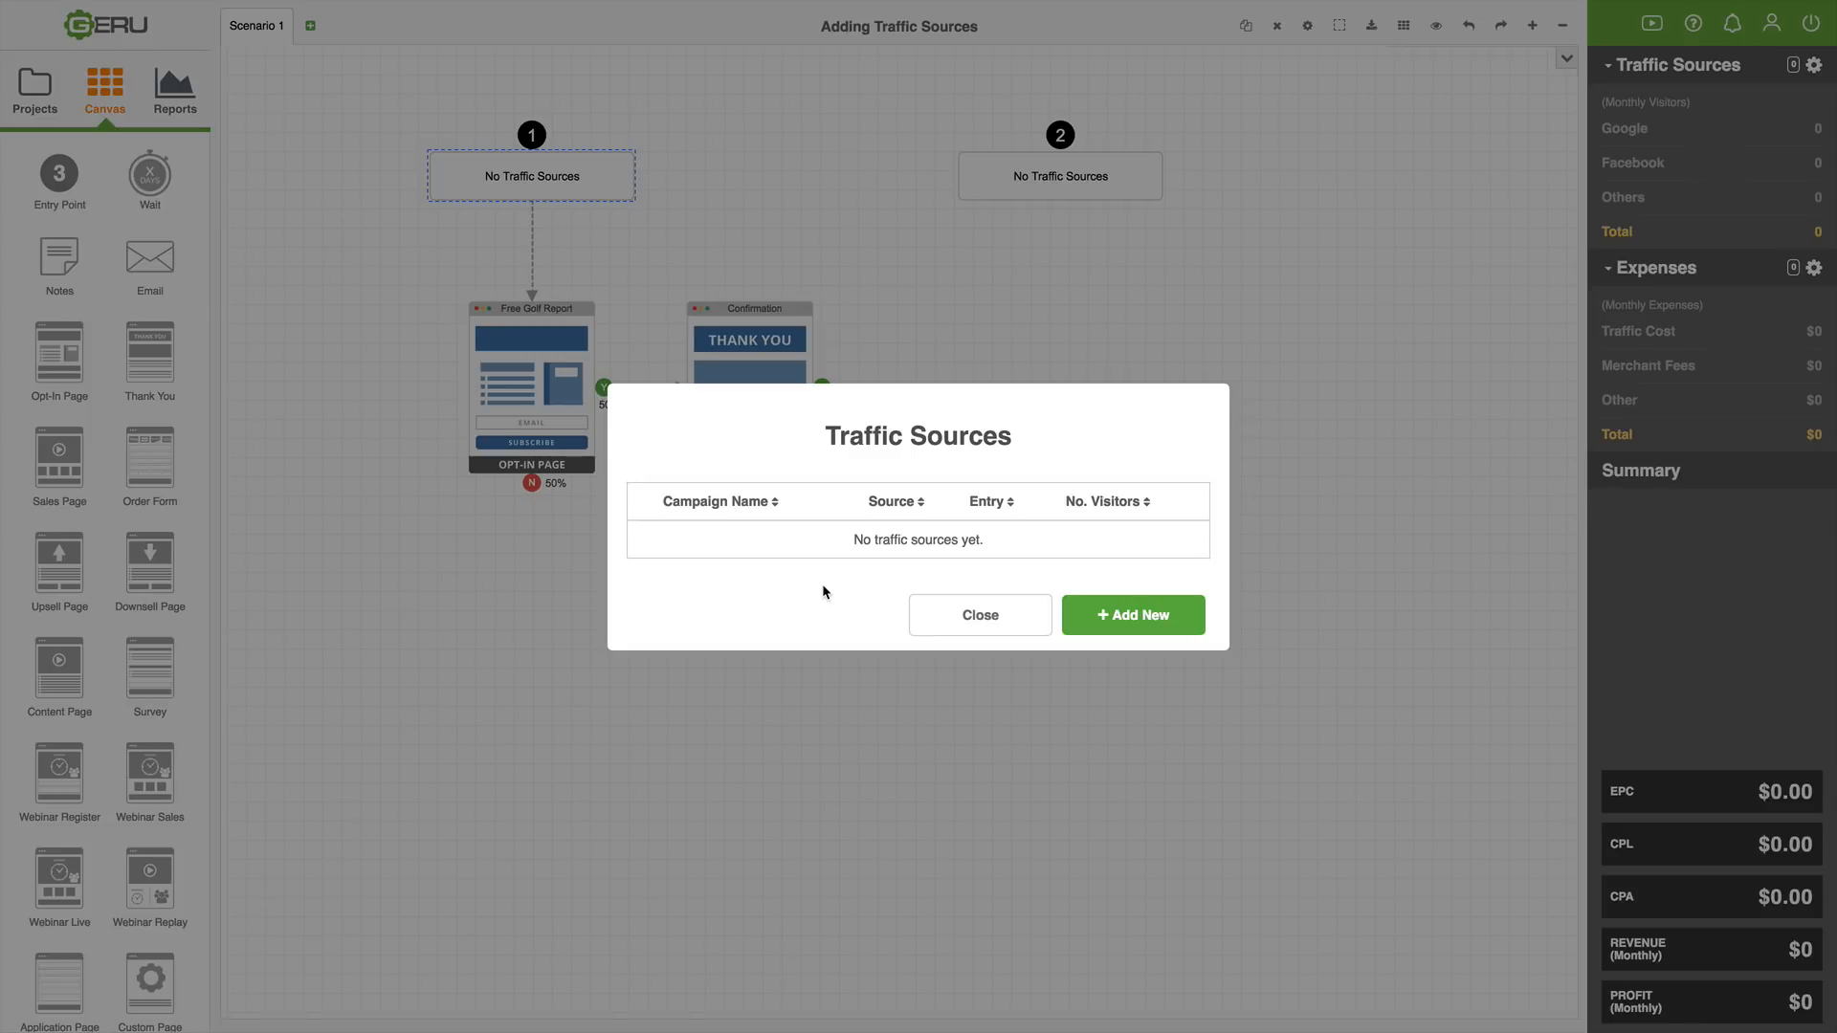
{"action": "left_click", "coordinate": [980, 614]}
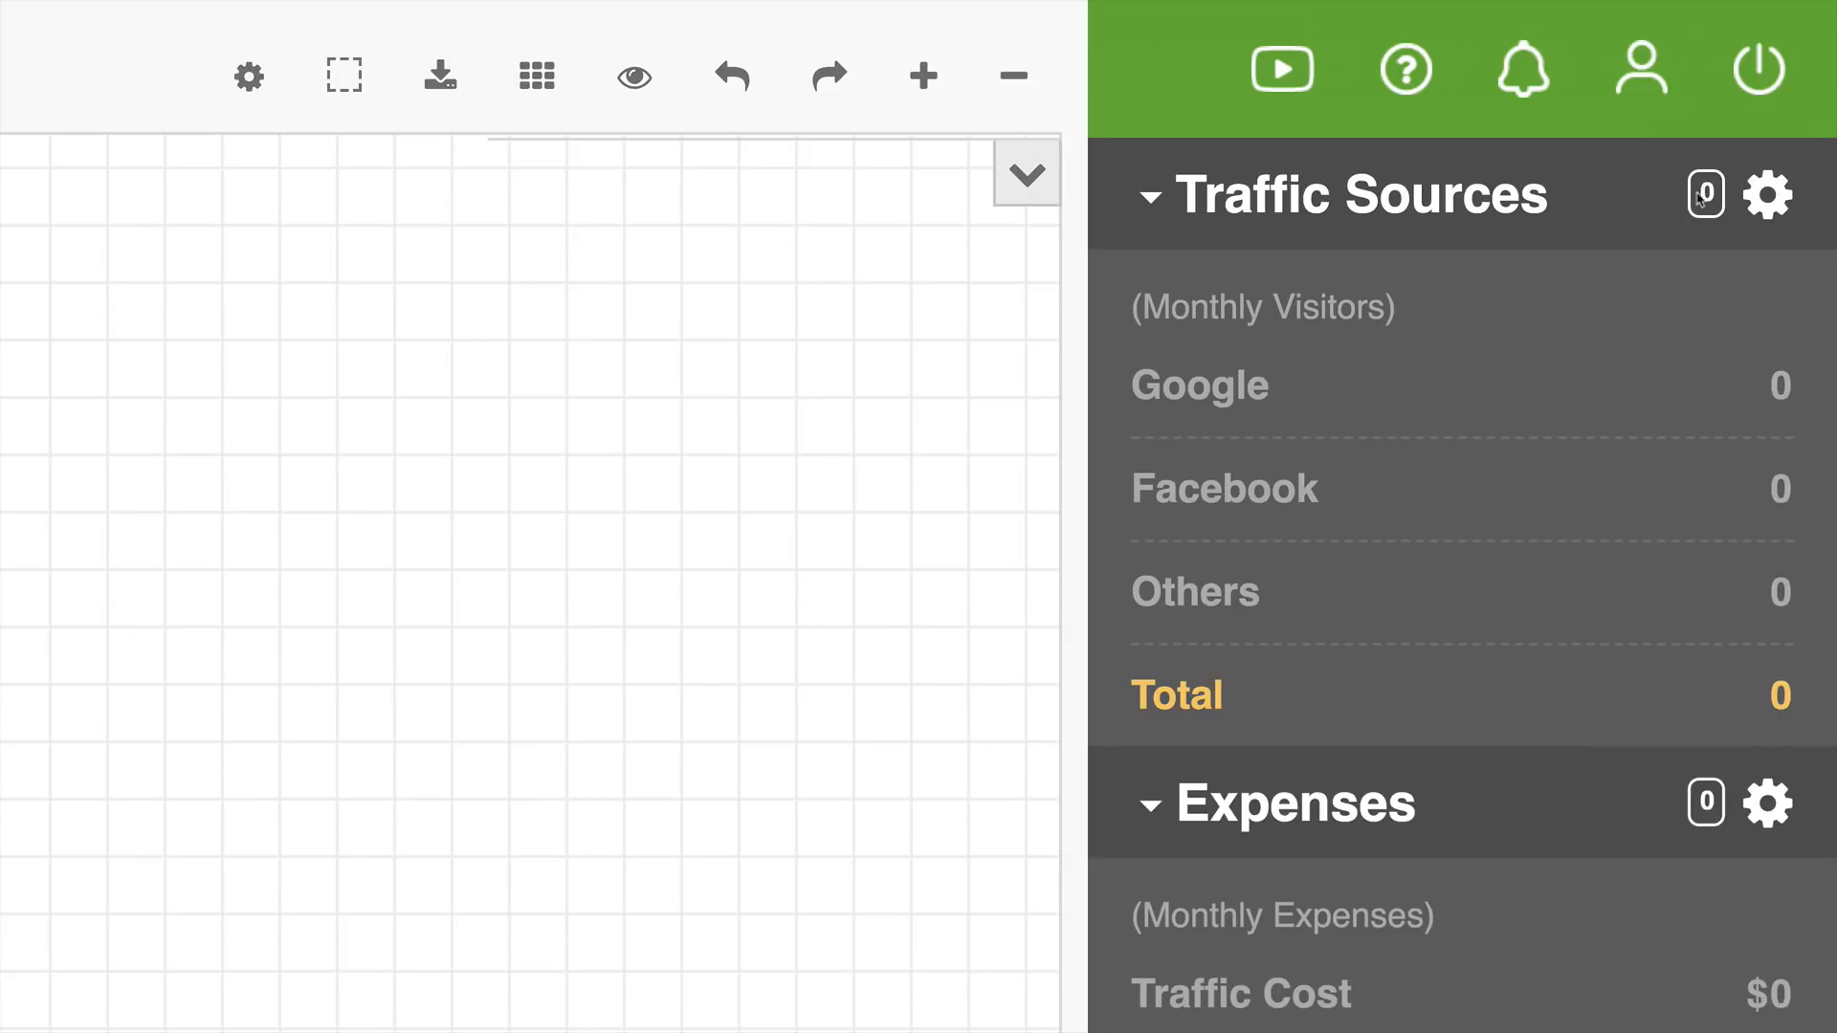
{"action": "mouse_move", "coordinate": [1609, 269]}
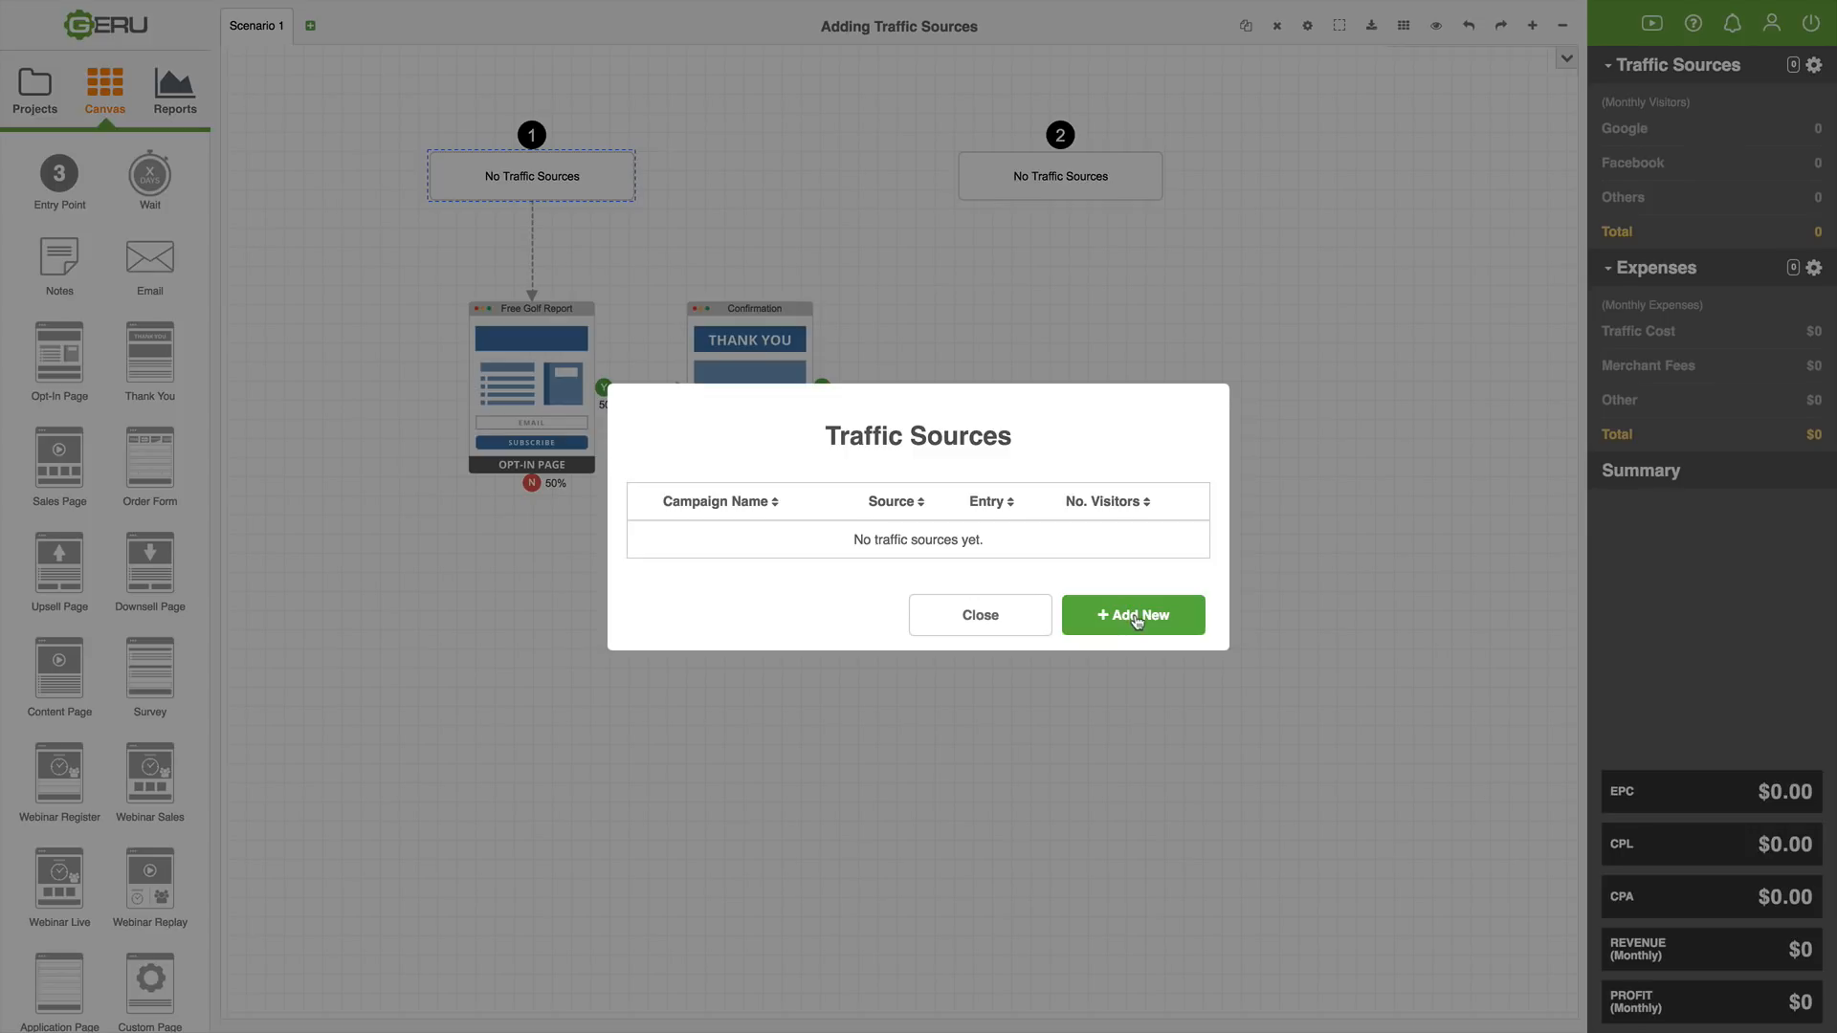
- Add a new traffic source and begin its campaign name with 'Facebbo'
{"action": "left_click", "coordinate": [1131, 615]}
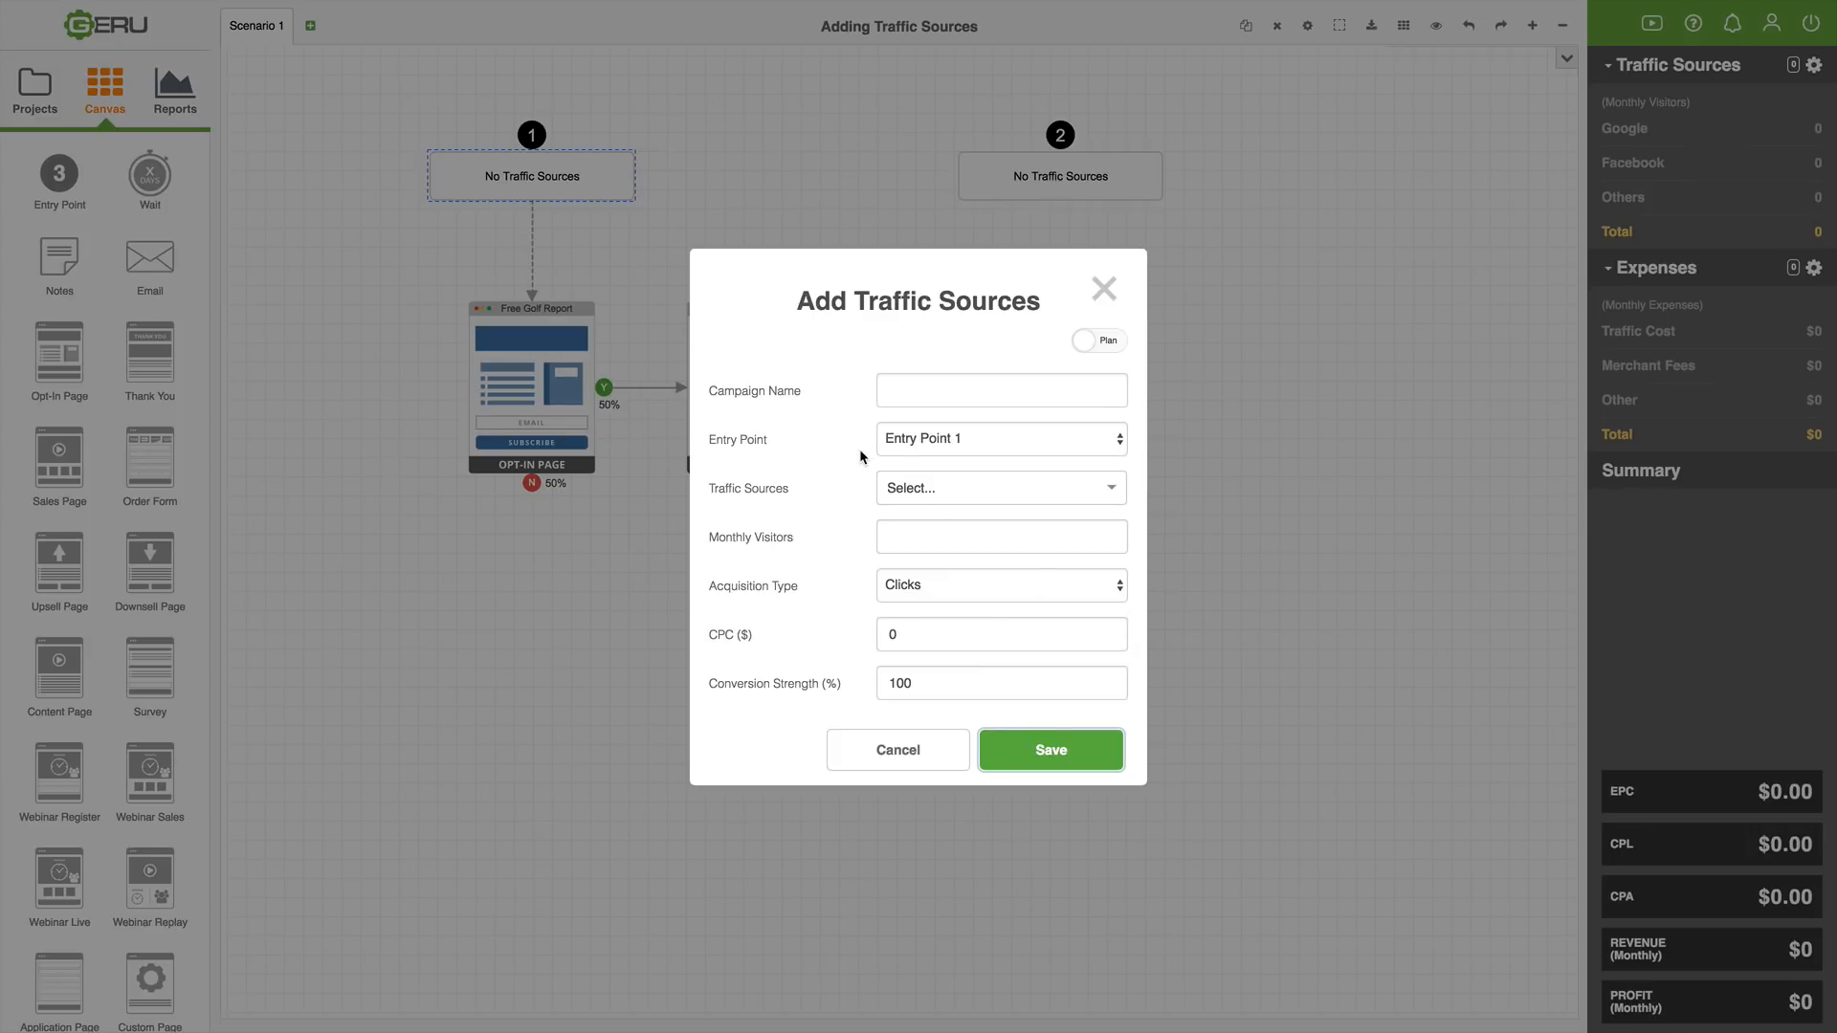
{"action": "mouse_move", "coordinate": [872, 431]}
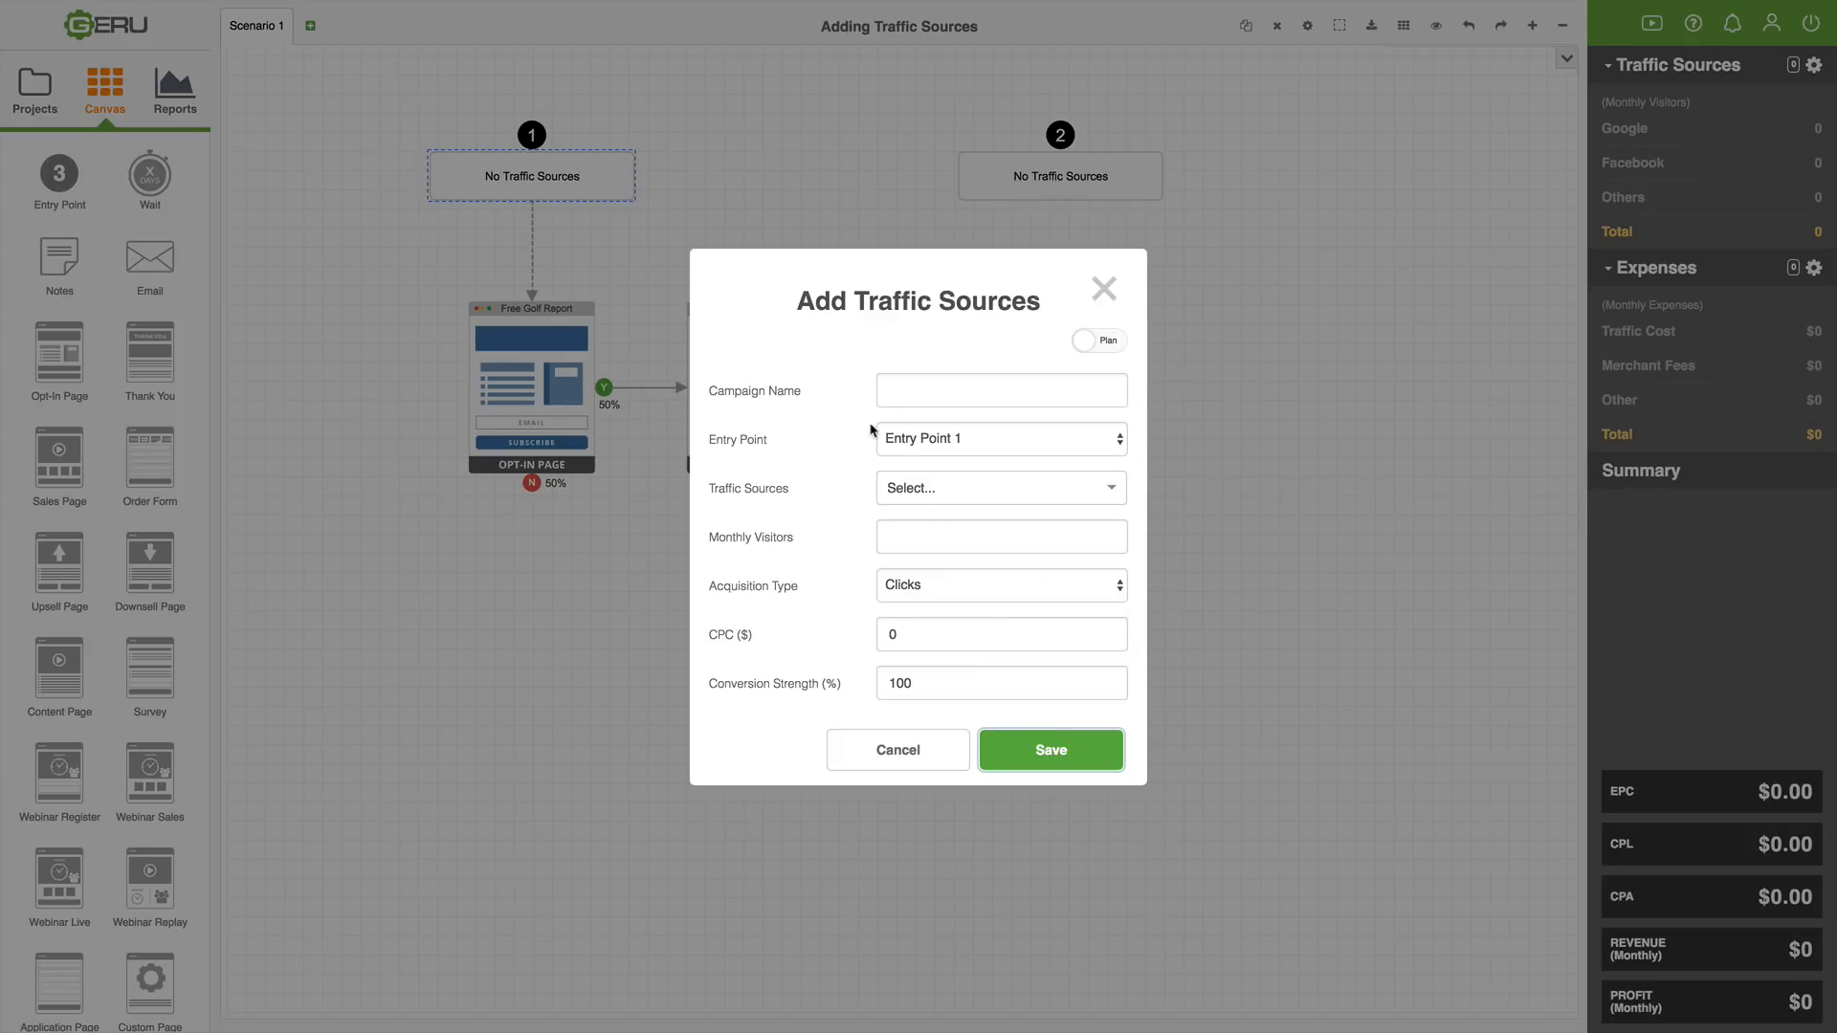
{"action": "left_click", "coordinate": [998, 390]}
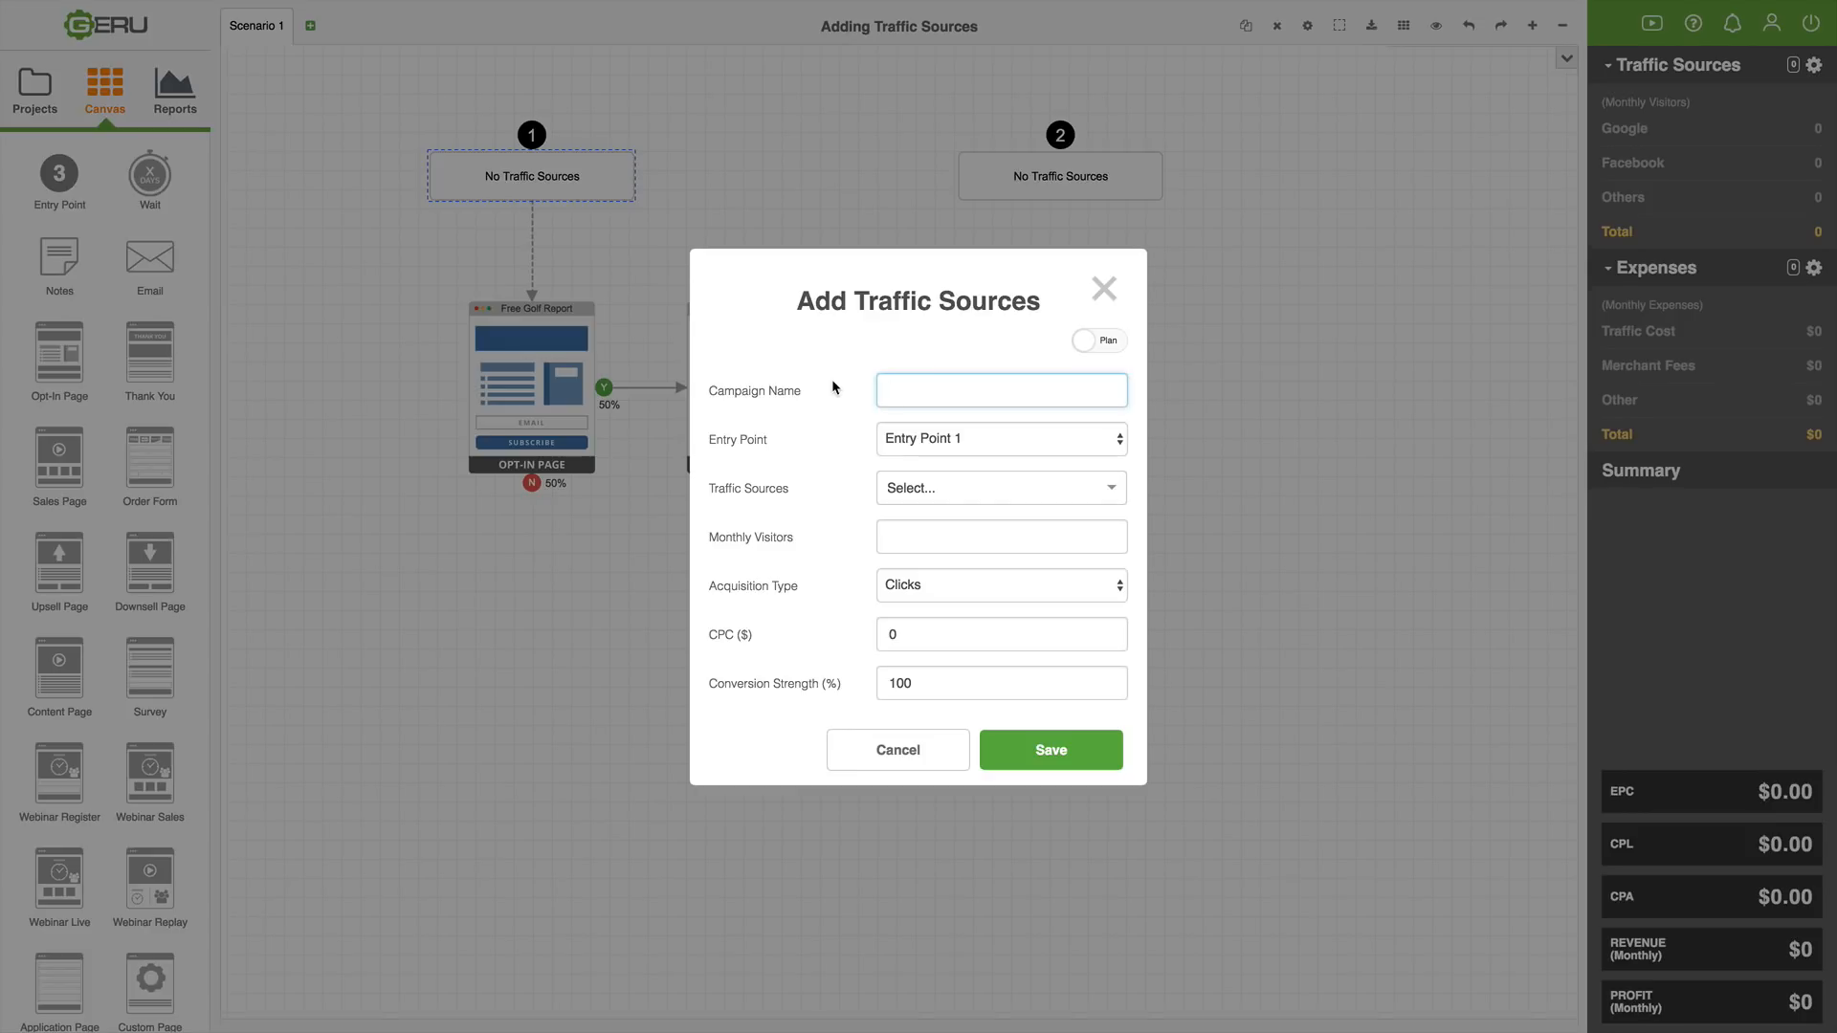
{"action": "type", "text": "Facebbook Ads 1"}
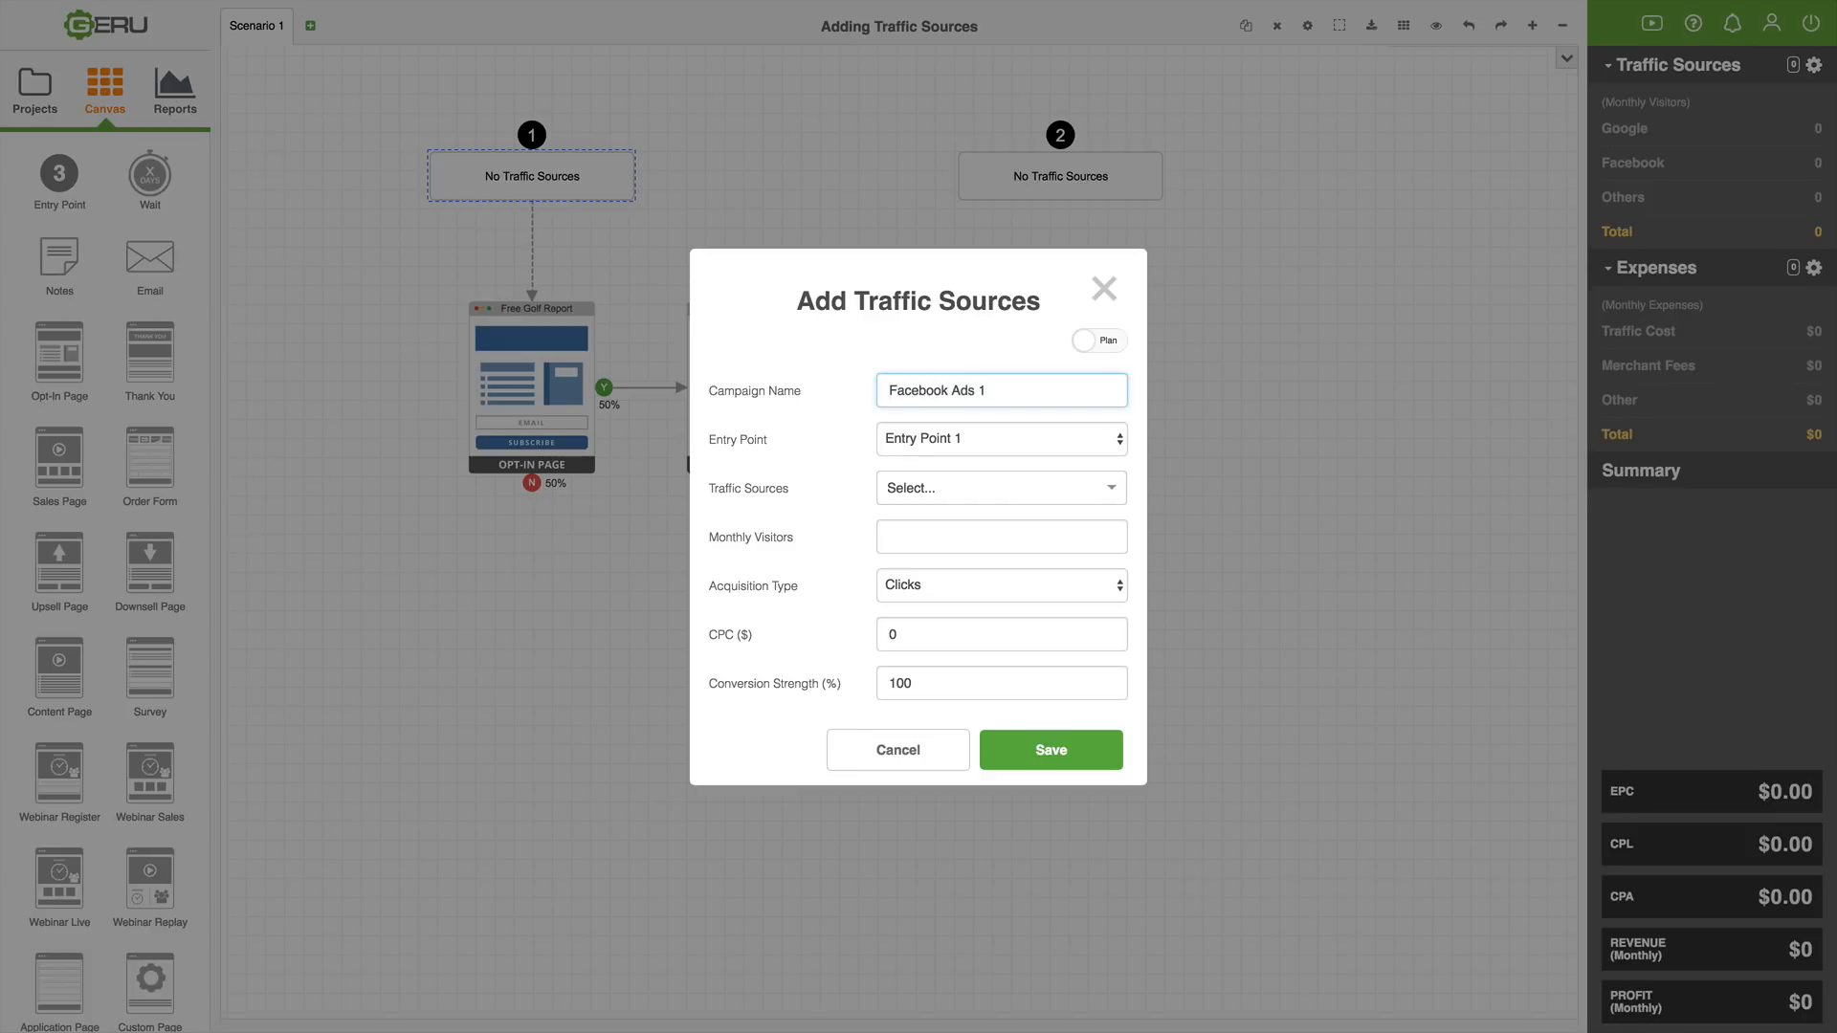
{"action": "mouse_move", "coordinate": [832, 437]}
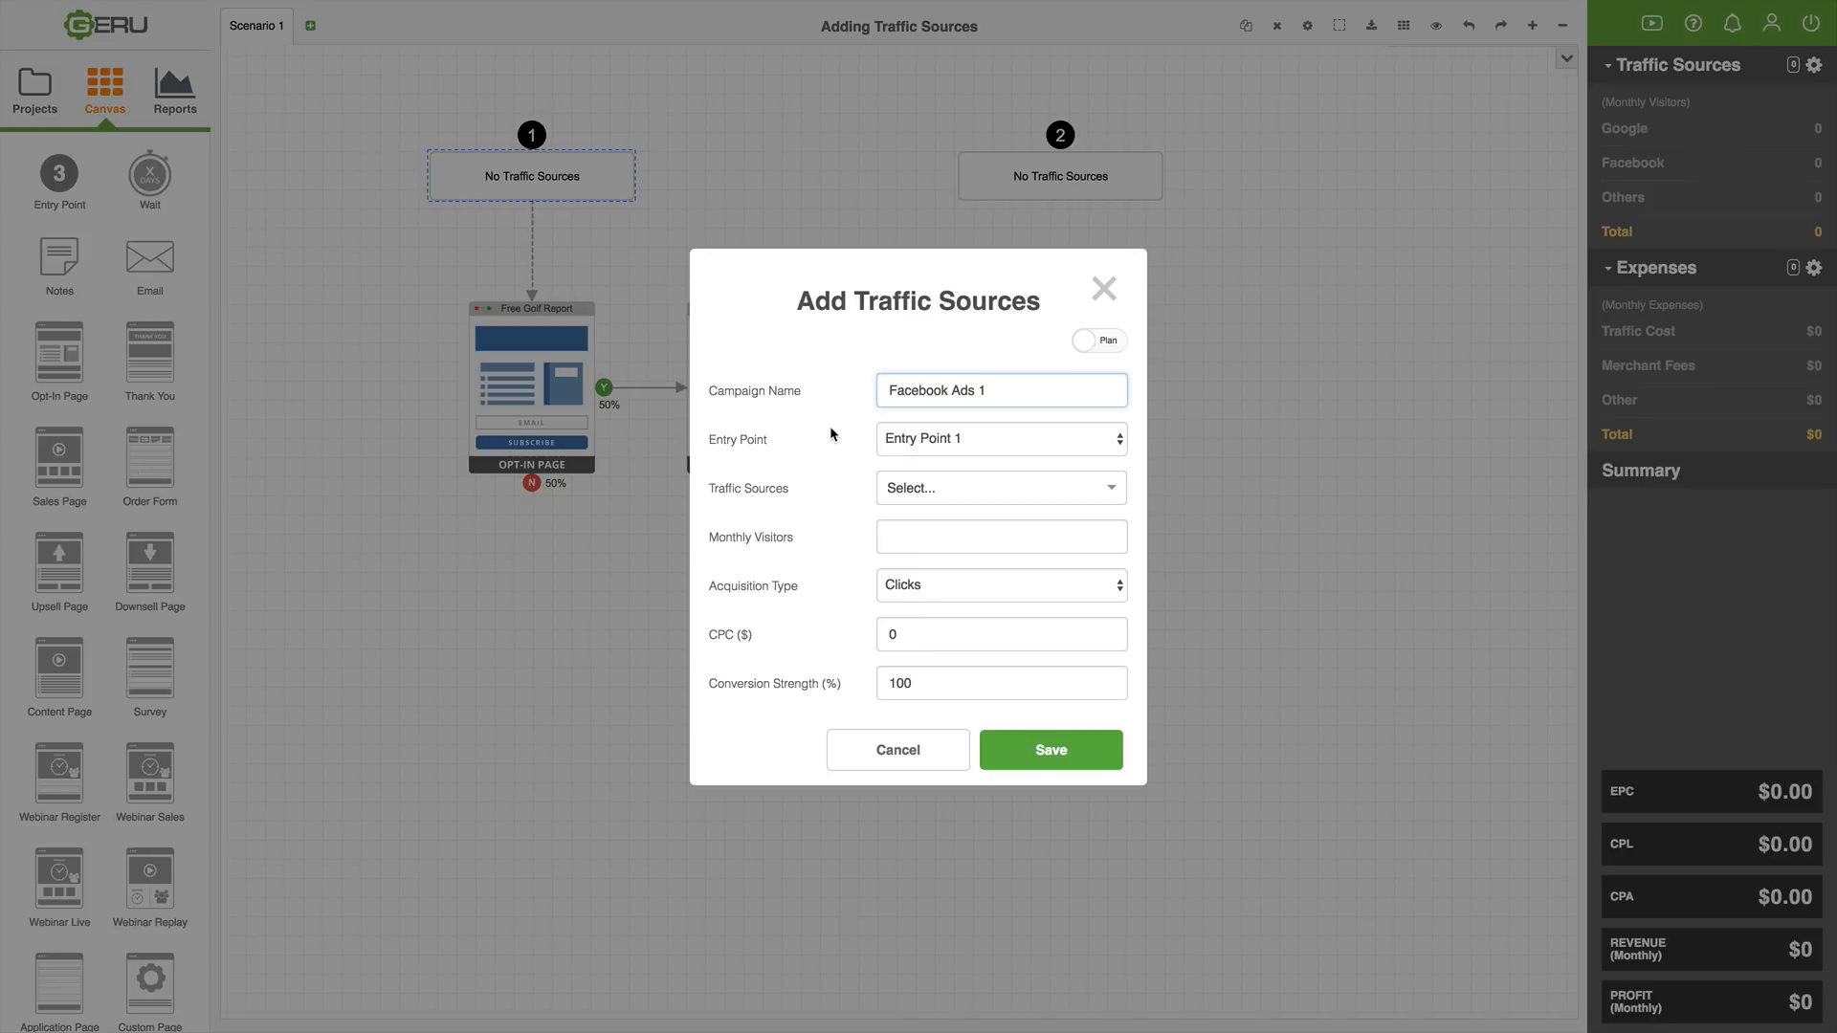
{"action": "mouse_move", "coordinate": [844, 423]}
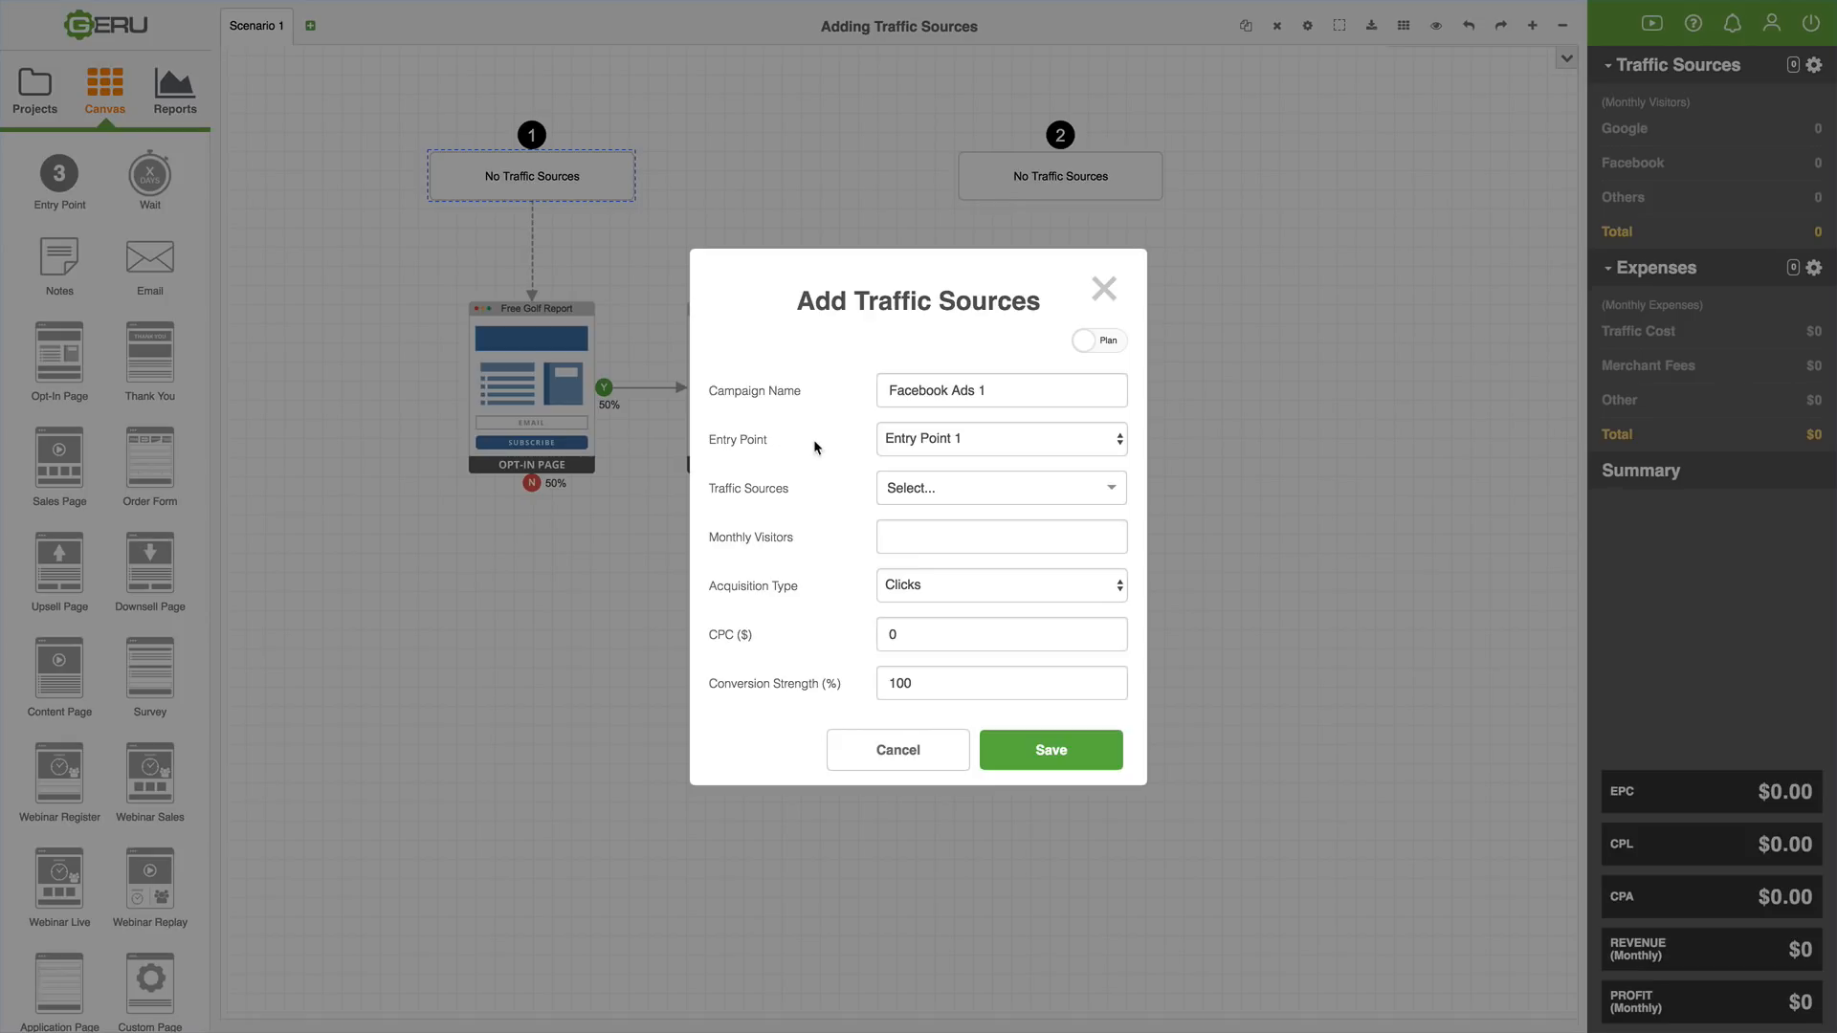
{"action": "left_click", "coordinate": [999, 439]}
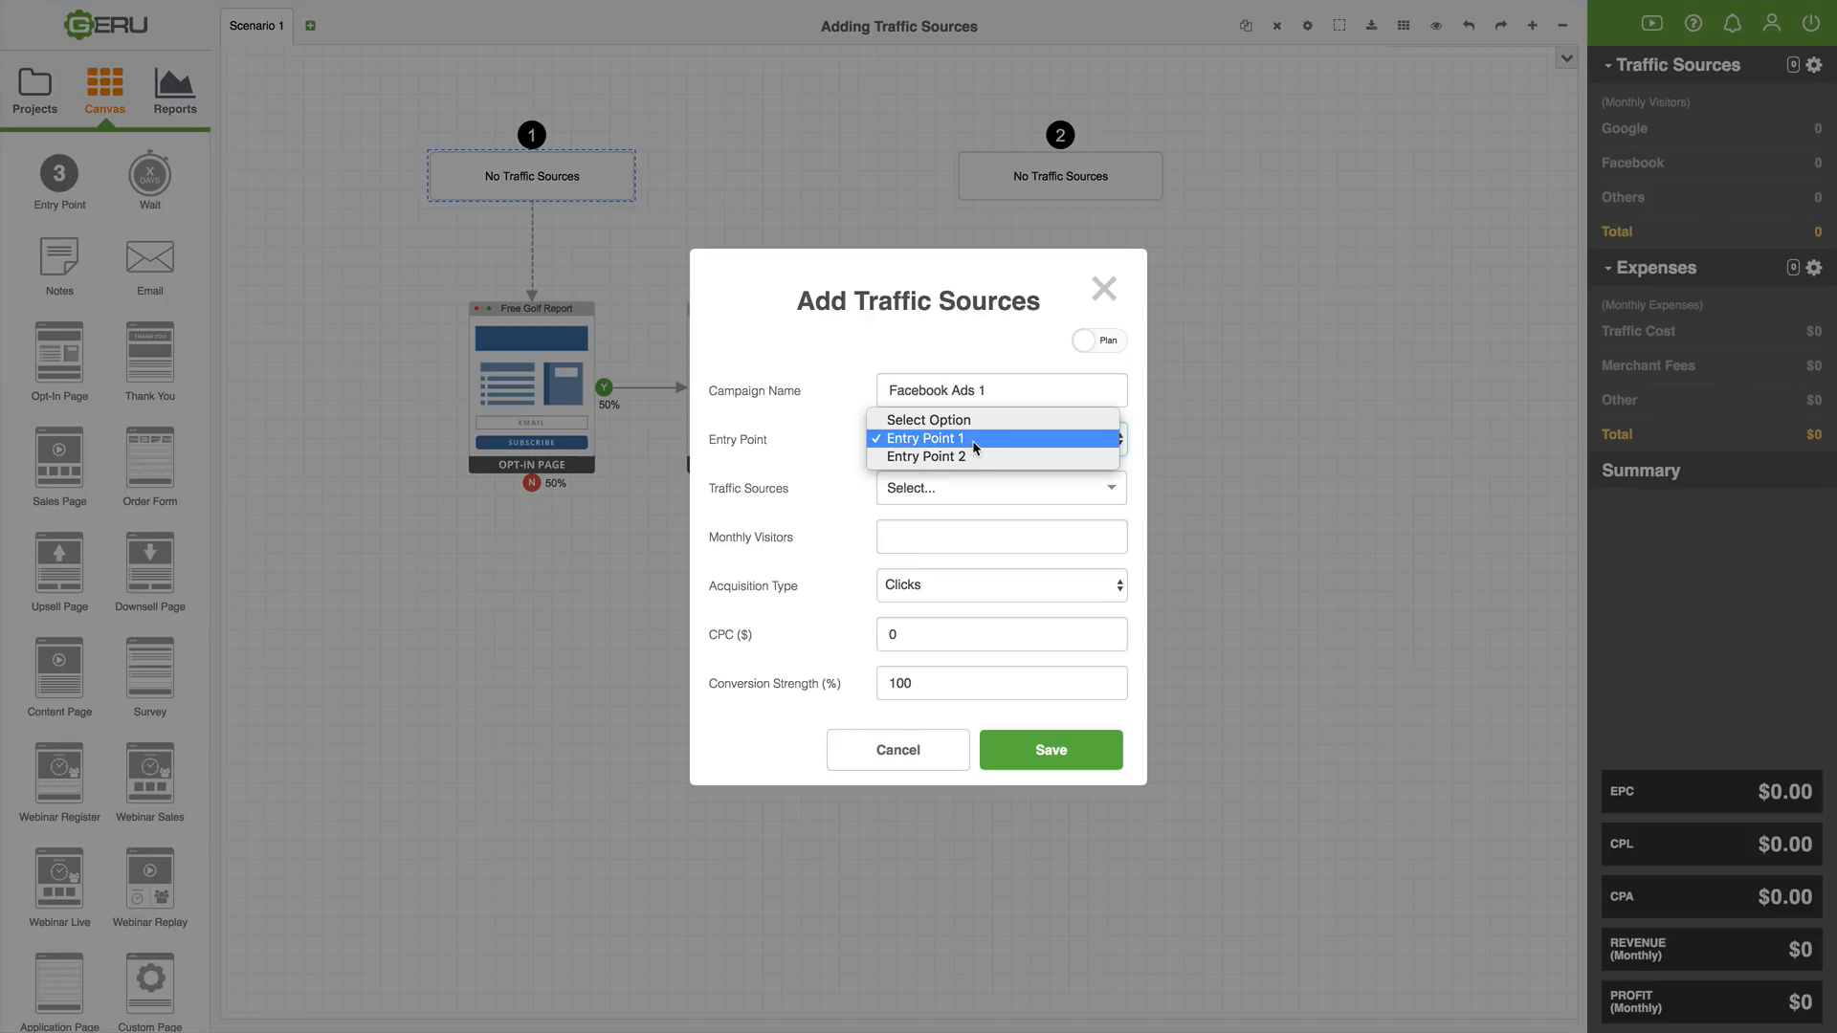
{"action": "mouse_move", "coordinate": [979, 452]}
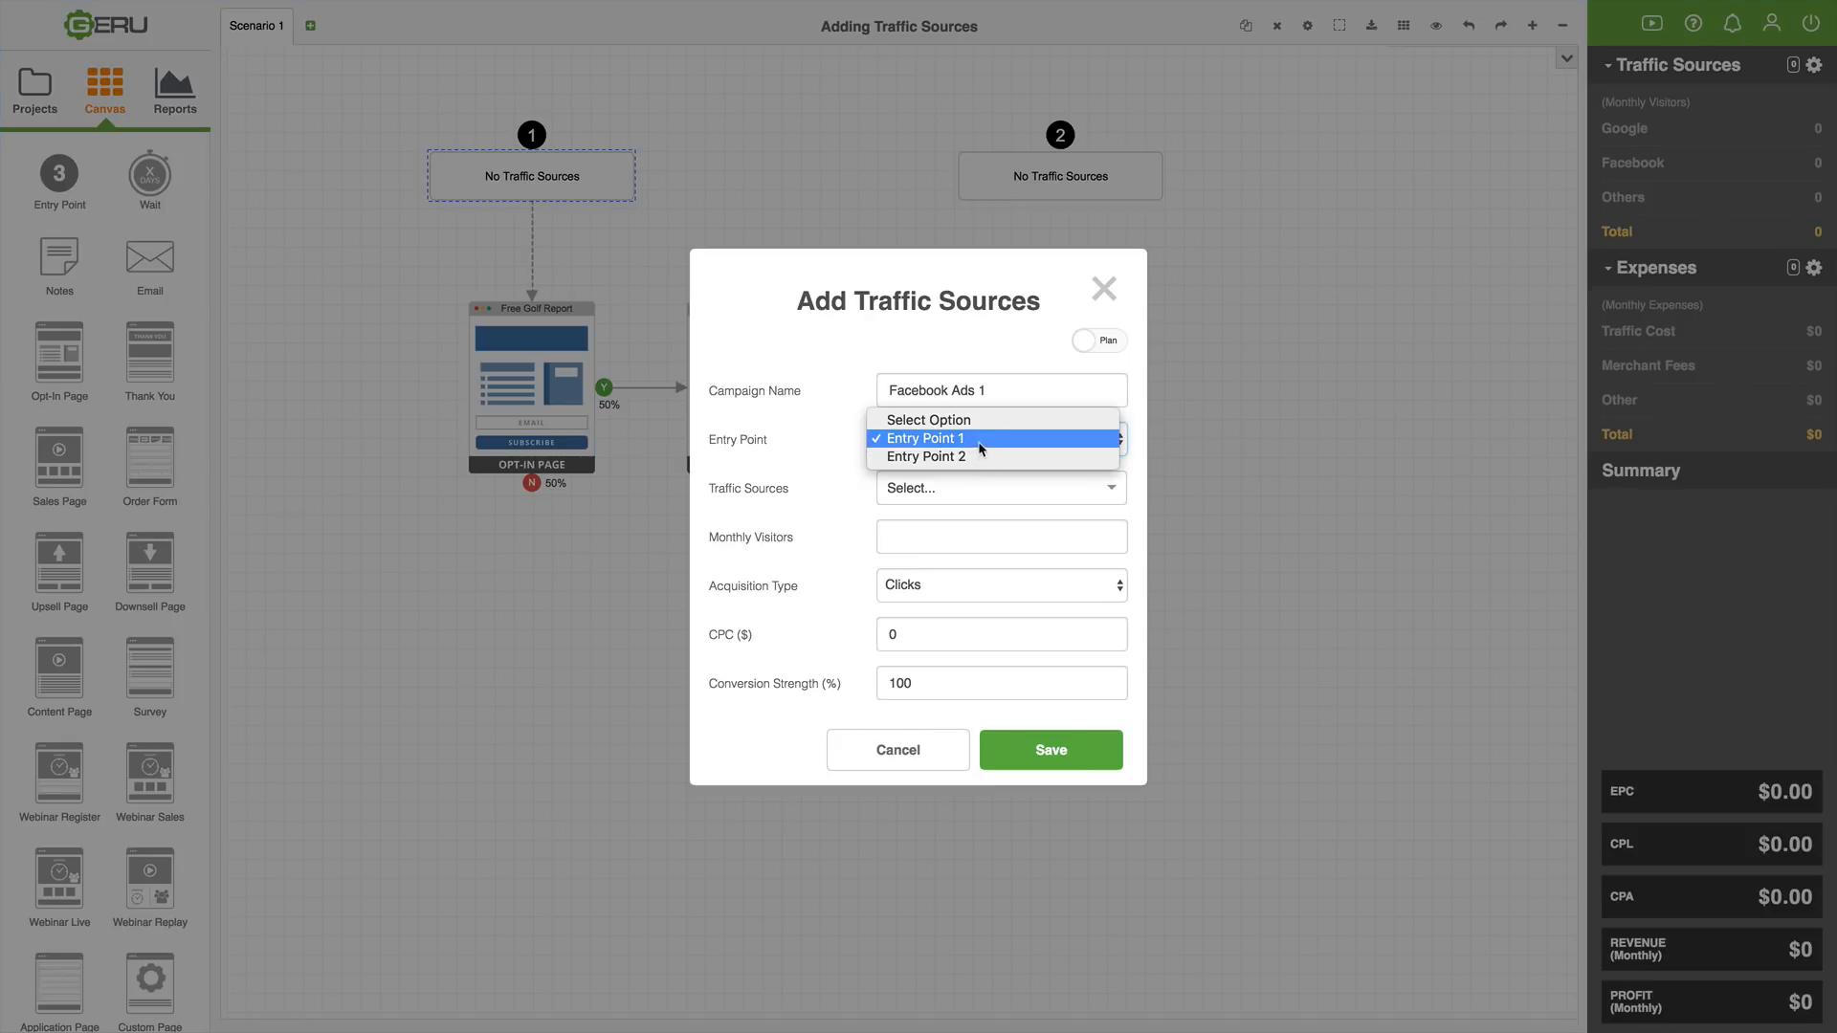
{"action": "mouse_move", "coordinate": [926, 455]}
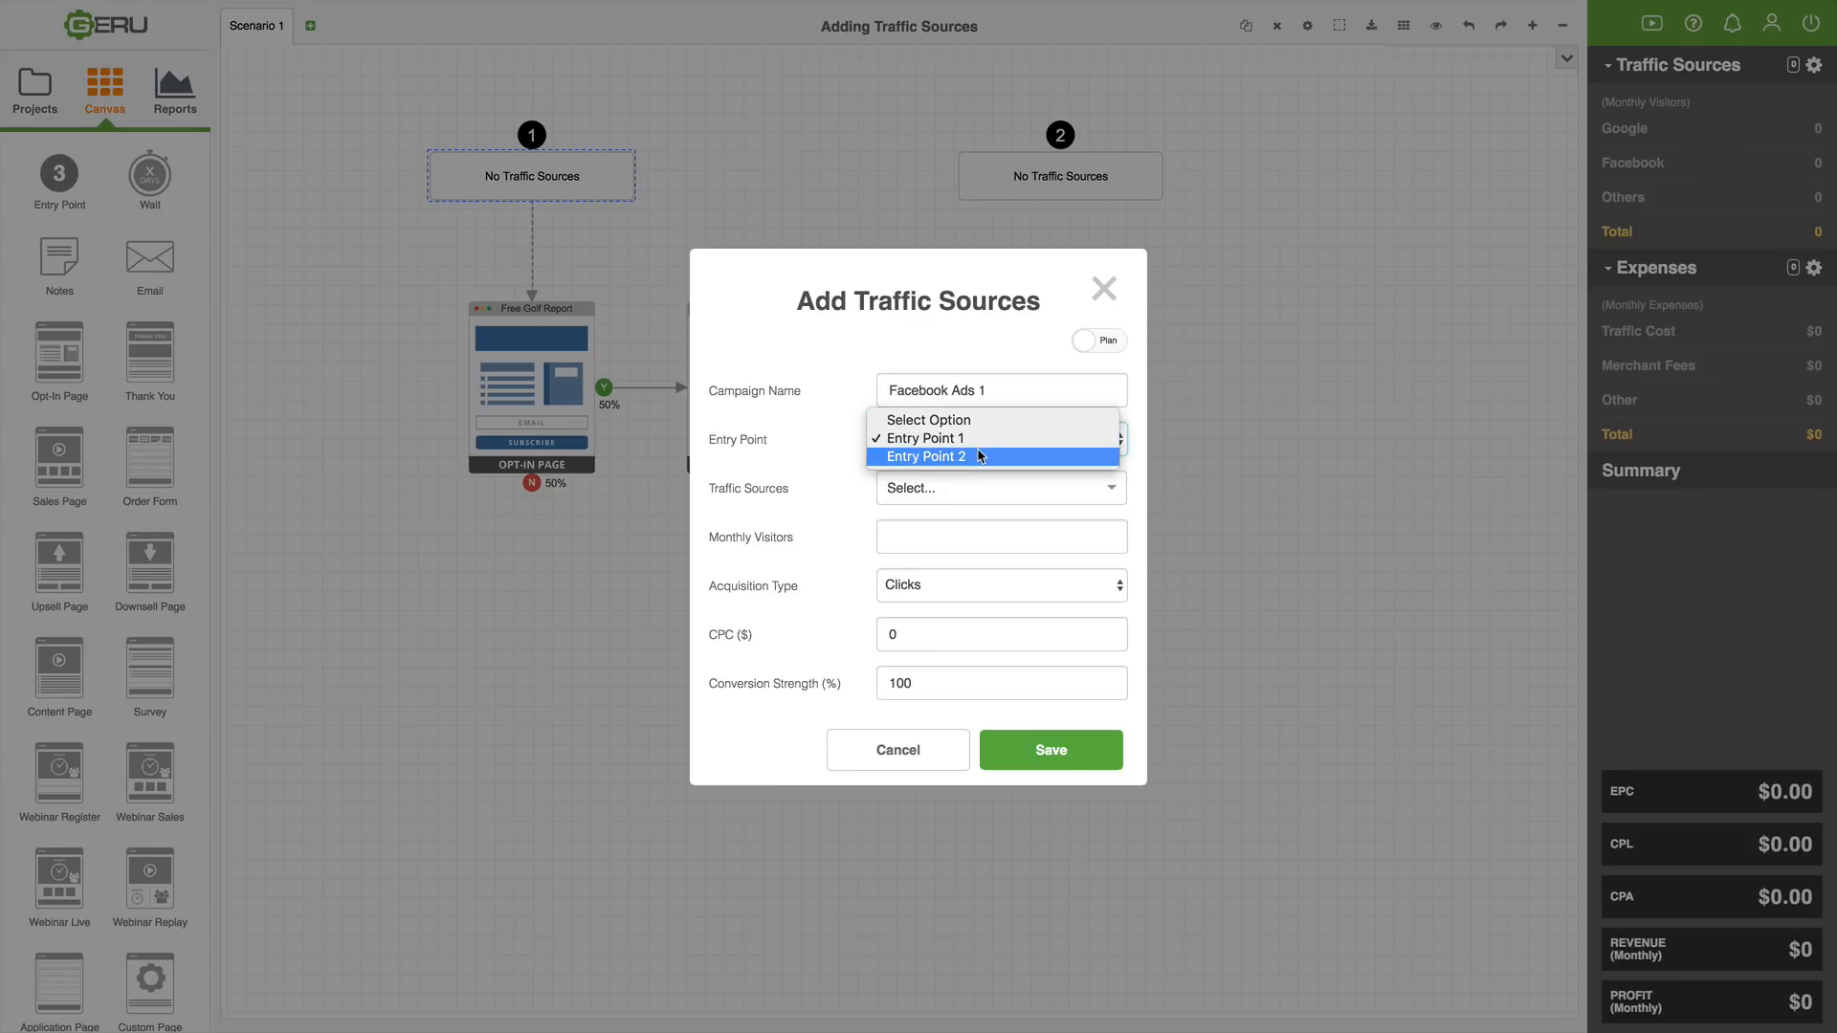
{"action": "left_click", "coordinate": [924, 436]}
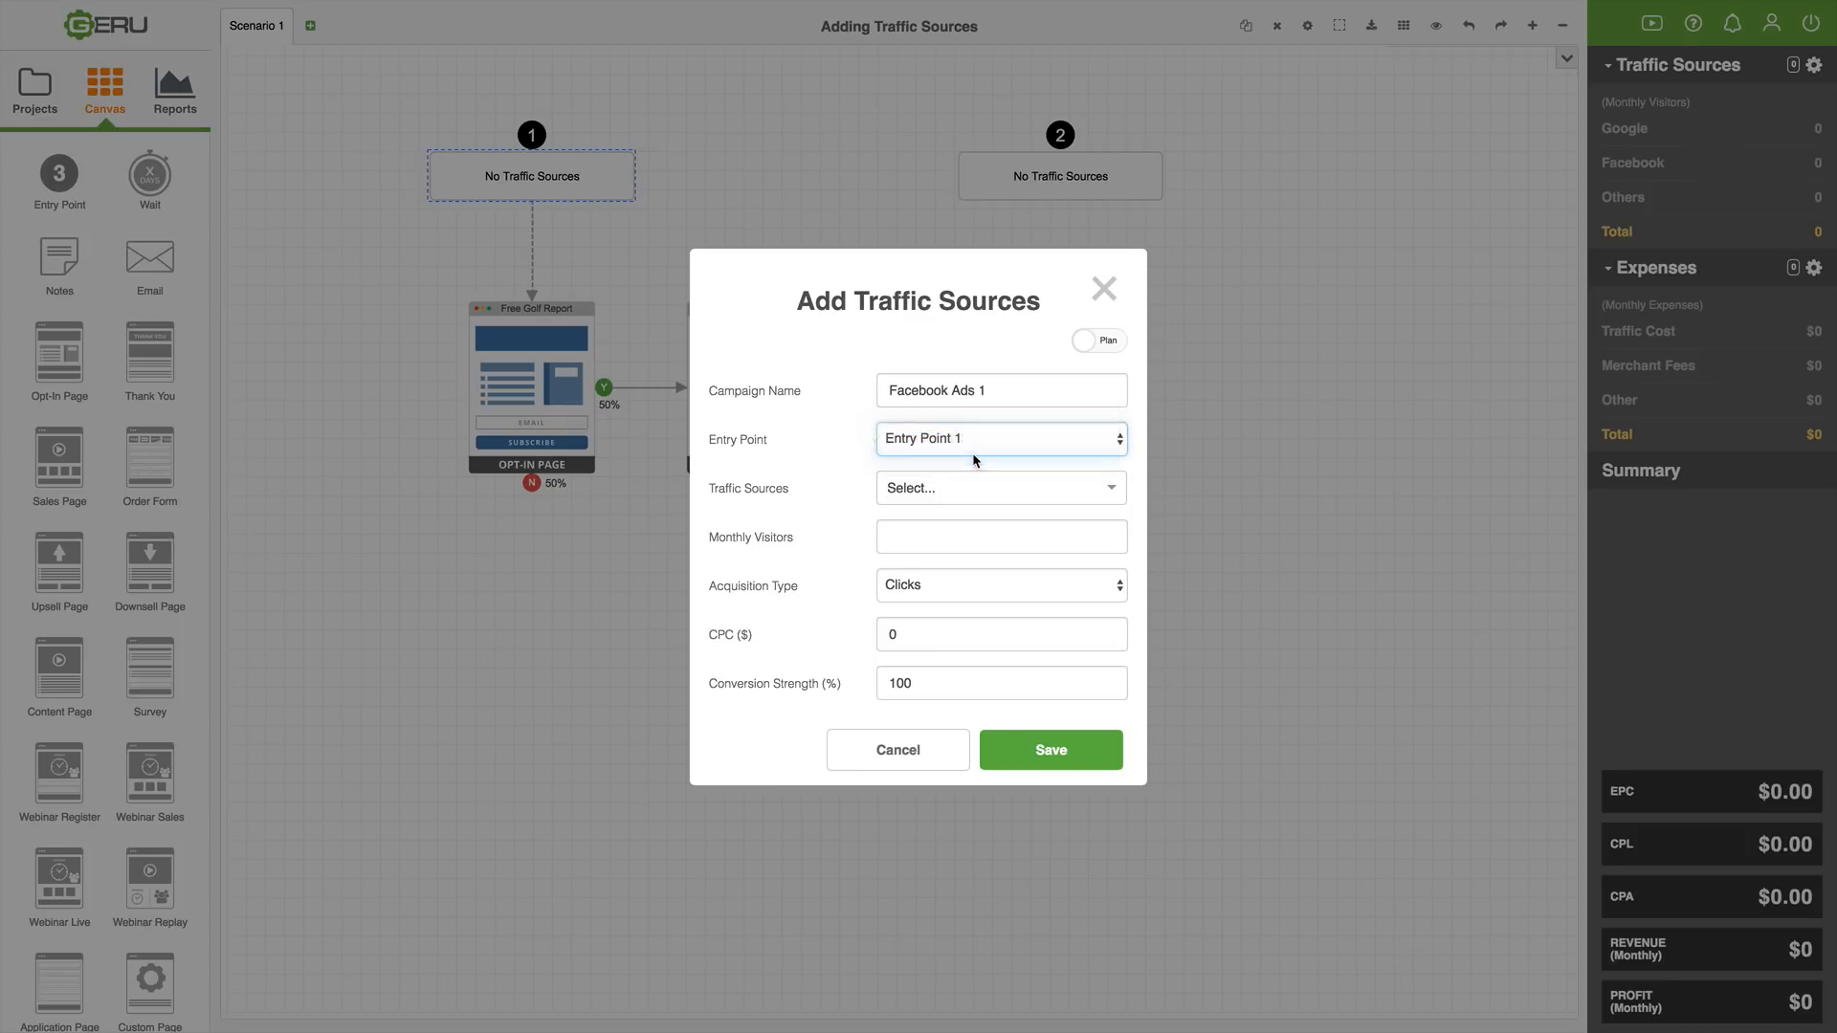
{"action": "left_click", "coordinate": [999, 438]}
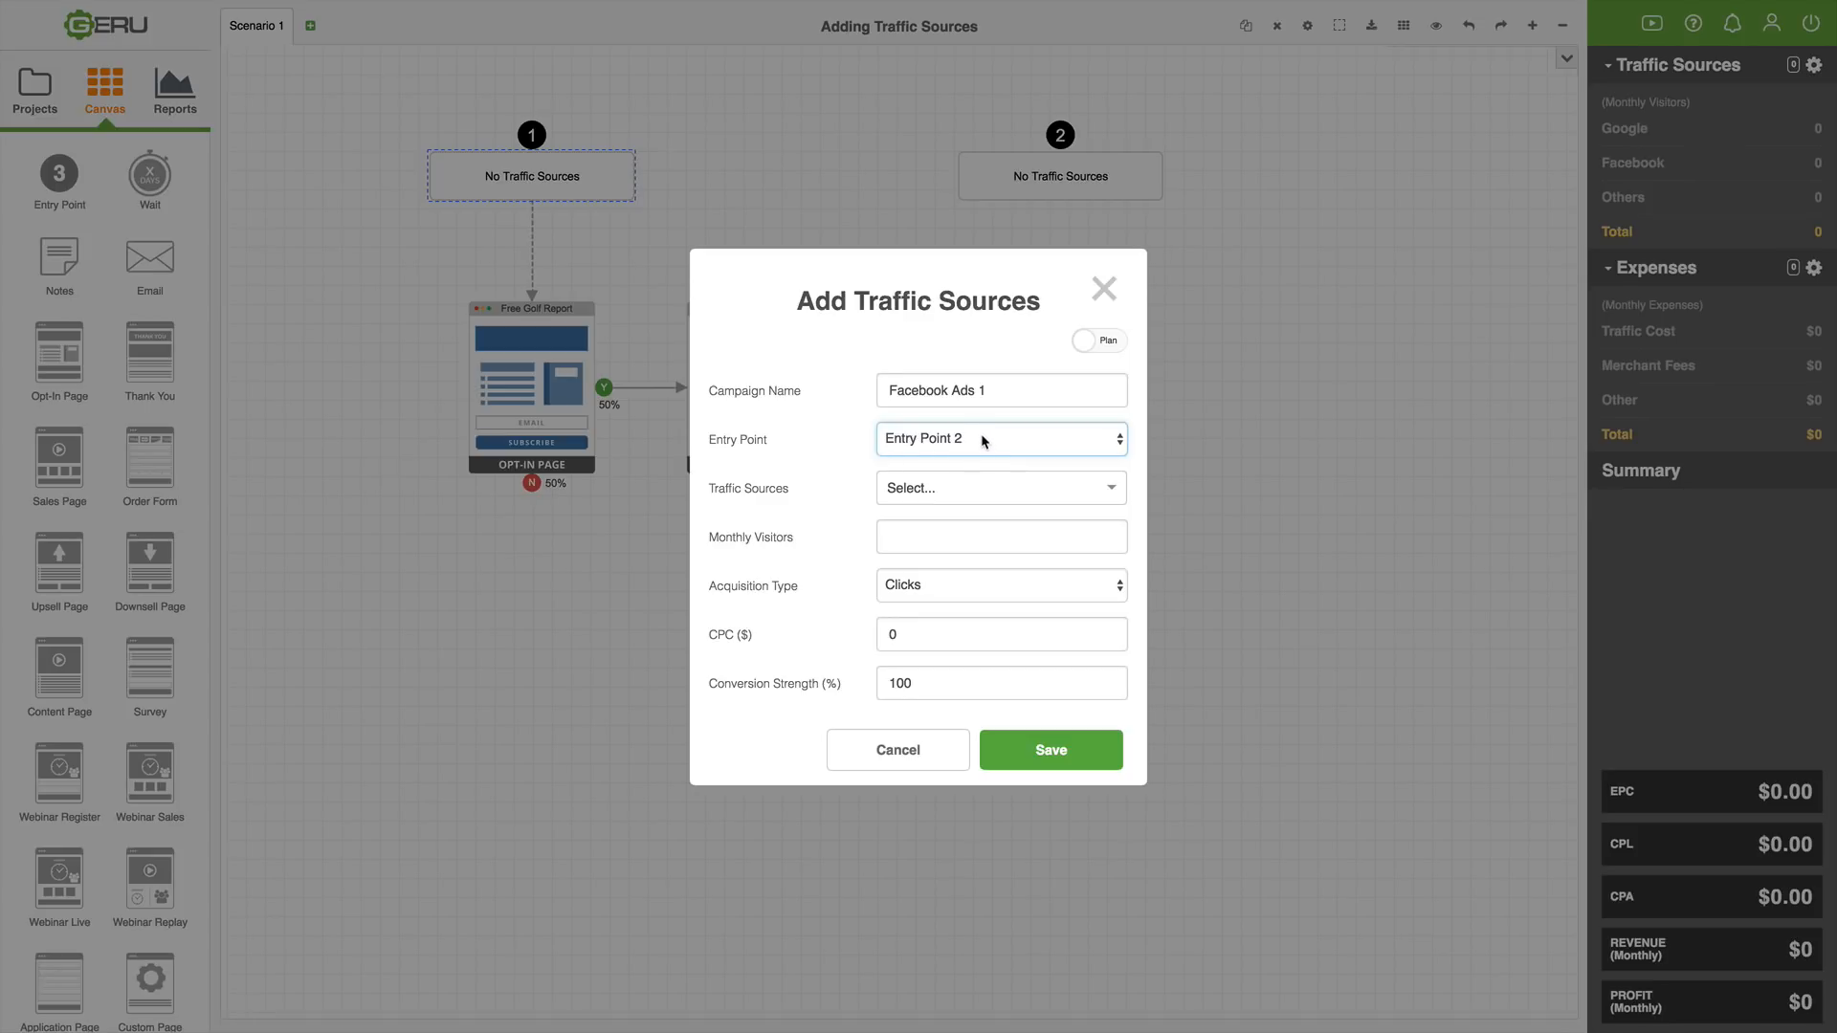
{"action": "left_click", "coordinate": [999, 438]}
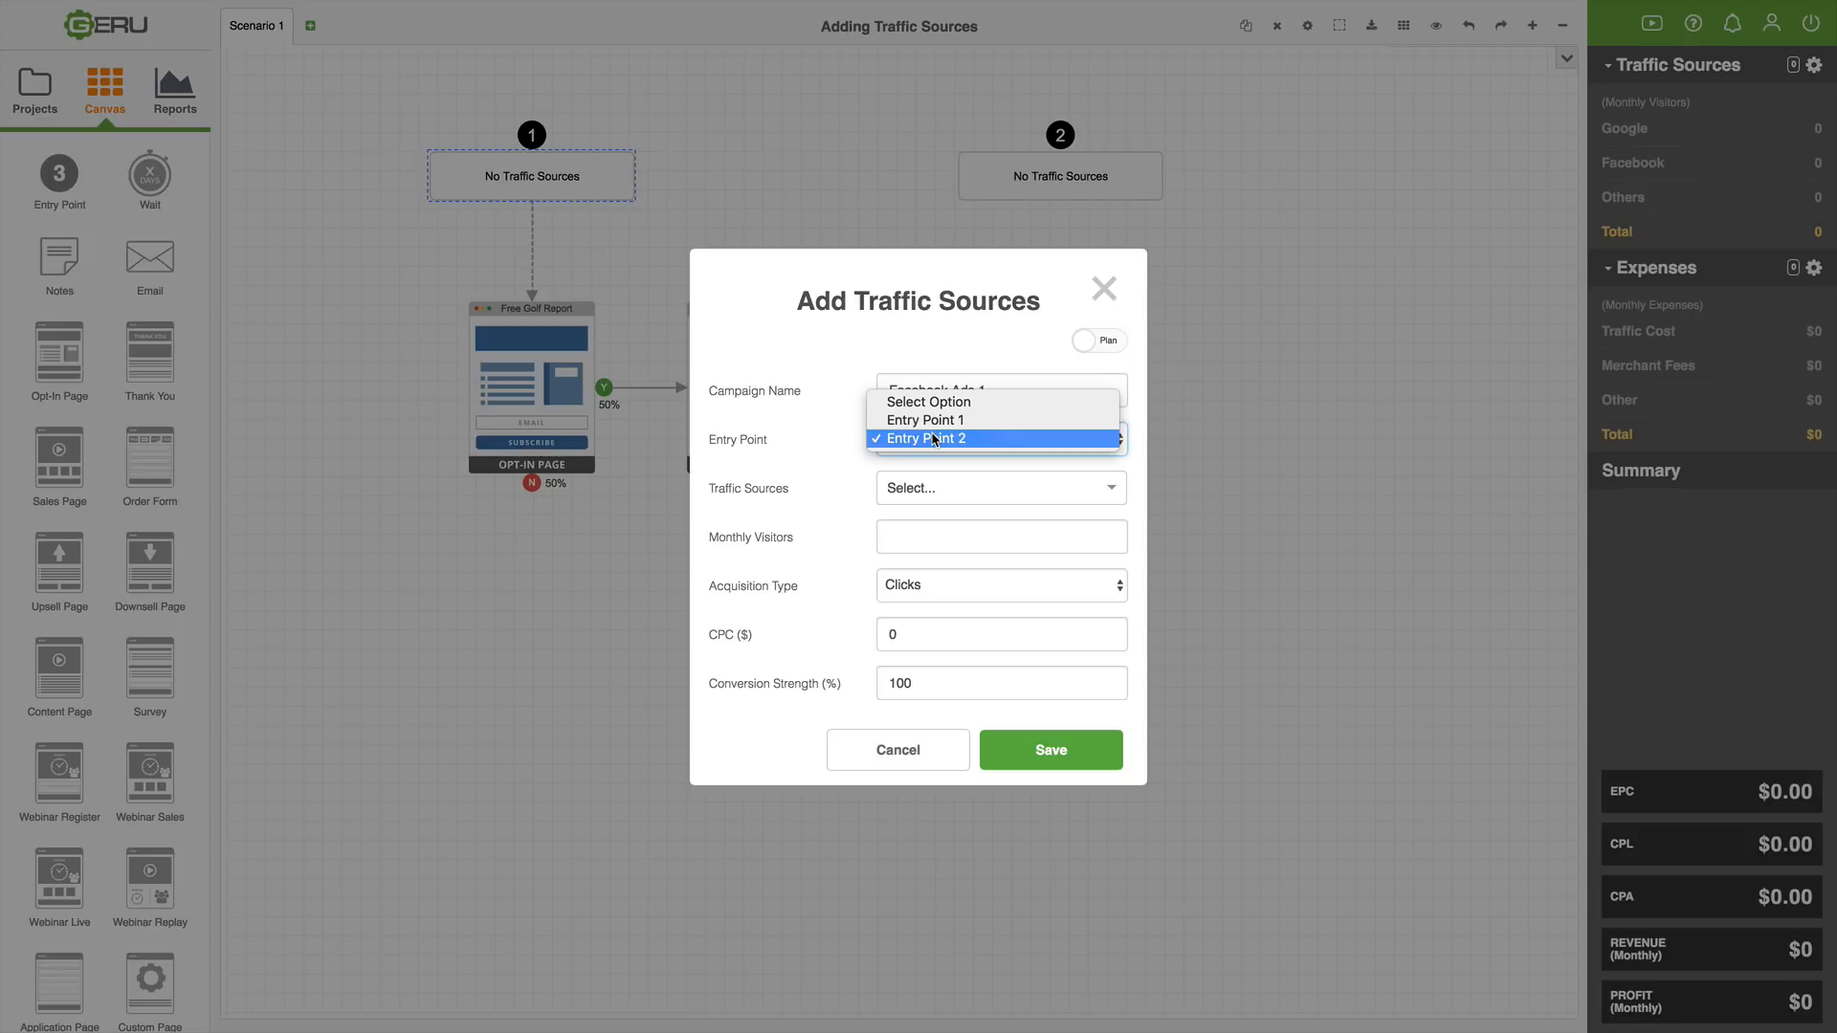
{"action": "mouse_move", "coordinate": [926, 419]}
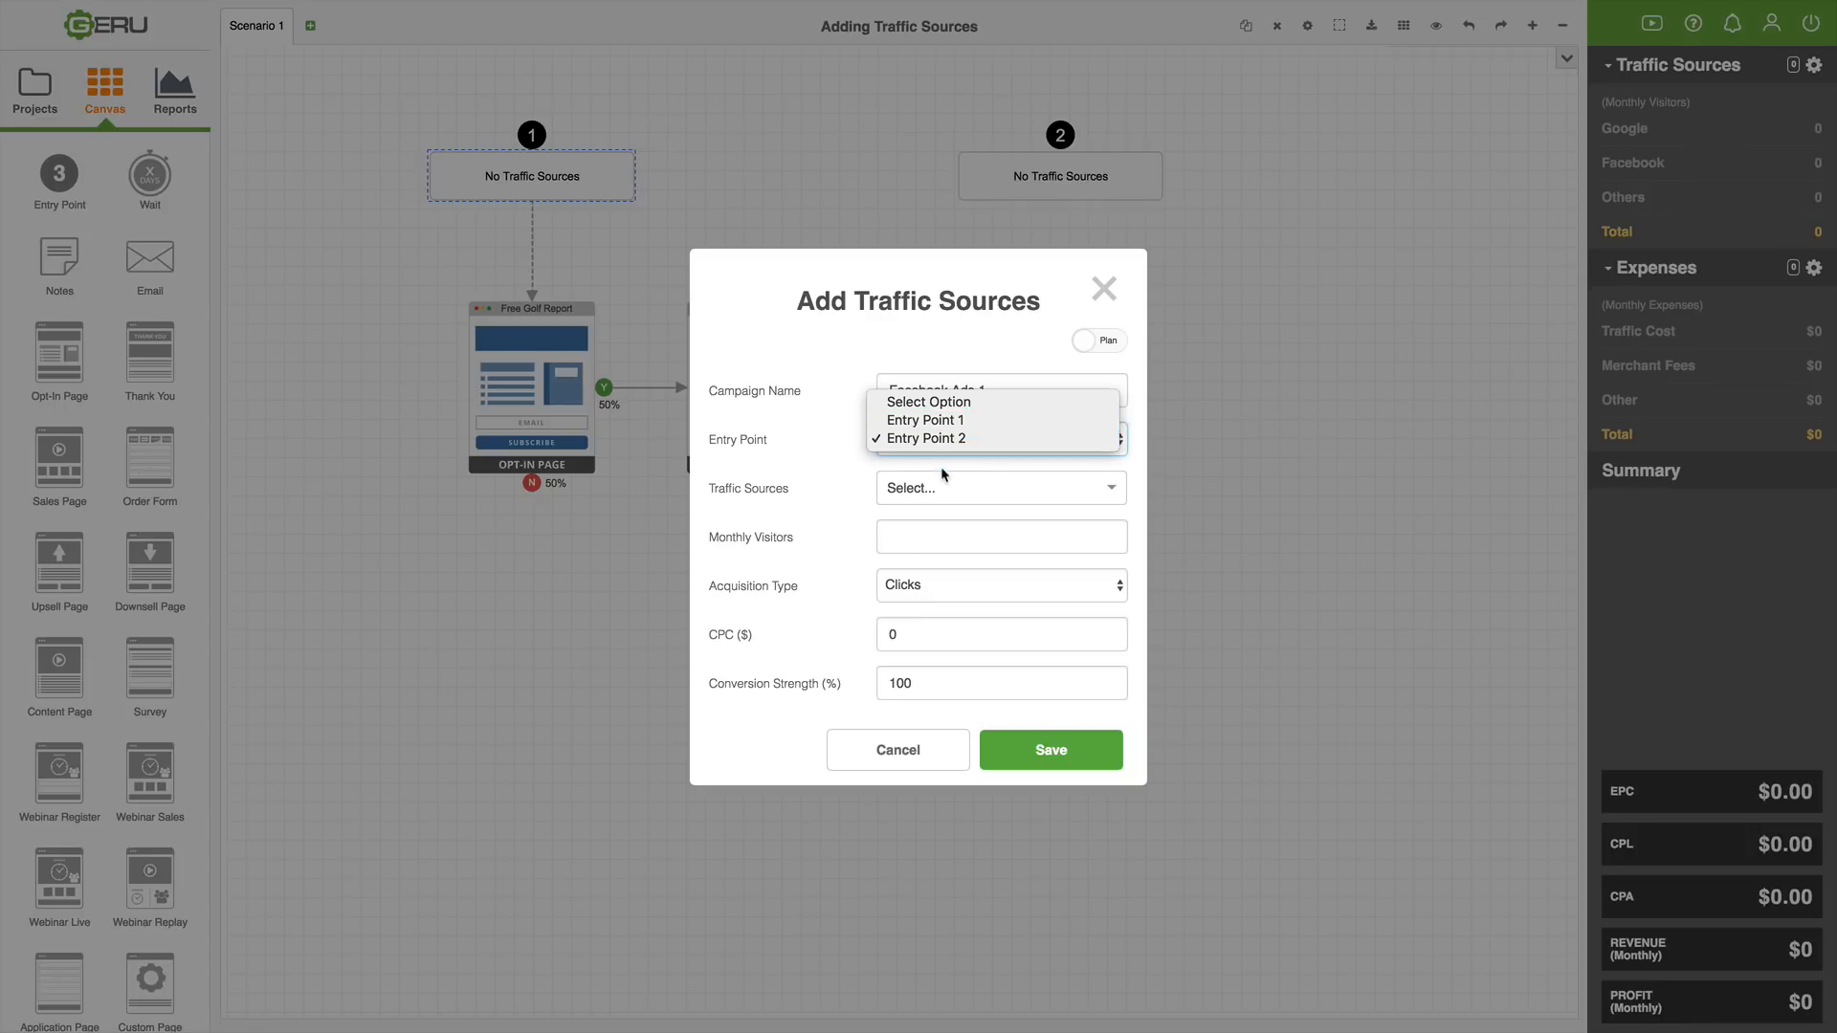
{"action": "mouse_move", "coordinate": [938, 436]}
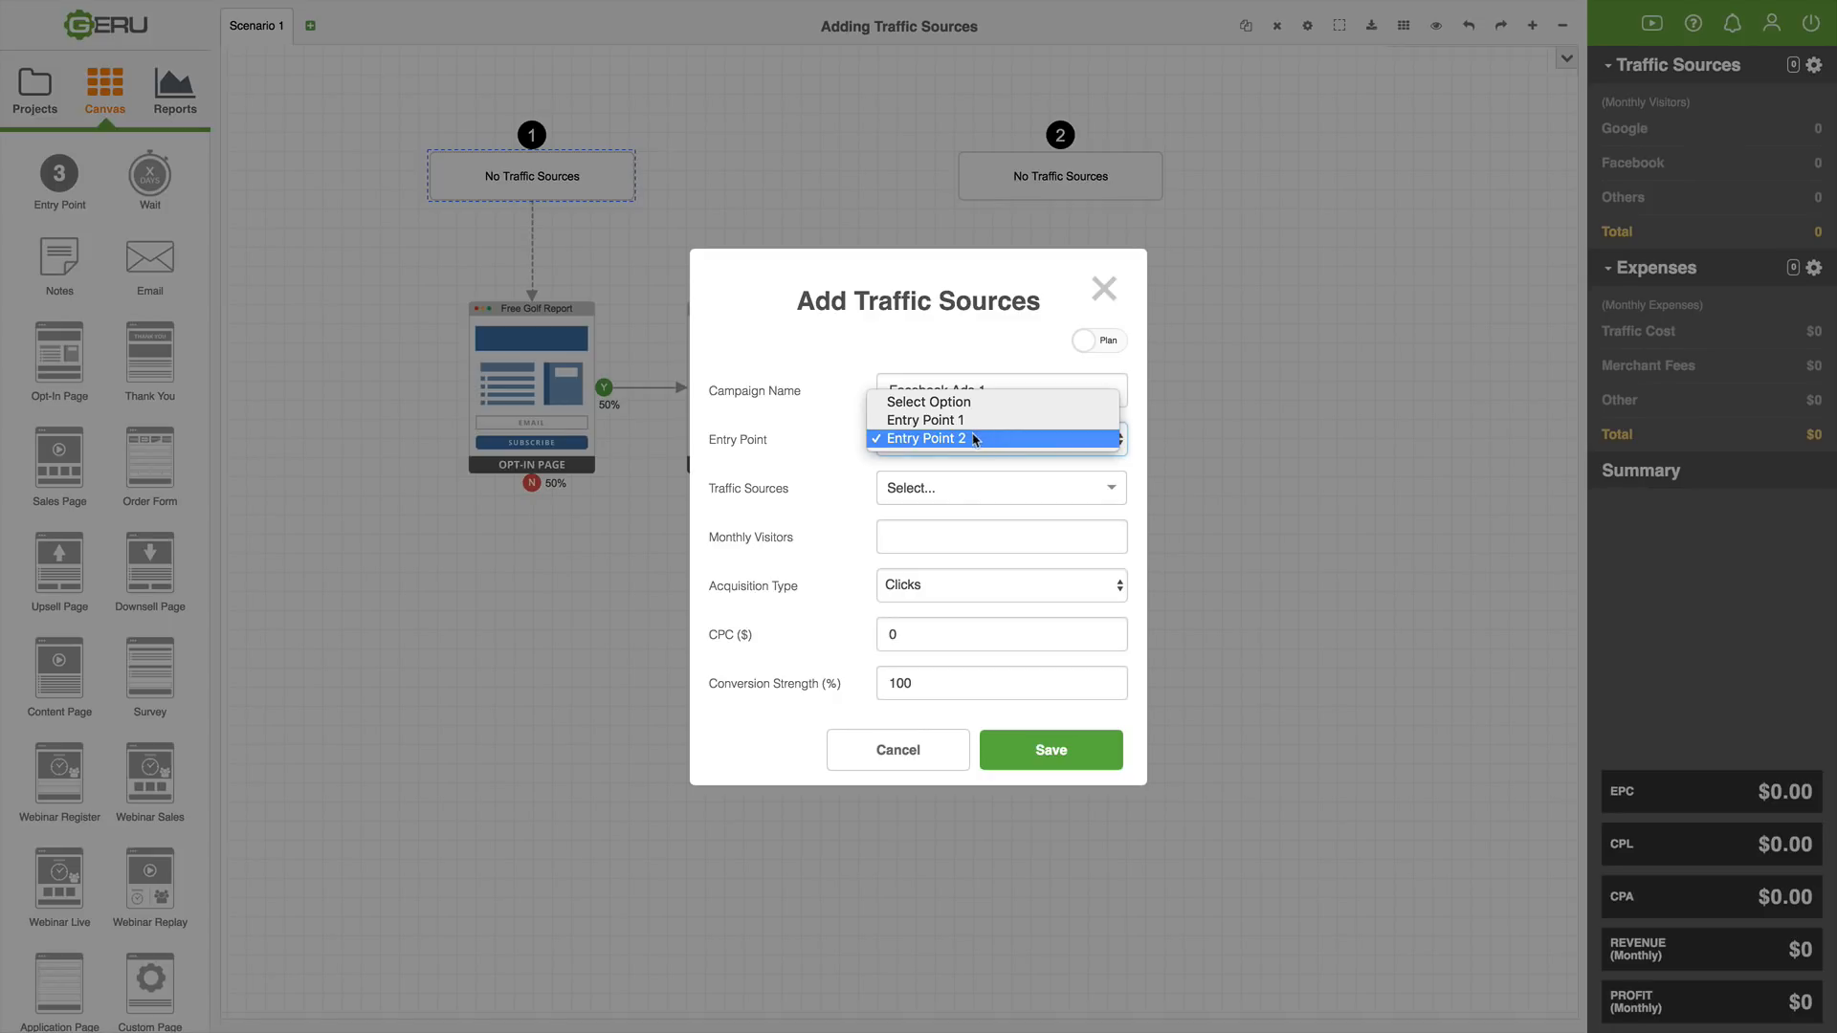
{"action": "left_click", "coordinate": [926, 419]}
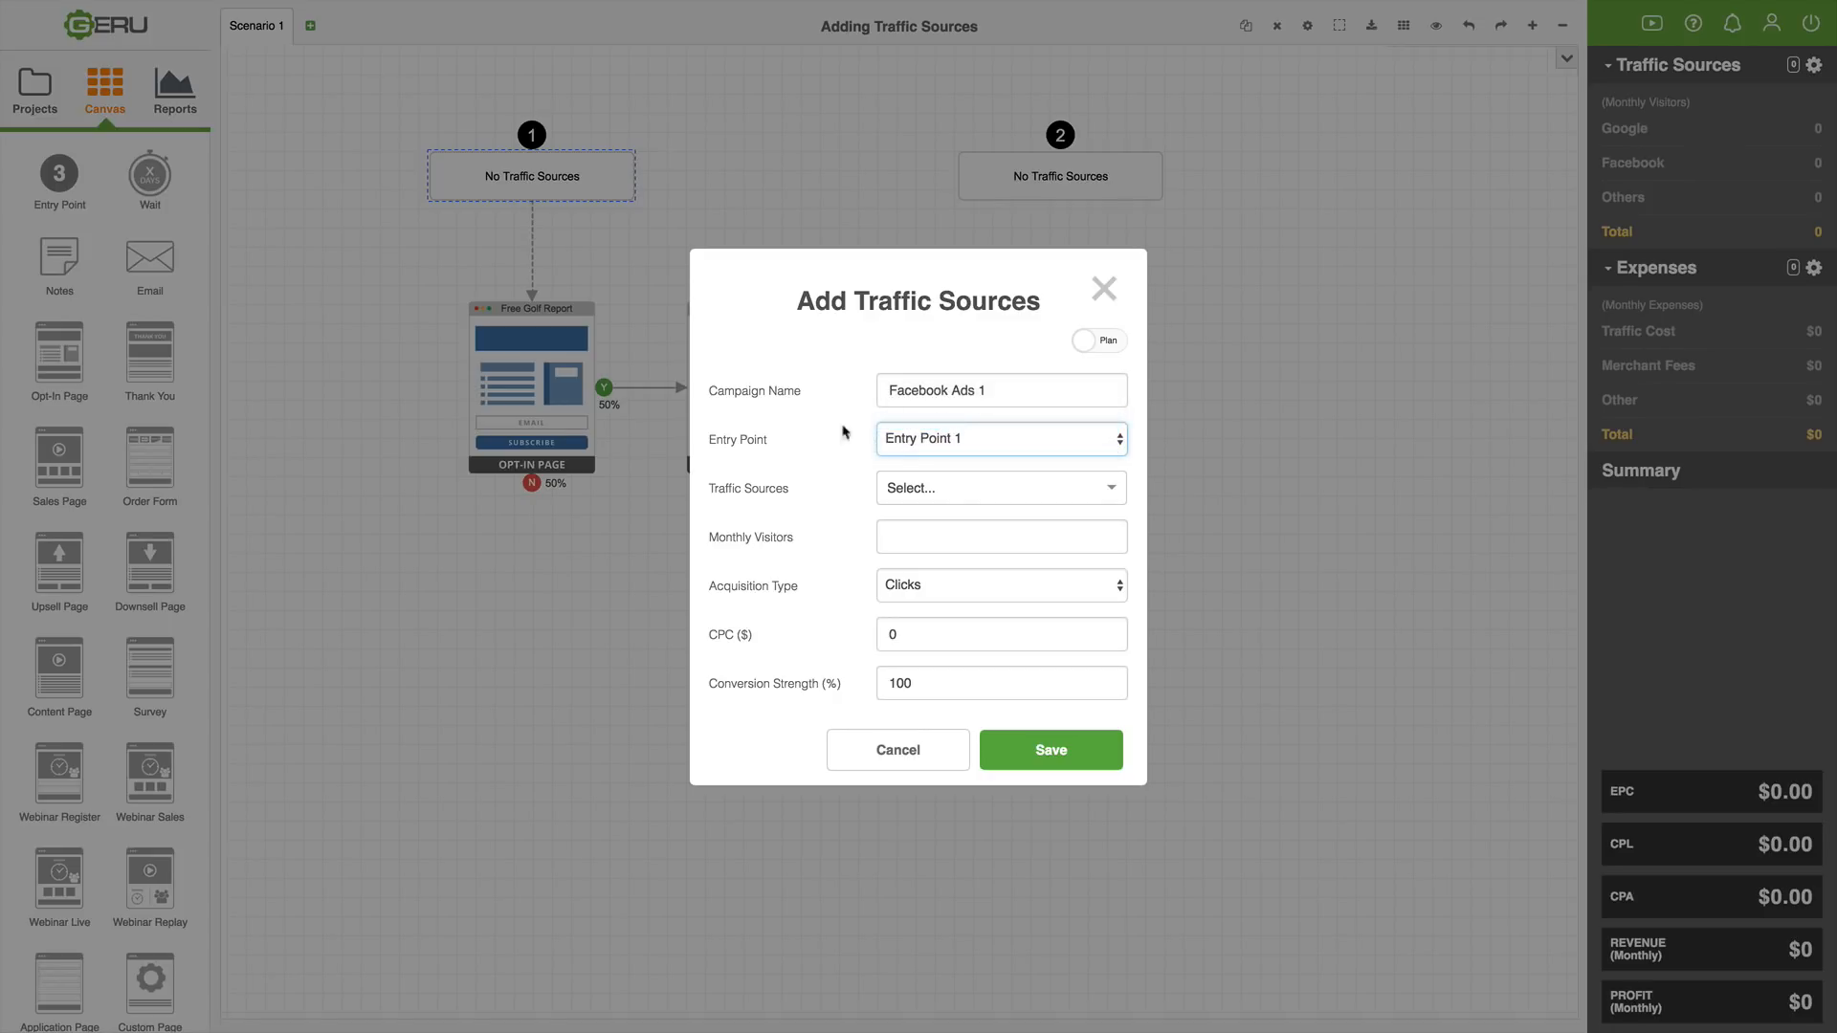
- Choose Facebook Ads as the traffic source for the Facebook Ads 1 campaign on Entry Point 1
{"action": "left_click", "coordinate": [999, 488]}
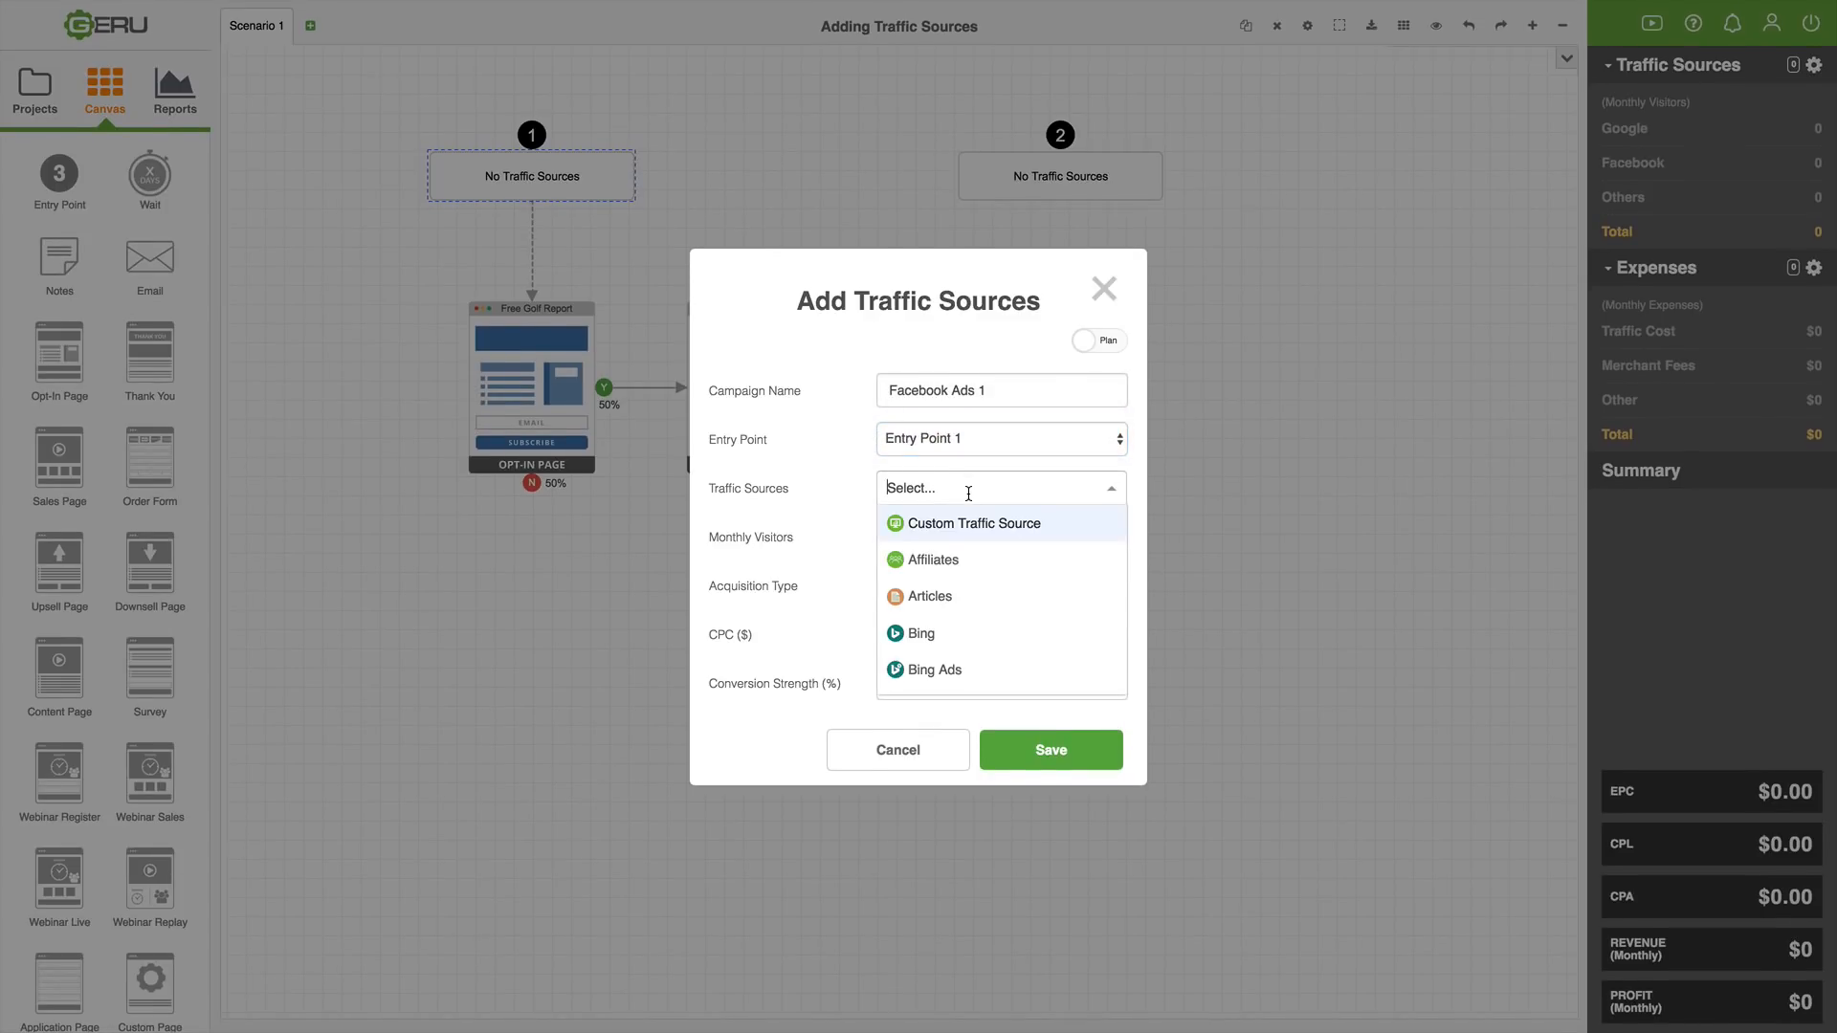
{"action": "scroll", "scroll_direction": "down", "scroll_amount": 3}
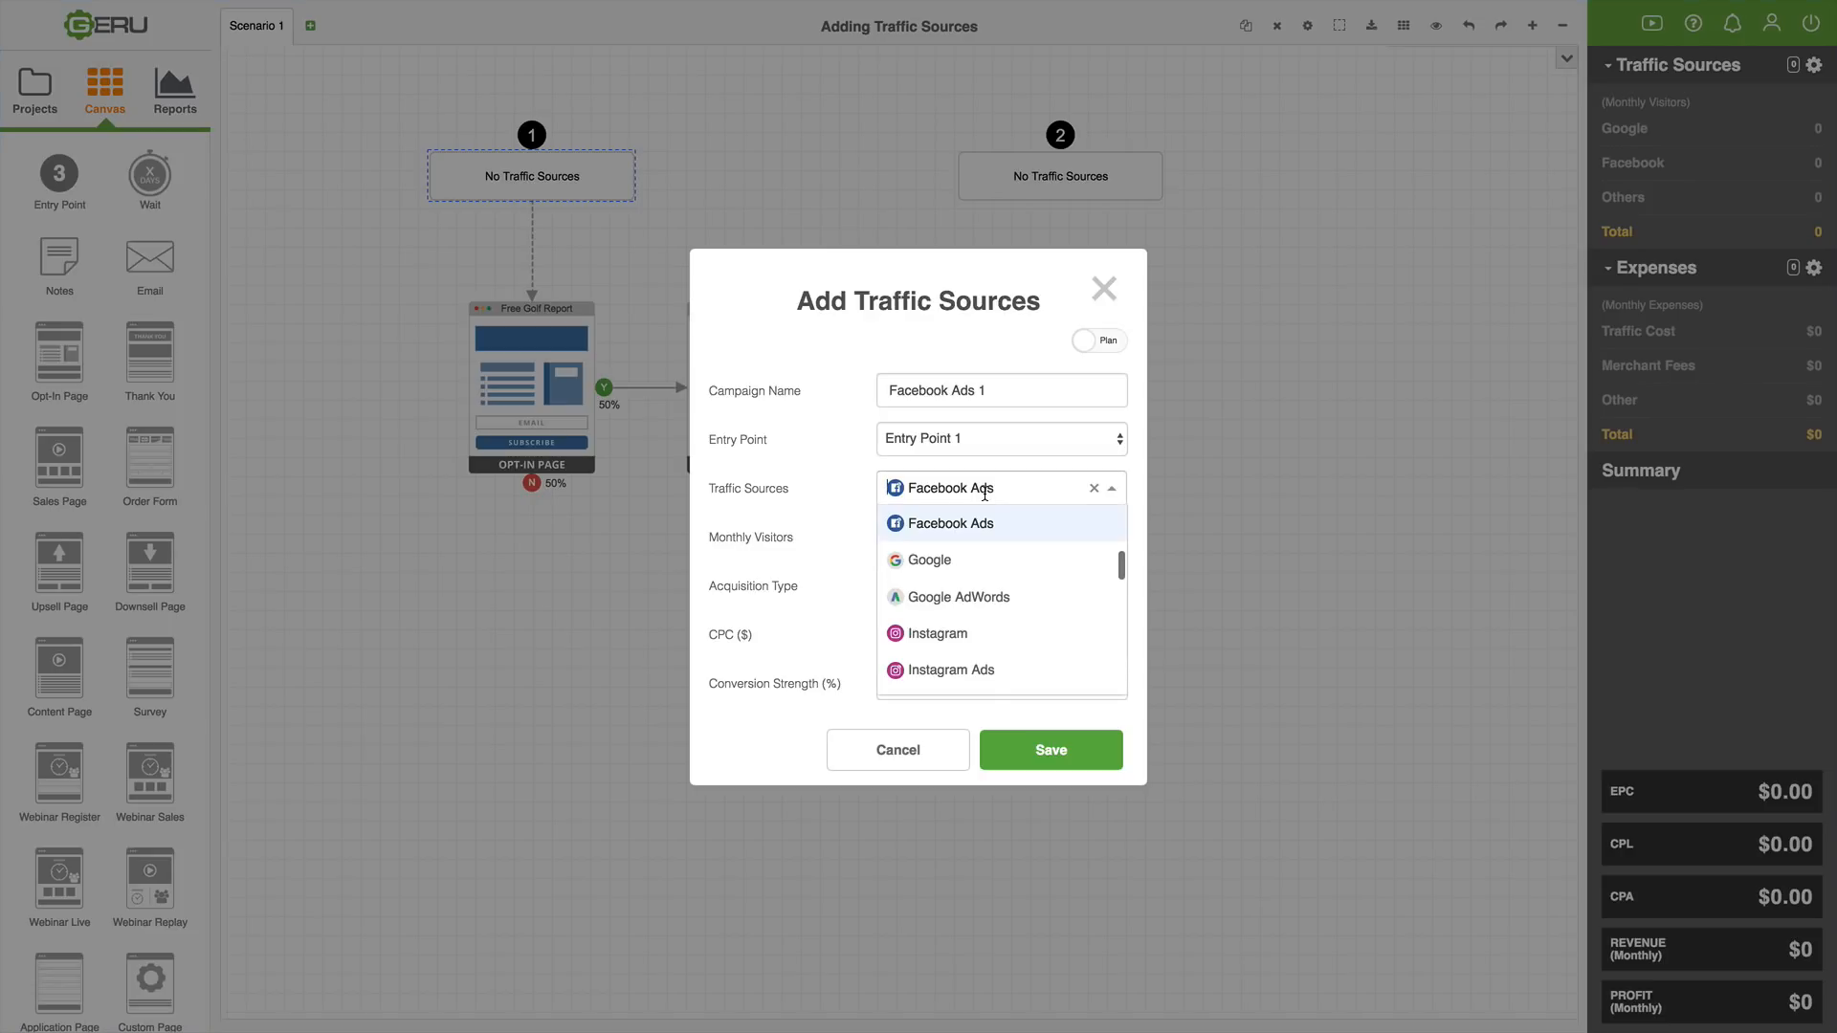
{"action": "left_click", "coordinate": [951, 522]}
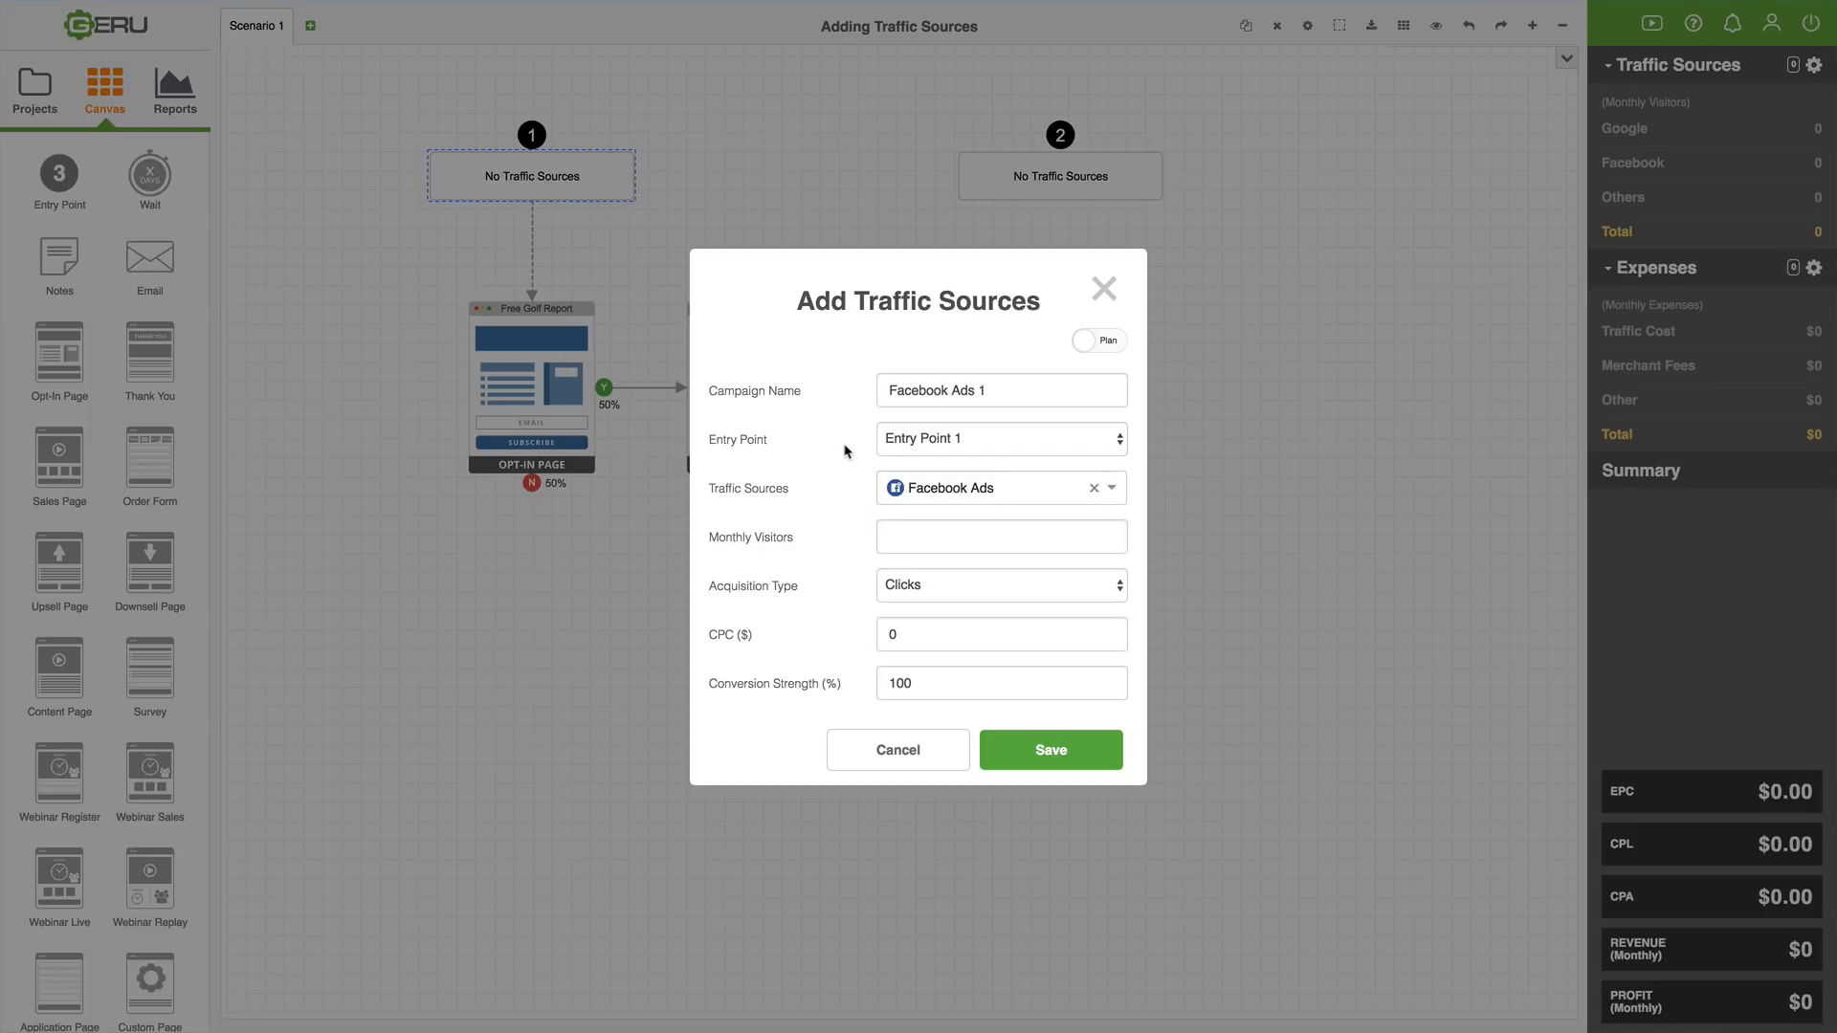
{"action": "left_click", "coordinate": [998, 438]}
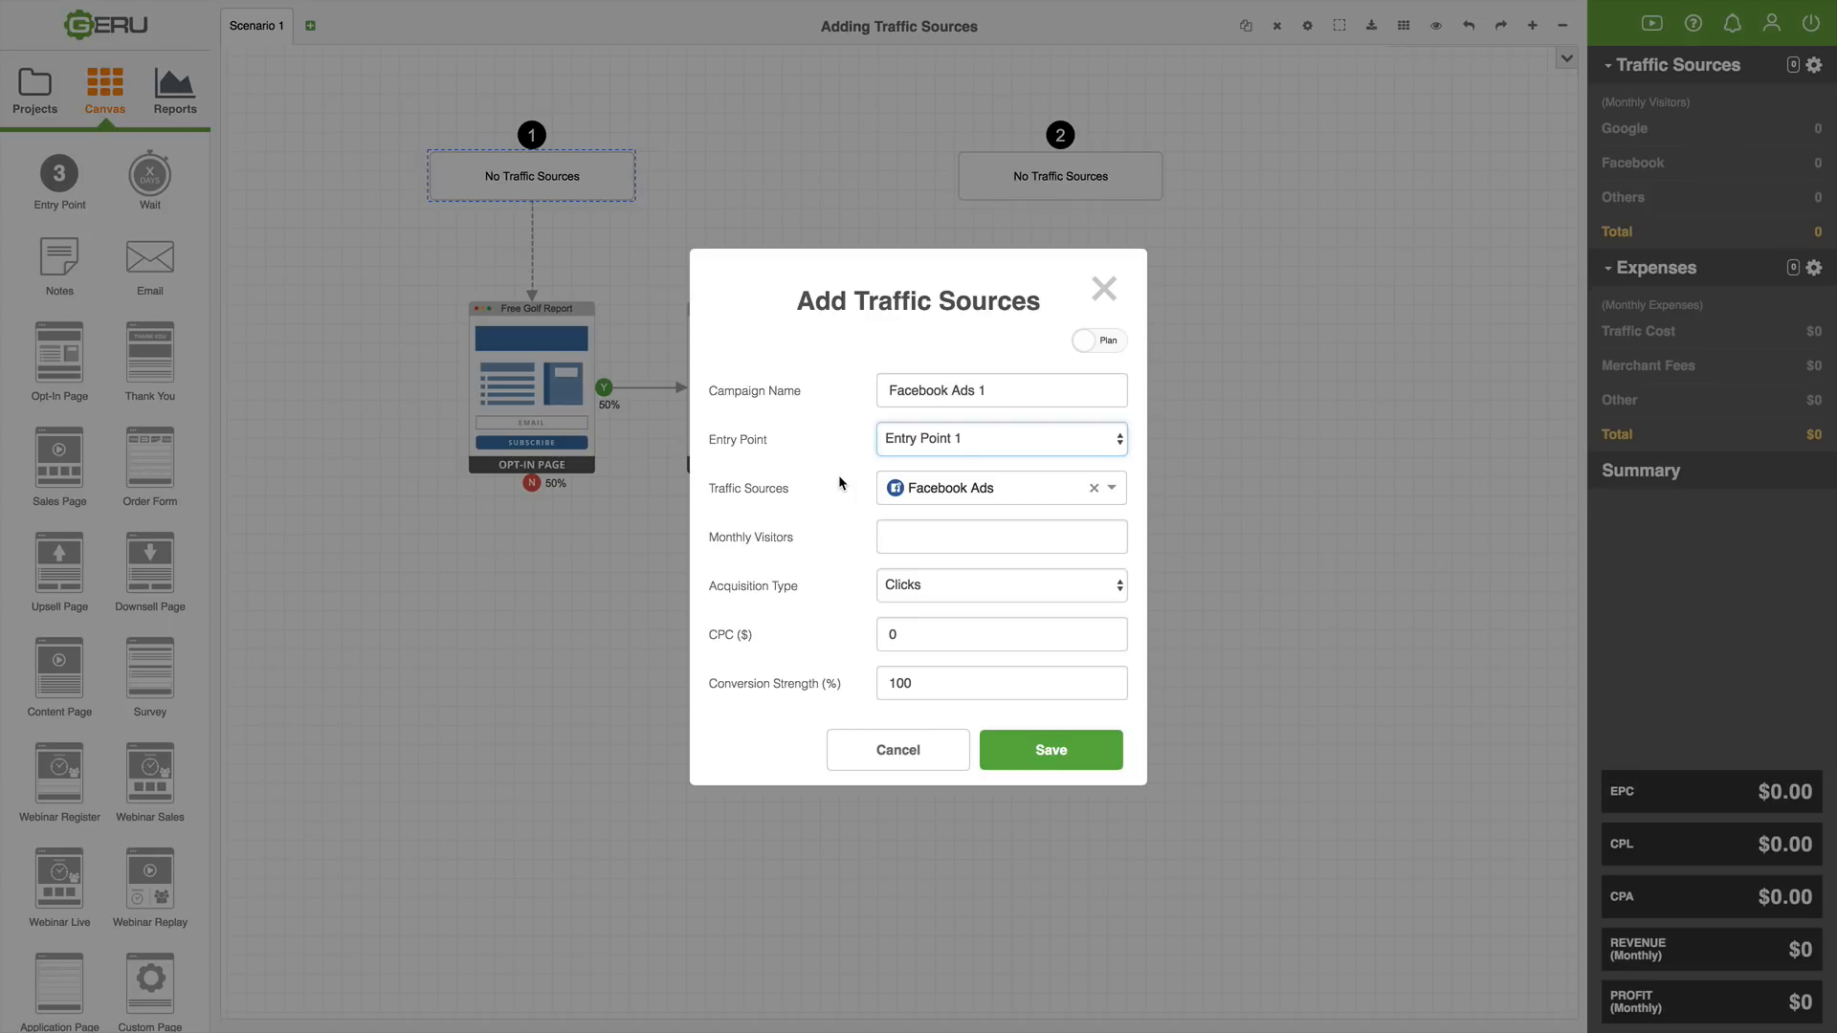
{"action": "mouse_move", "coordinate": [857, 482]}
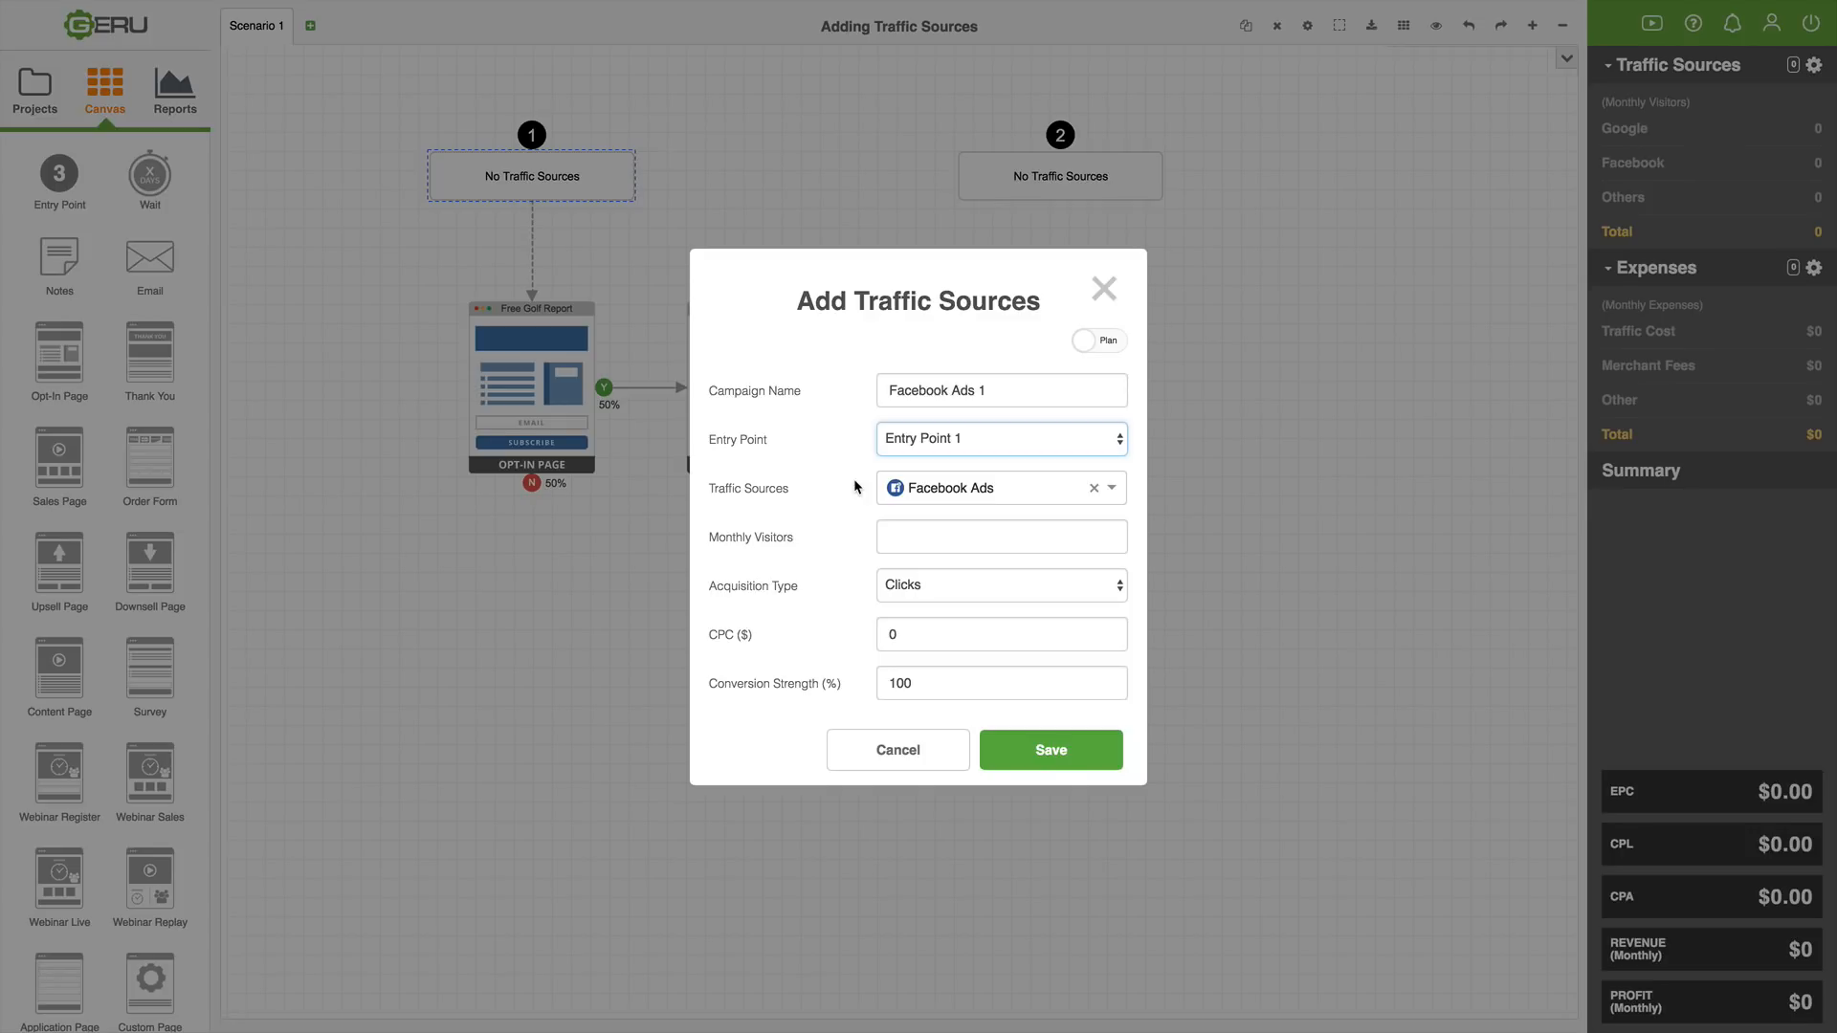
{"action": "mouse_move", "coordinate": [861, 494]}
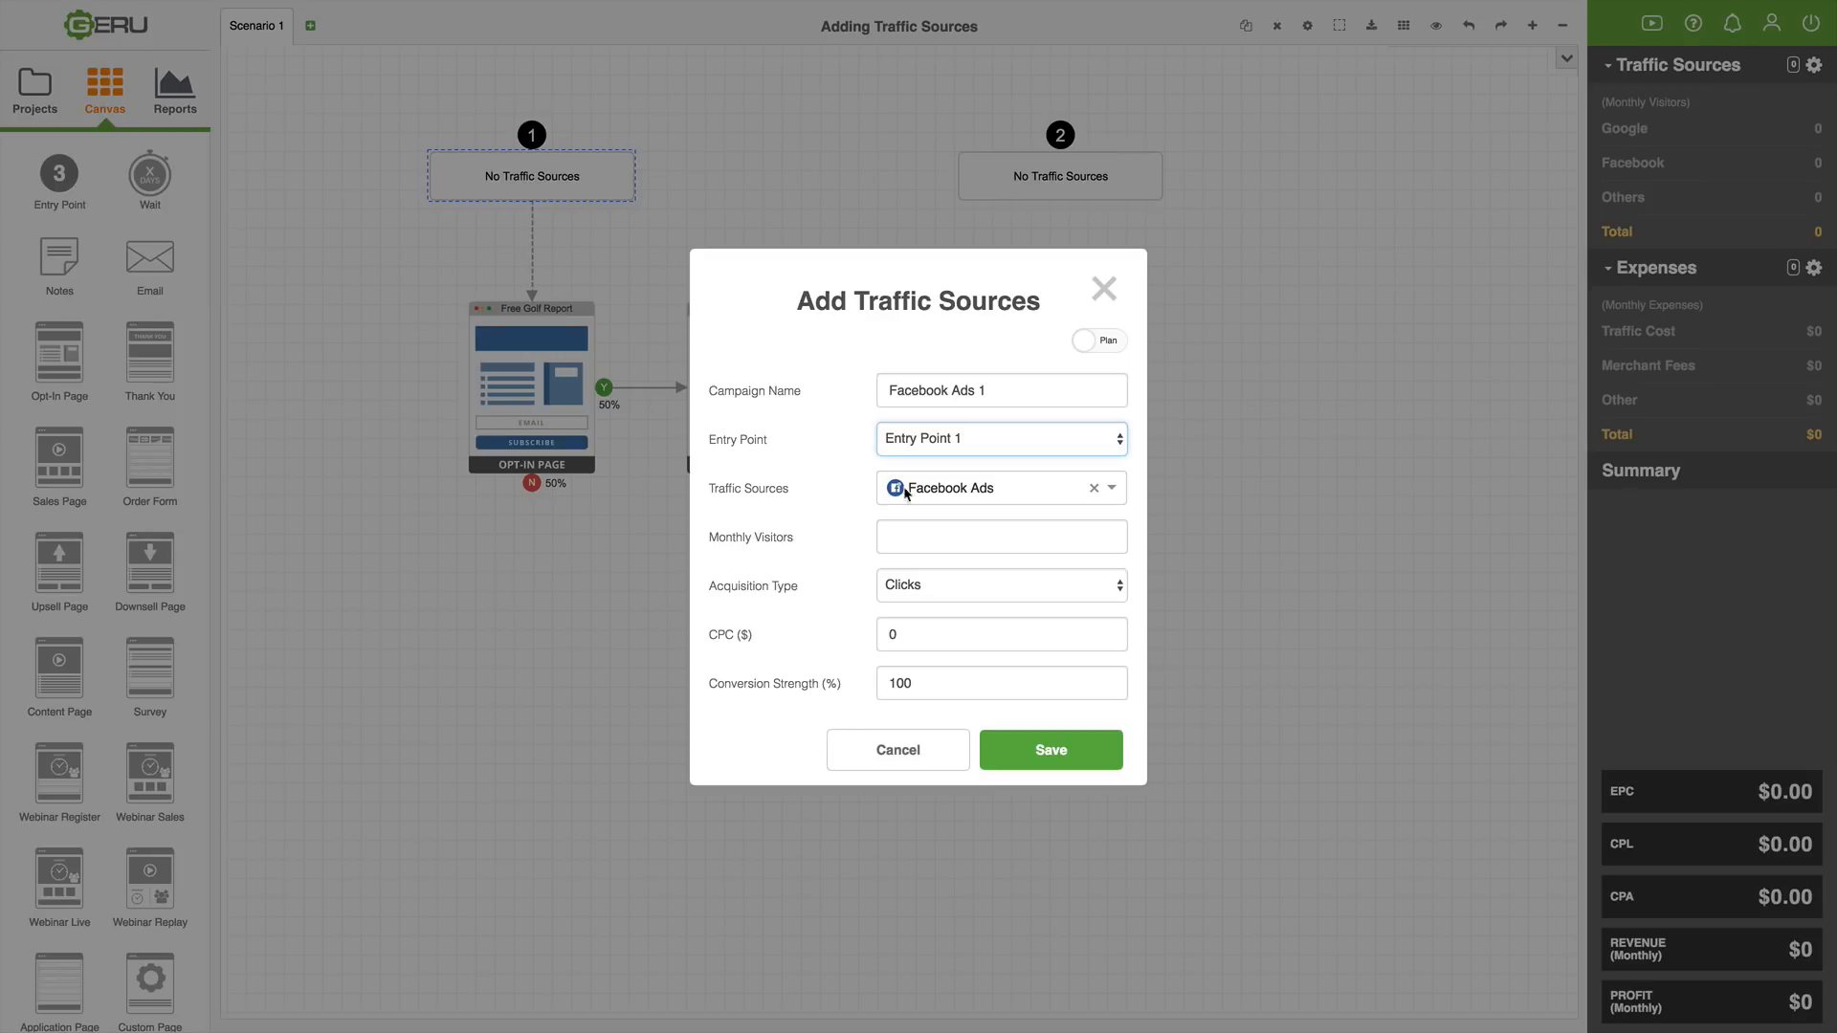
- Enter 1000 monthly visitors for the Facebook Ads 1 campaign
{"action": "left_click", "coordinate": [999, 536]}
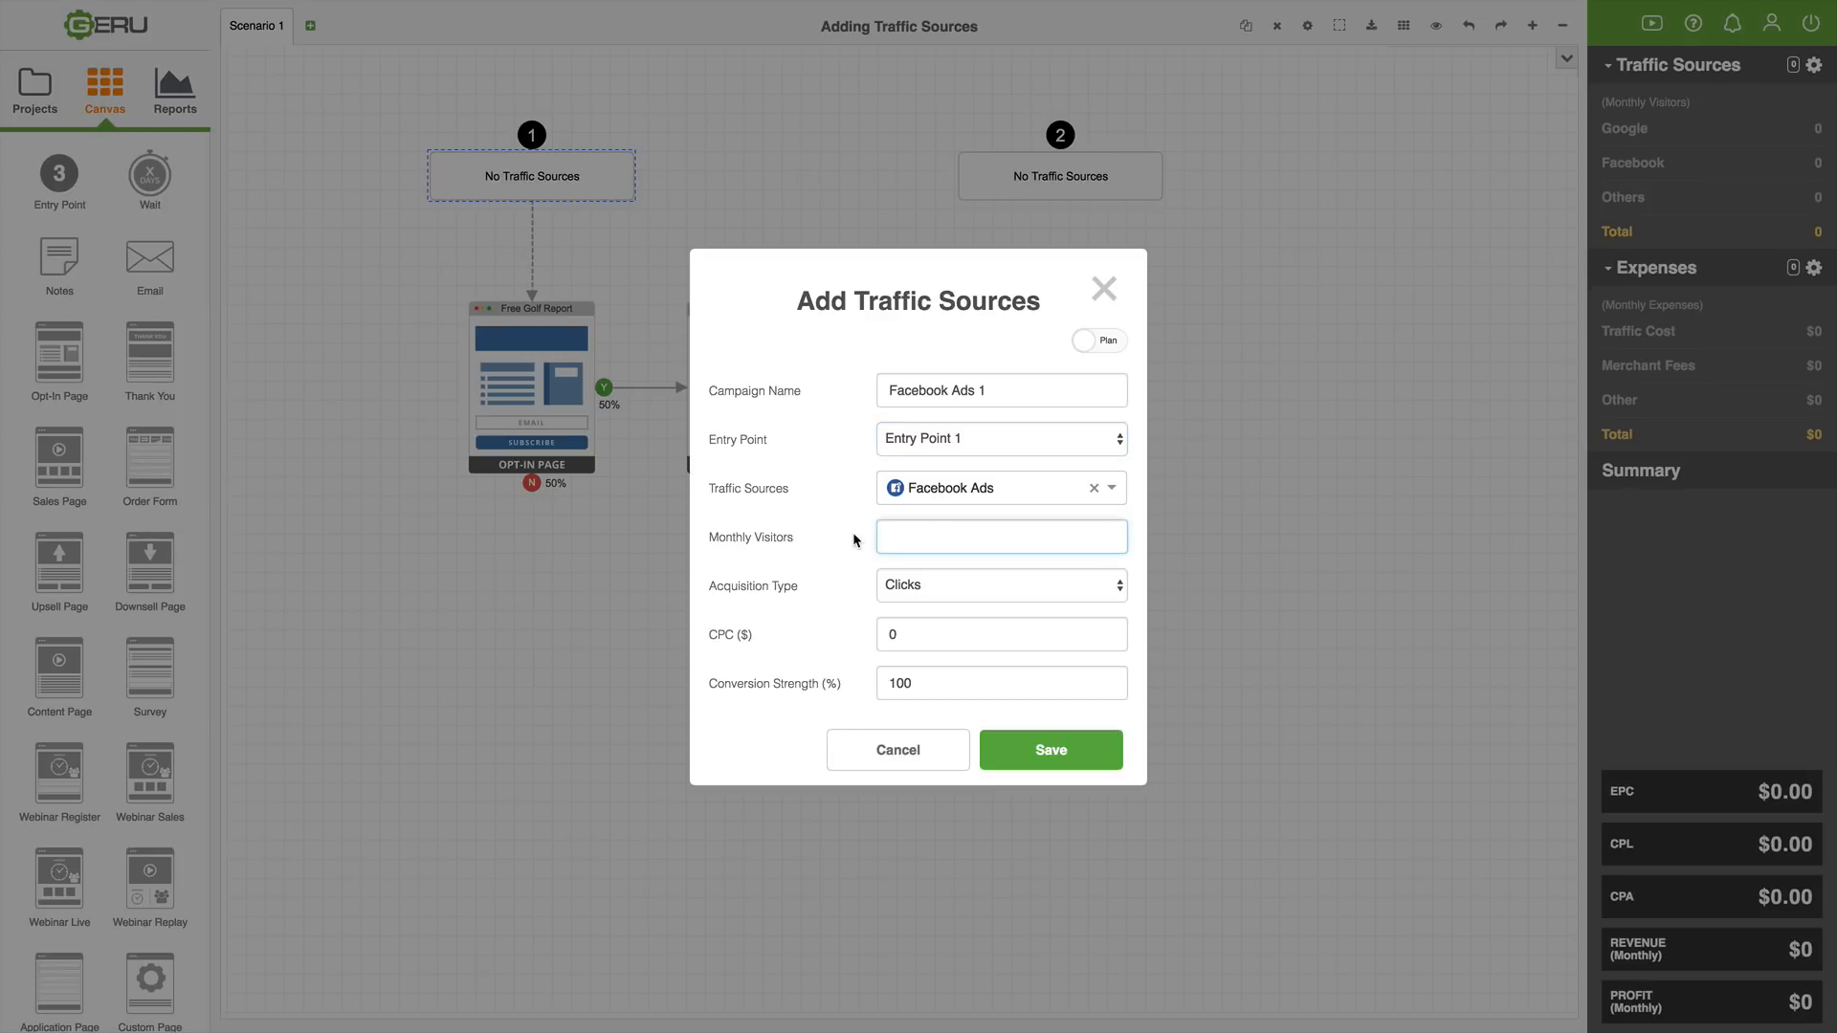
{"action": "mouse_move", "coordinate": [850, 539]}
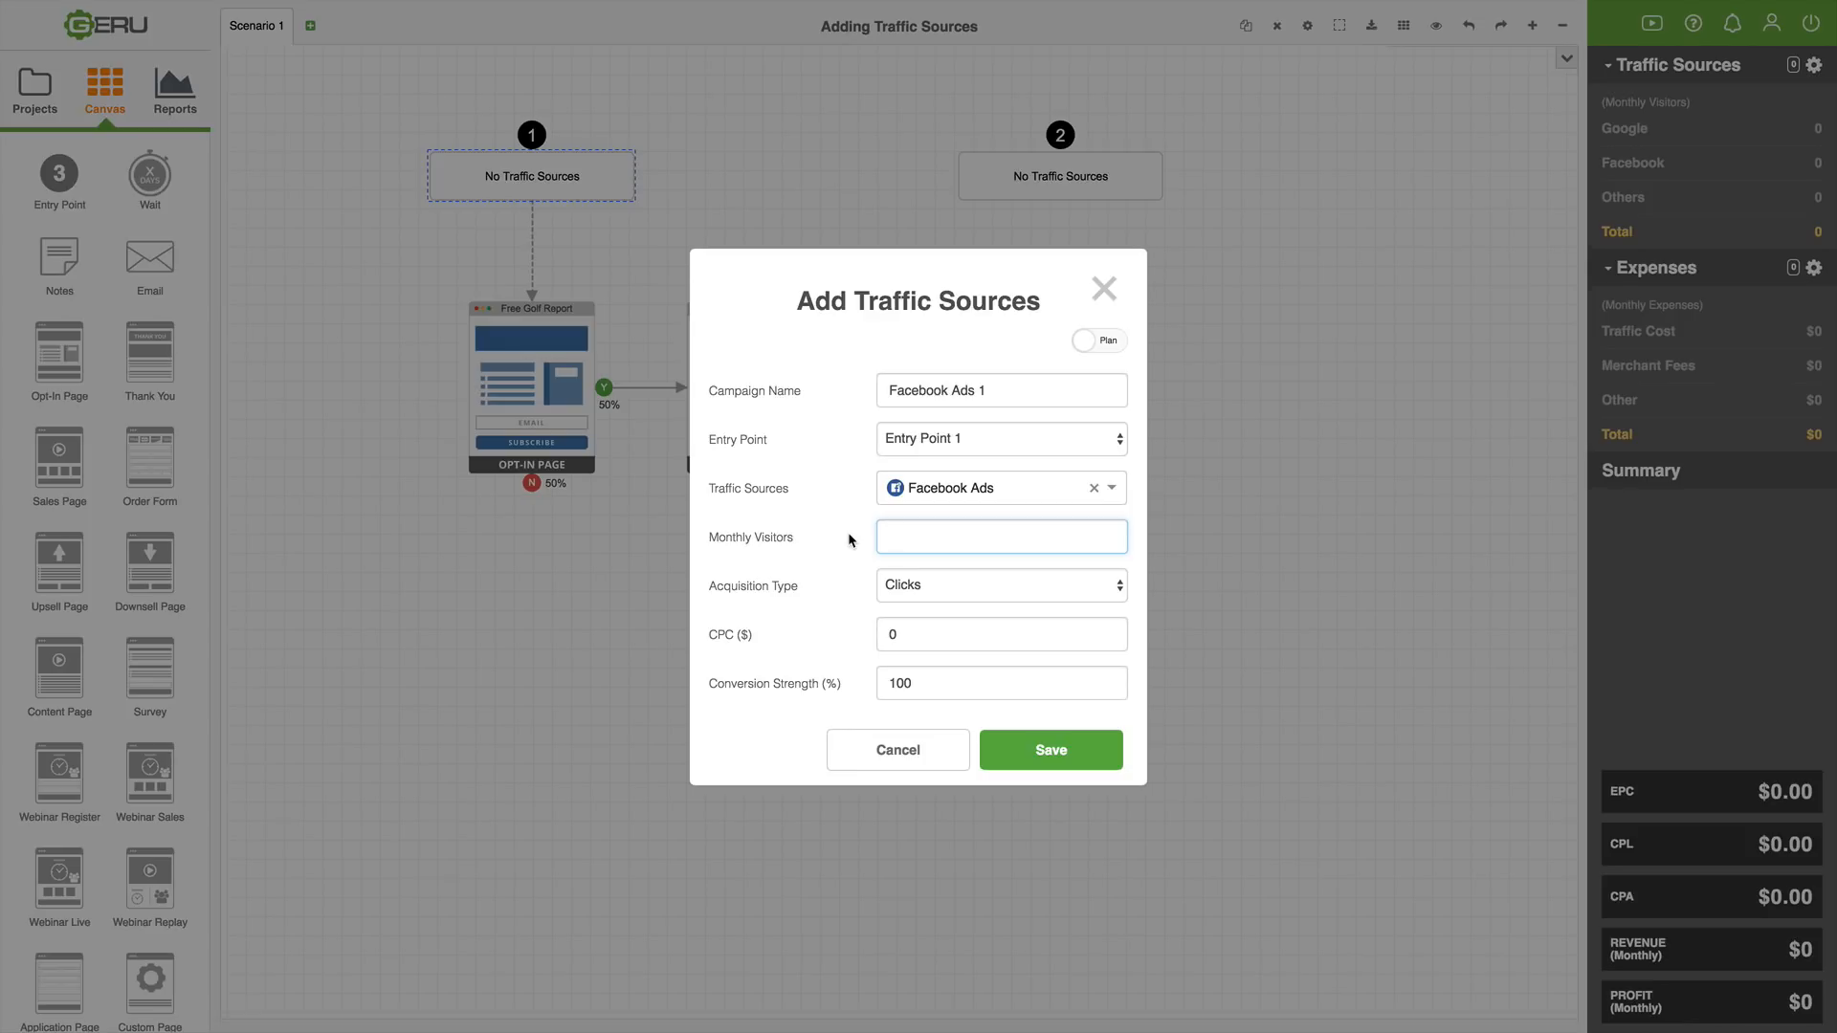
{"action": "type", "text": "1000"}
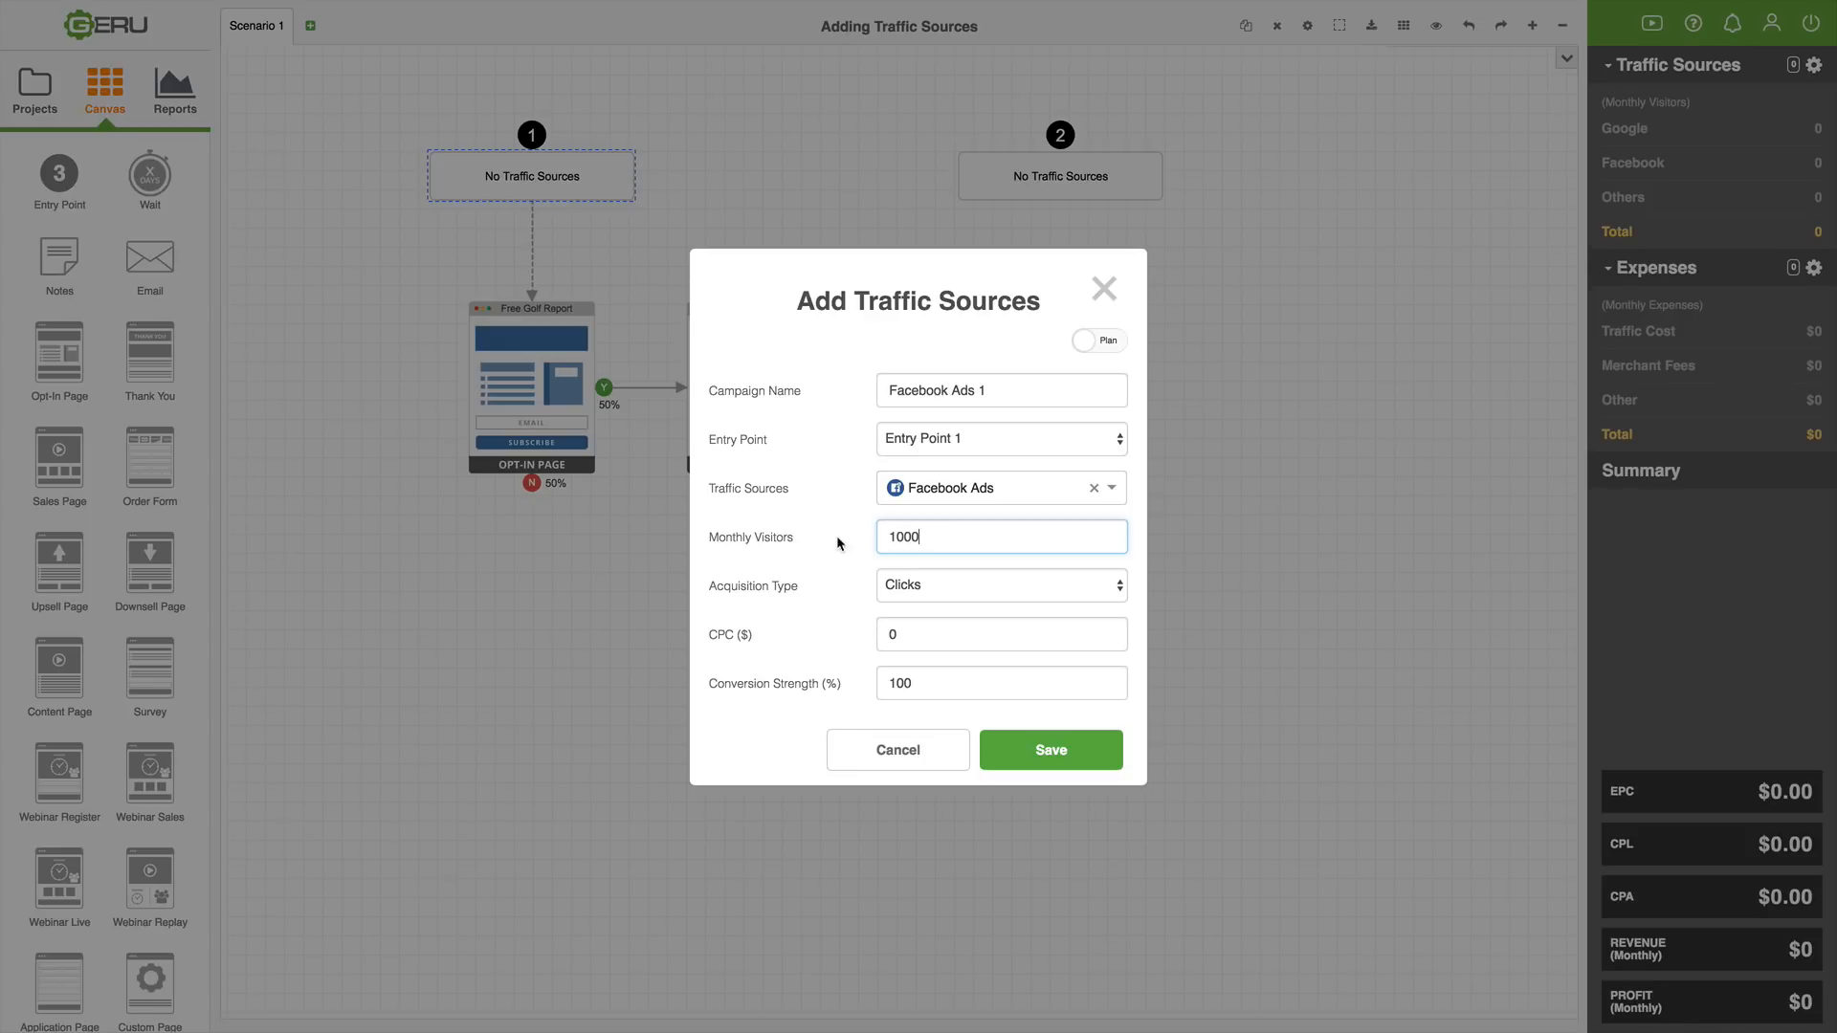
{"action": "mouse_move", "coordinate": [769, 591]}
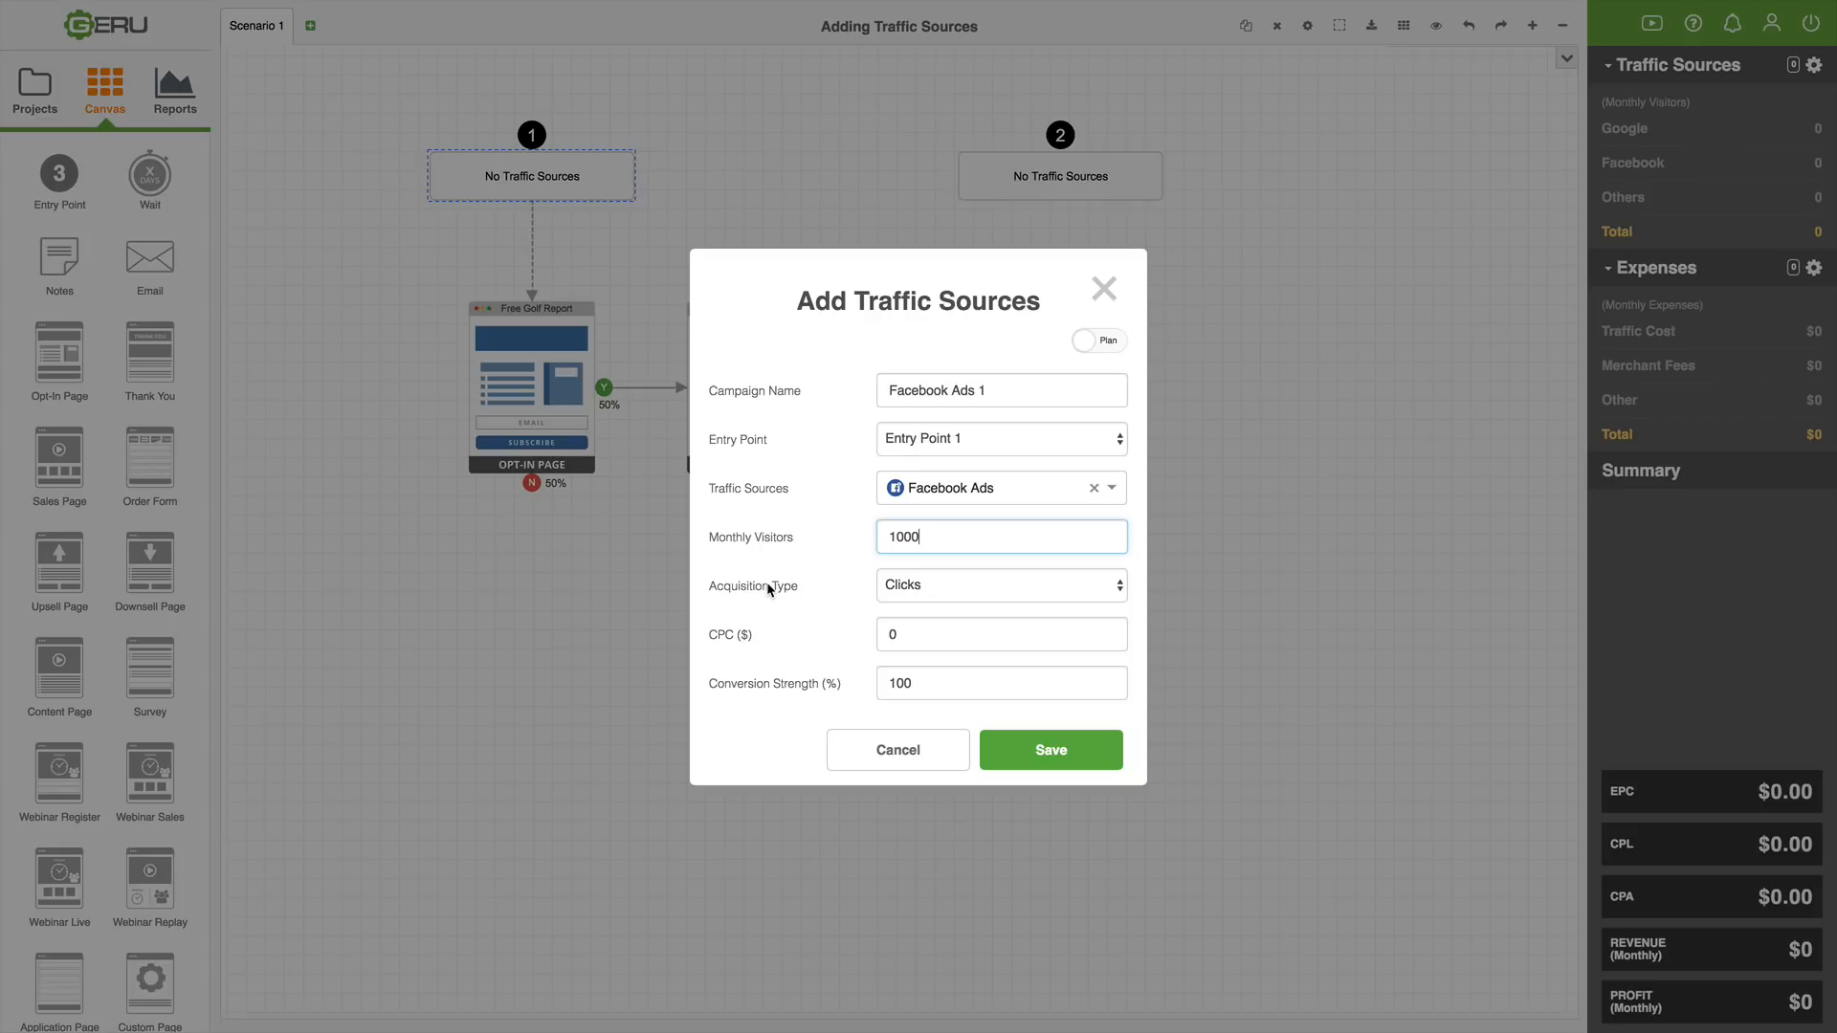
{"action": "mouse_move", "coordinate": [848, 591]}
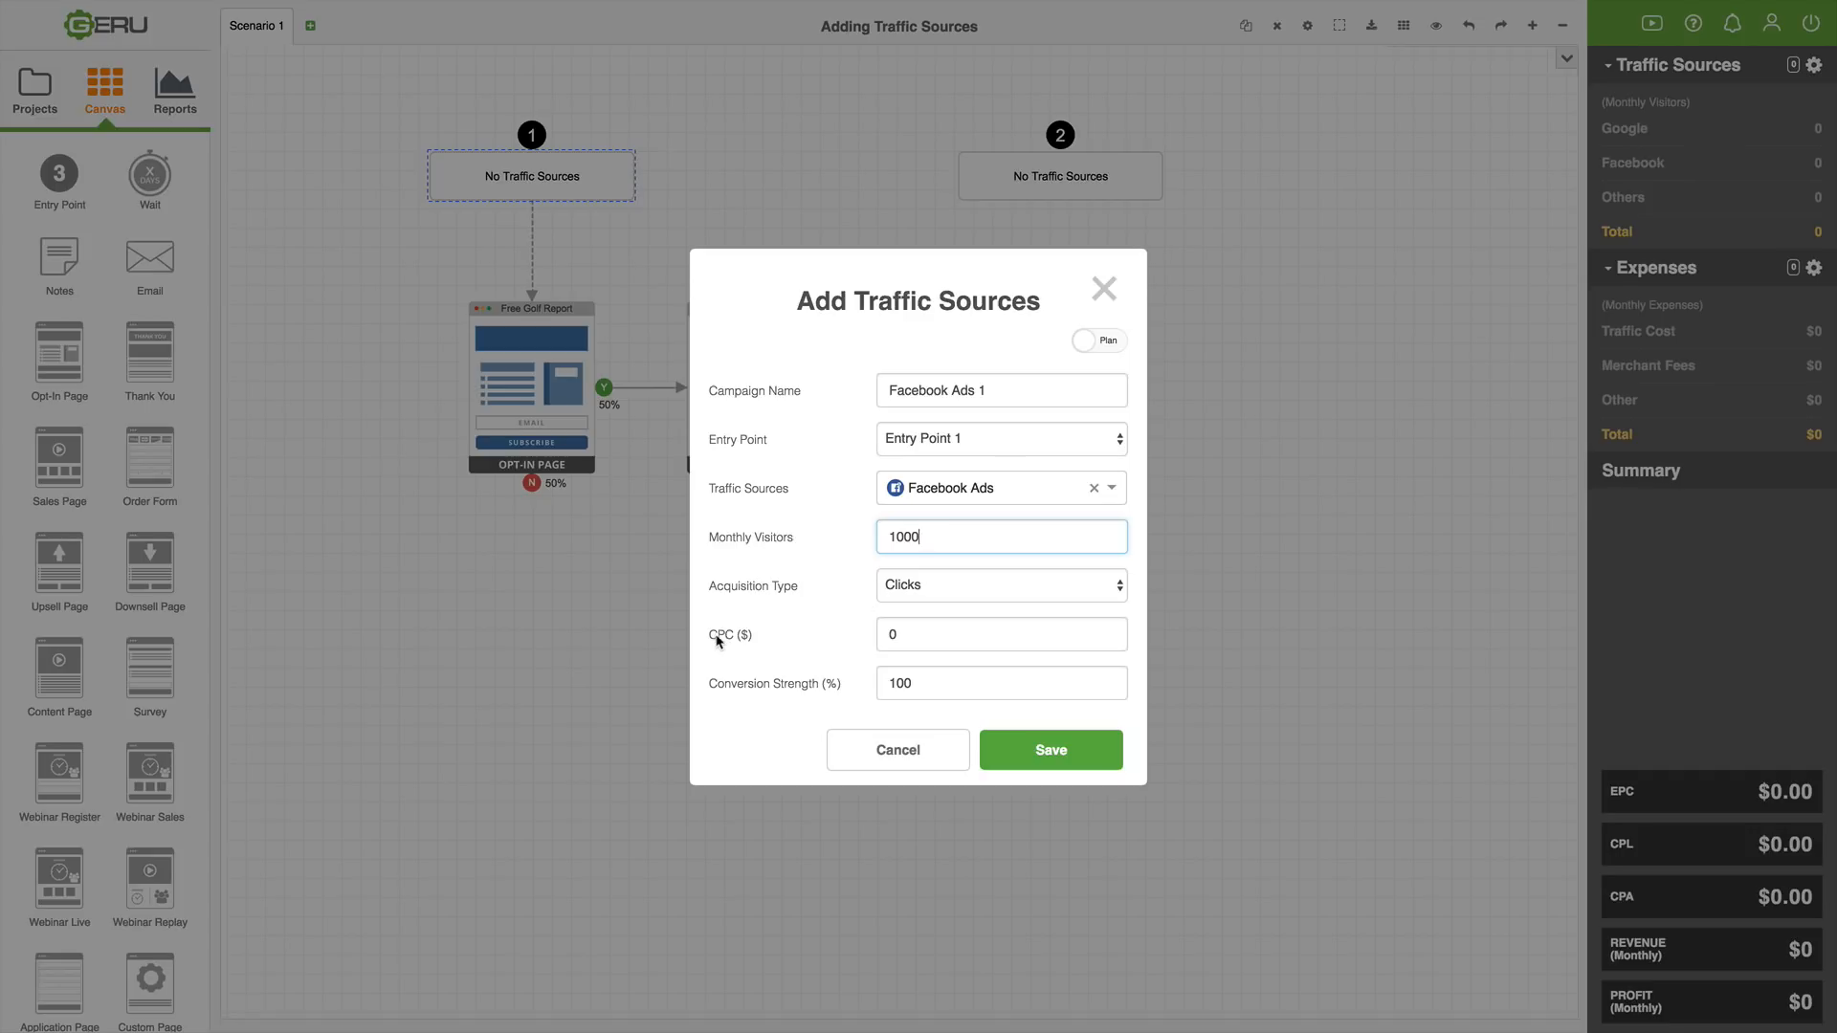
{"action": "mouse_move", "coordinate": [847, 635]}
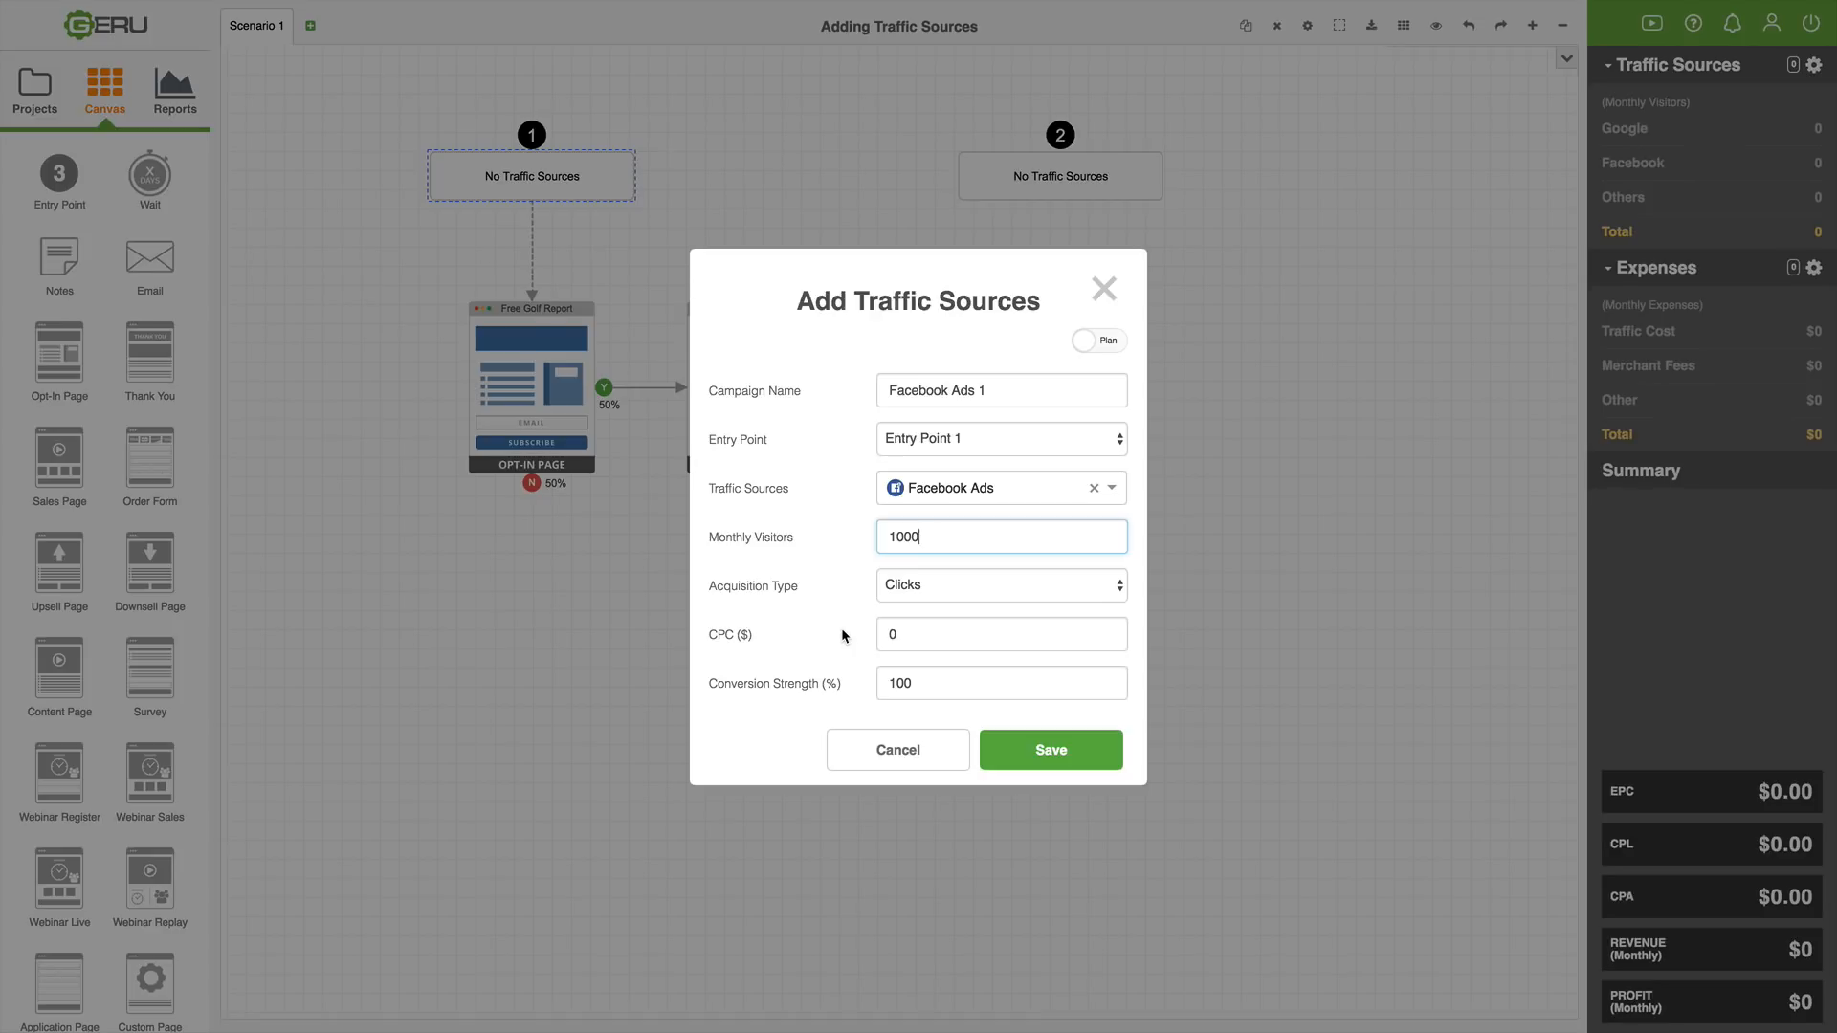
- Try Impressions, settle on Clicks acquisition at $1 CPC, and save the Facebook Ads 1 source
{"action": "left_click", "coordinate": [999, 585]}
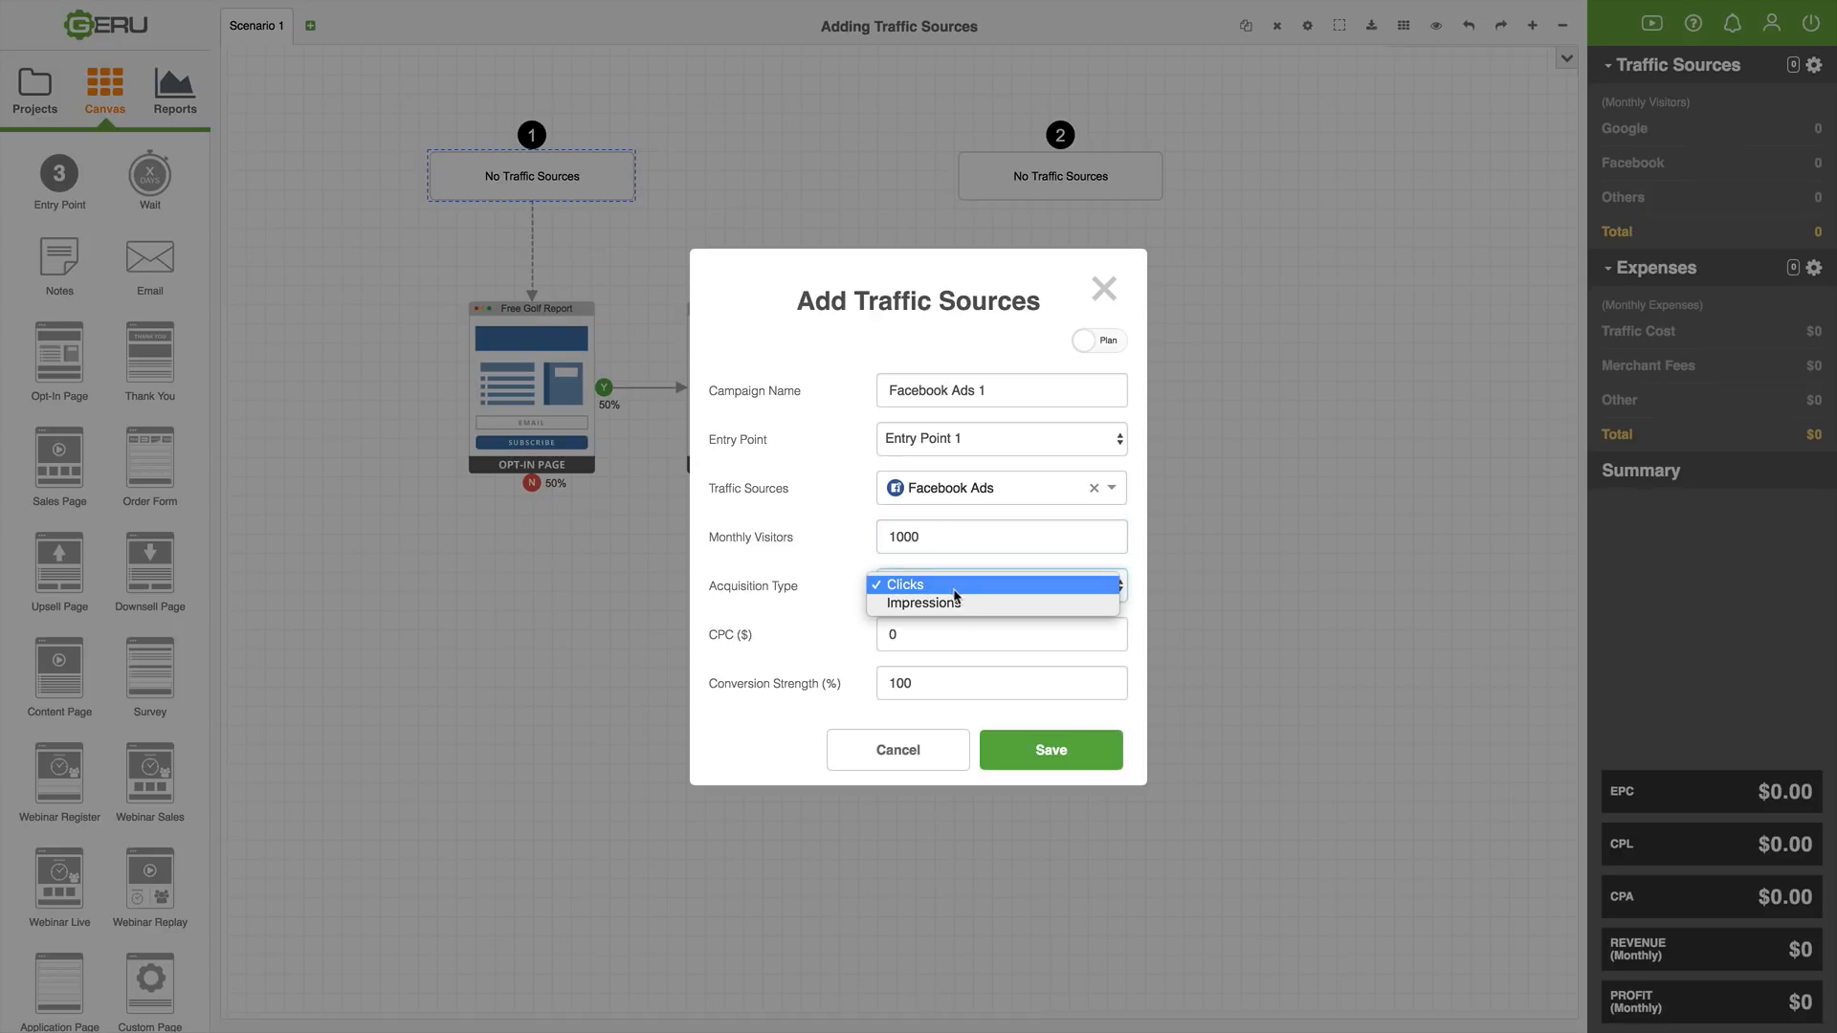
{"action": "left_click", "coordinate": [932, 603]}
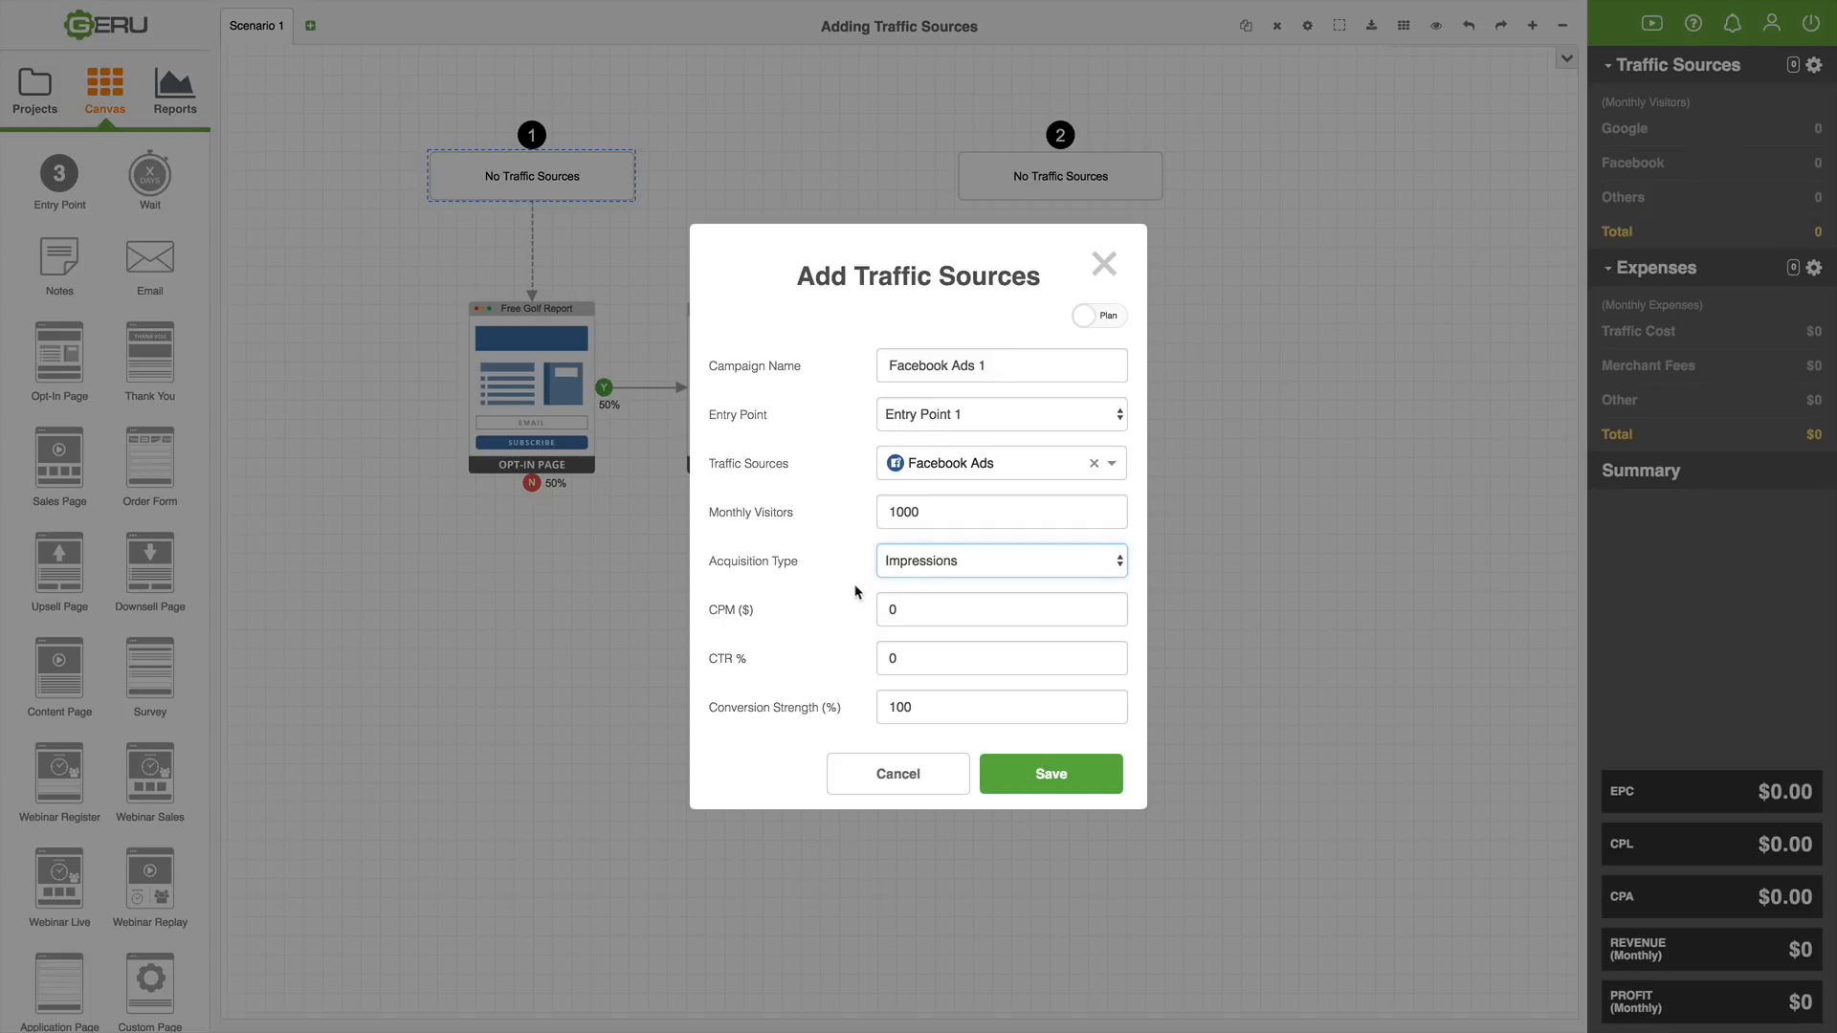
{"action": "mouse_move", "coordinate": [771, 606]}
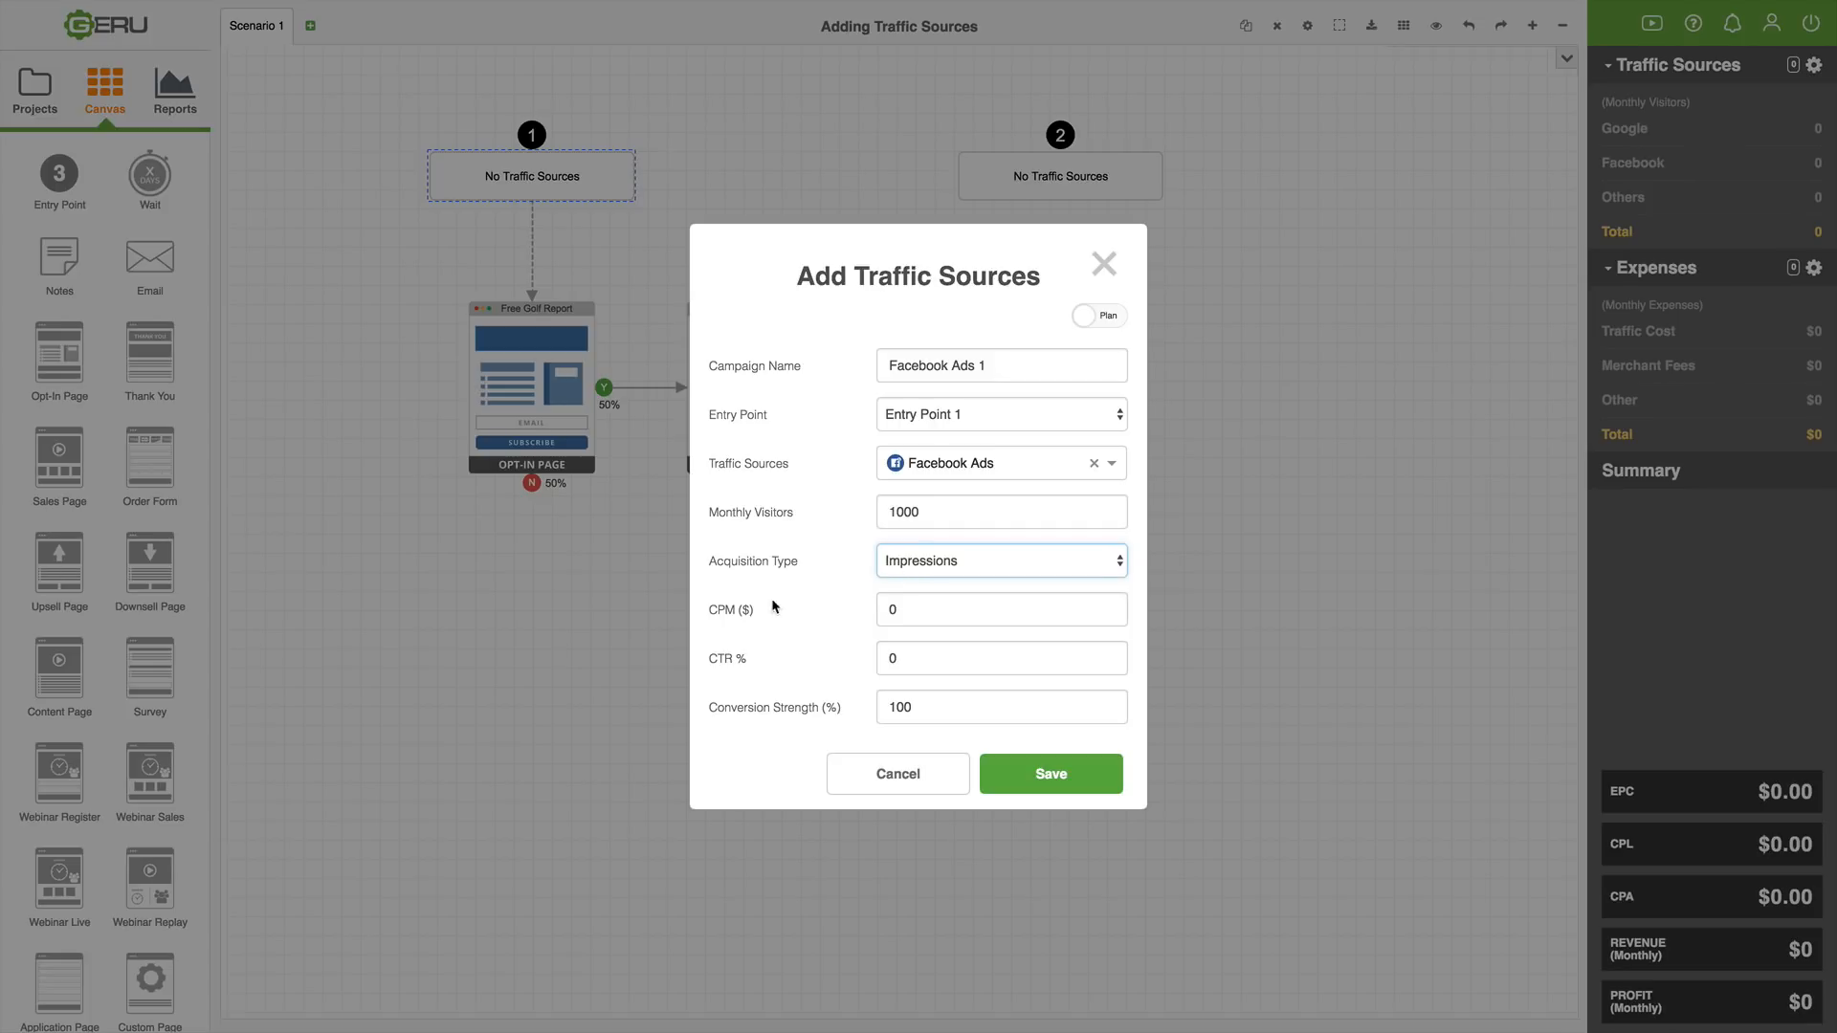
{"action": "mouse_move", "coordinate": [848, 601]}
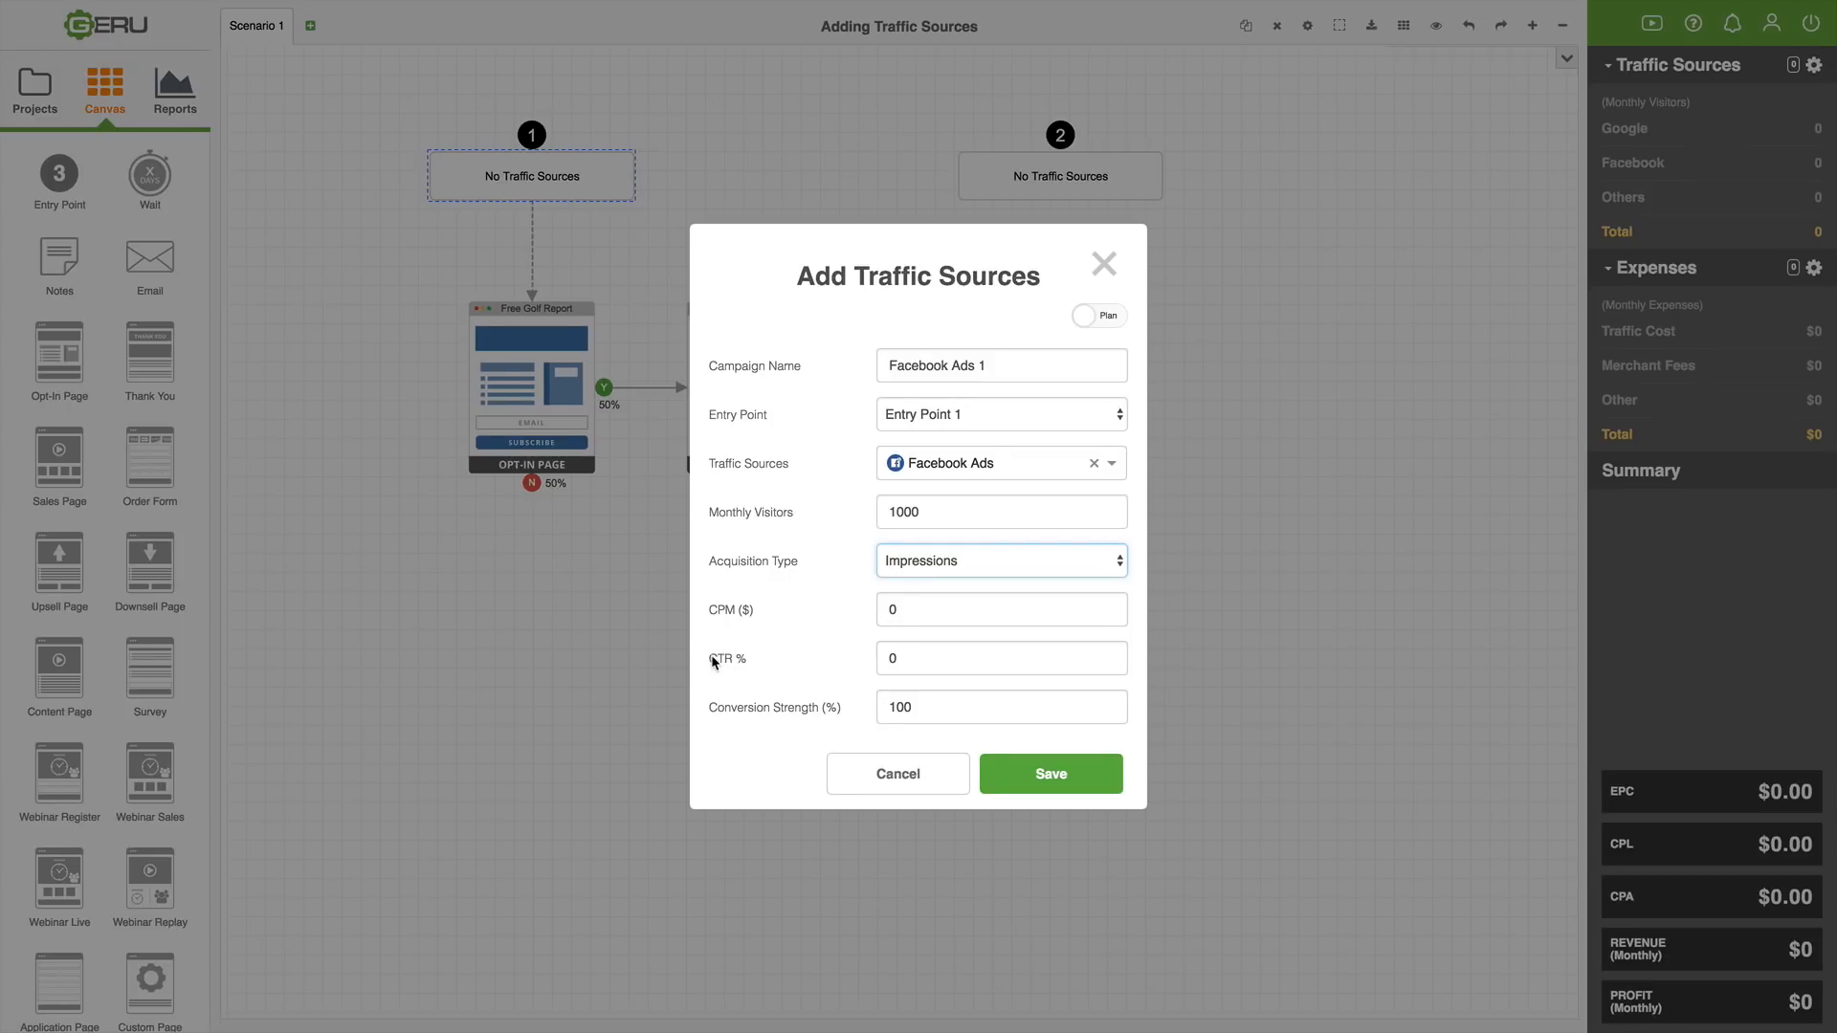
{"action": "mouse_move", "coordinate": [823, 652]}
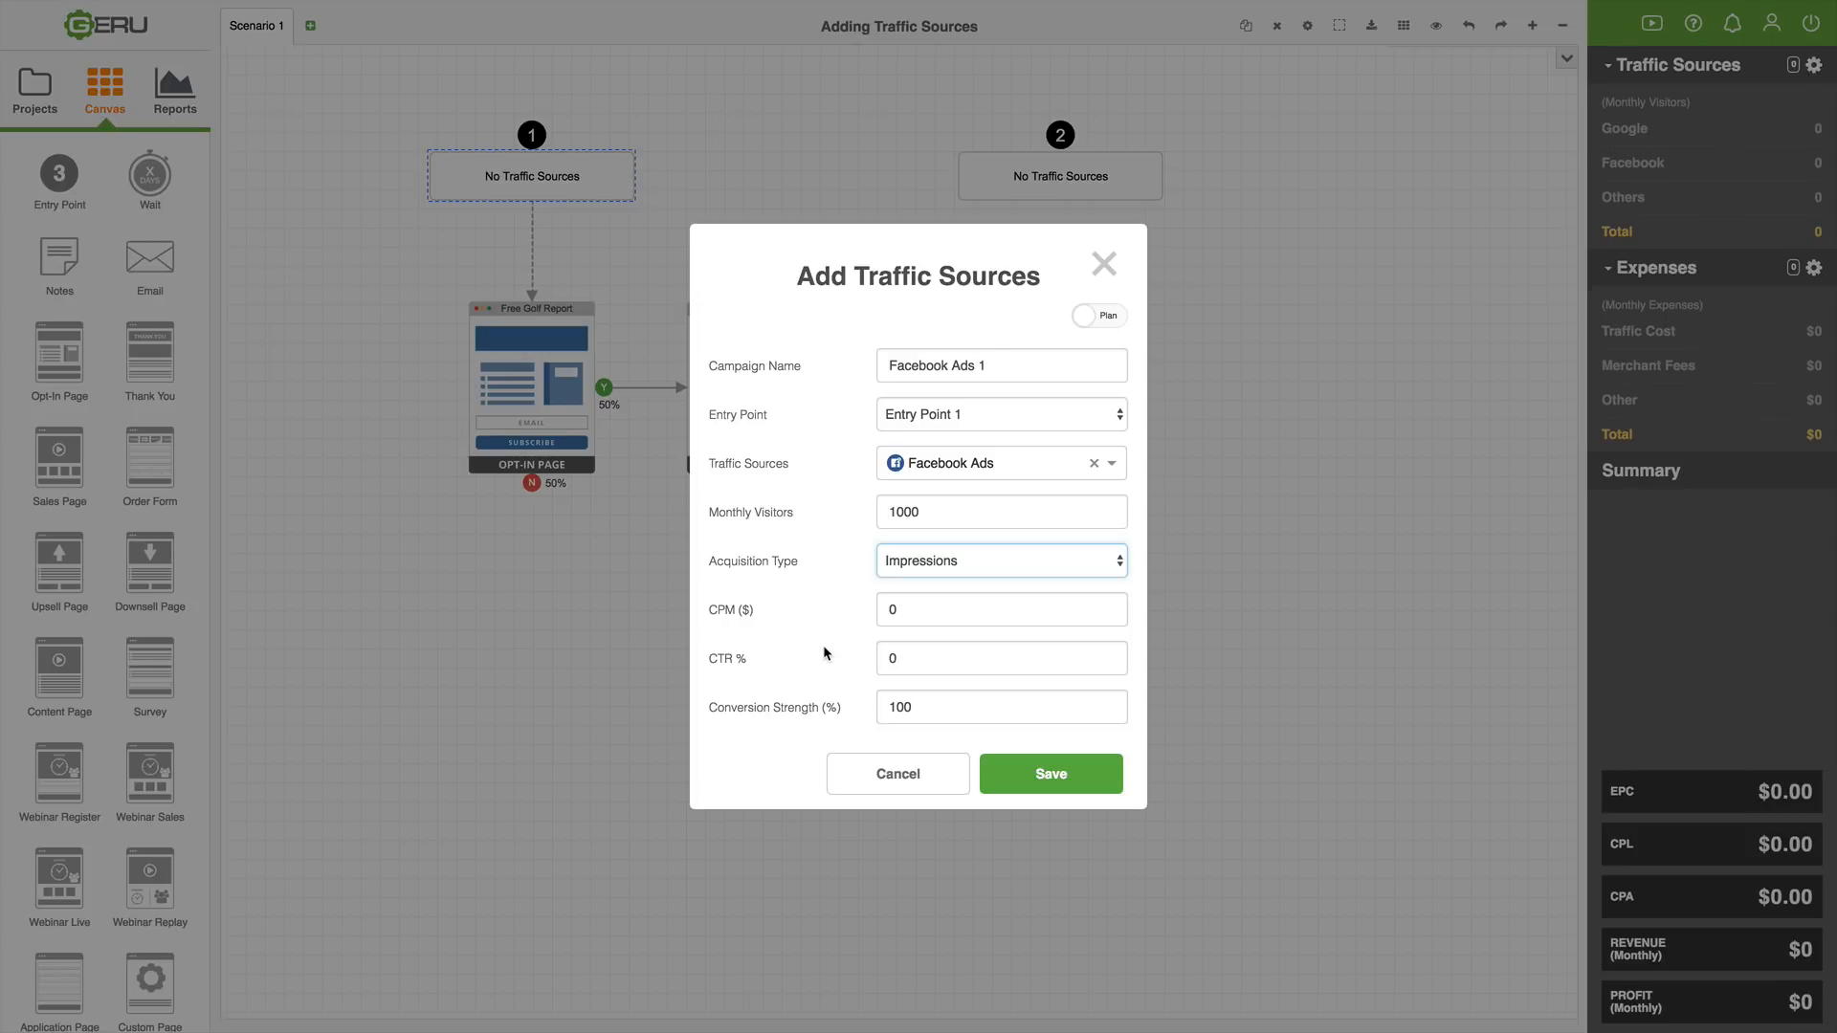
{"action": "left_click", "coordinate": [999, 560]}
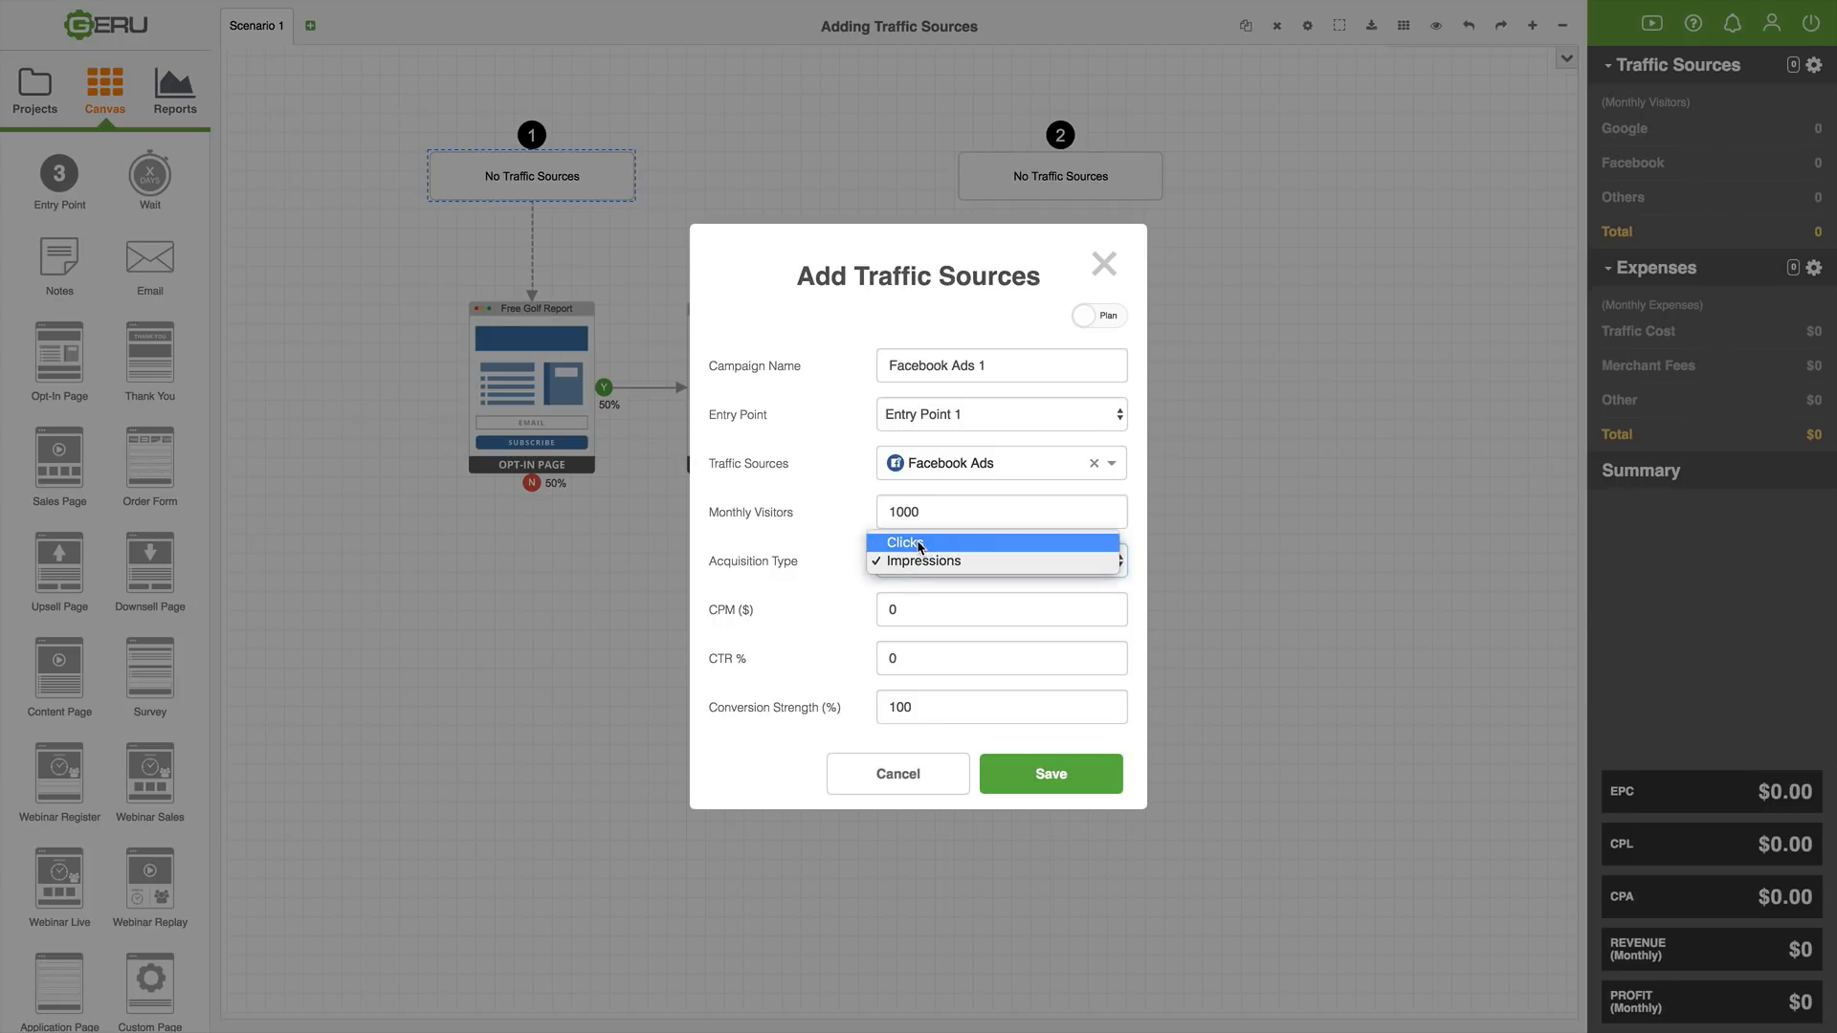
{"action": "left_click", "coordinate": [905, 541]}
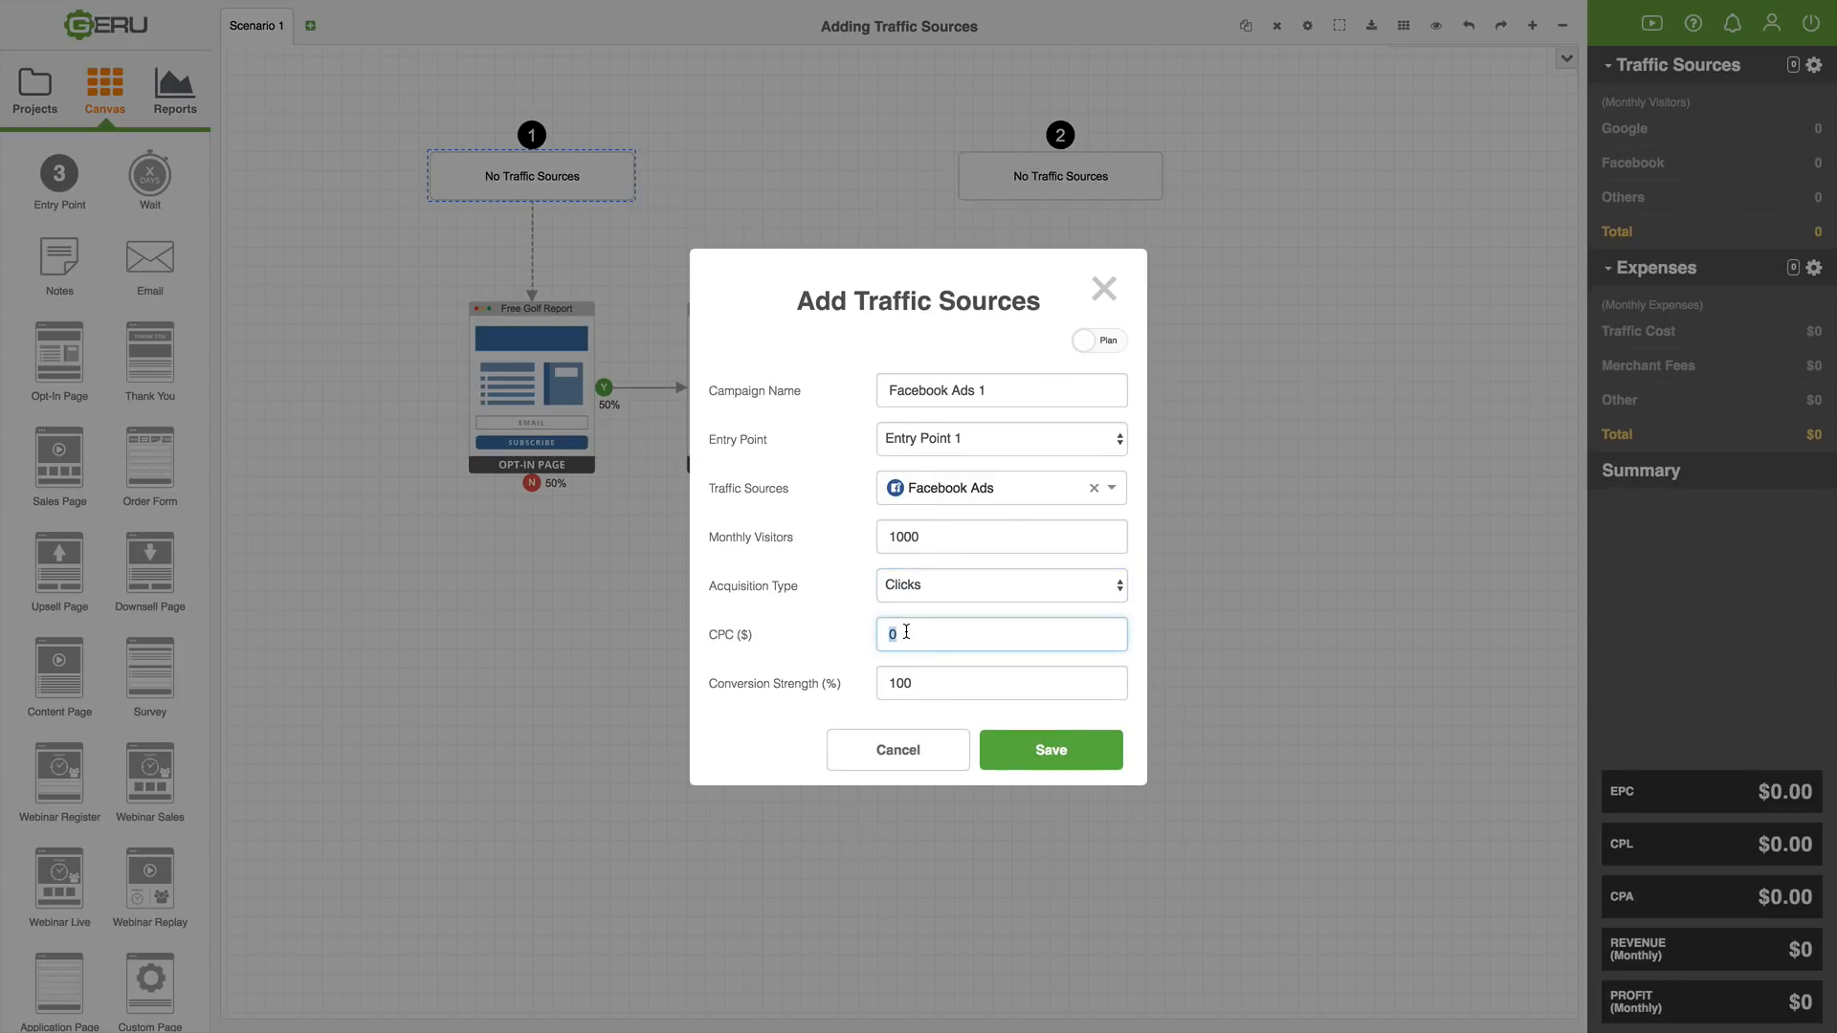
{"action": "type", "text": "1"}
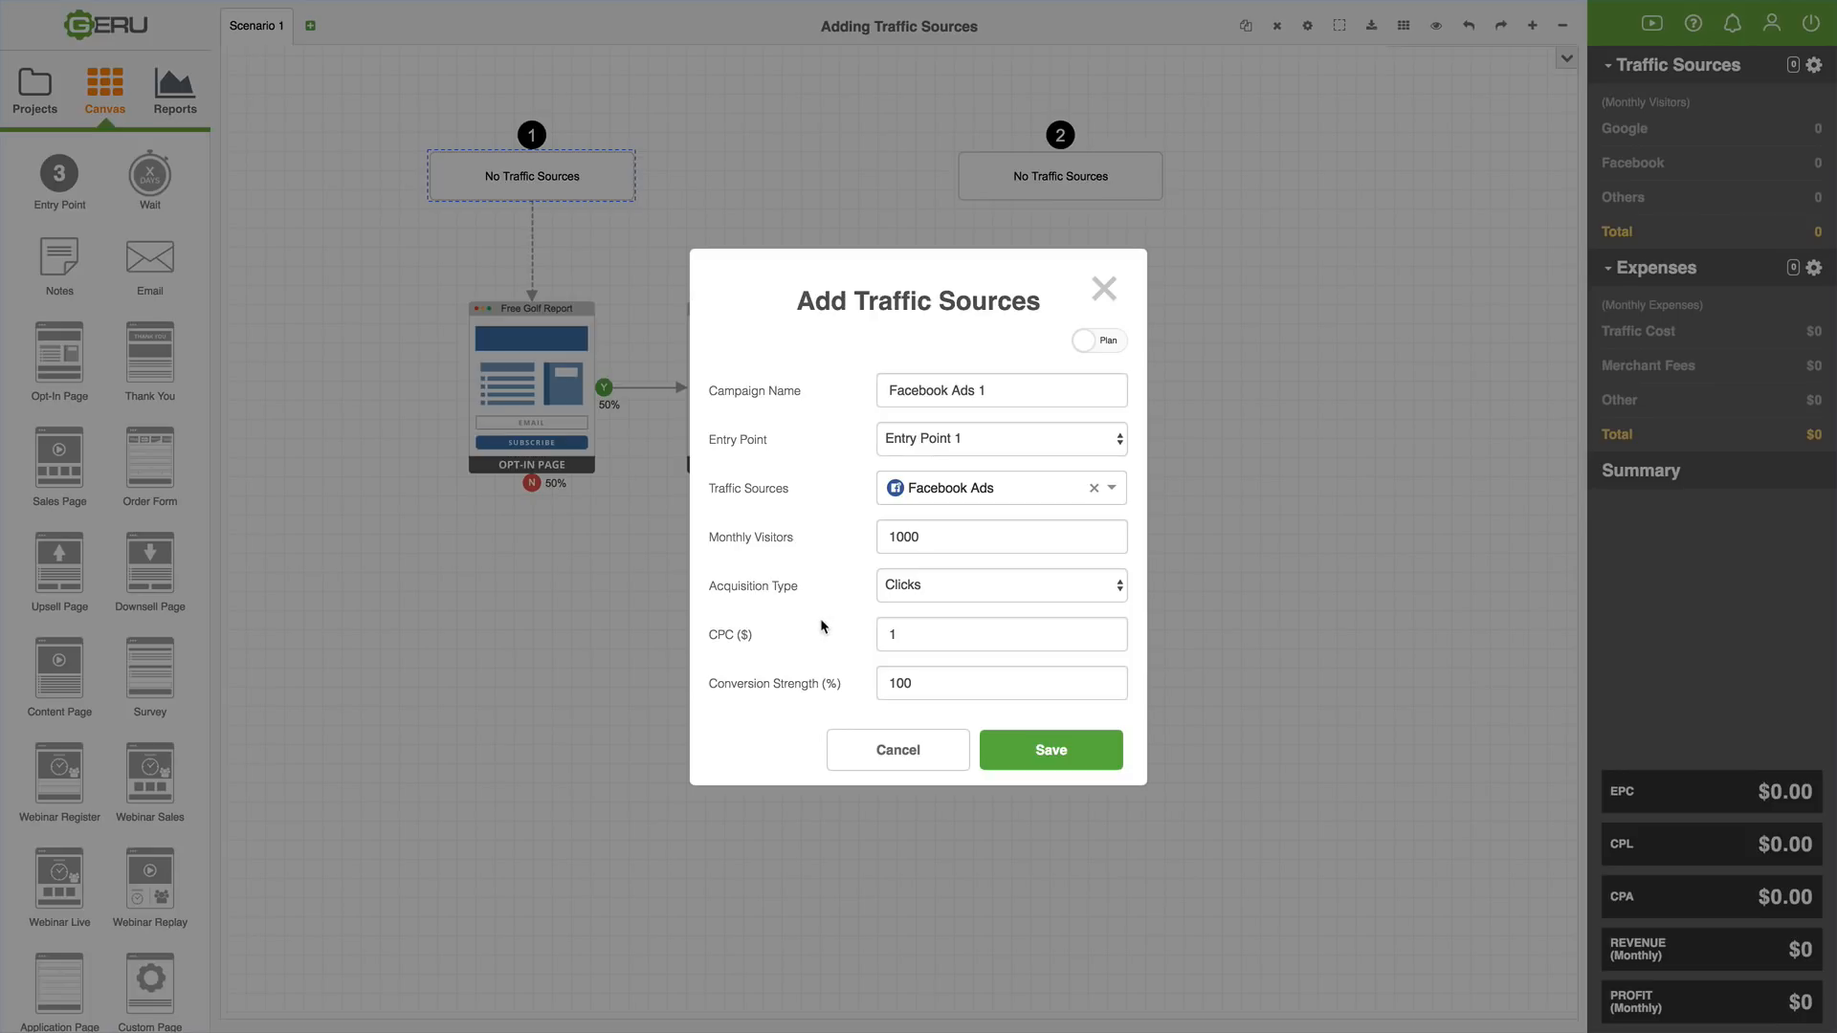
{"action": "mouse_move", "coordinate": [836, 691]}
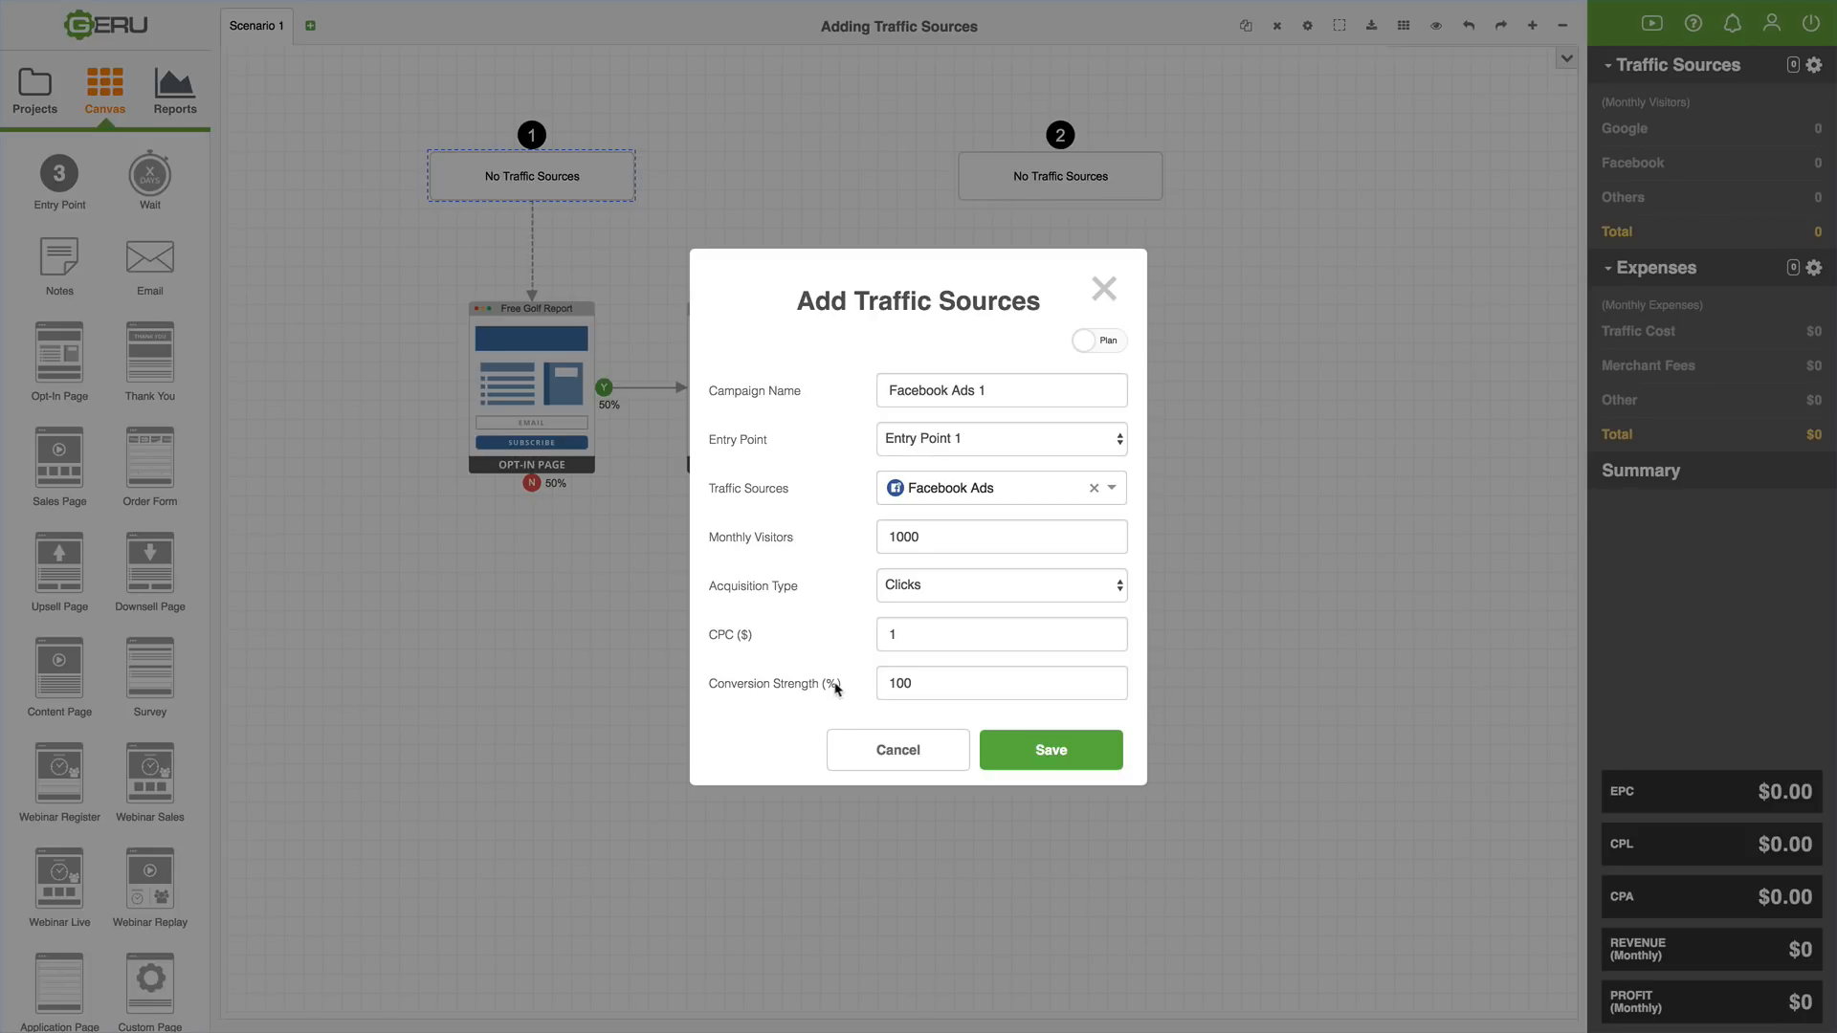
{"action": "mouse_move", "coordinate": [846, 654]}
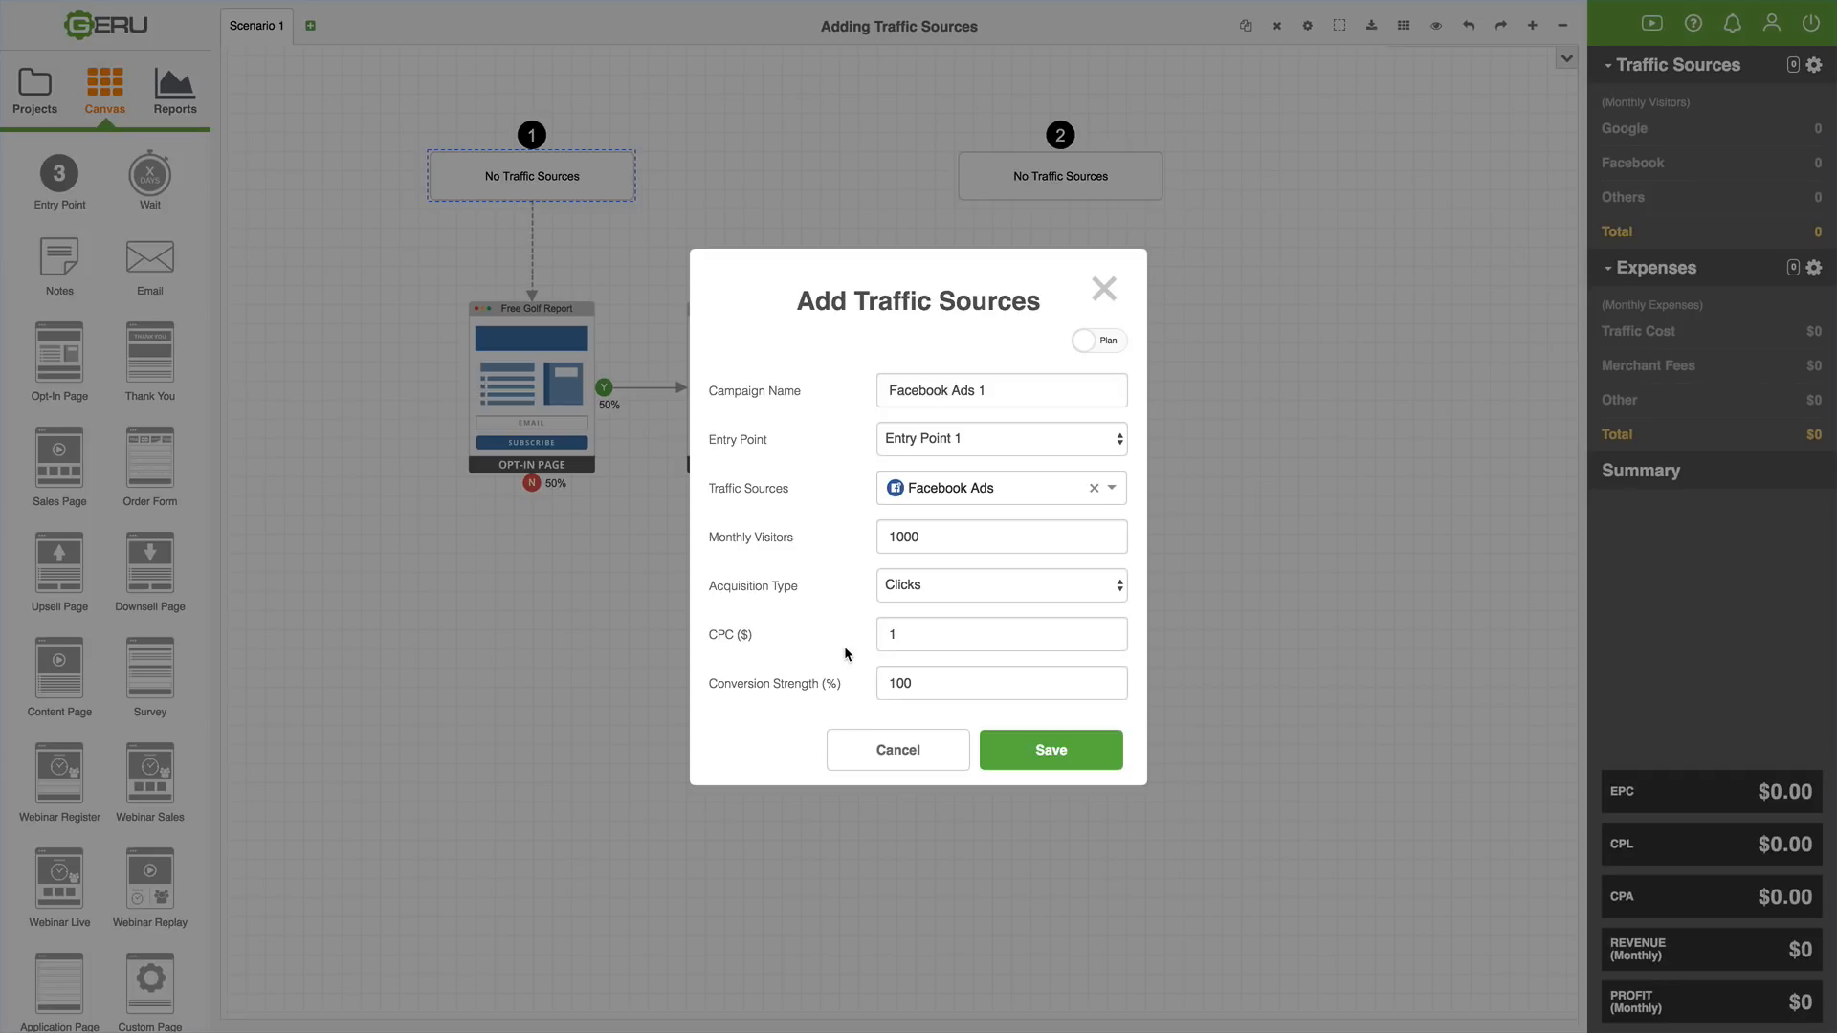
{"action": "left_click", "coordinate": [999, 683]}
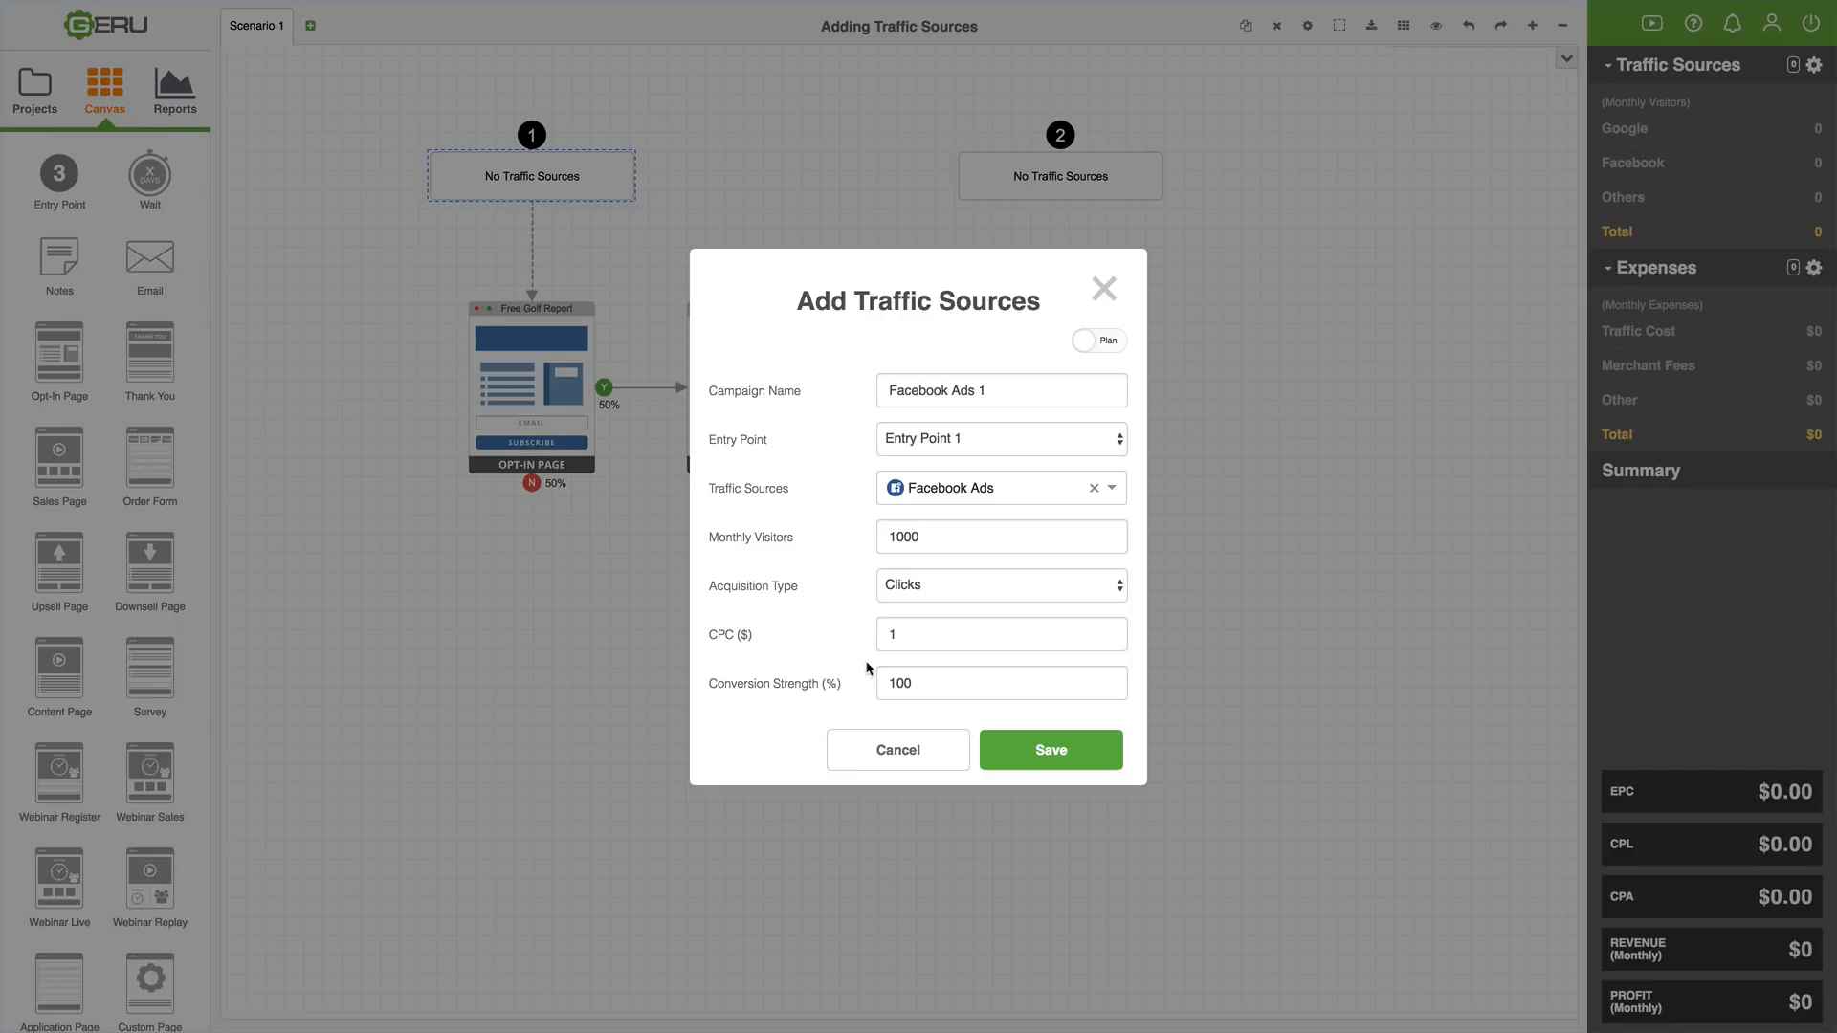
{"action": "mouse_move", "coordinate": [848, 648]}
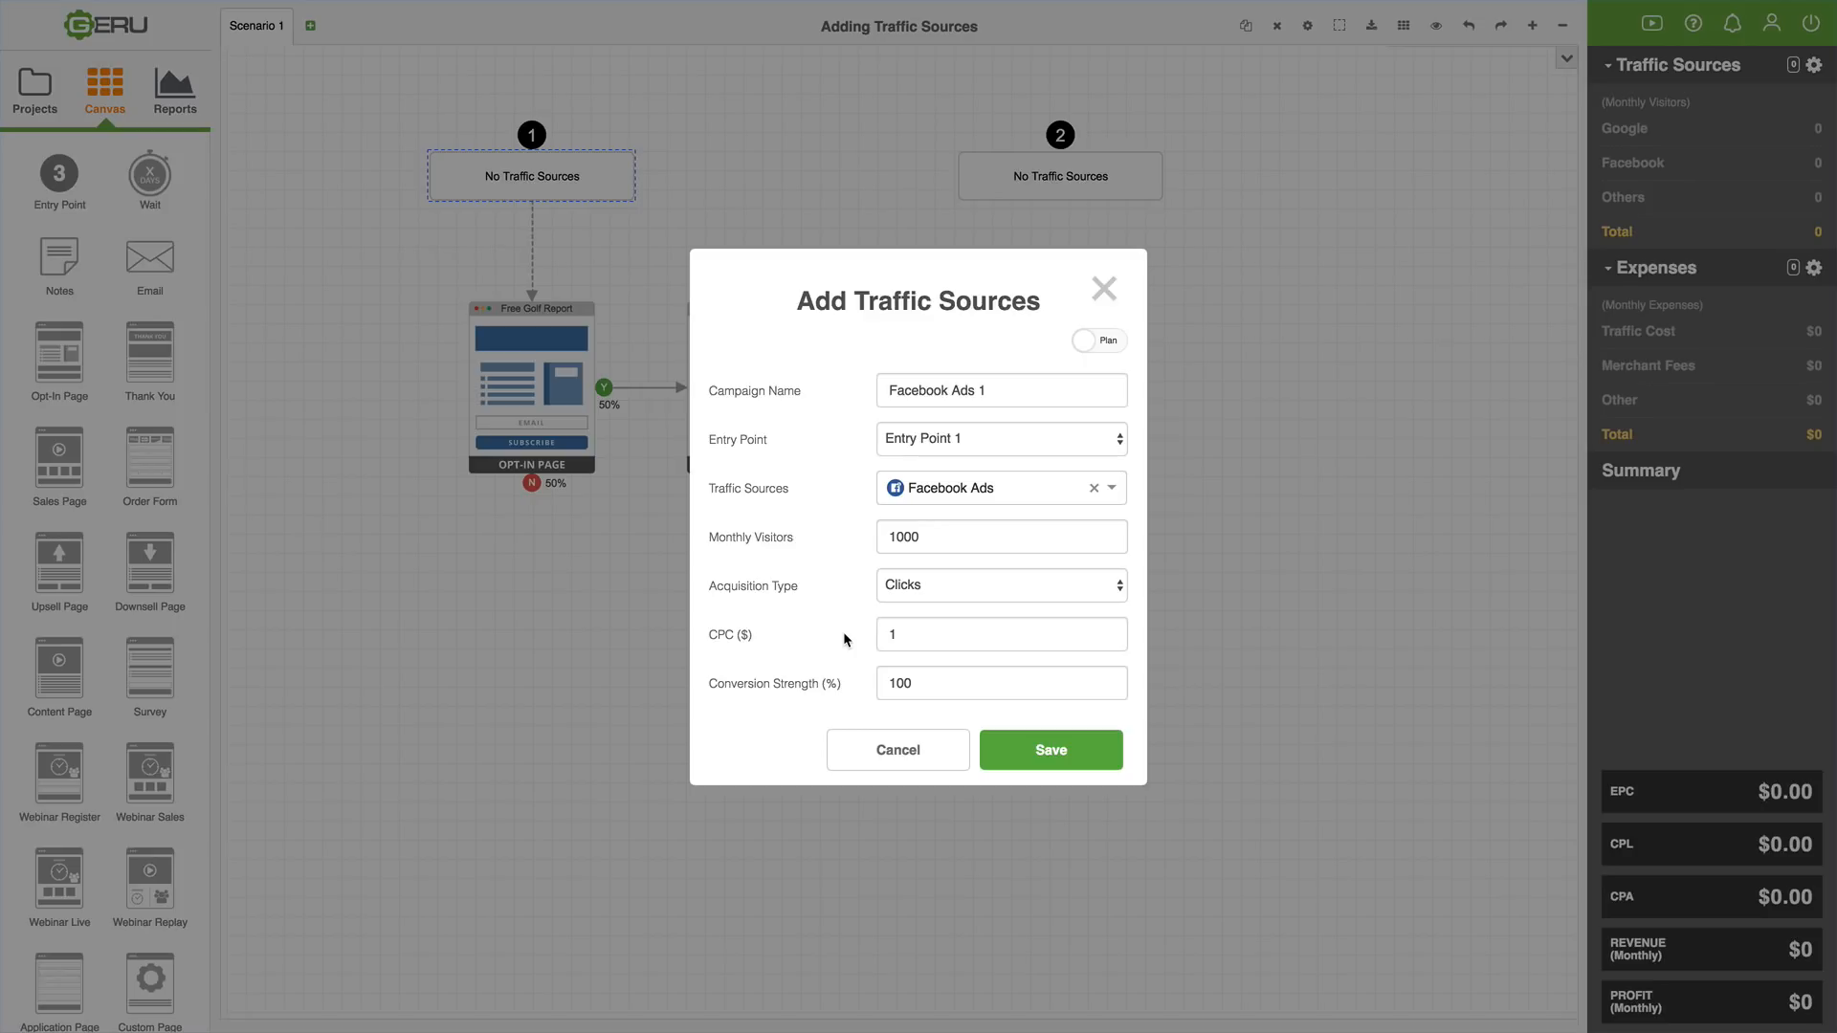
{"action": "left_click", "coordinate": [1049, 750]}
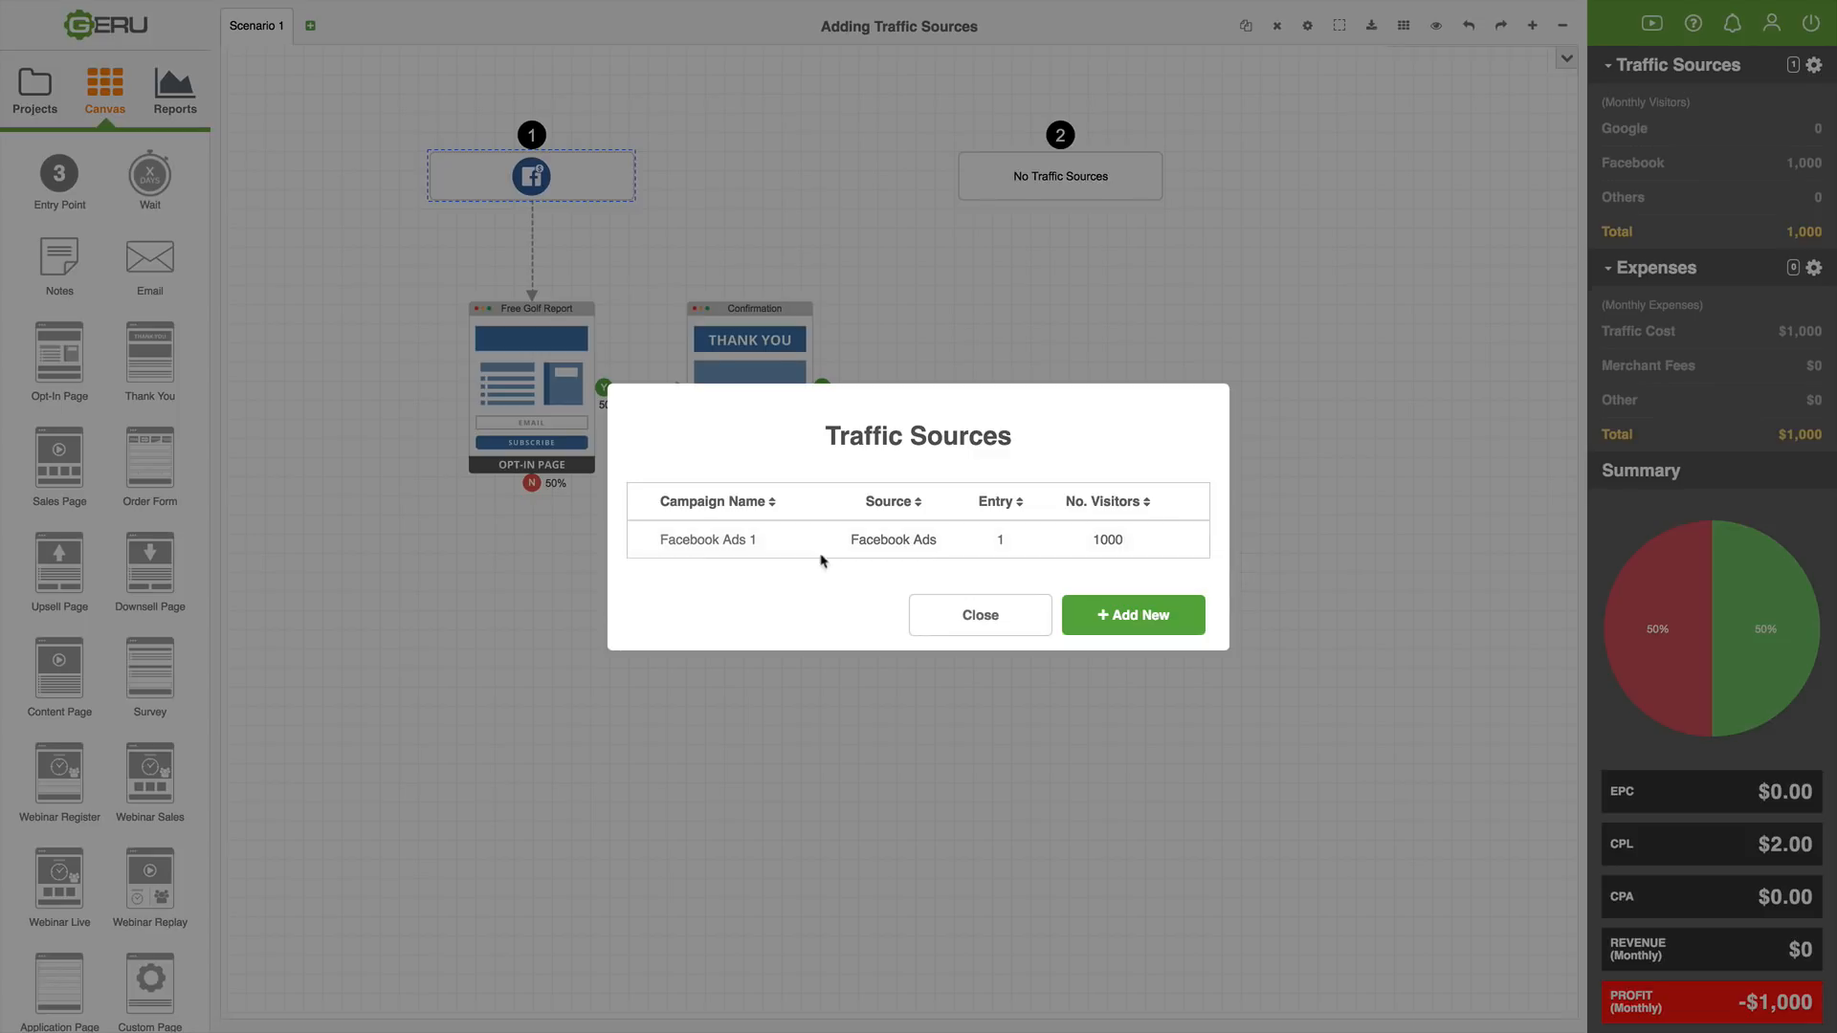
- Review the Facebook Ads 1 entry unchanged and close the Traffic Sources list back to the canvas
{"action": "left_click", "coordinate": [708, 540]}
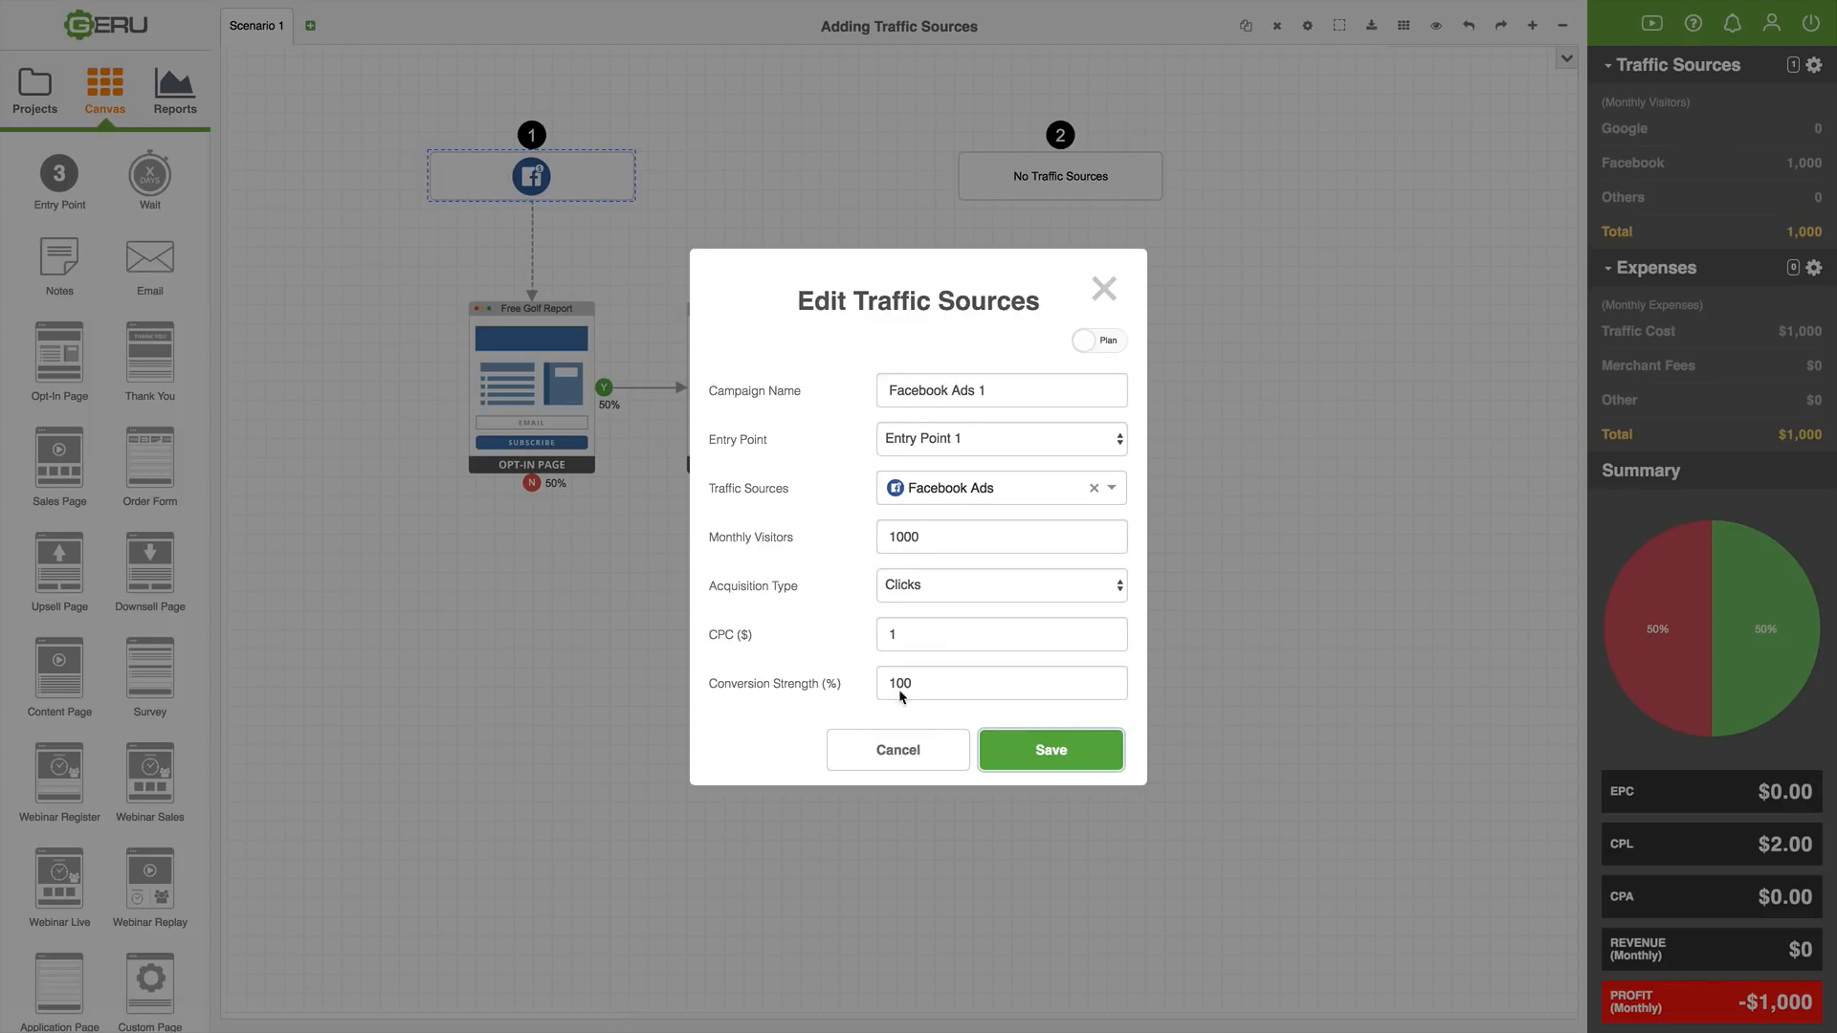
{"action": "left_click", "coordinate": [1049, 750]}
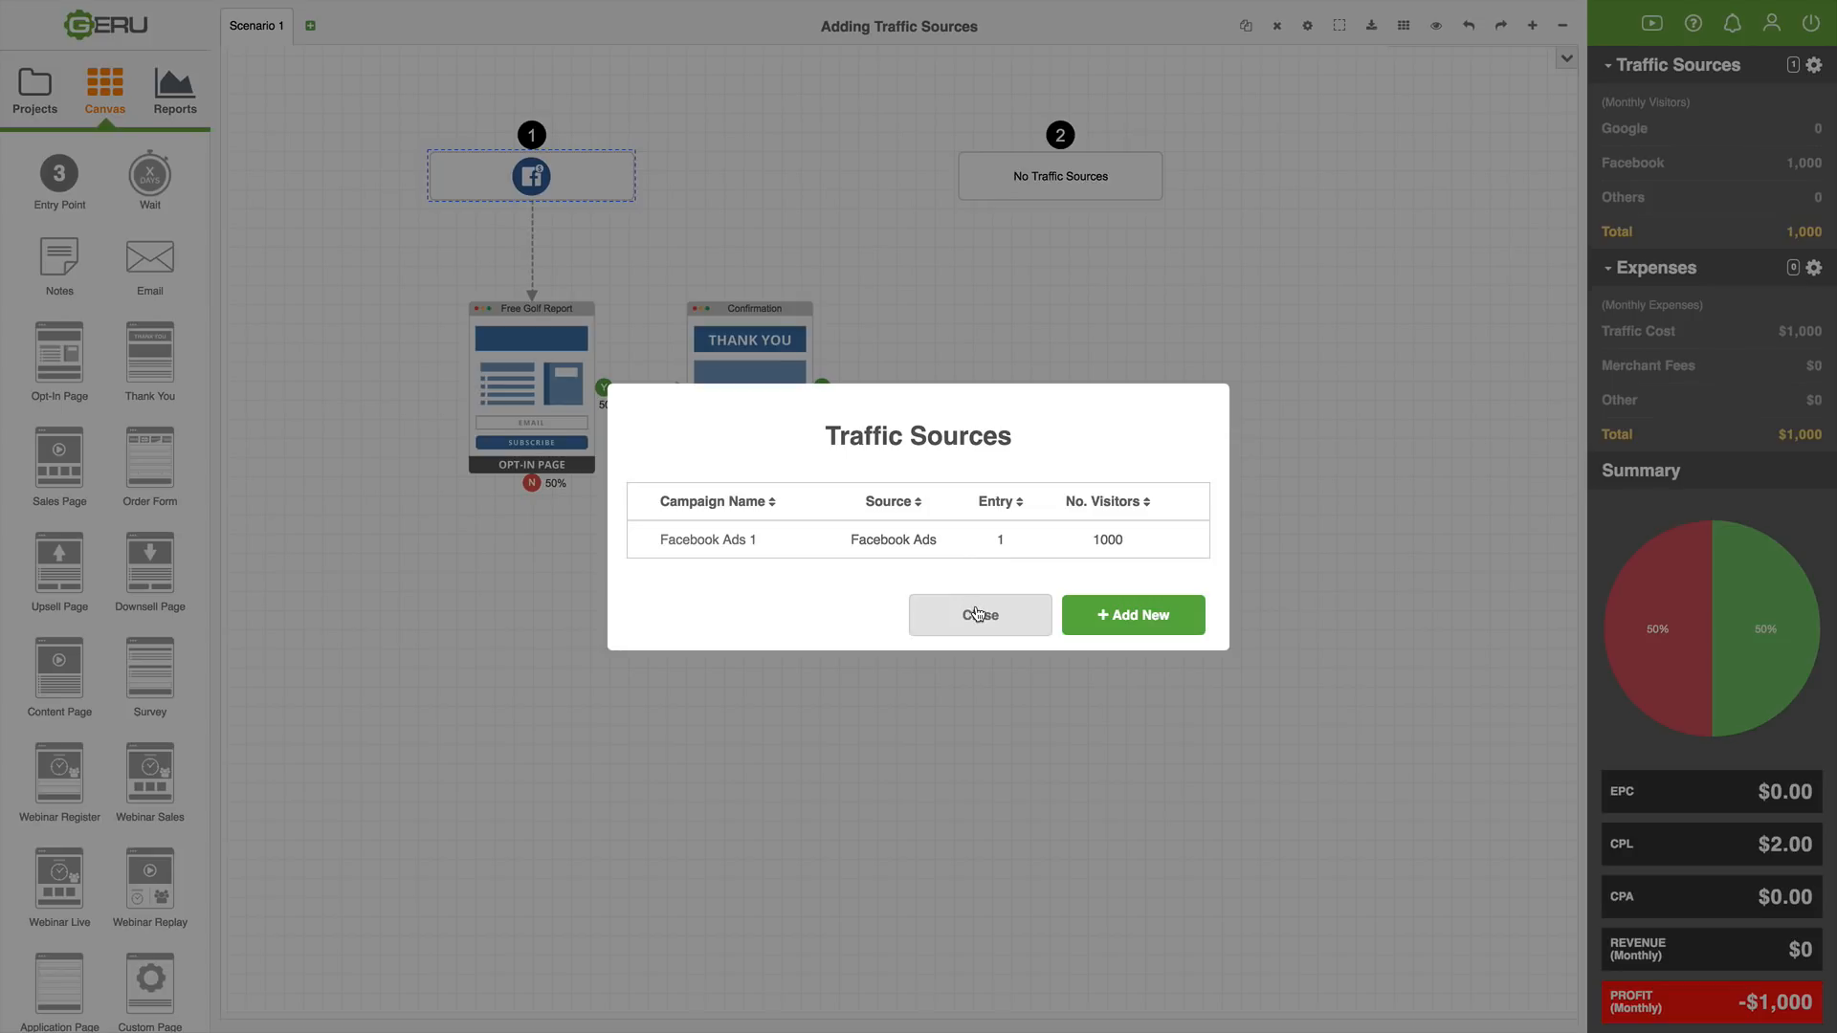
{"action": "left_click", "coordinate": [980, 615]}
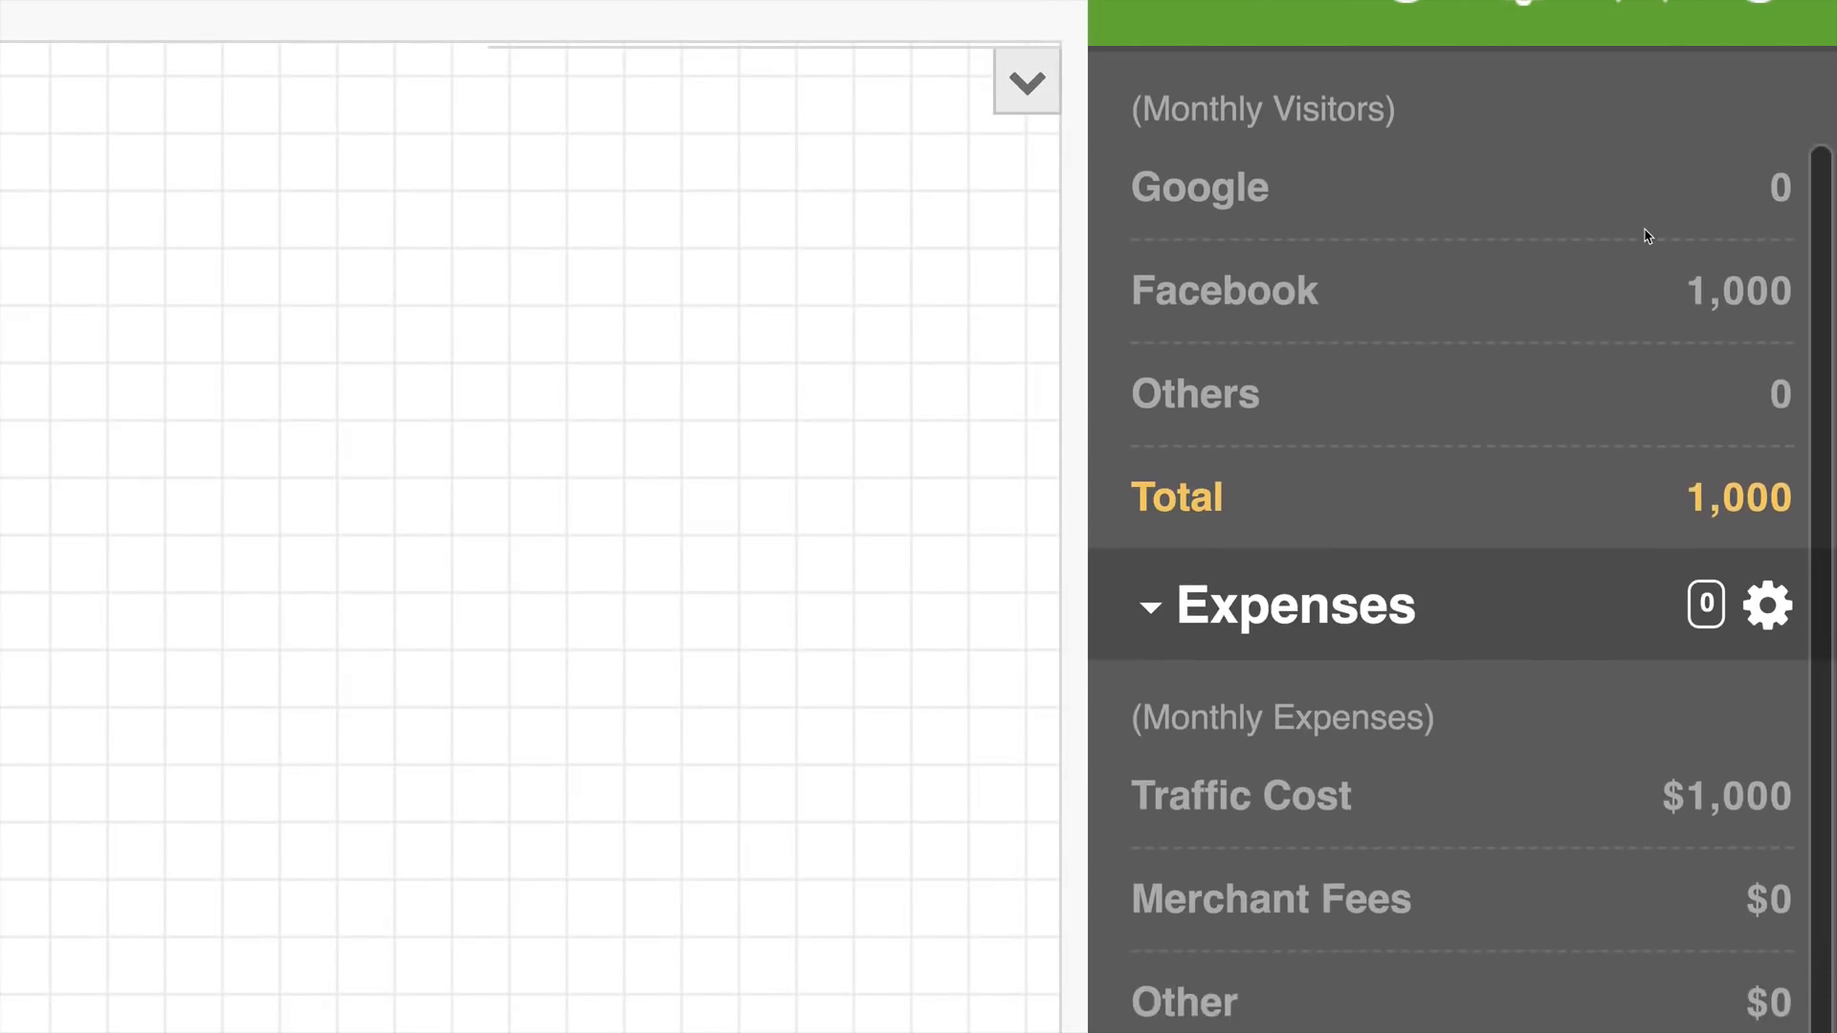
{"action": "scroll", "scroll_direction": "down", "scroll_amount": 3}
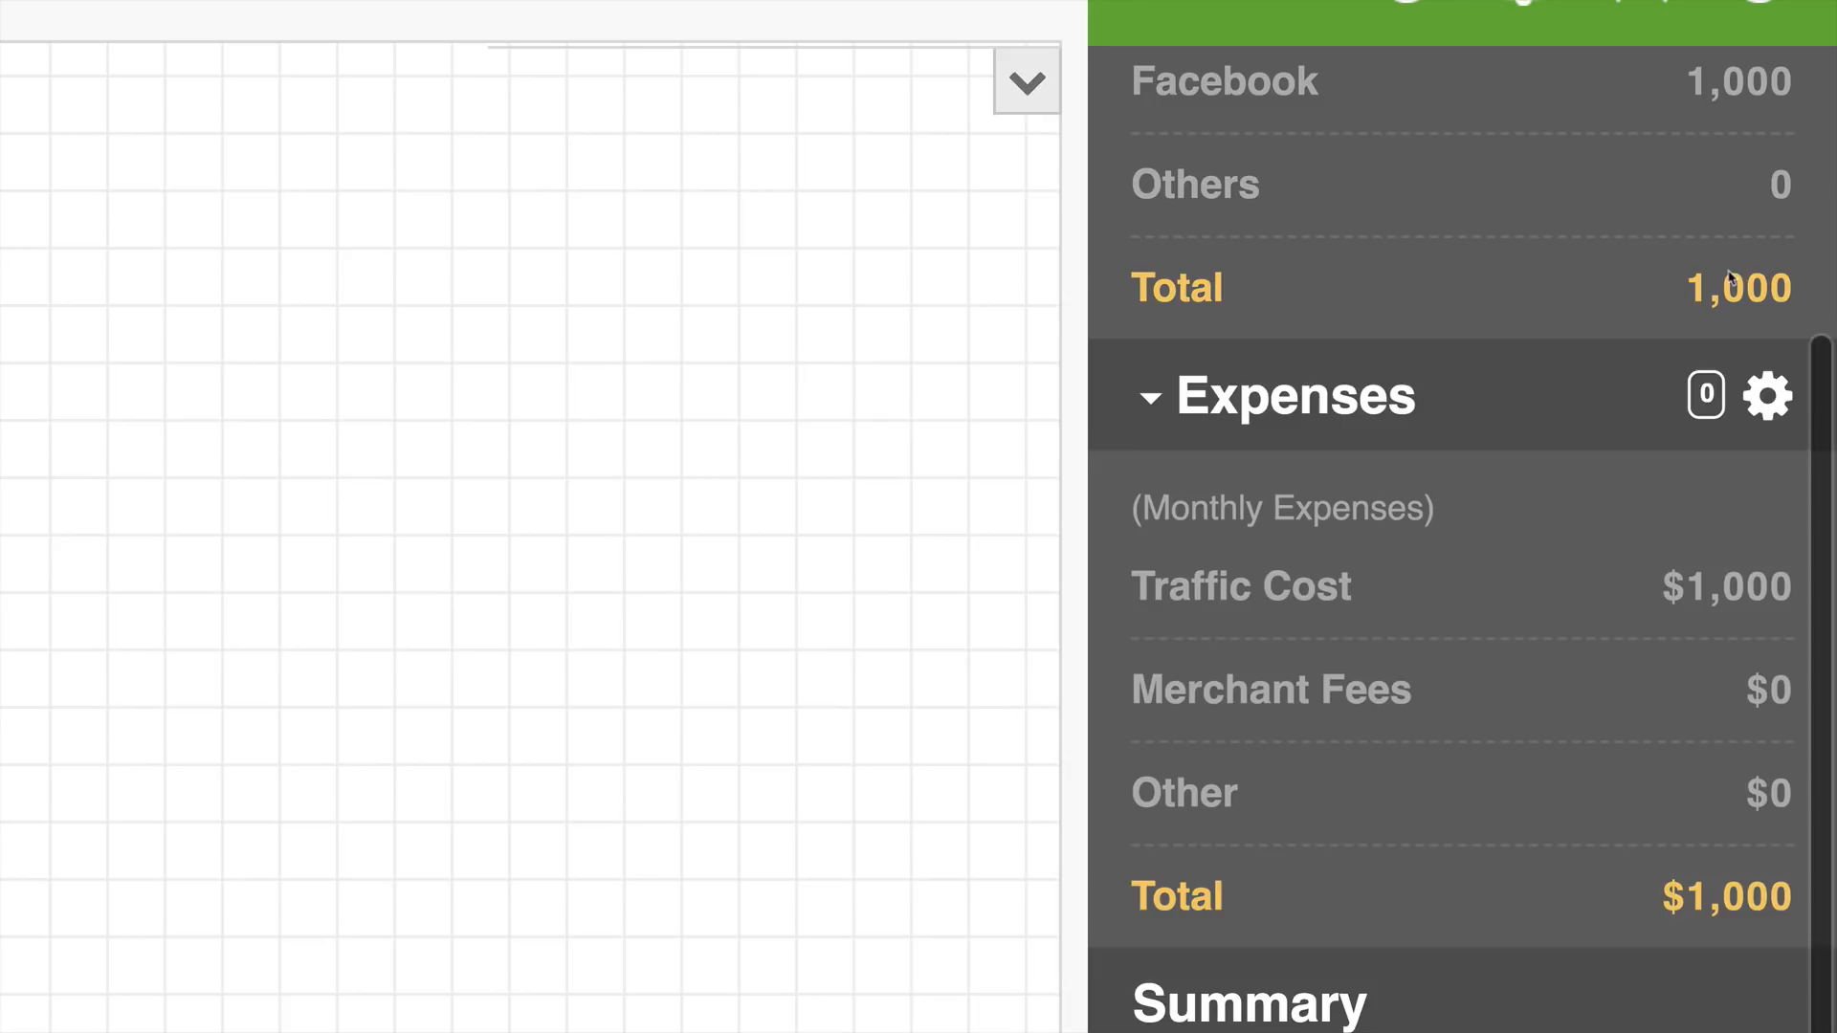
{"action": "scroll", "scroll_direction": "down", "scroll_amount": 3}
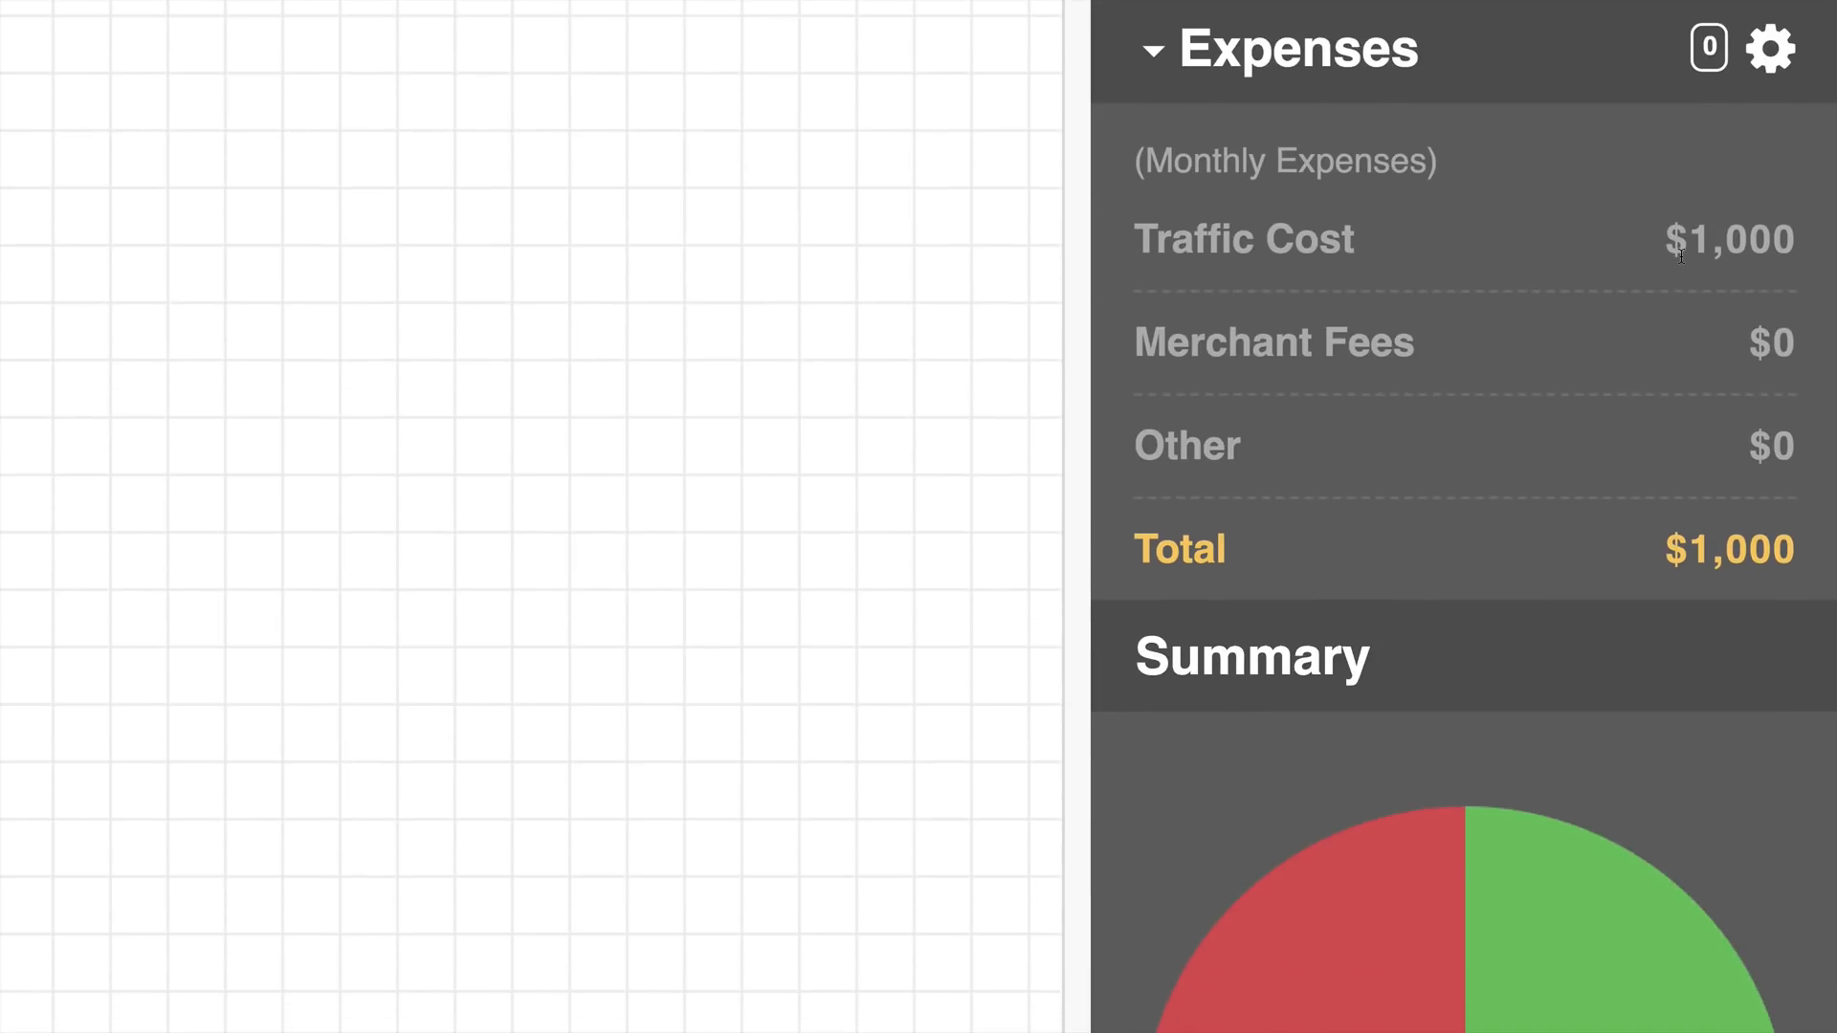
{"action": "scroll", "scroll_direction": "down", "scroll_amount": 3}
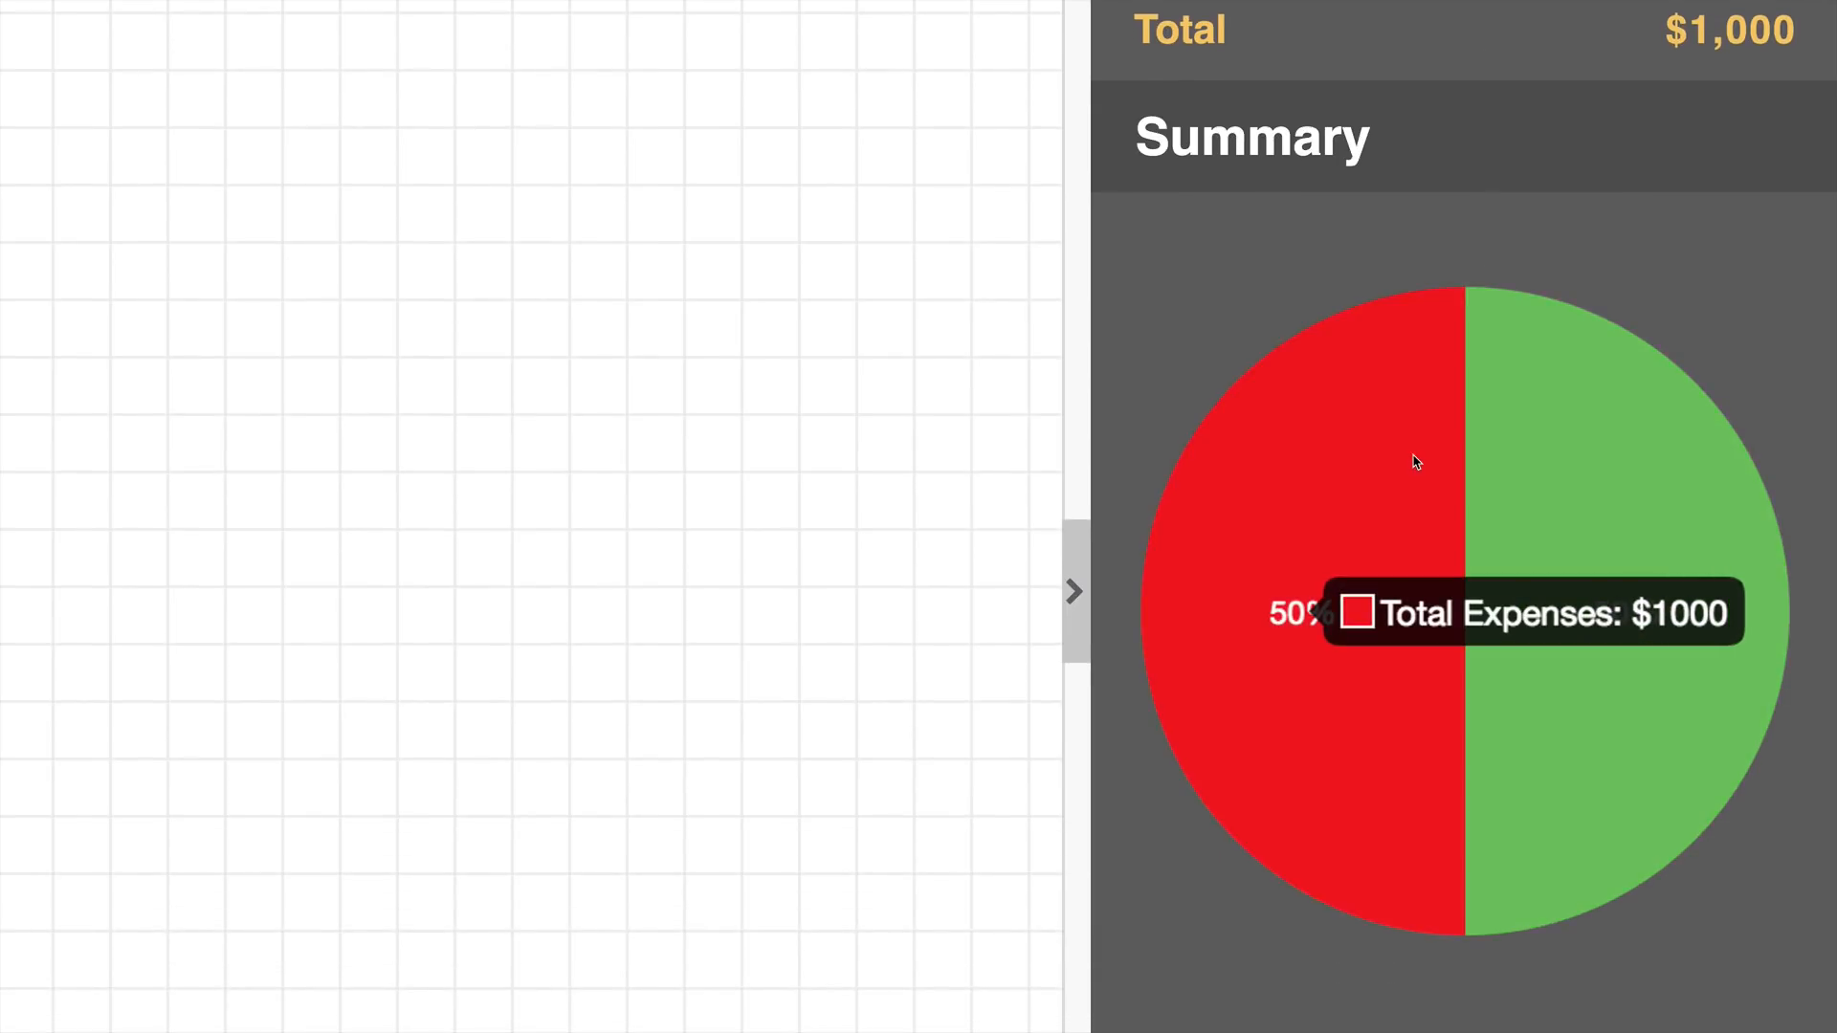
{"action": "scroll", "scroll_direction": "down", "scroll_amount": 3}
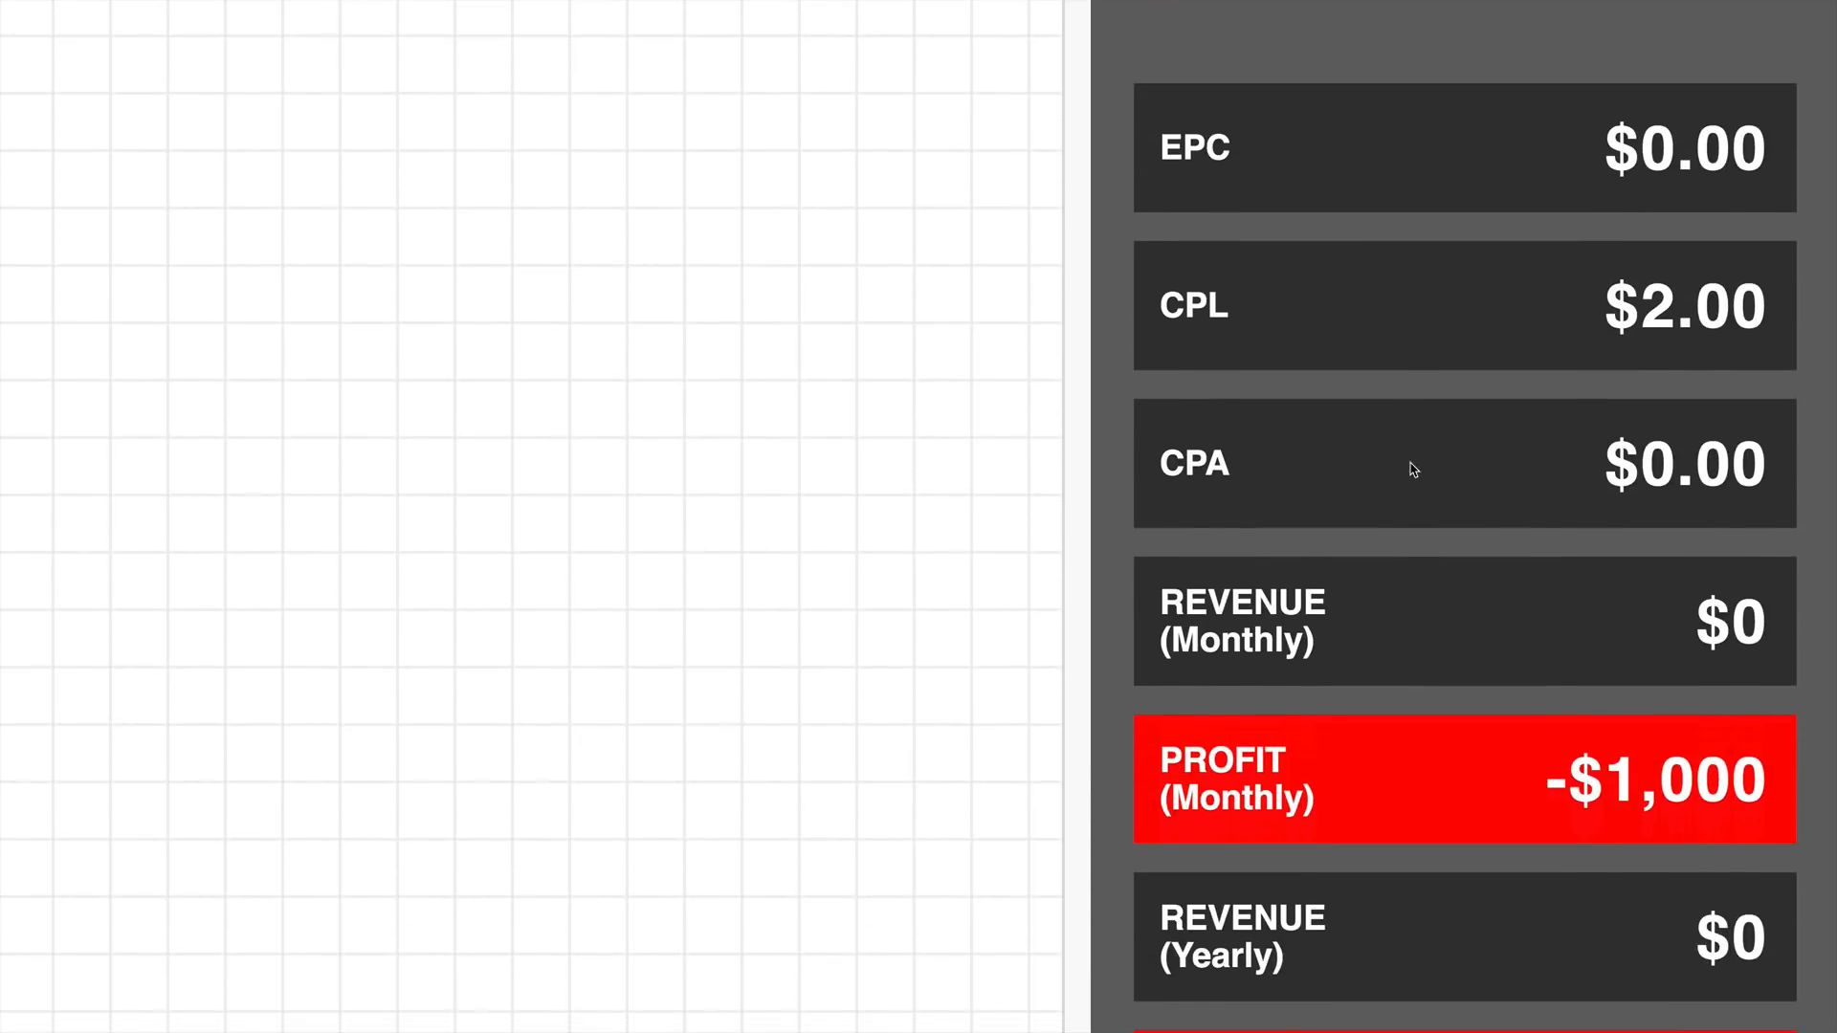
{"action": "scroll", "scroll_direction": "down", "scroll_amount": 3}
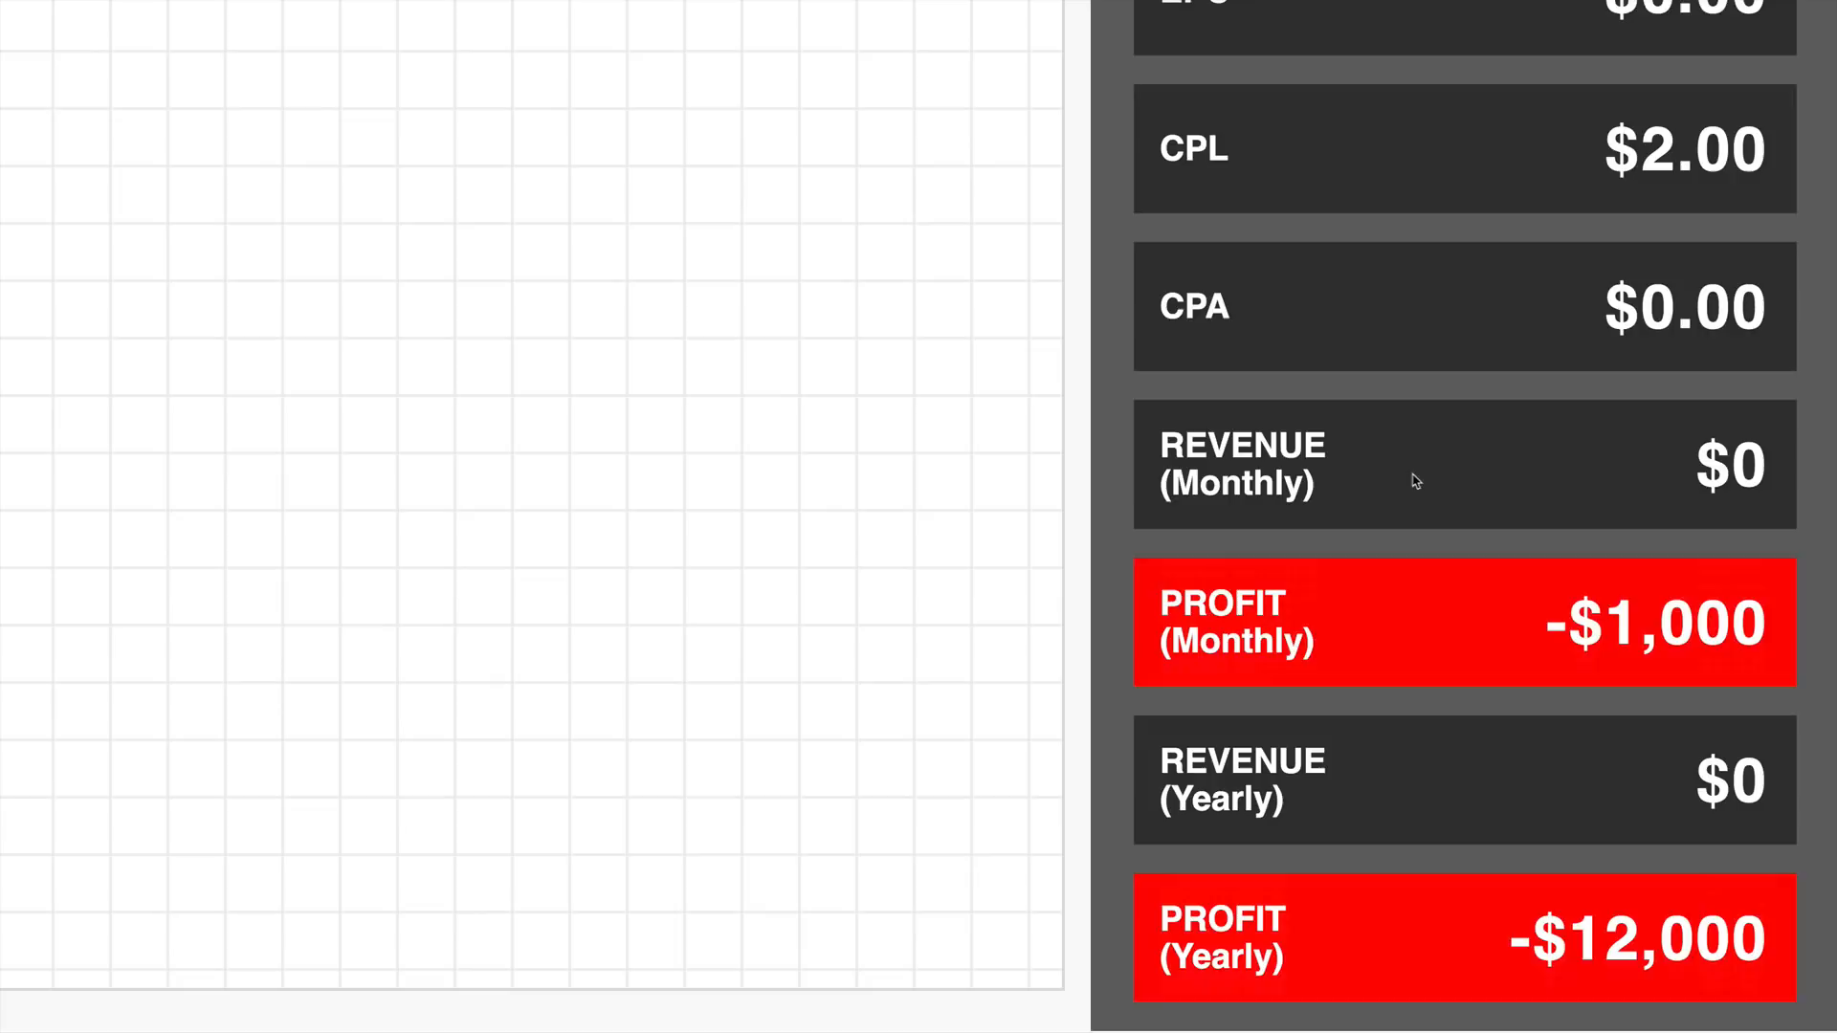
{"action": "mouse_move", "coordinate": [1401, 664]}
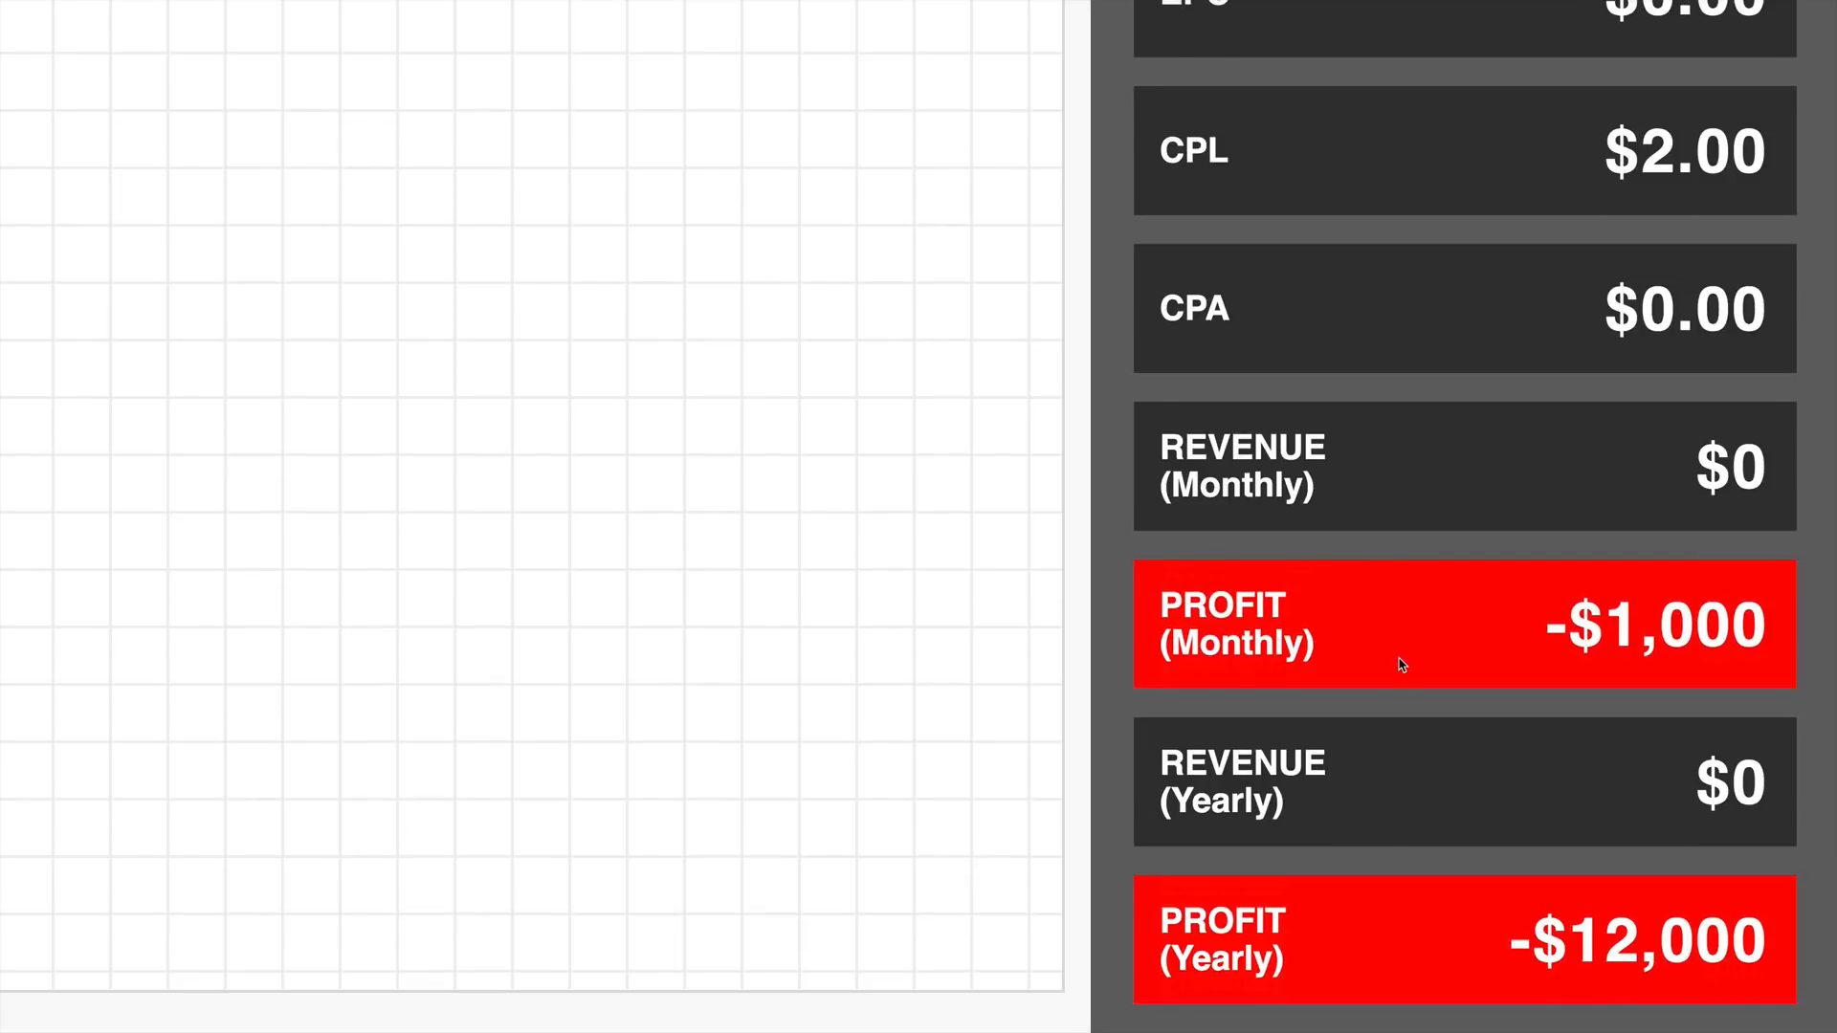
{"action": "scroll", "scroll_direction": "down", "scroll_amount": 3}
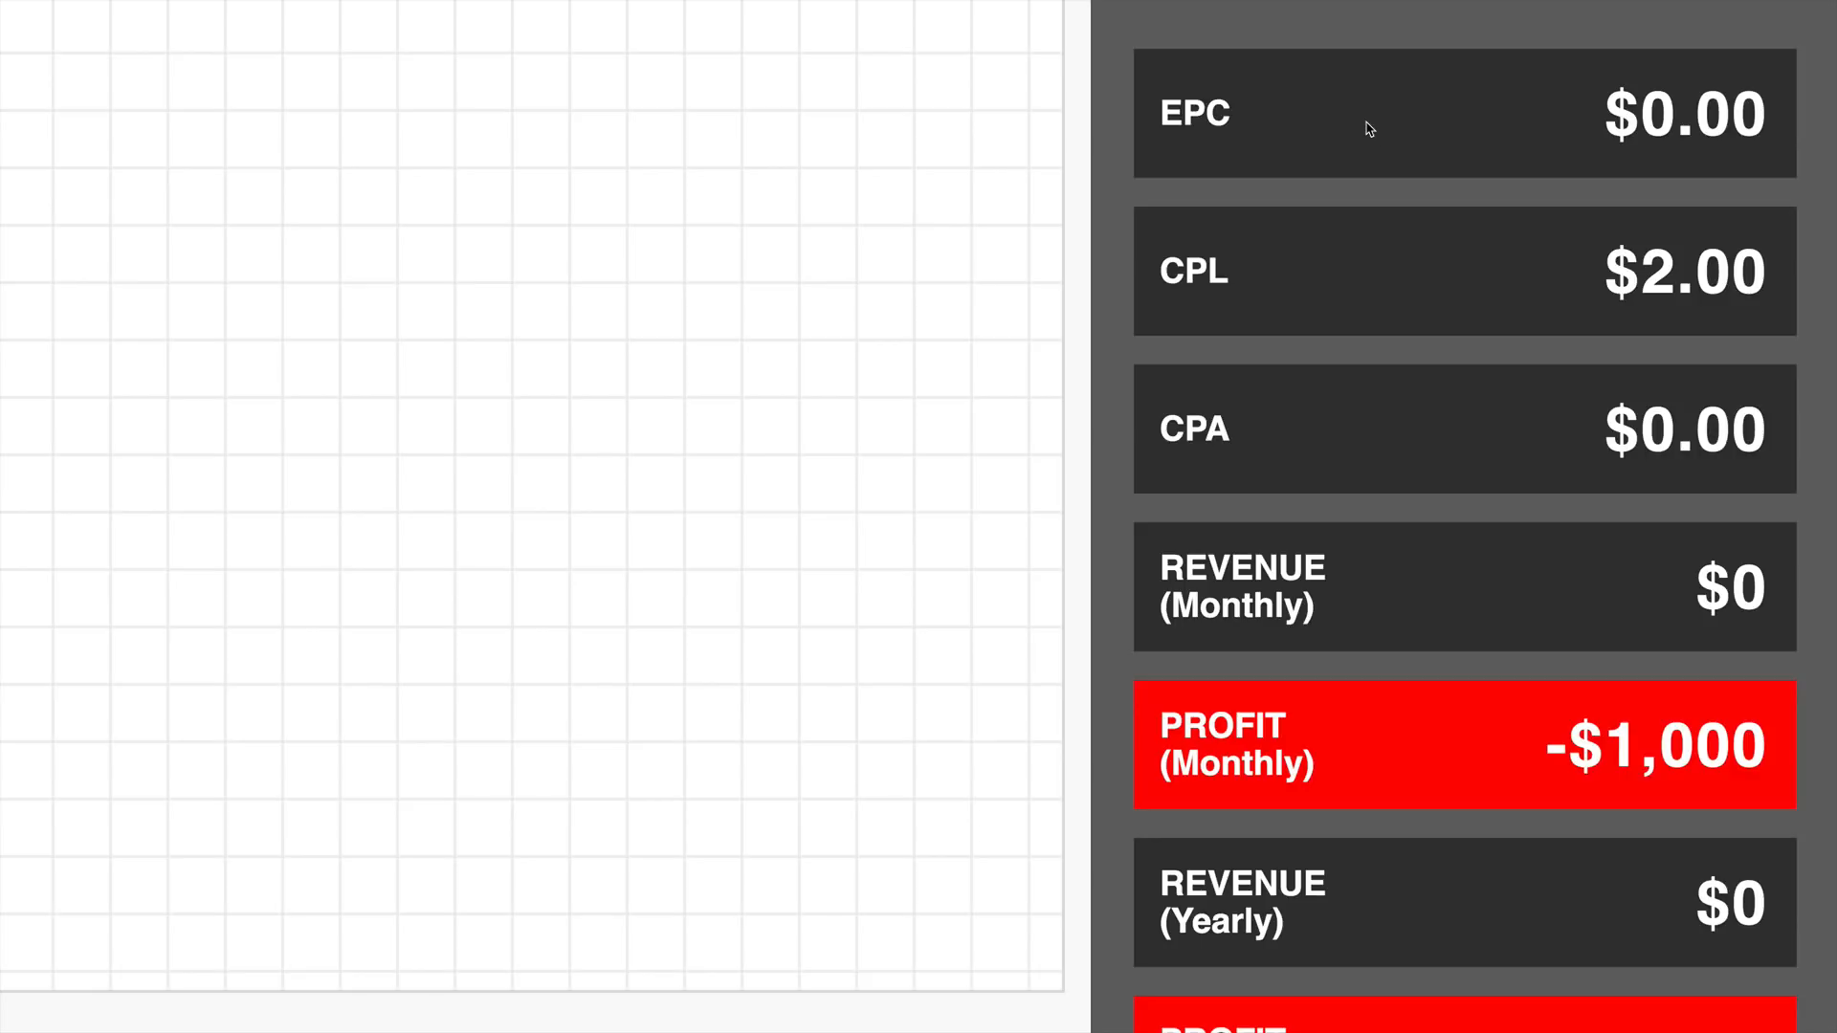
{"action": "mouse_move", "coordinate": [1376, 127]}
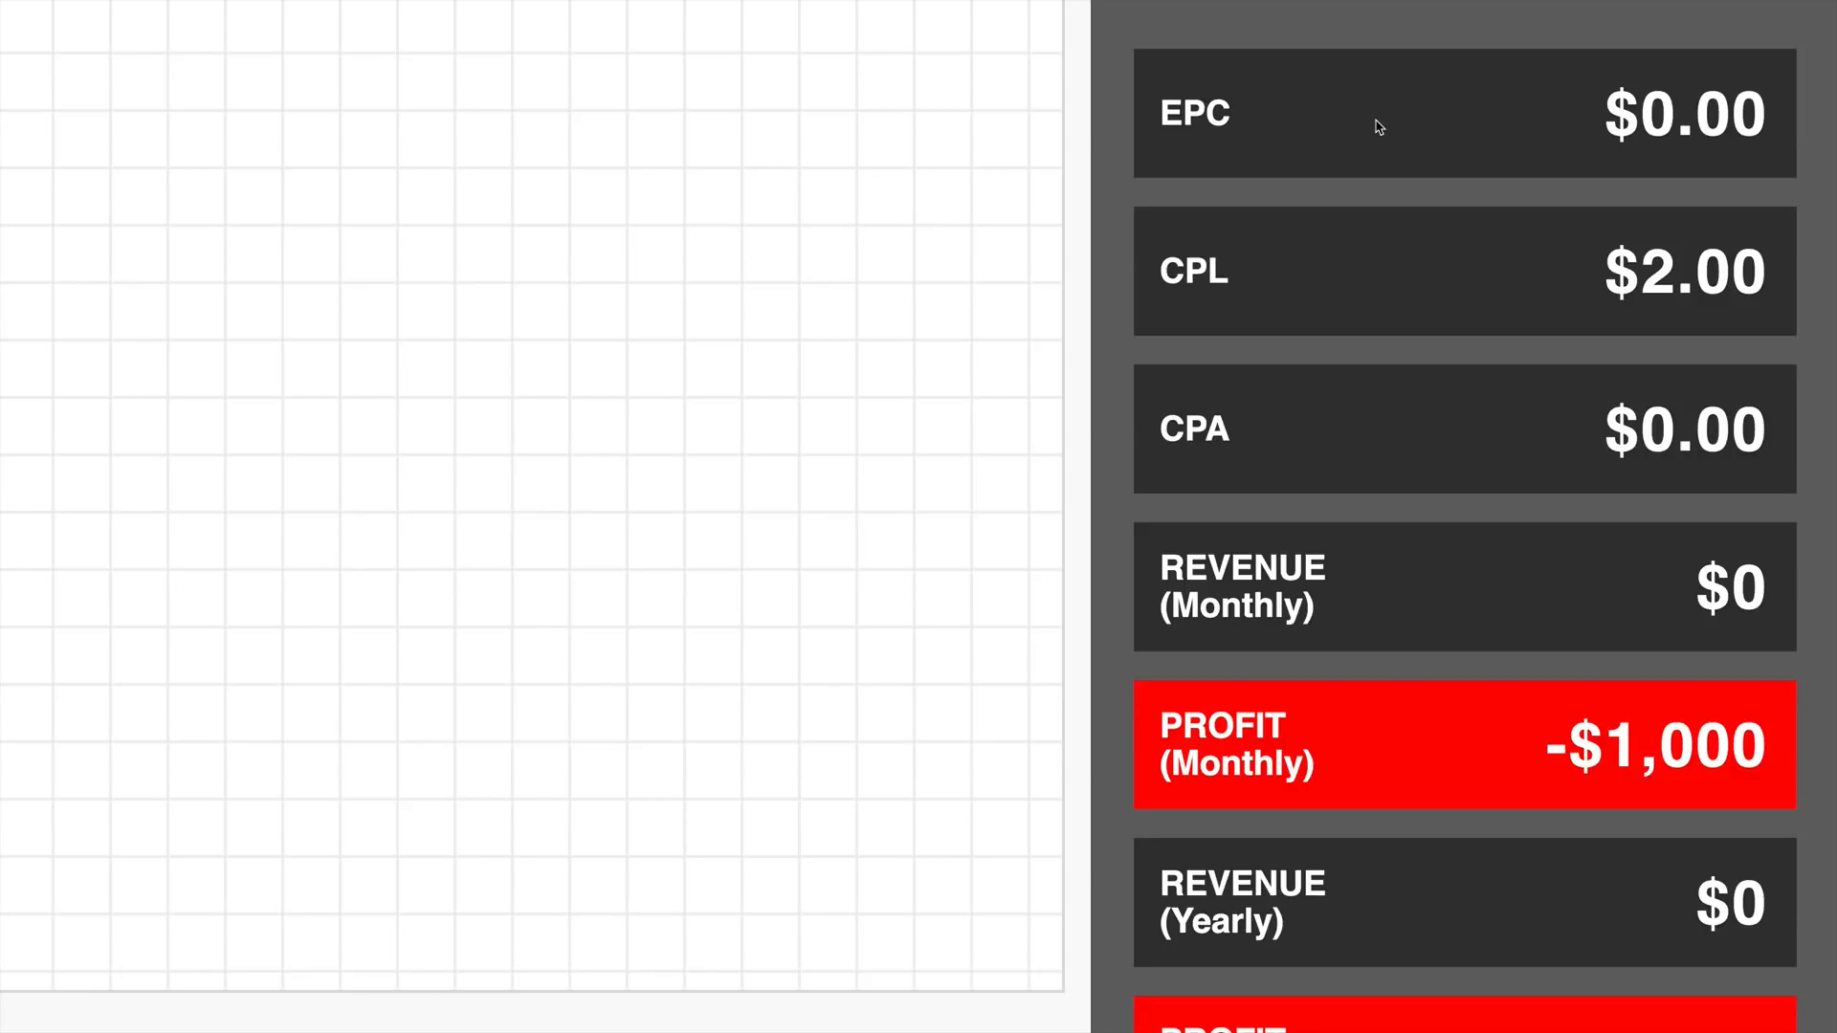
{"action": "mouse_move", "coordinate": [1347, 426]}
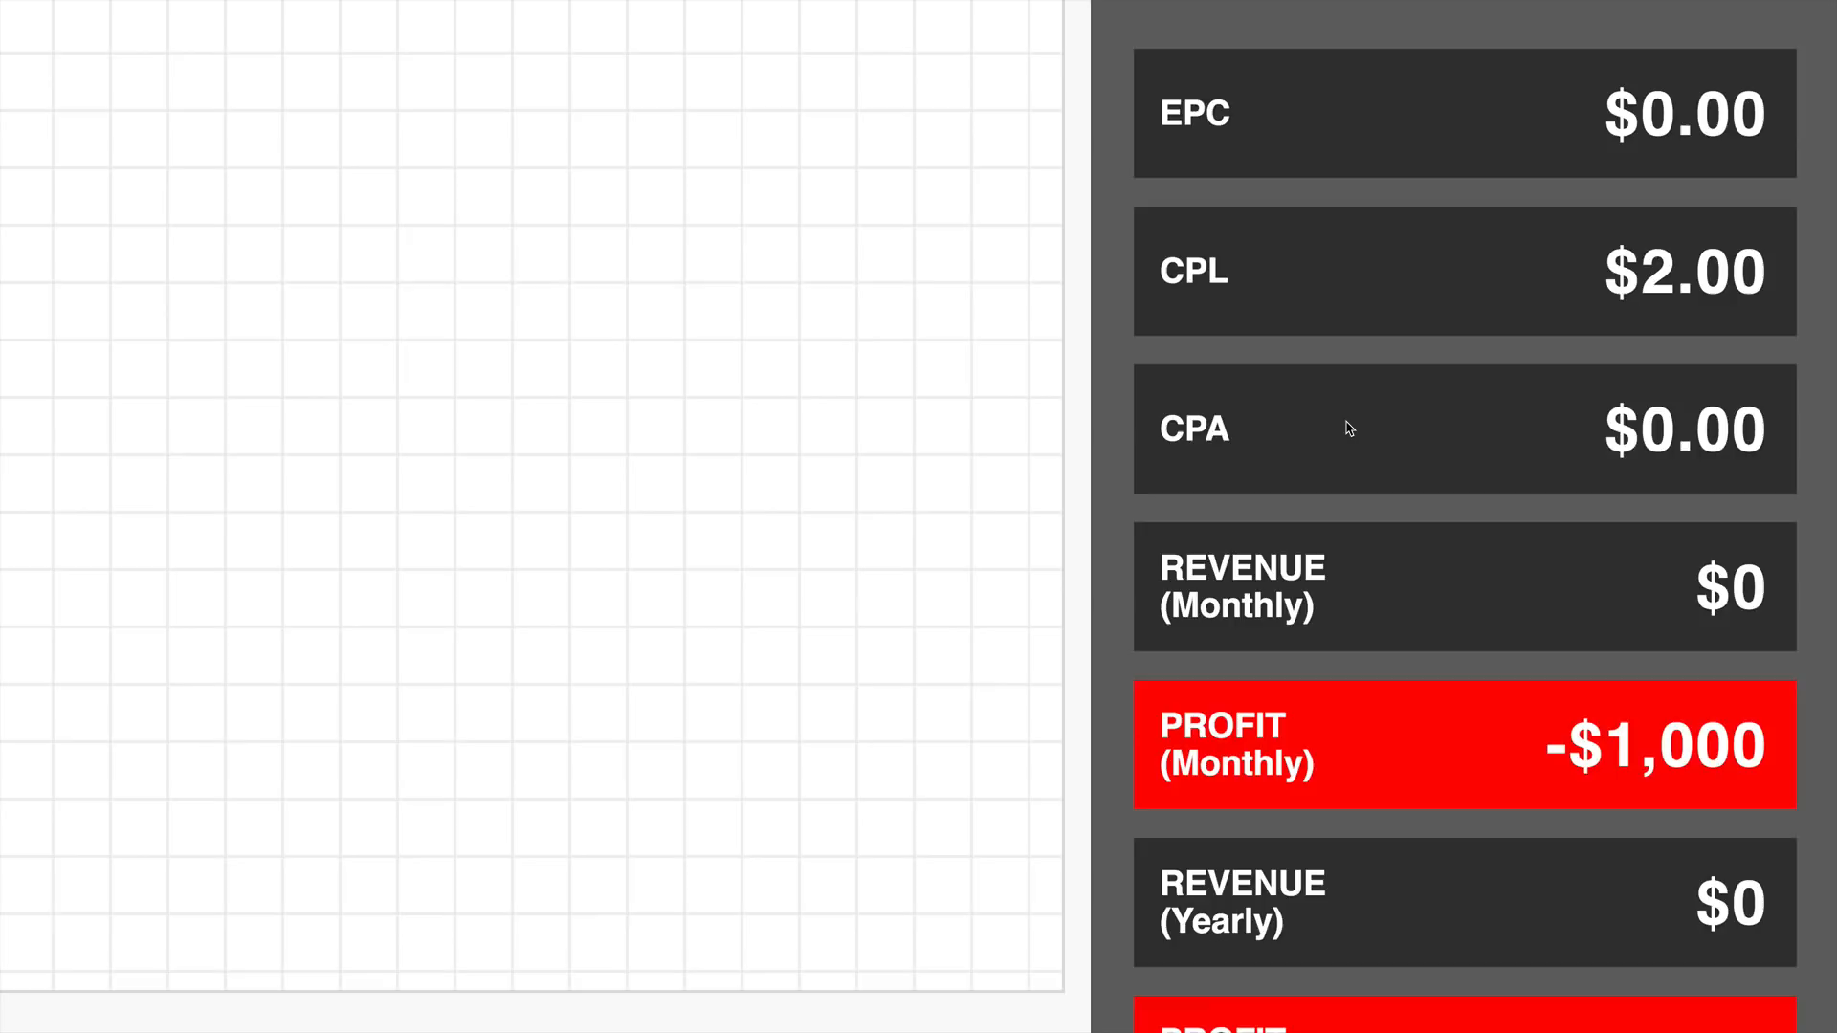
{"action": "mouse_move", "coordinate": [1358, 428]}
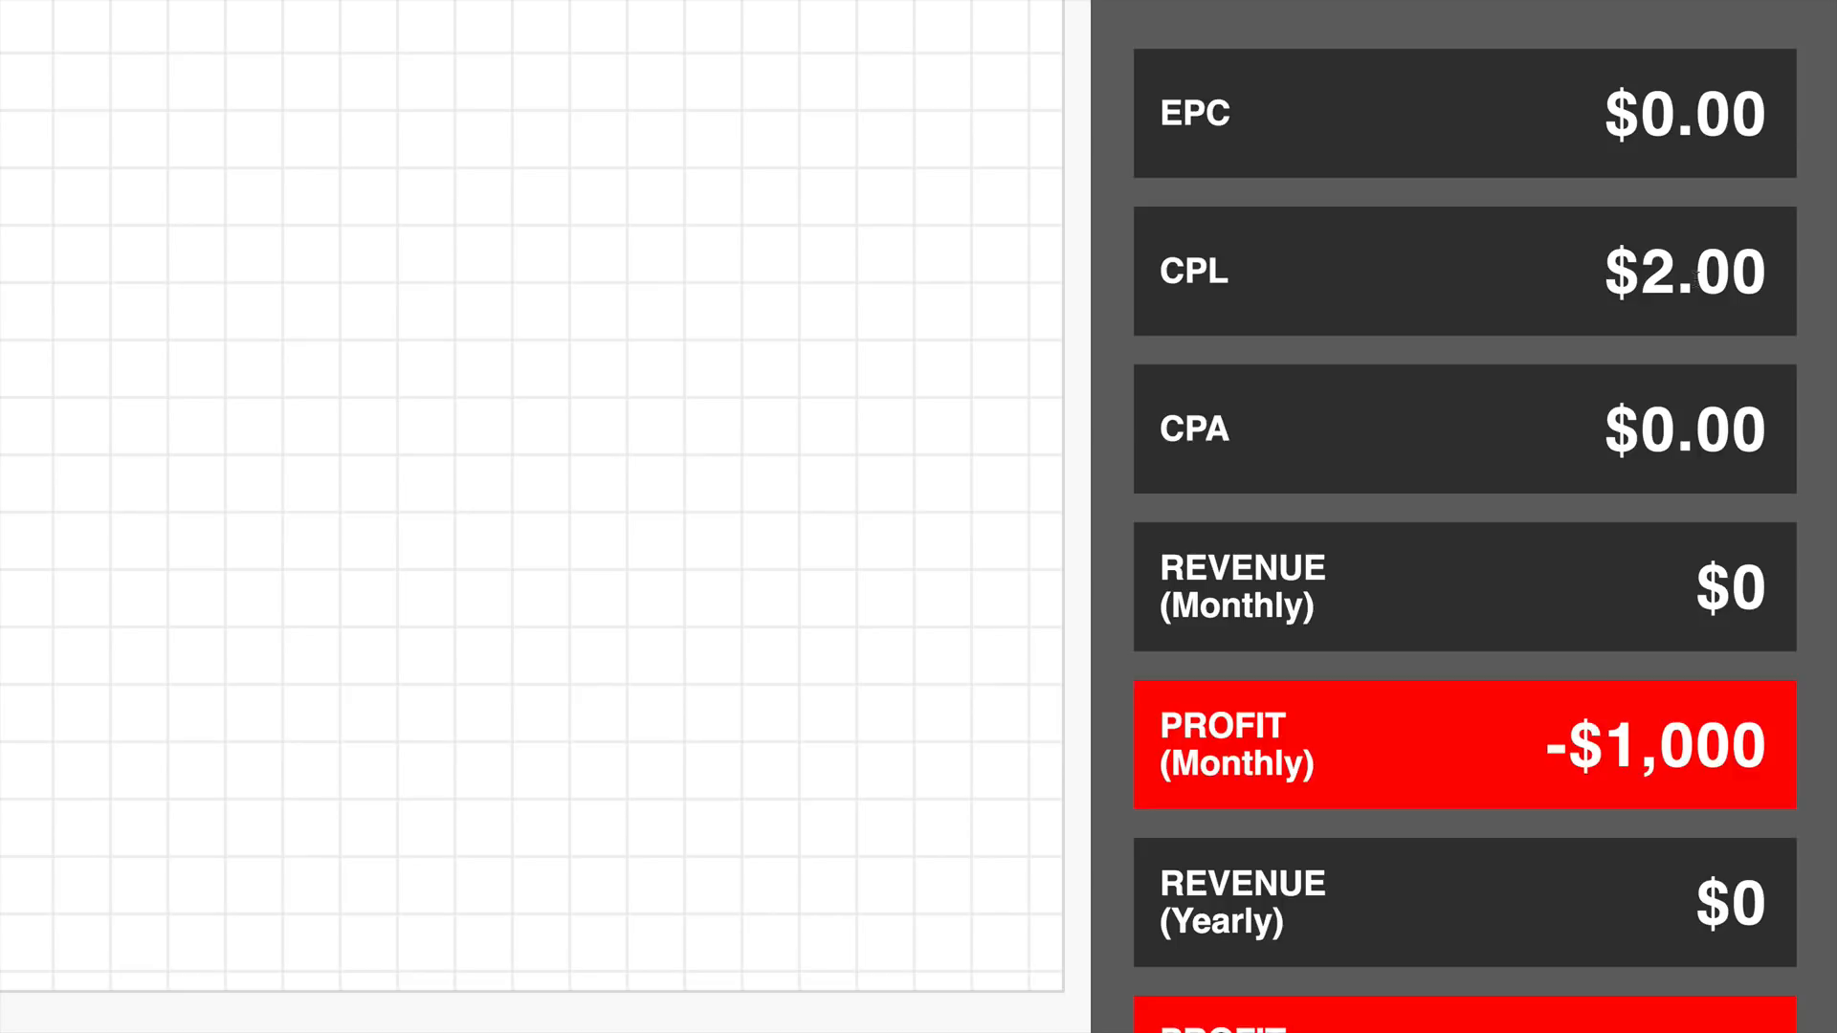
{"action": "mouse_move", "coordinate": [1504, 308]}
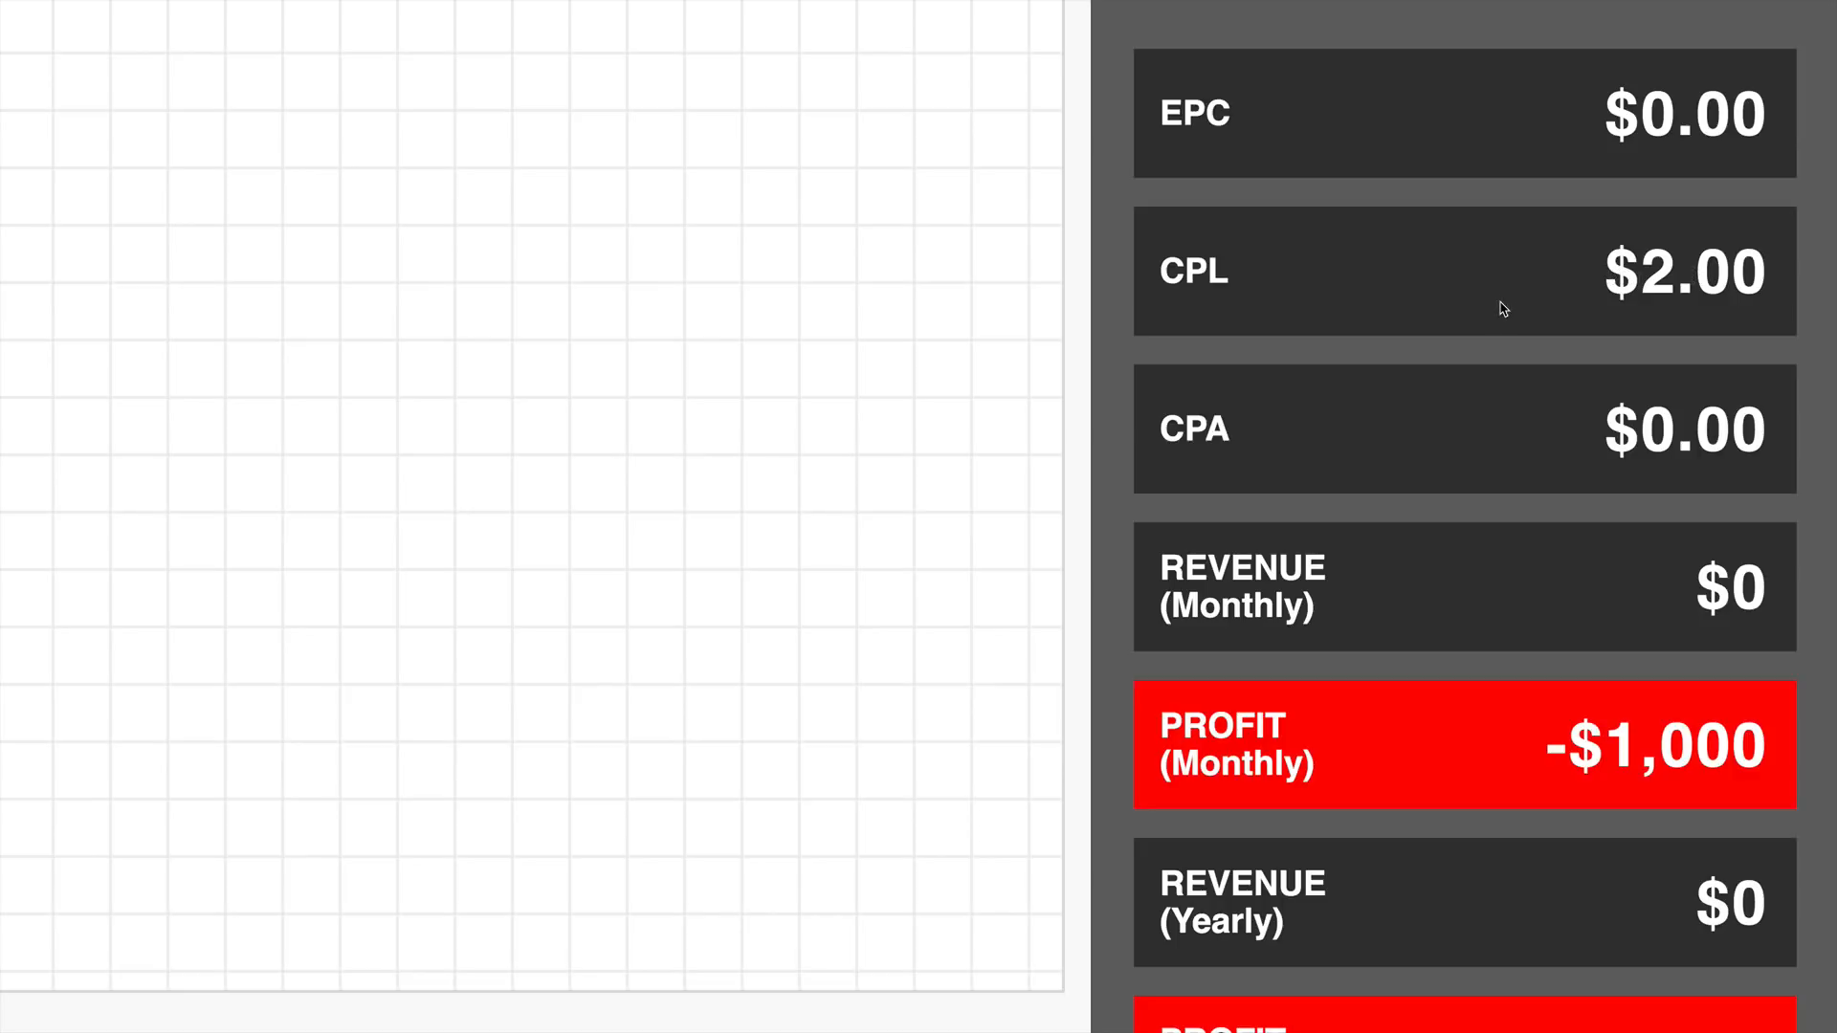
{"action": "mouse_move", "coordinate": [1436, 343]}
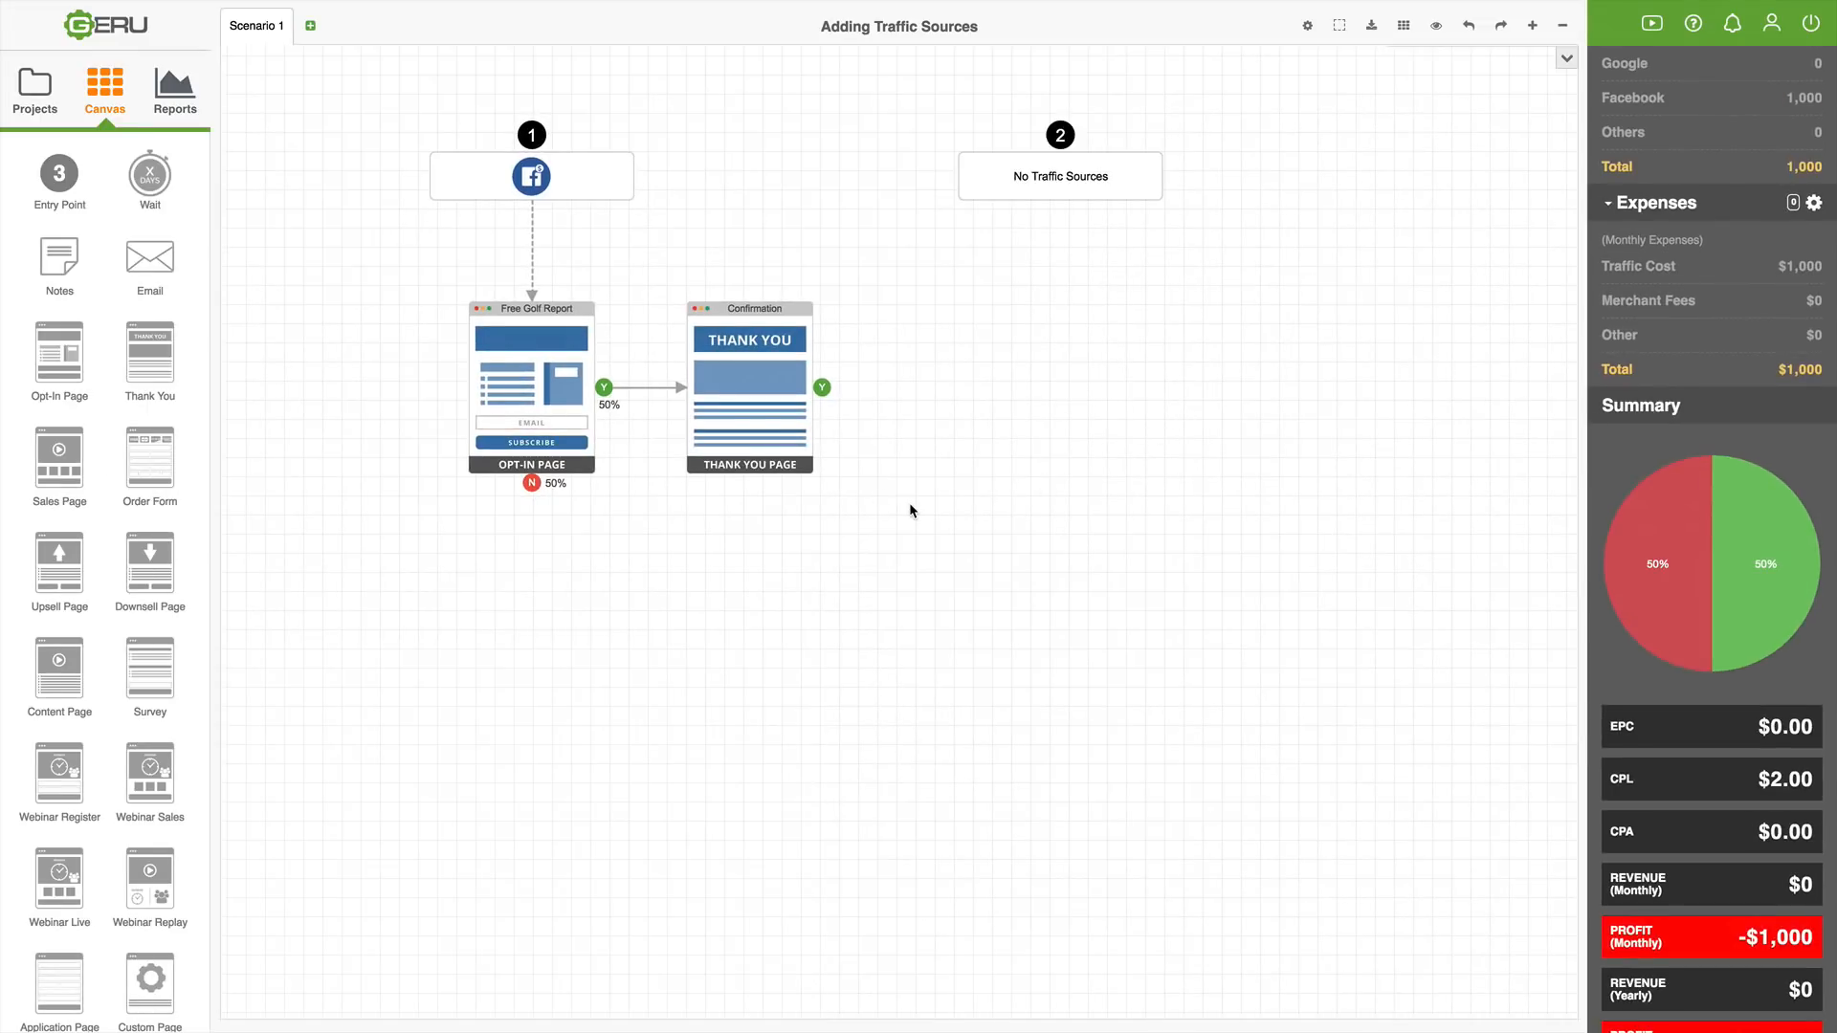
{"action": "mouse_move", "coordinate": [534, 377]}
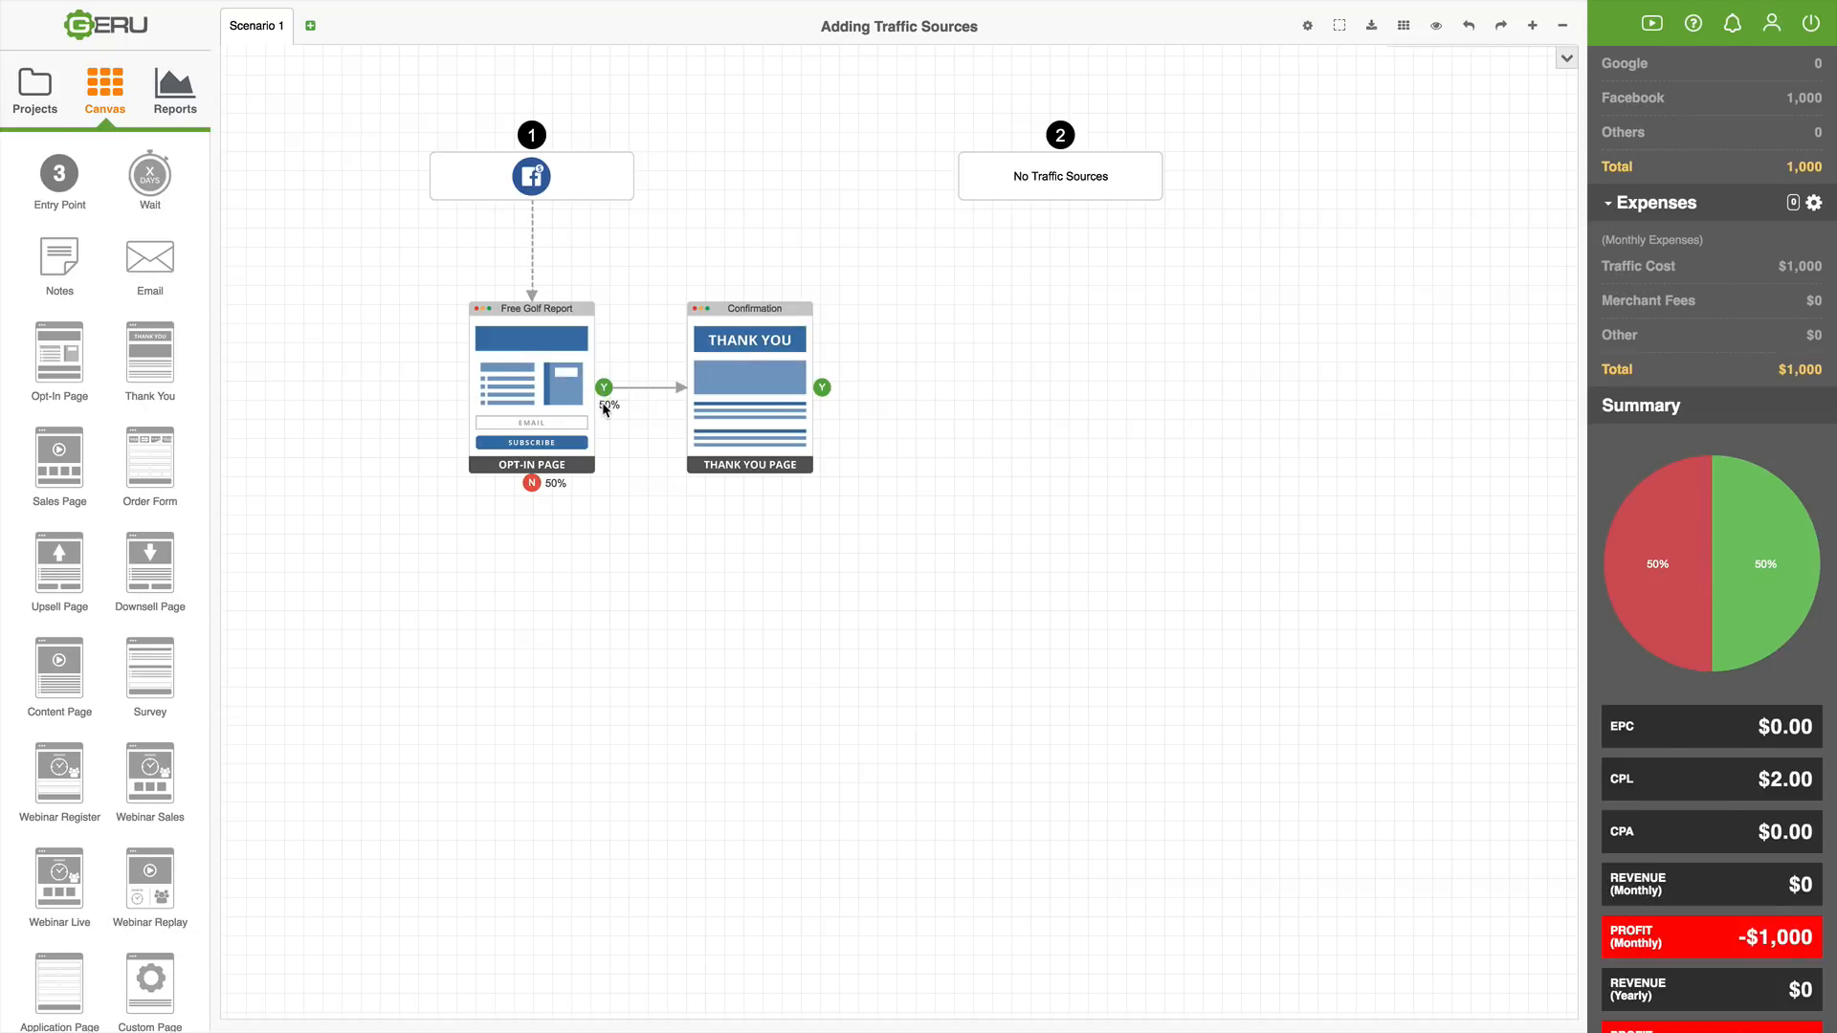
{"action": "mouse_move", "coordinate": [688, 522]}
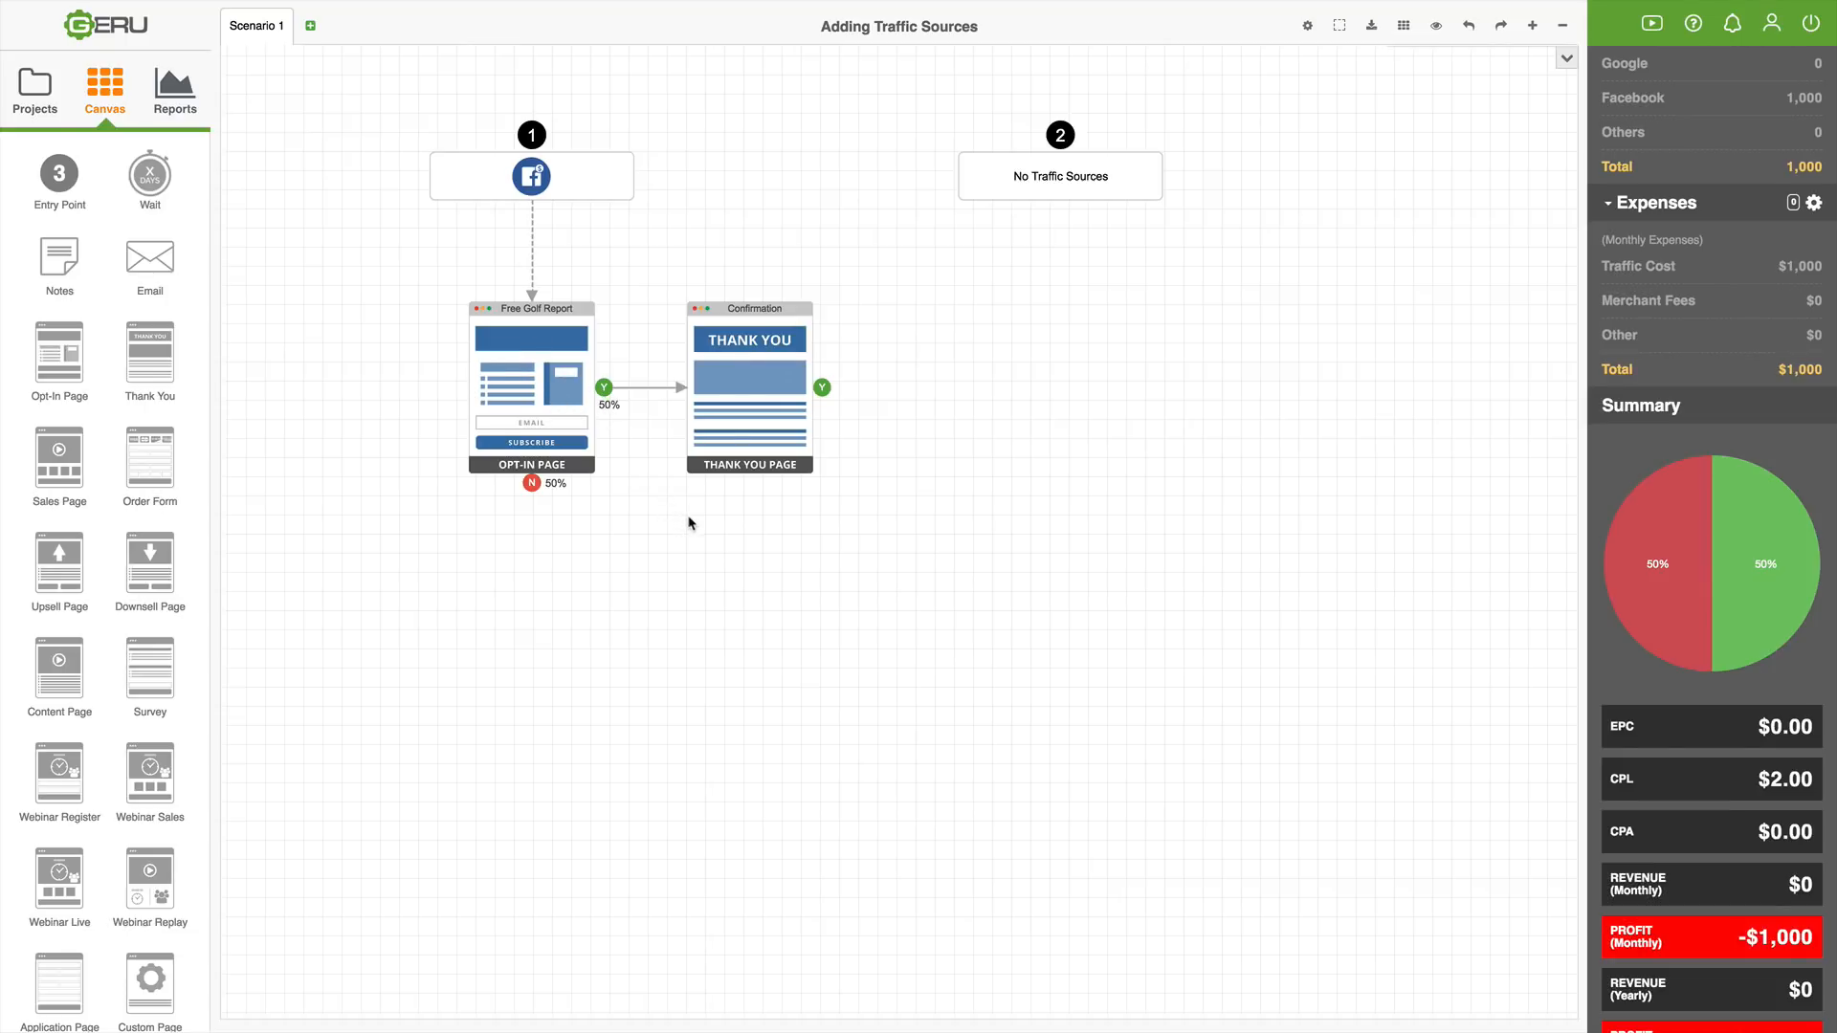
{"action": "mouse_move", "coordinate": [826, 530]}
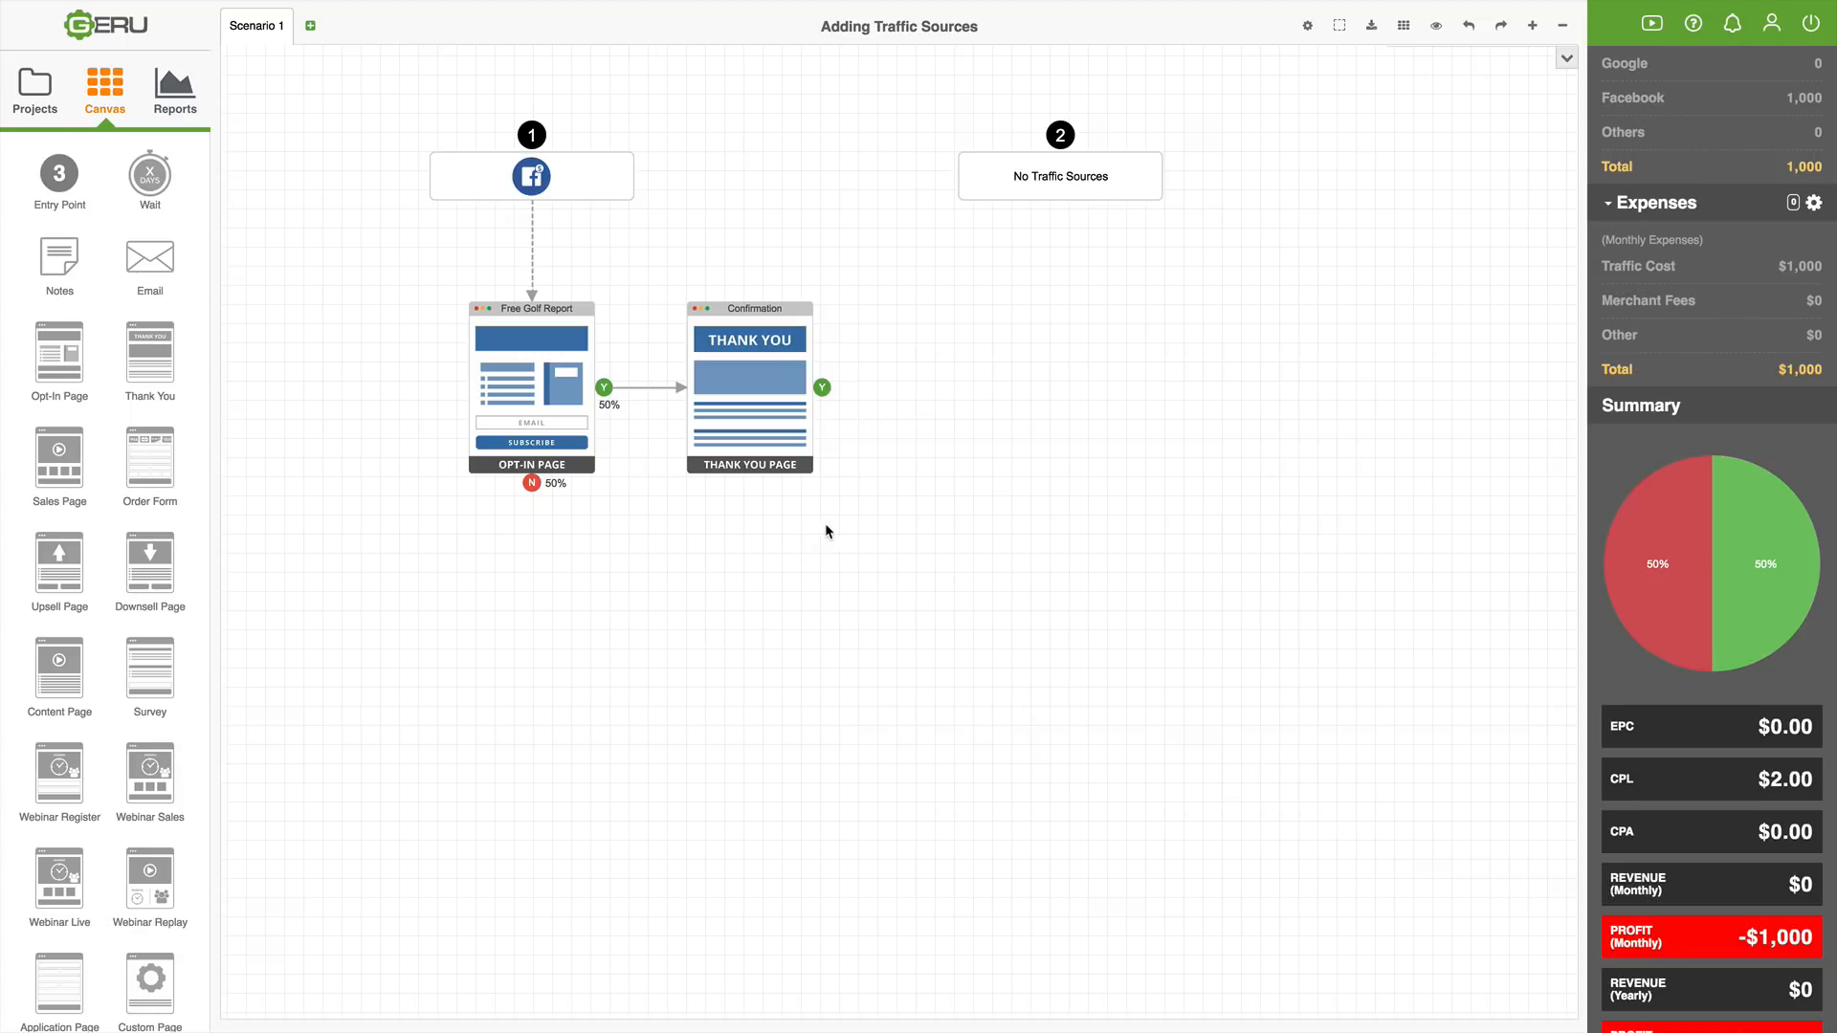
{"action": "mouse_move", "coordinate": [947, 514]}
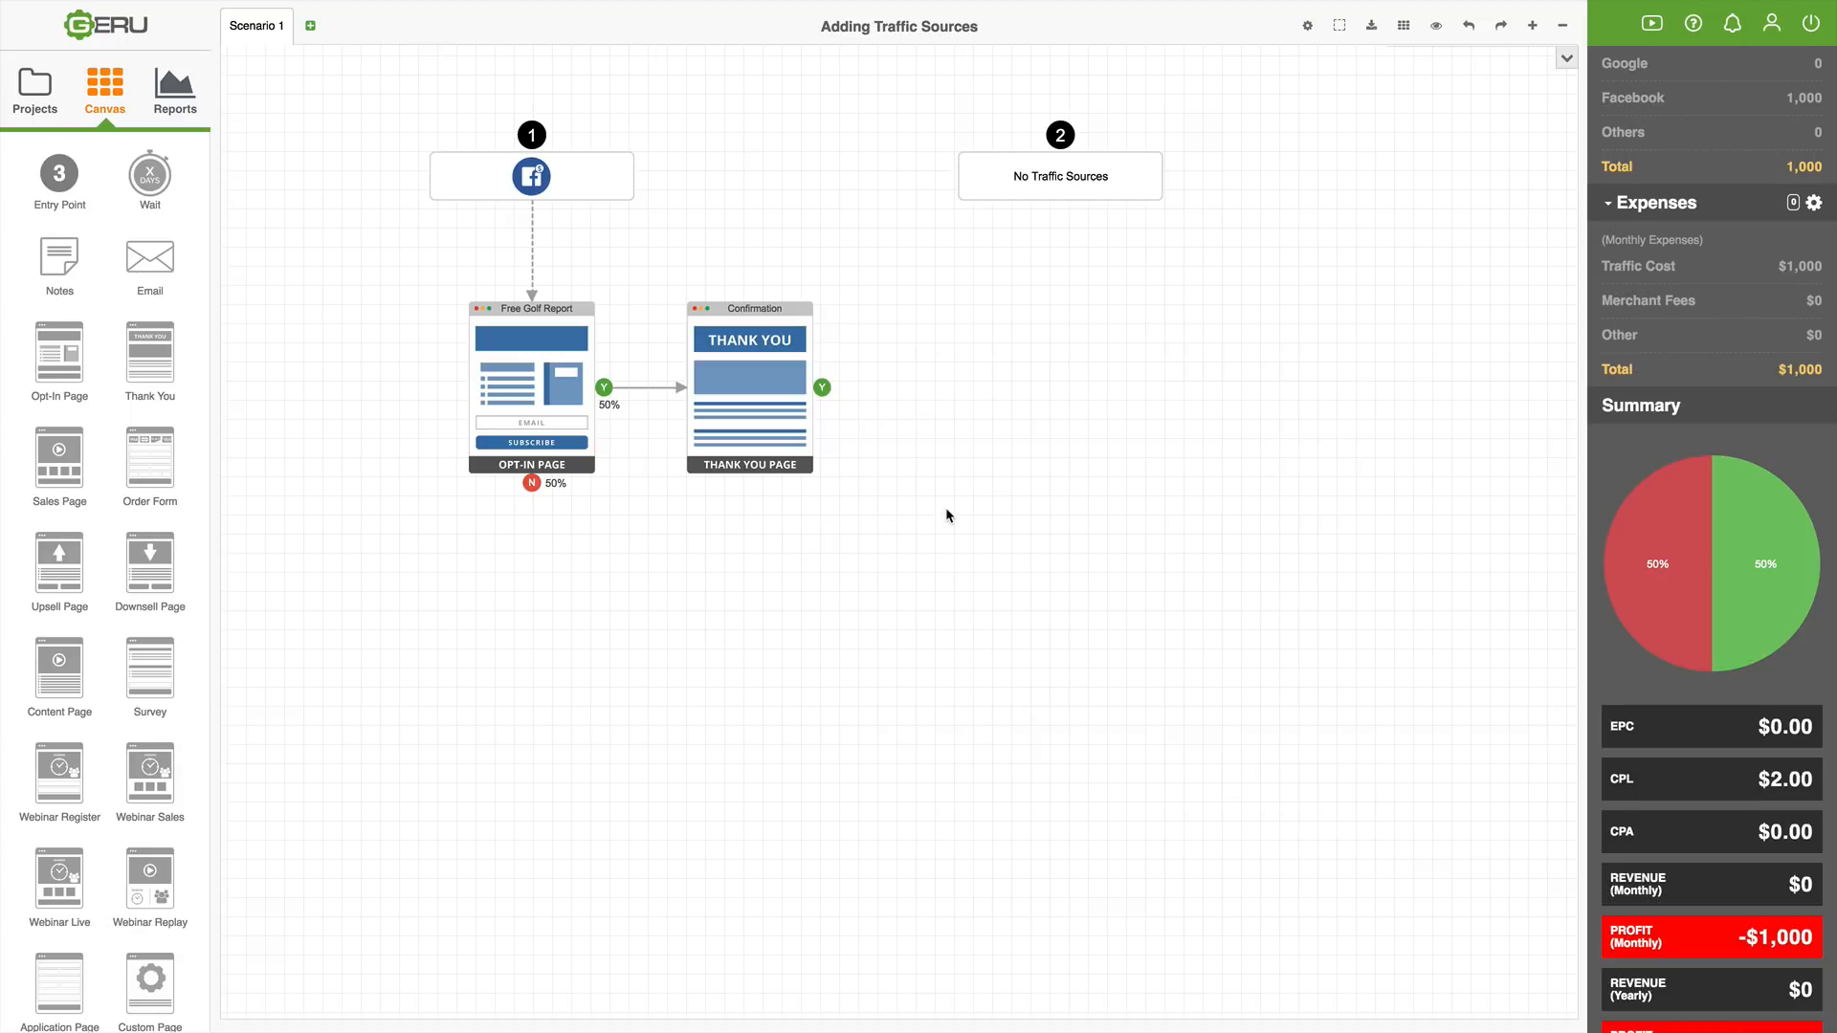
{"action": "mouse_move", "coordinate": [603, 413]}
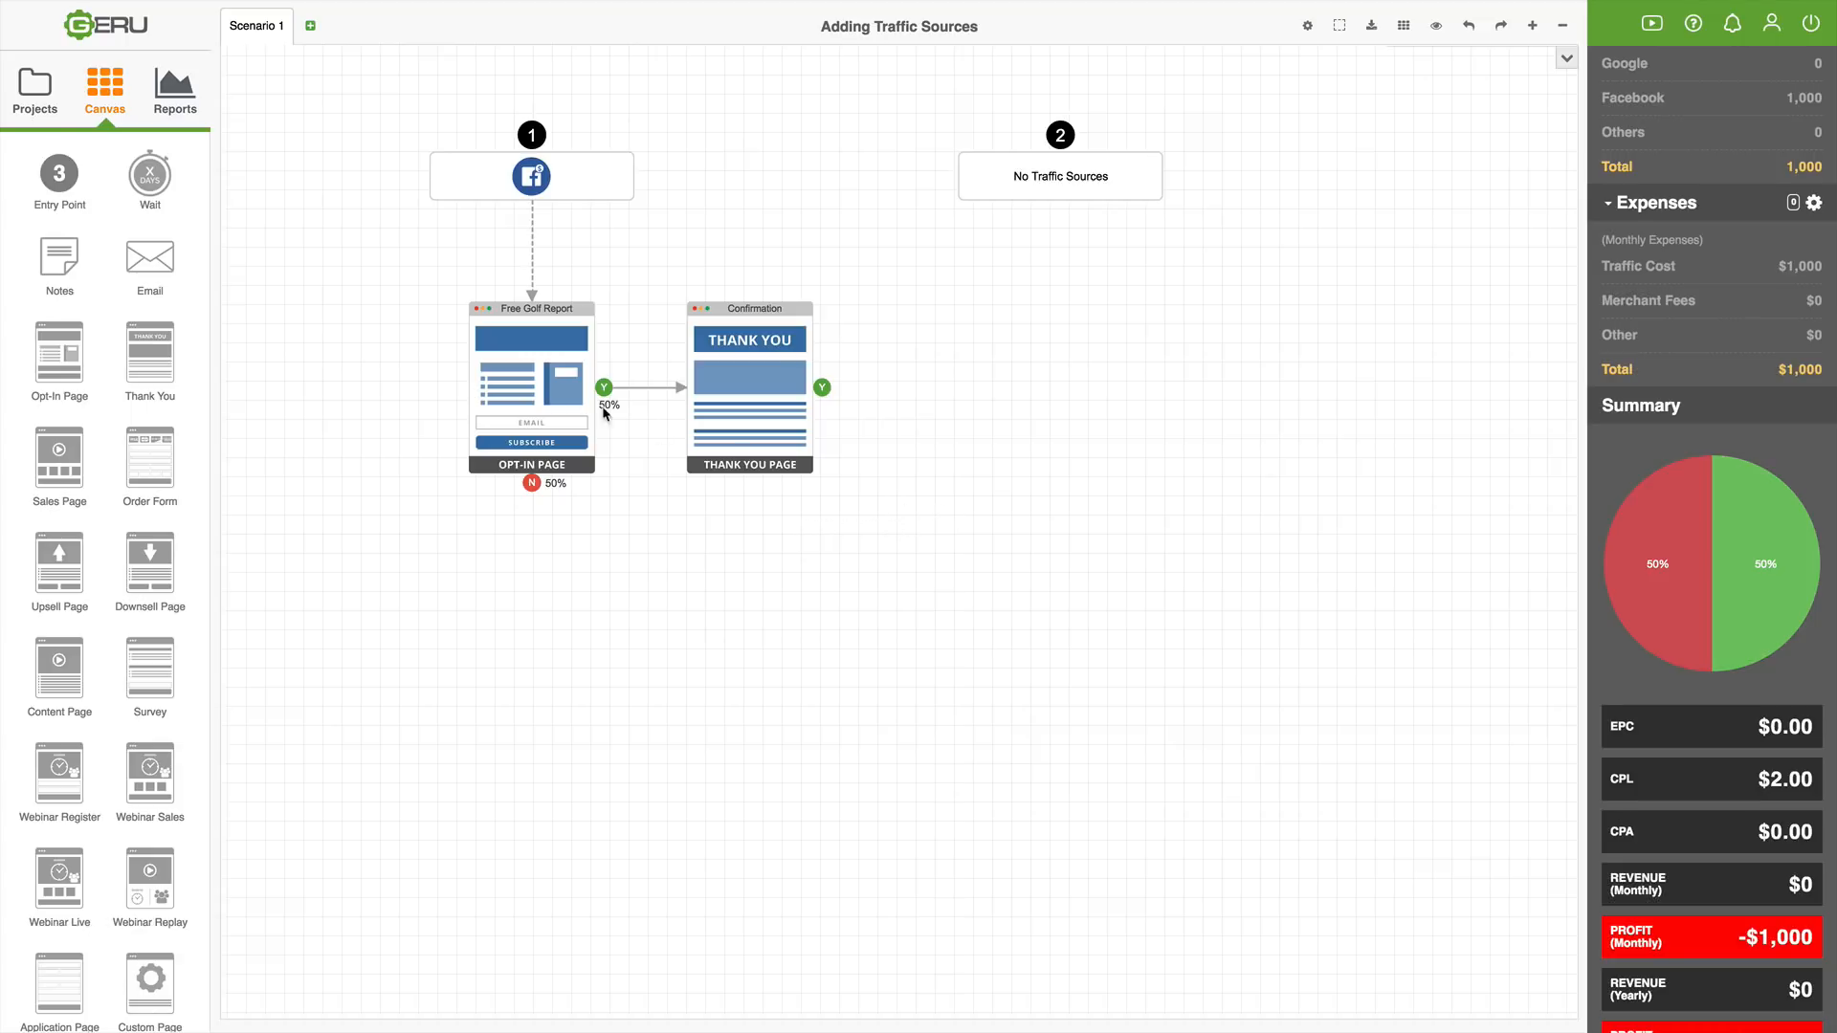
{"action": "mouse_move", "coordinate": [1043, 404]}
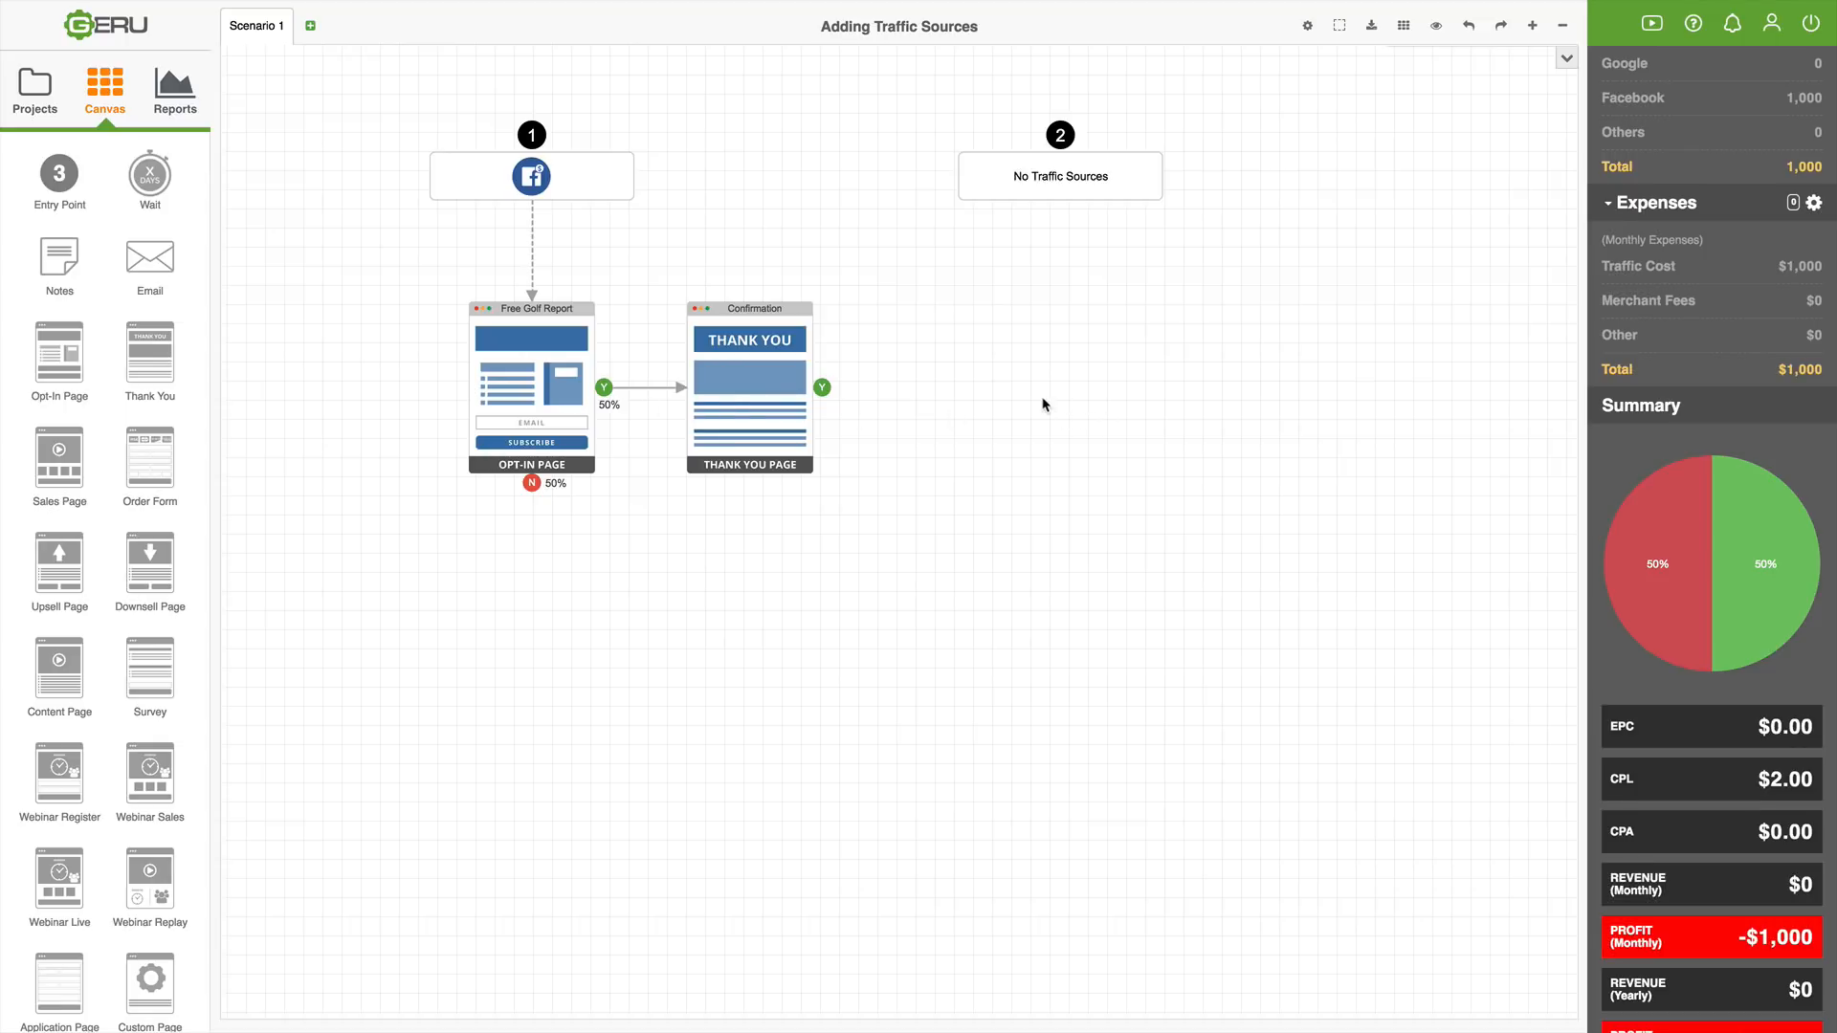
{"action": "mouse_move", "coordinate": [961, 410]}
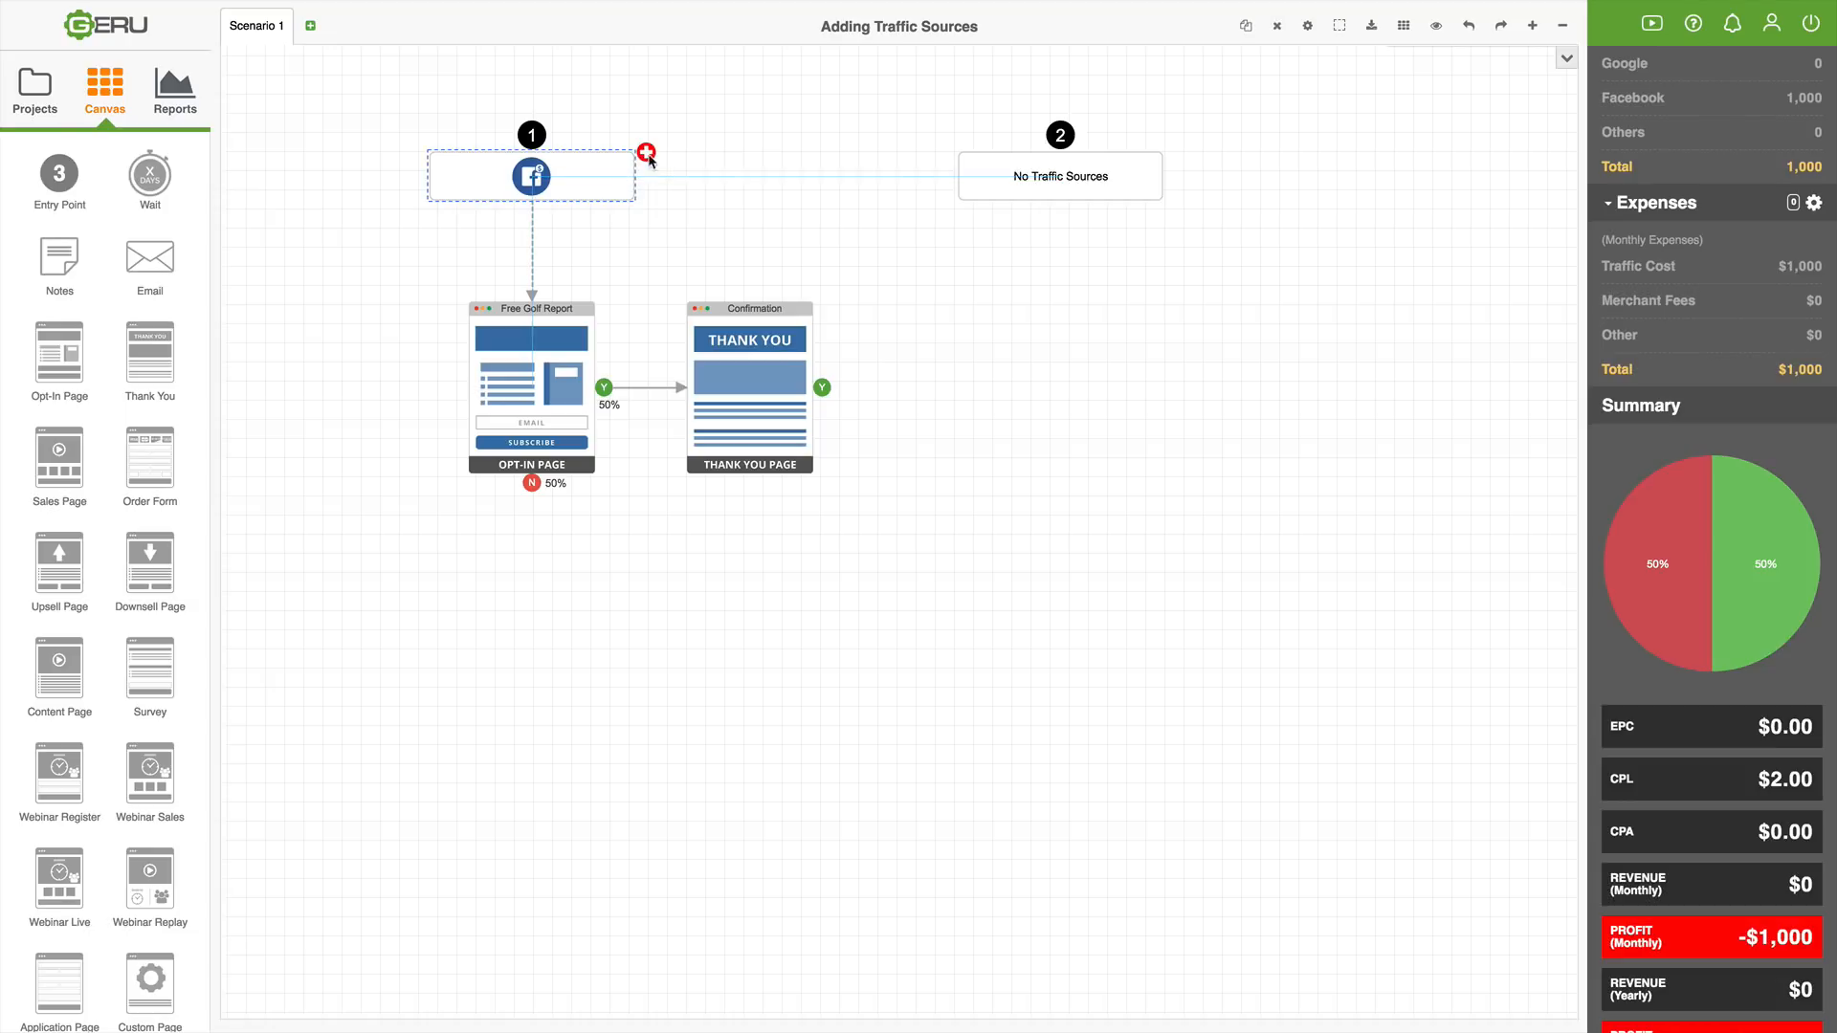
{"action": "left_click", "coordinate": [645, 153]}
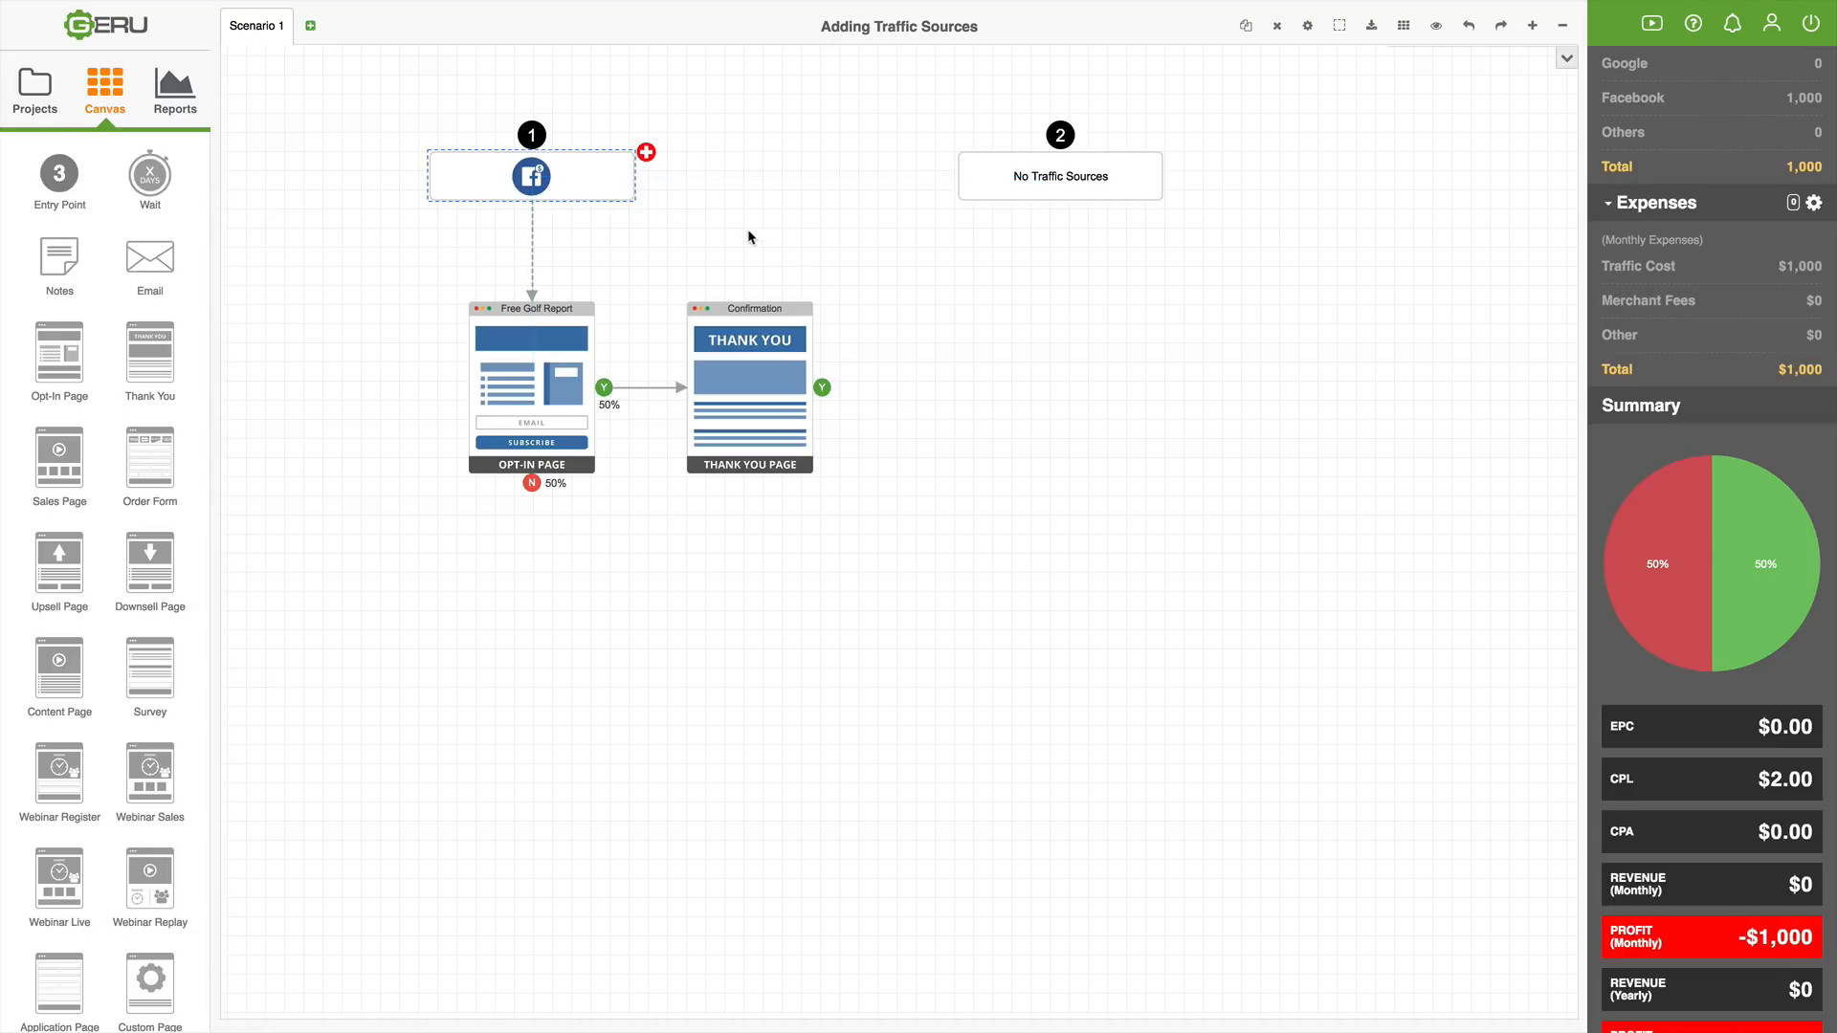
{"action": "mouse_move", "coordinate": [1014, 377]}
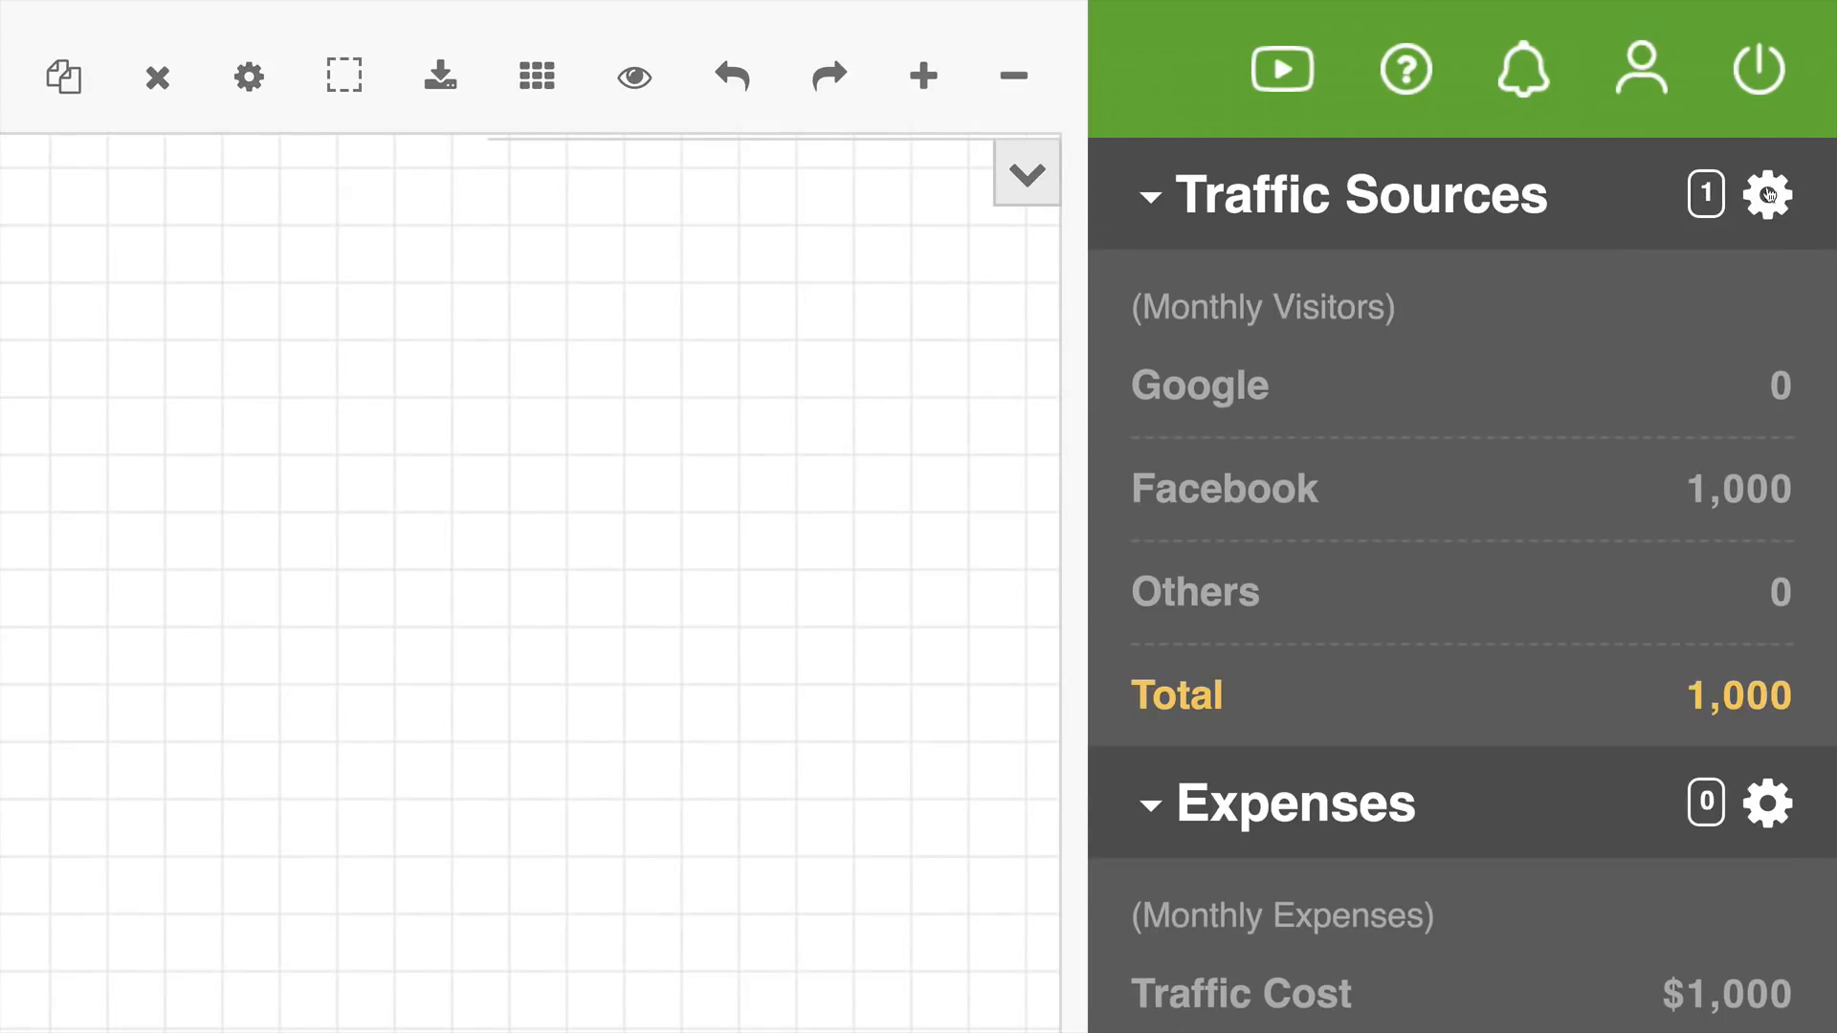
{"action": "mouse_move", "coordinate": [1632, 314]}
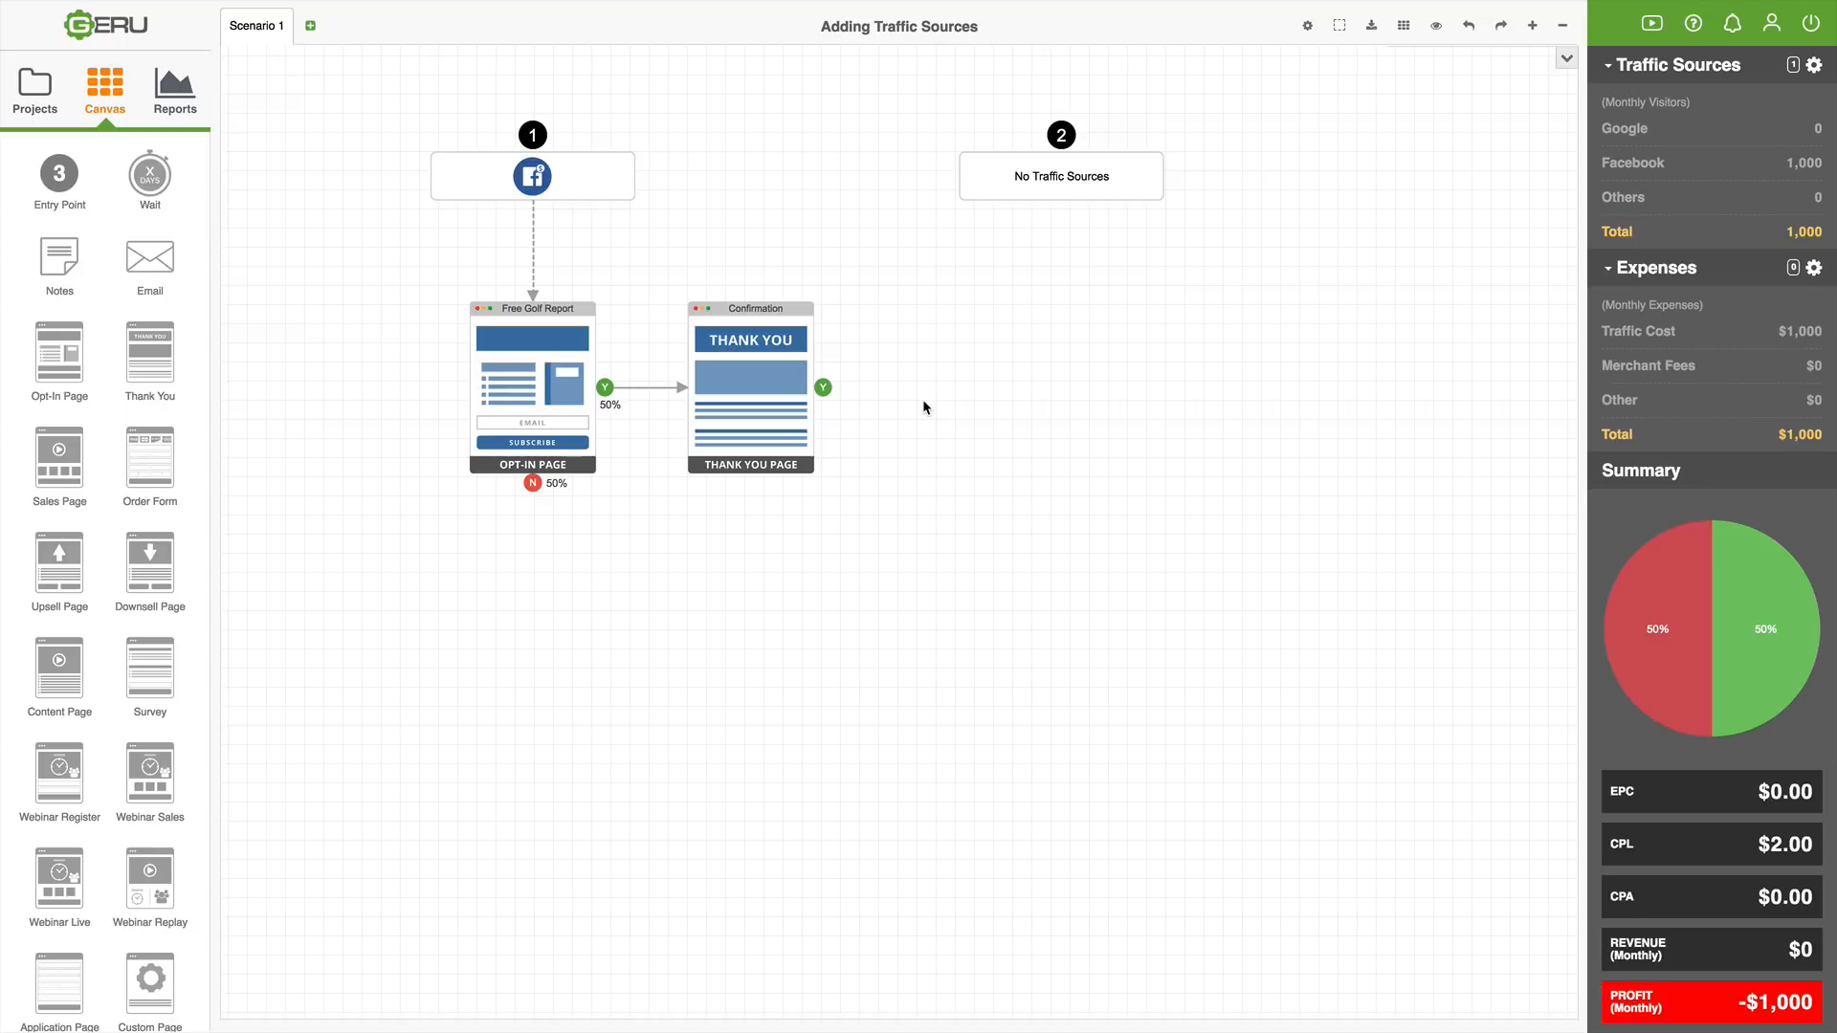
{"action": "mouse_move", "coordinate": [570, 168]}
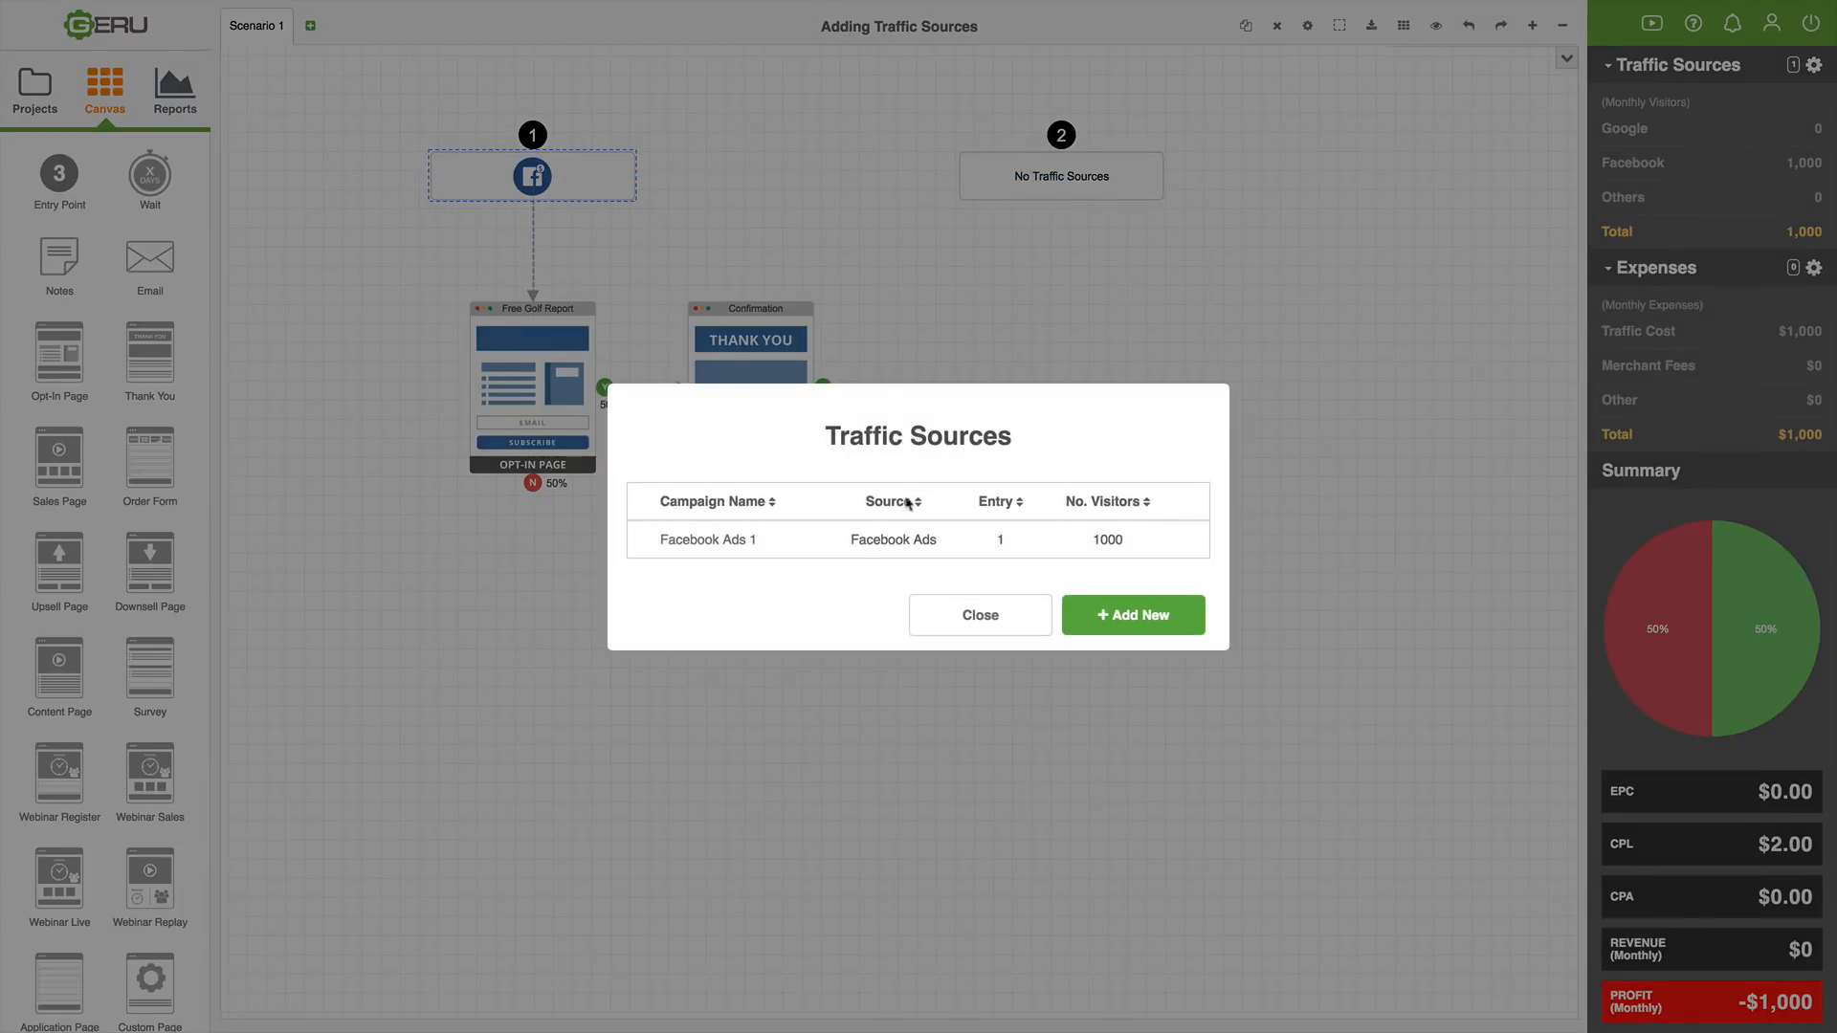
- Add a second traffic source campaign named 'Group Traffic 1' for Entry Point 1
{"action": "left_click", "coordinate": [1131, 615]}
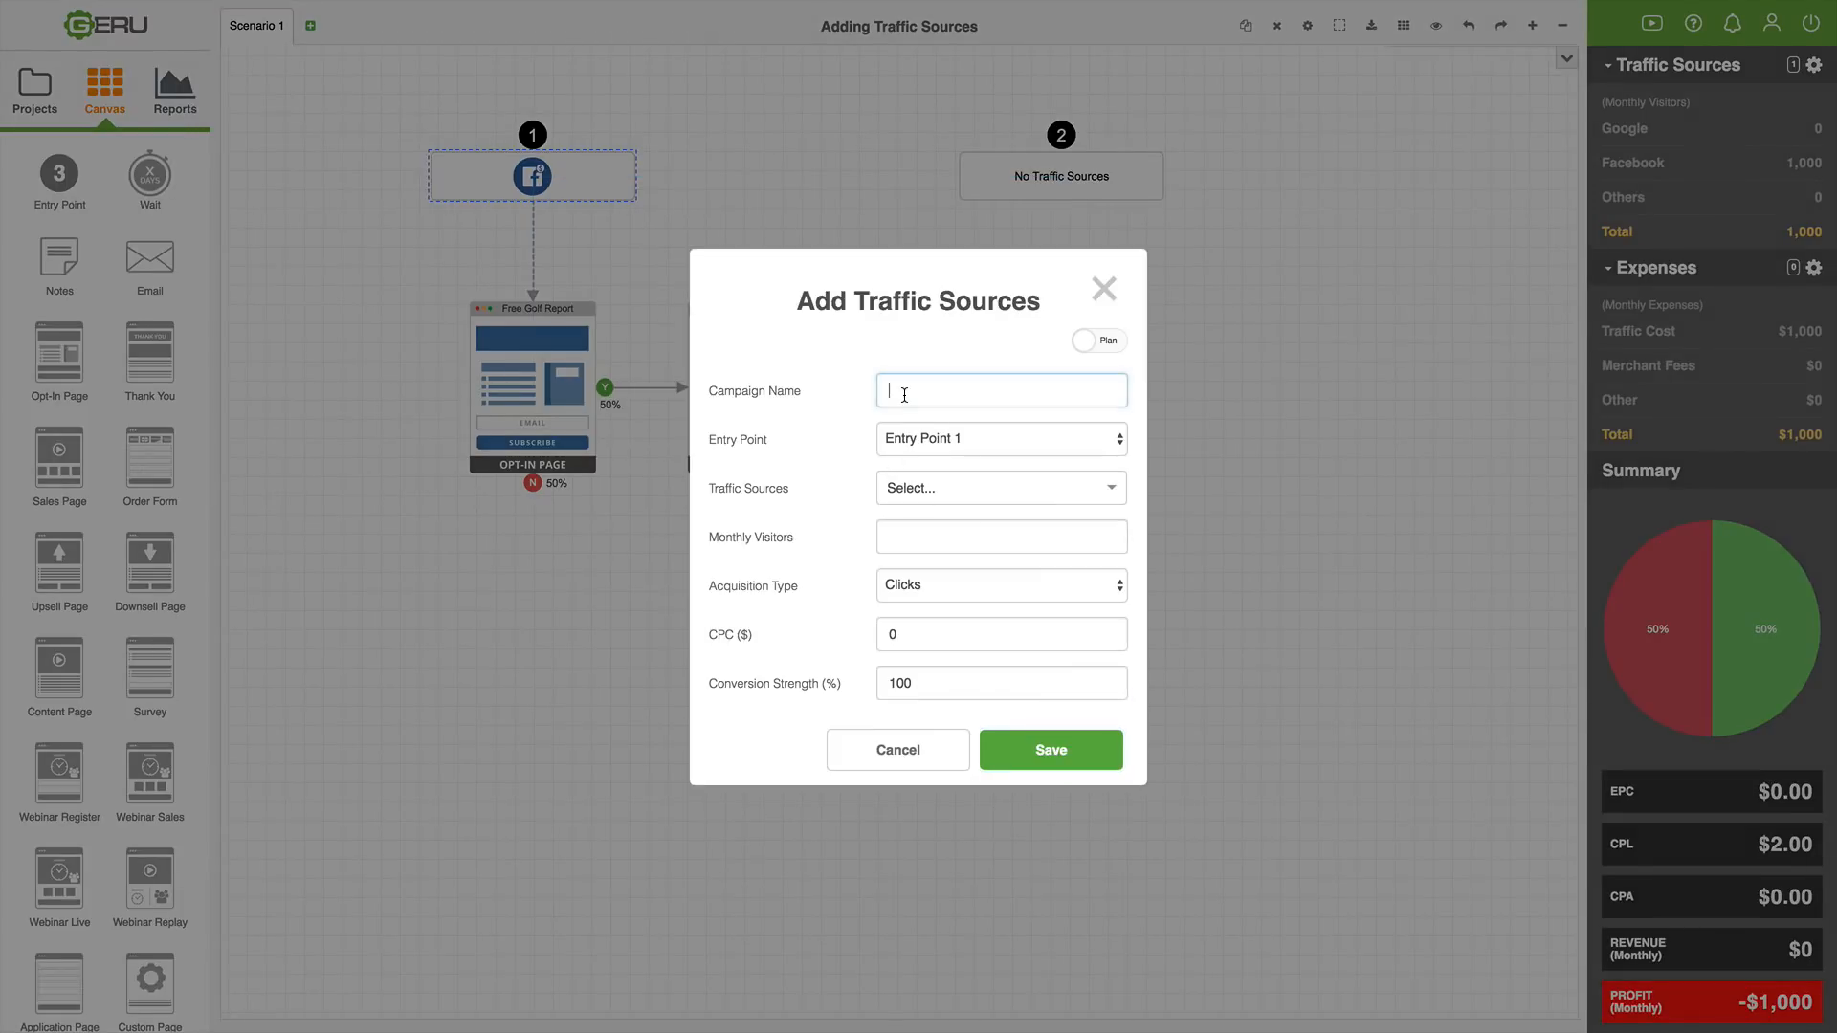
{"action": "type", "text": "Group Traffic"}
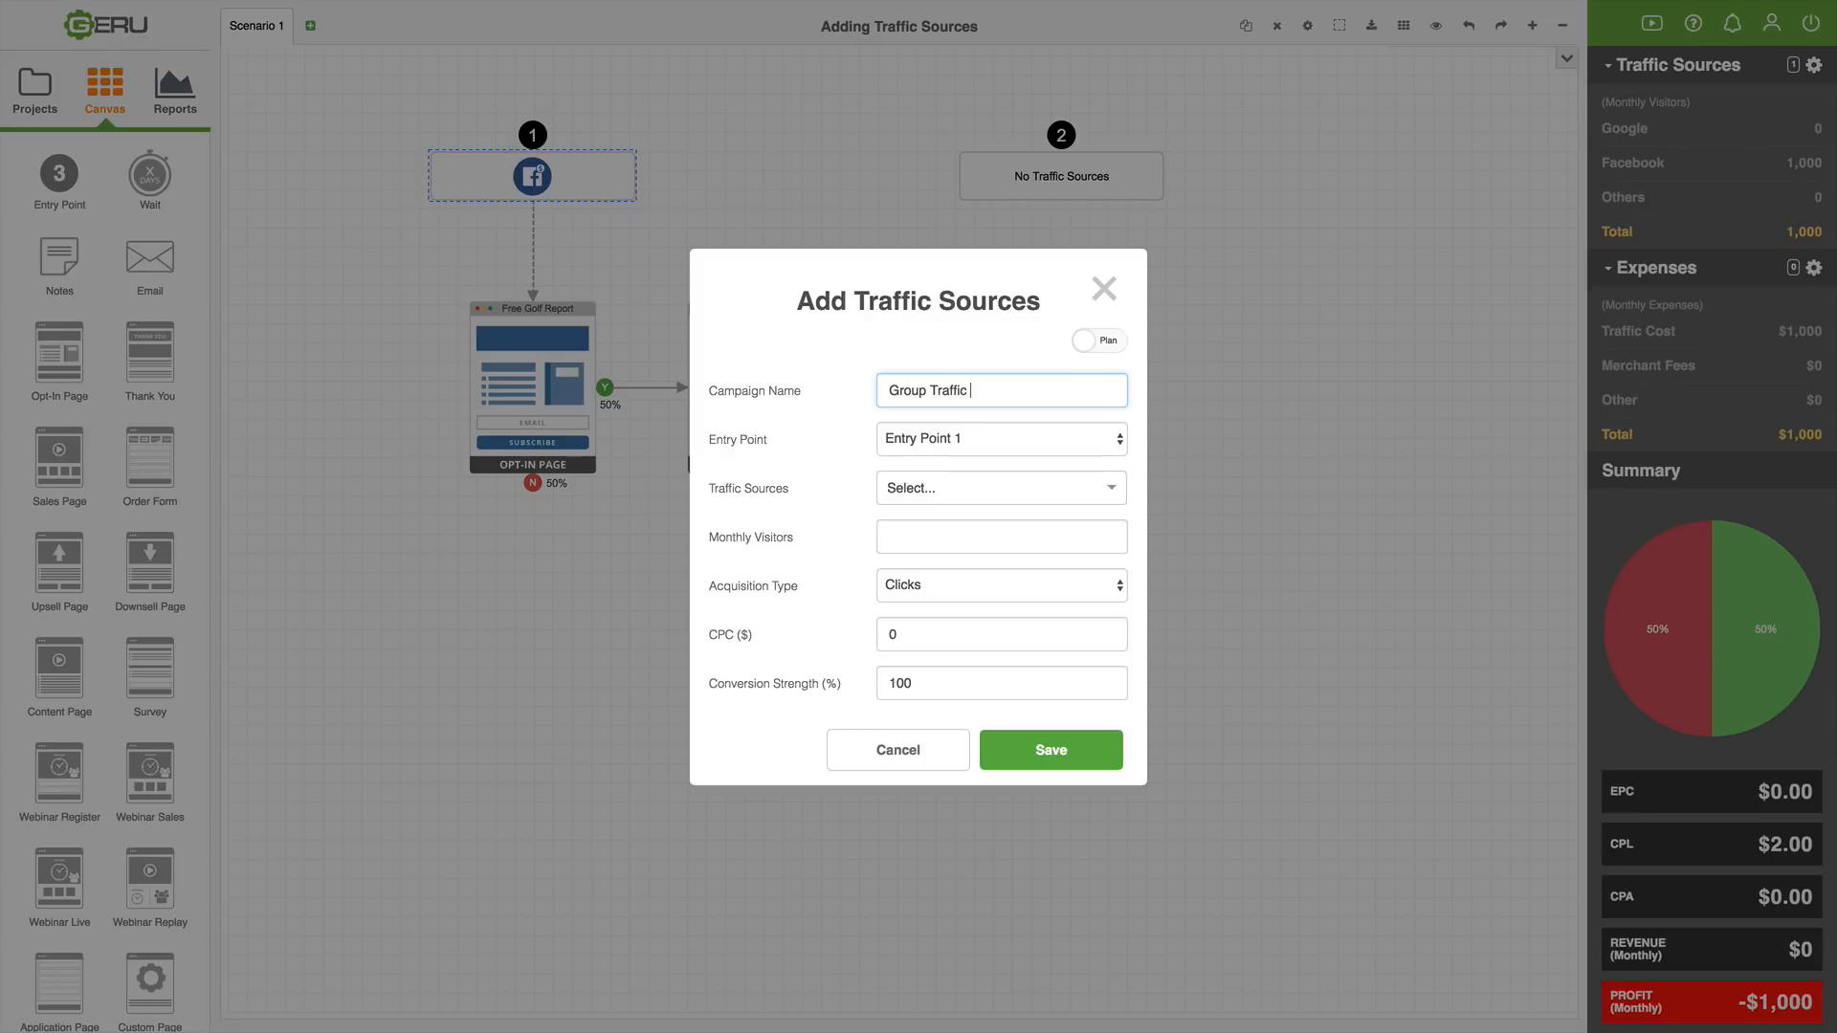
{"action": "type", "text": "1"}
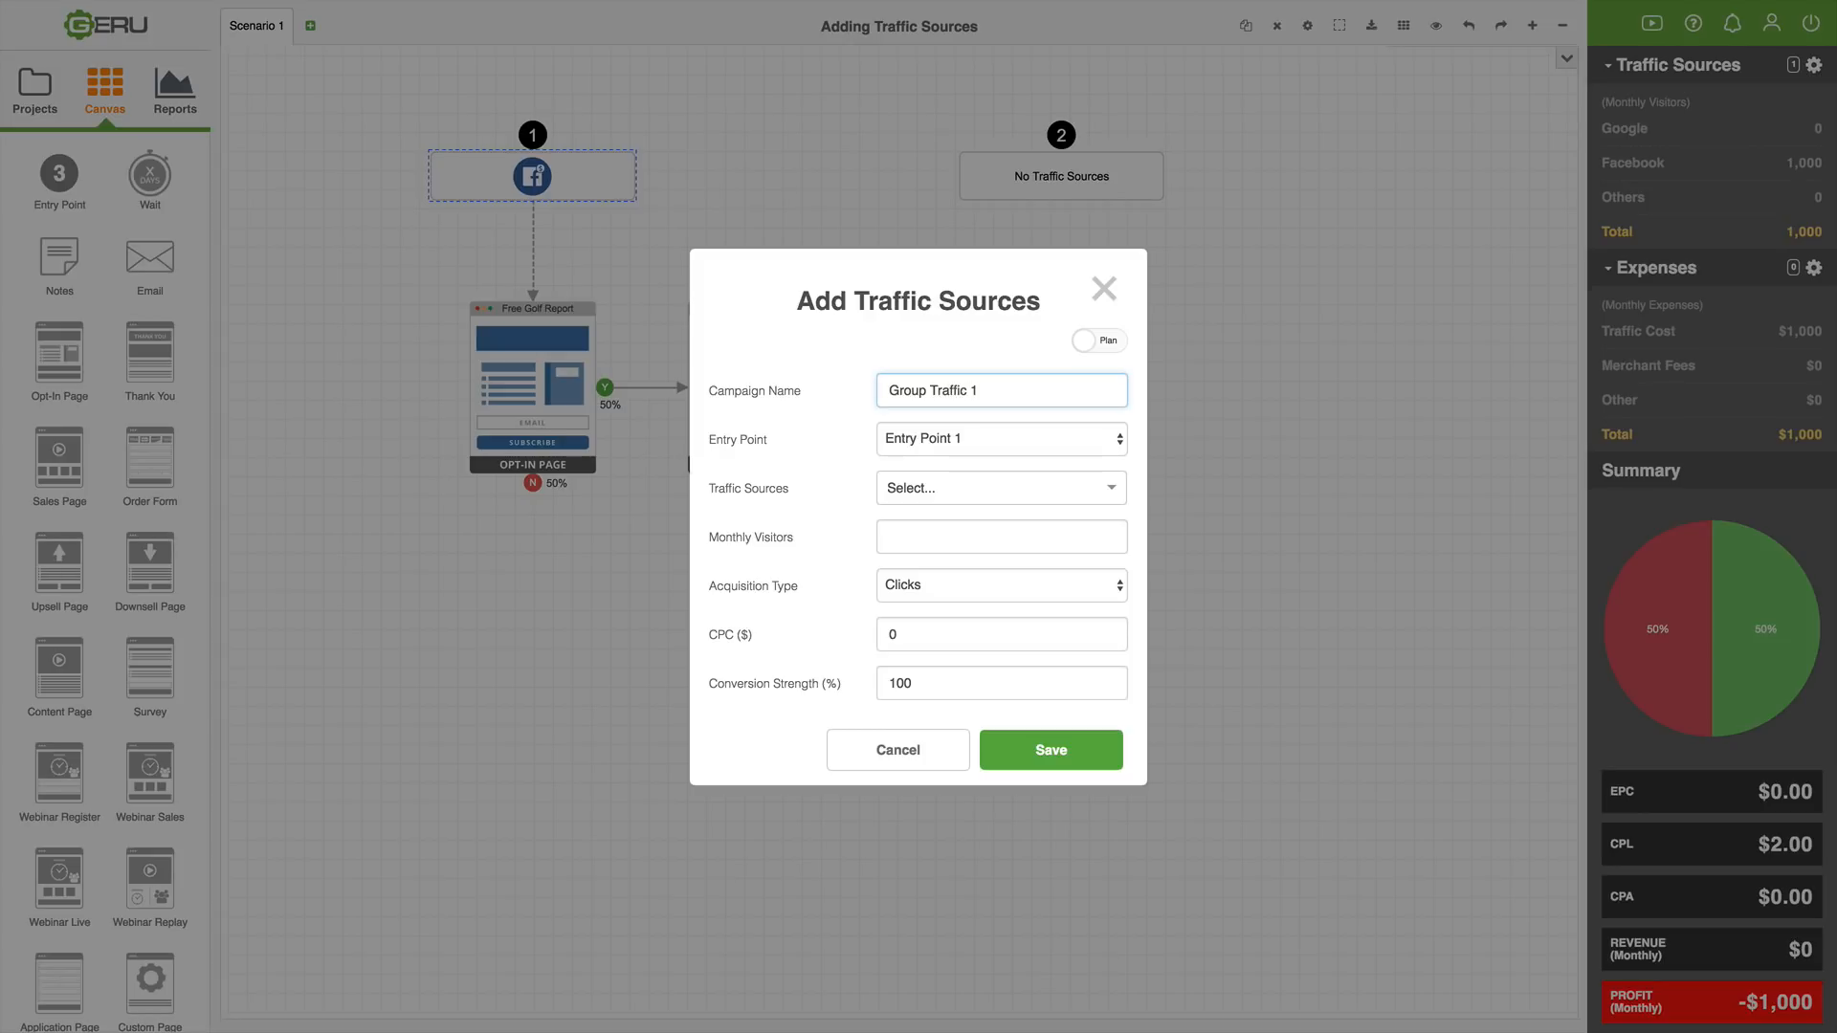
{"action": "mouse_move", "coordinate": [848, 459]}
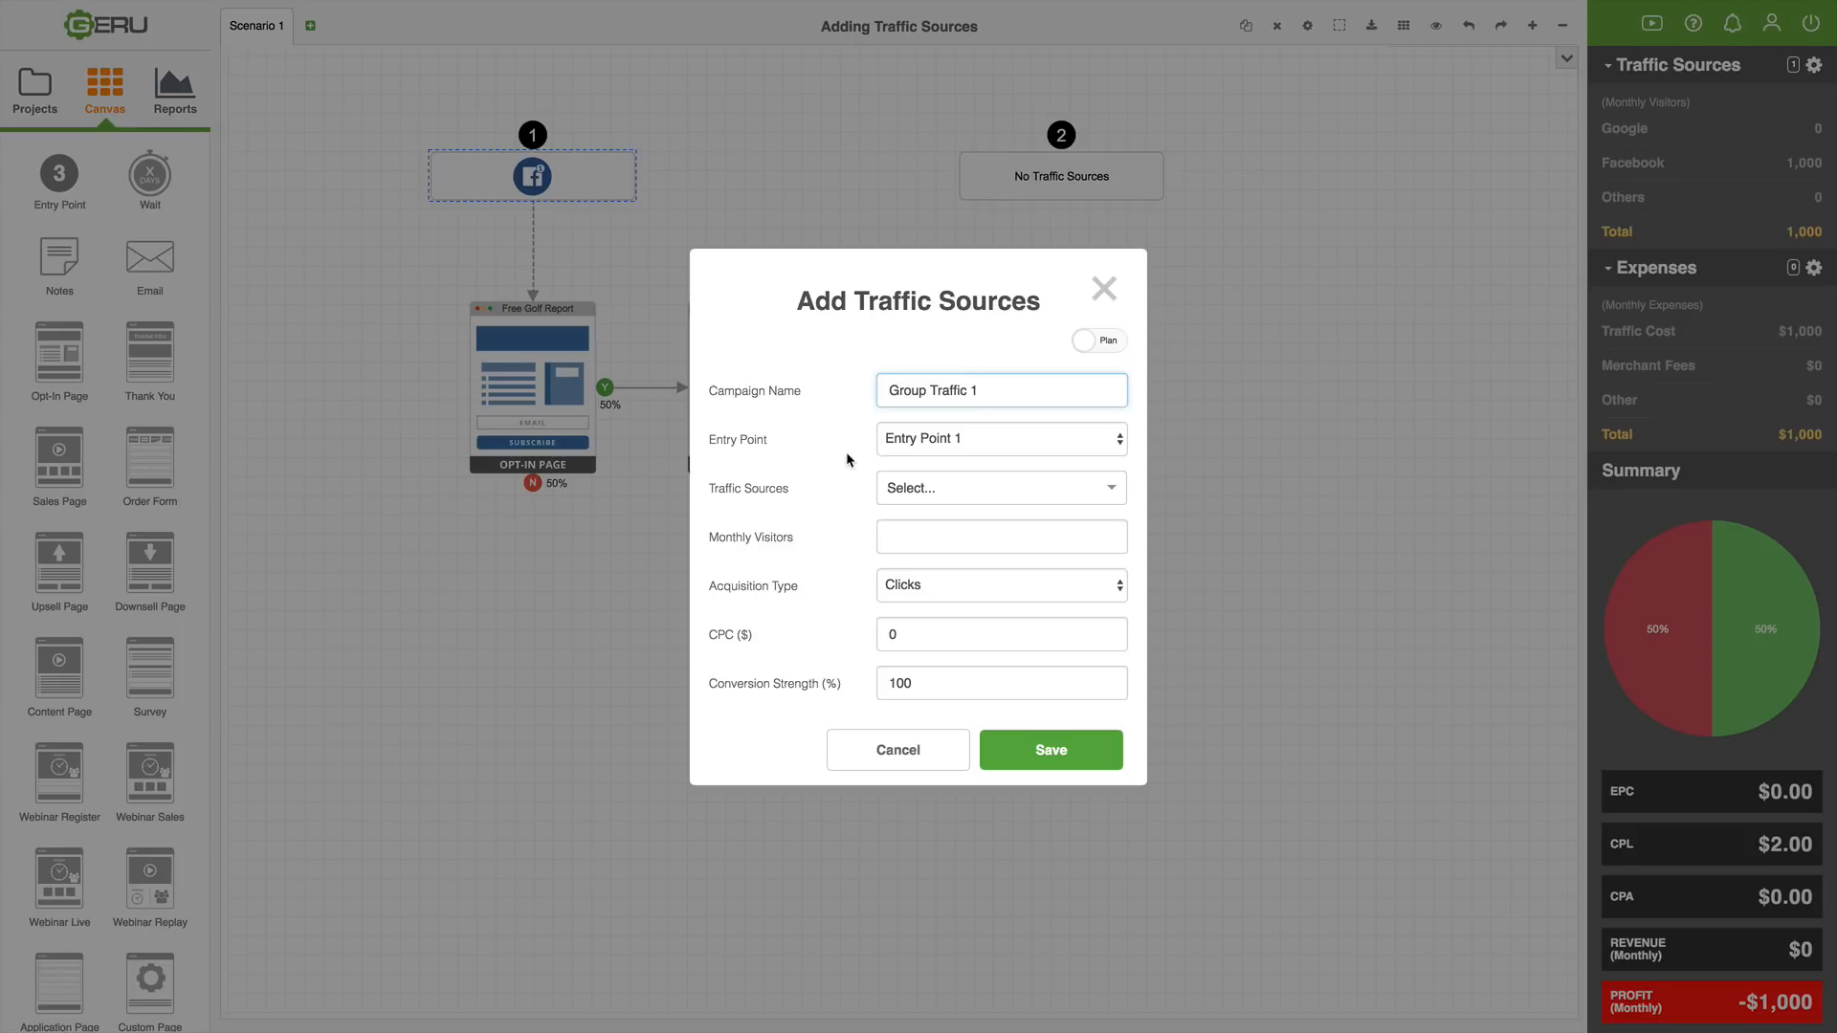
{"action": "mouse_move", "coordinate": [865, 422]}
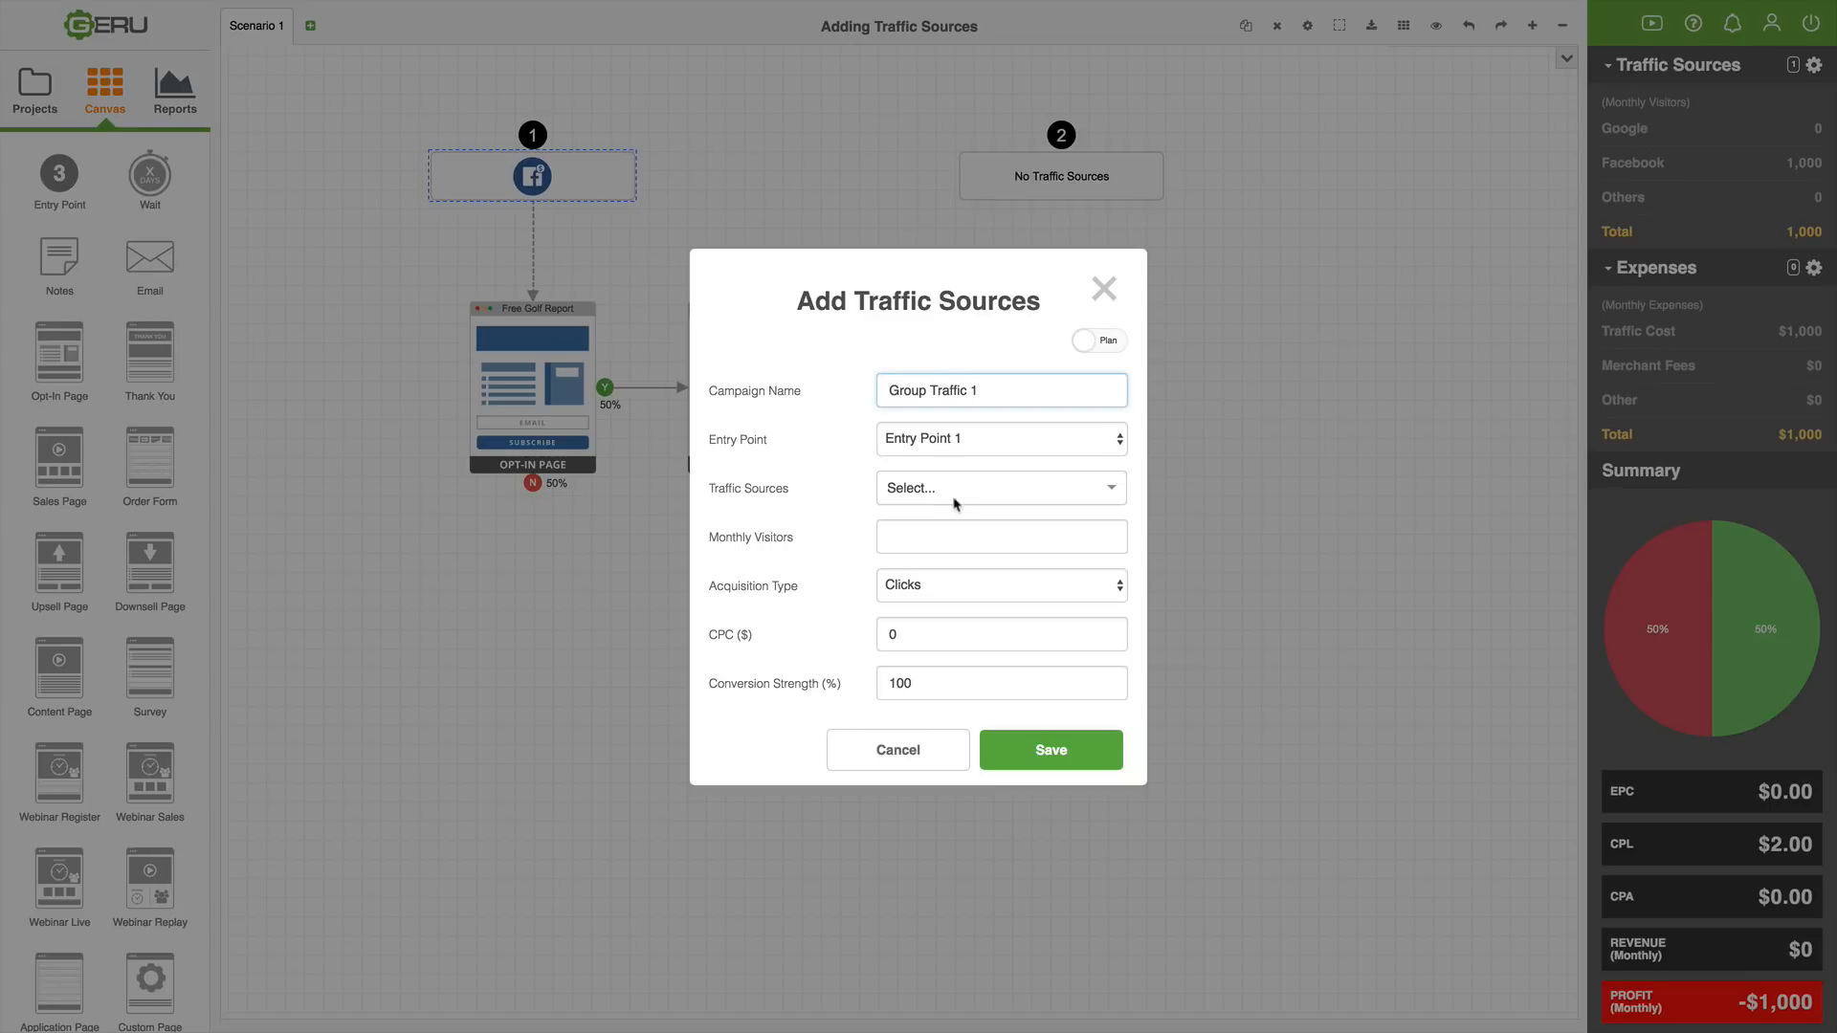
- Make Group Traffic 1 a Custom Traffic Source with 10000 monthly visitors at $.75 CPC
{"action": "left_click", "coordinate": [998, 488]}
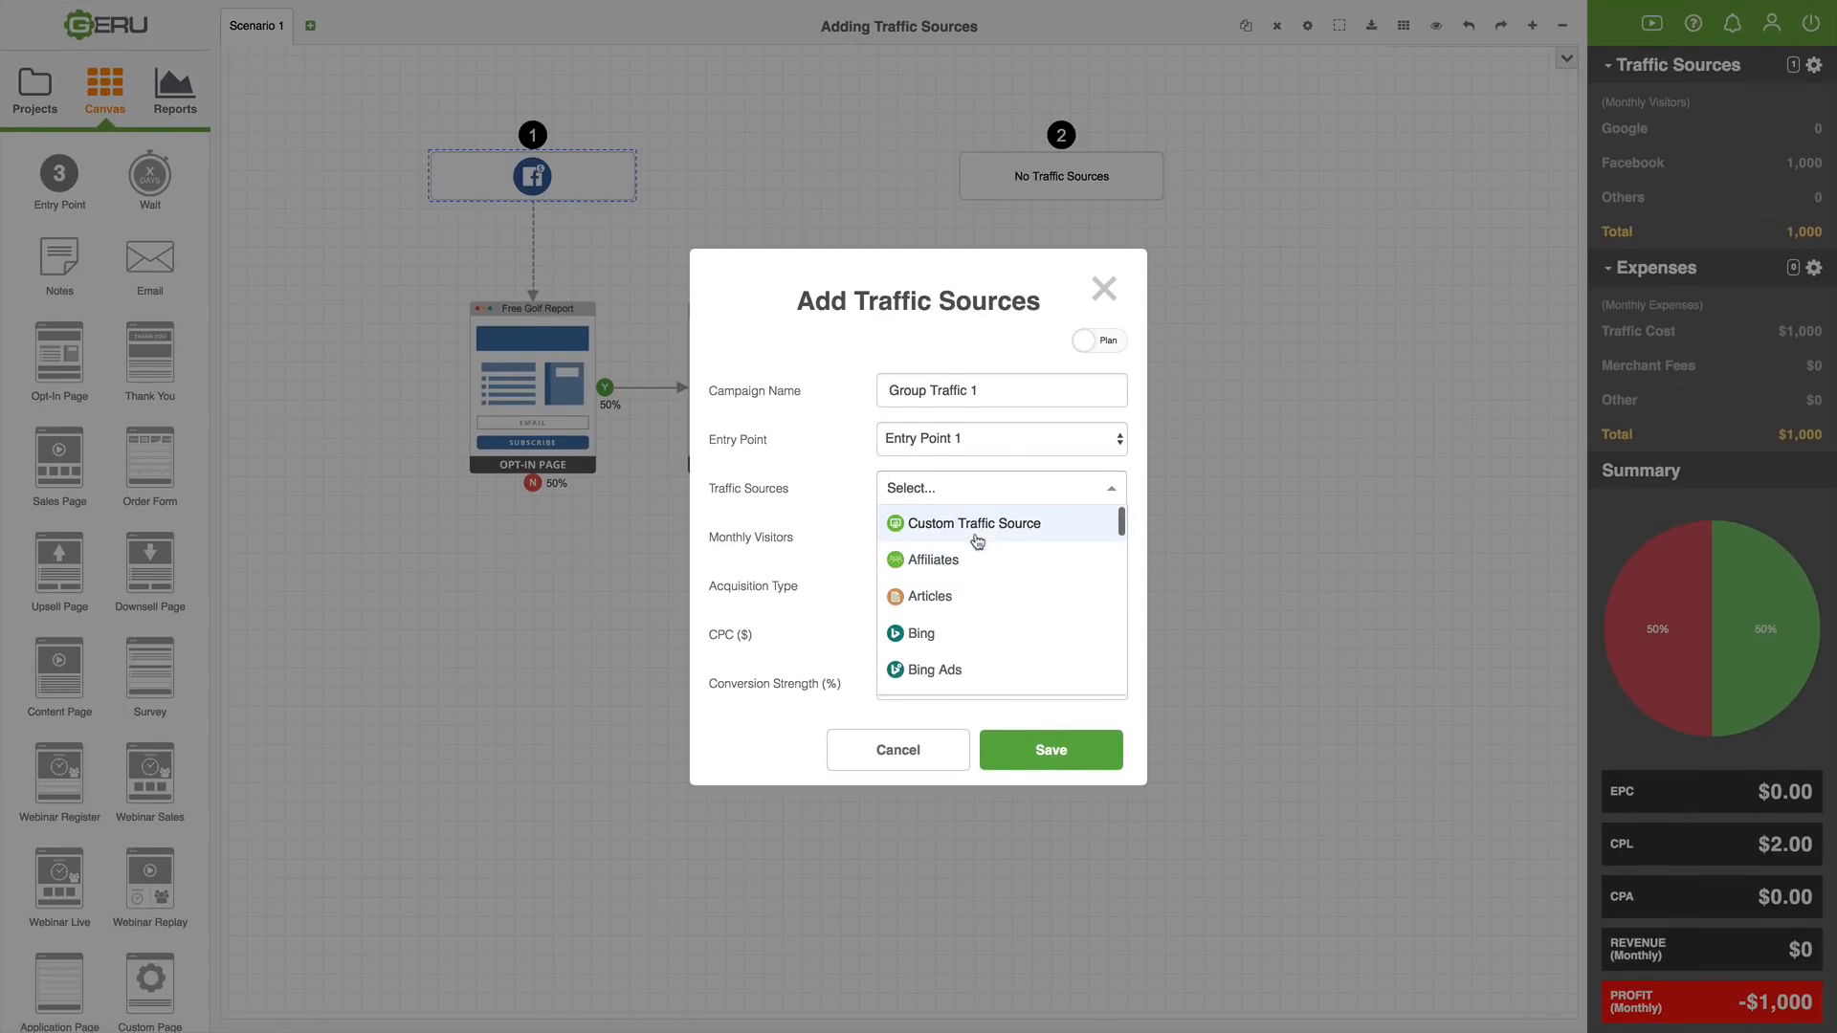
{"action": "left_click", "coordinate": [973, 523]}
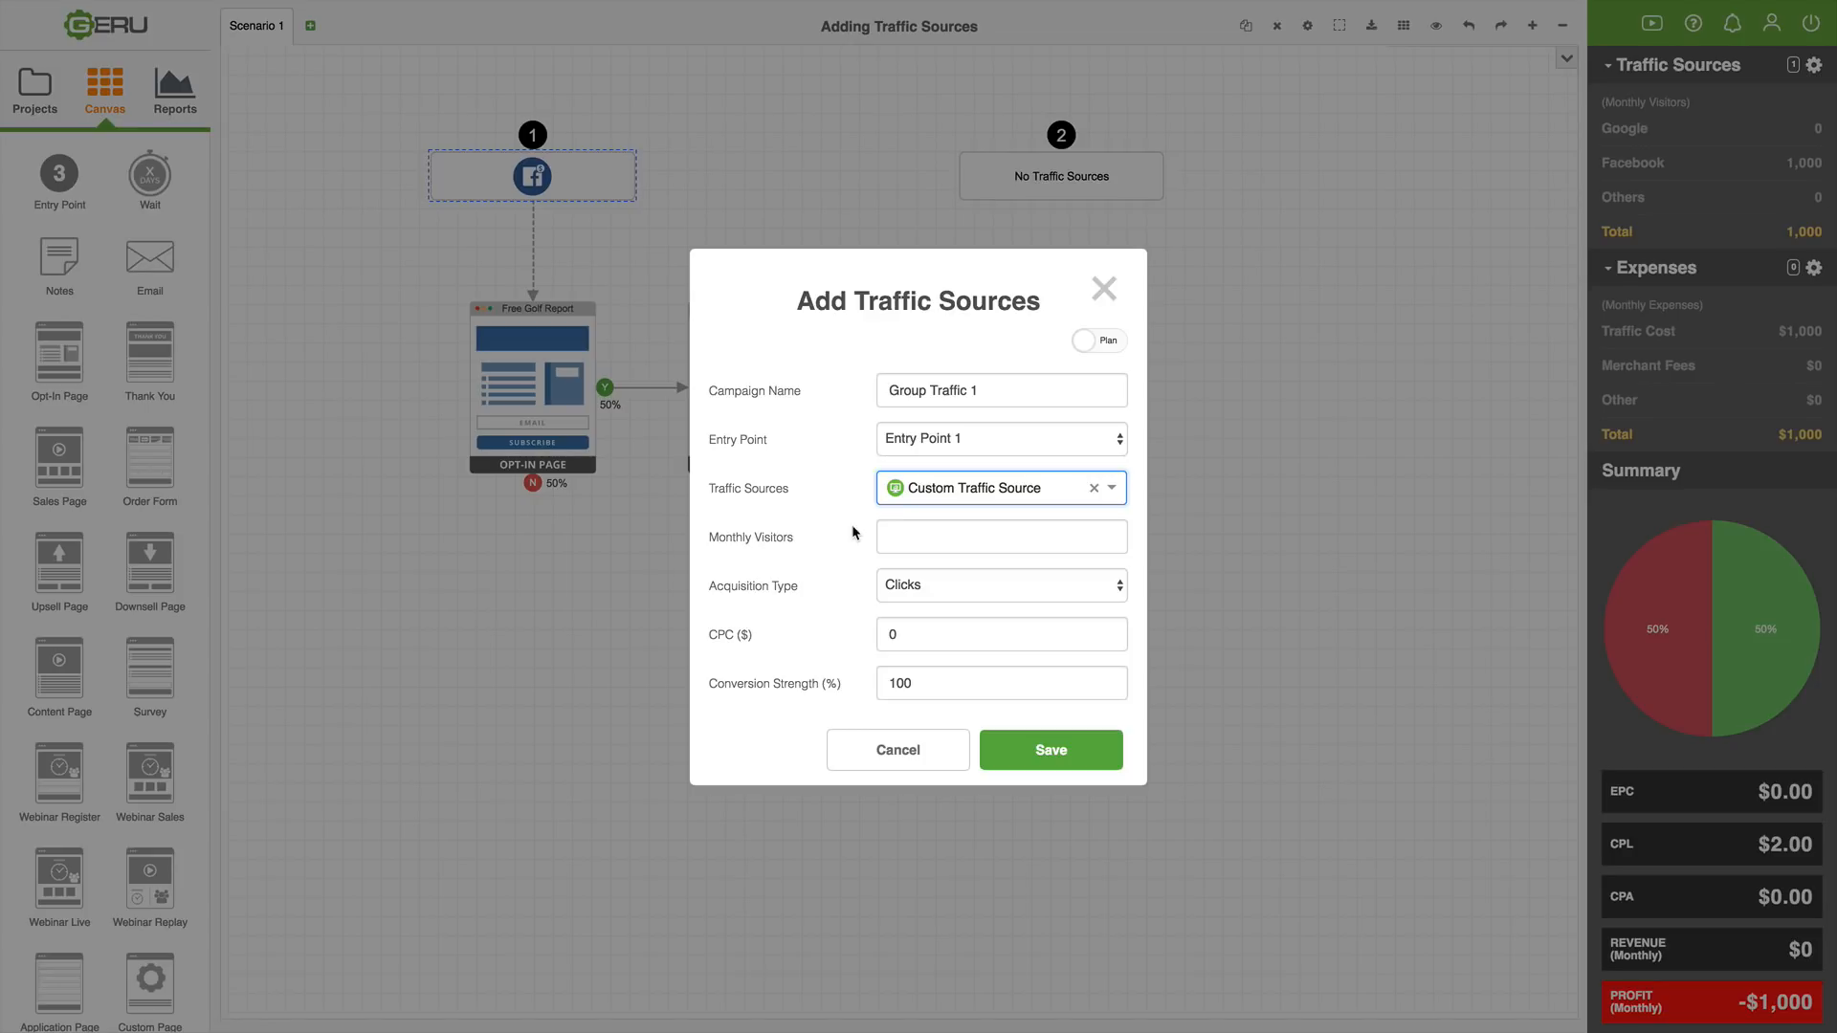
{"action": "left_click", "coordinate": [998, 536]}
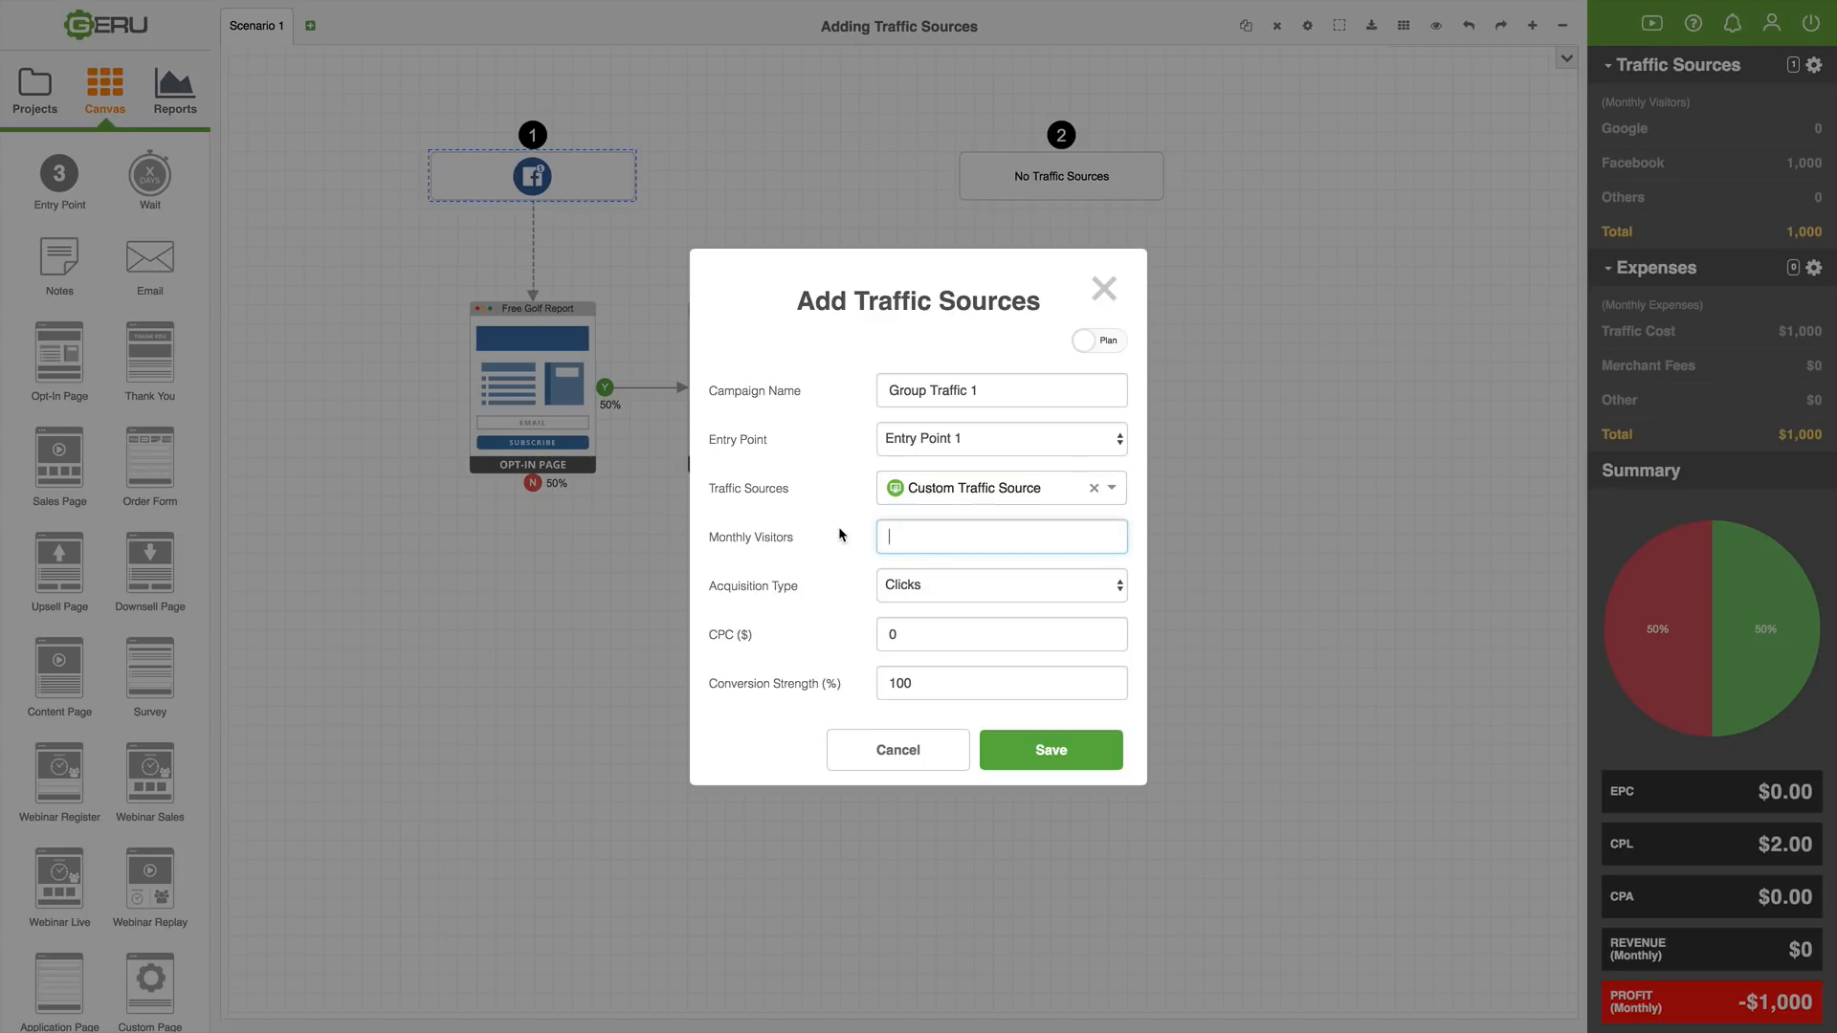
{"action": "type", "text": "10000"}
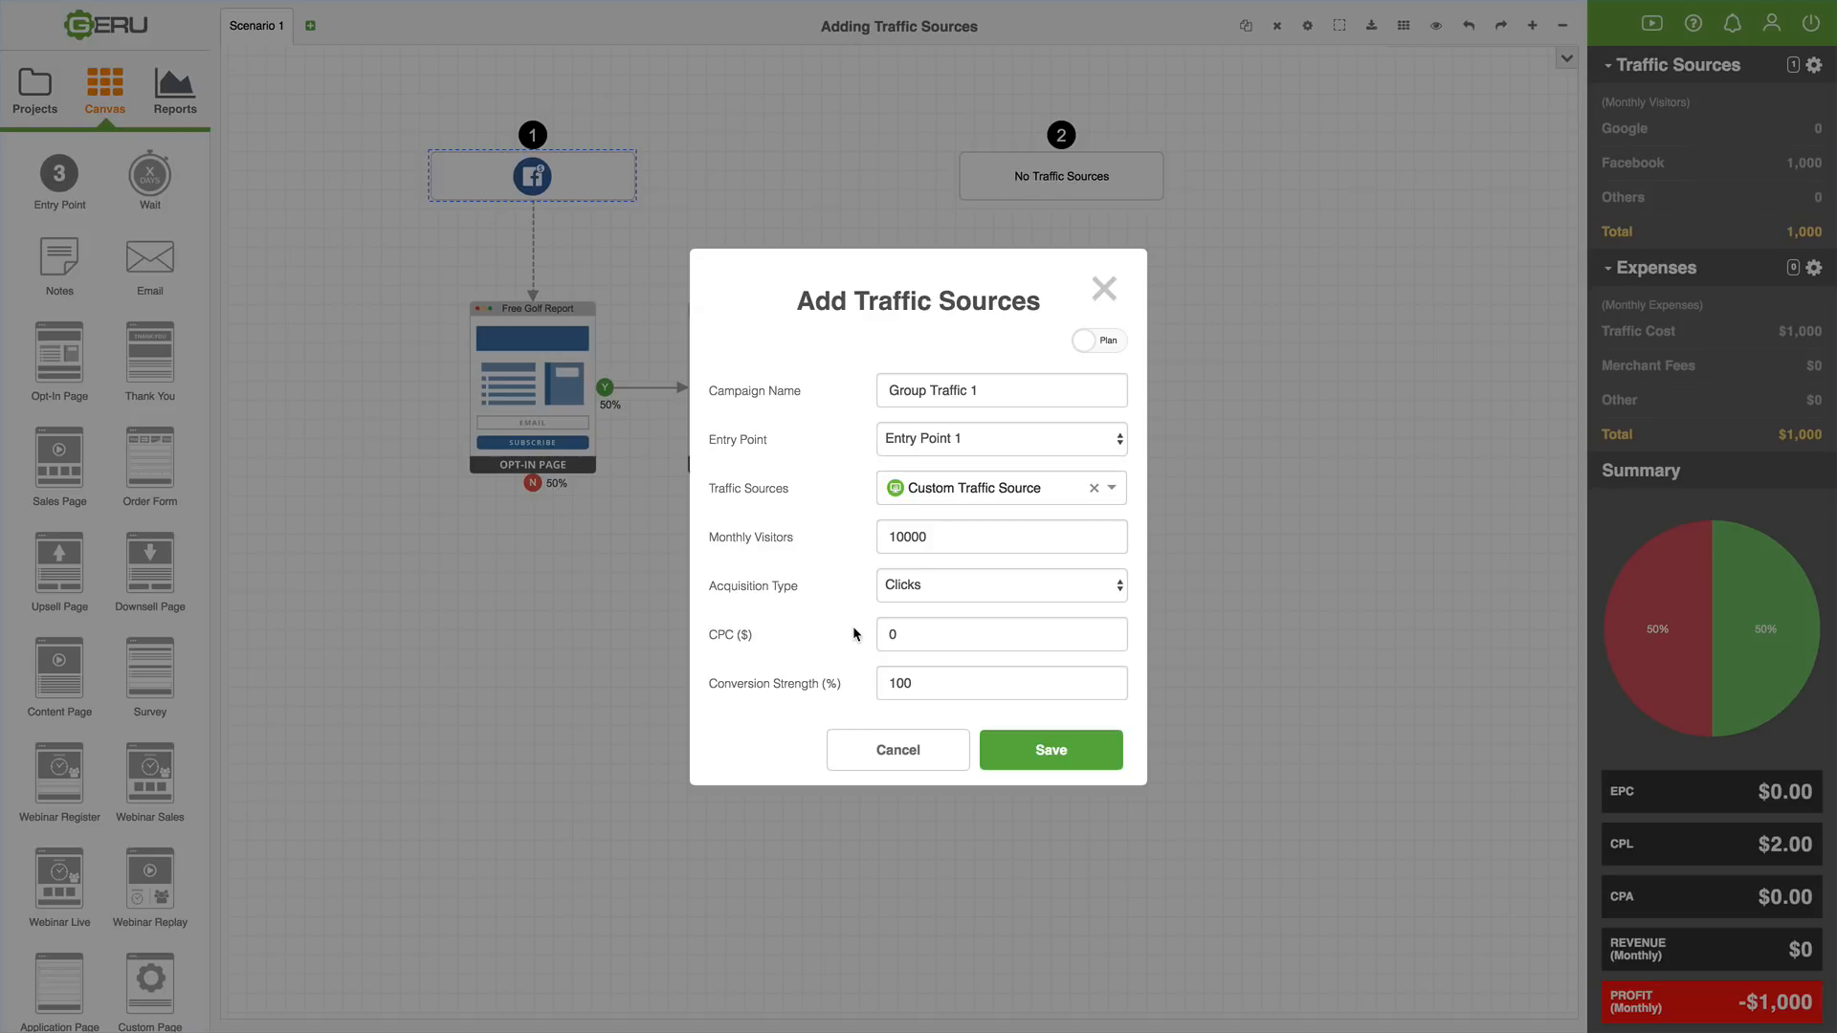
{"action": "left_click", "coordinate": [999, 633]}
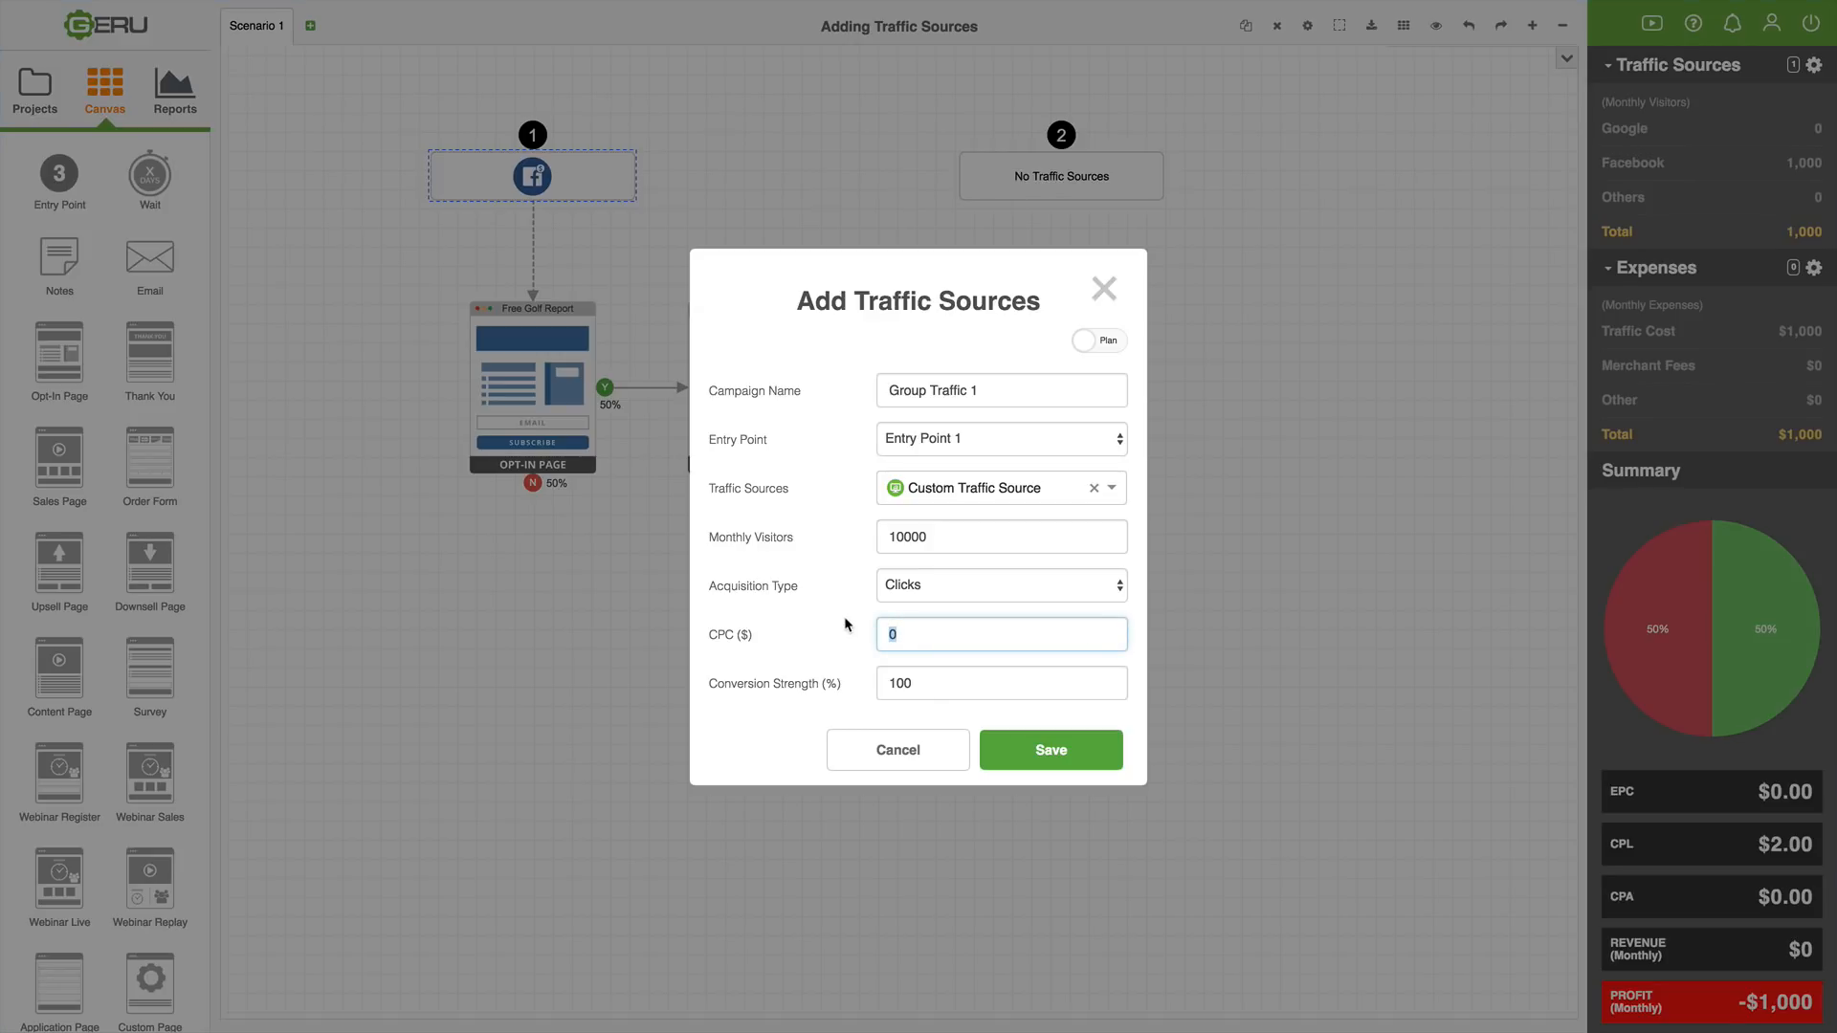
{"action": "type", "text": ".75"}
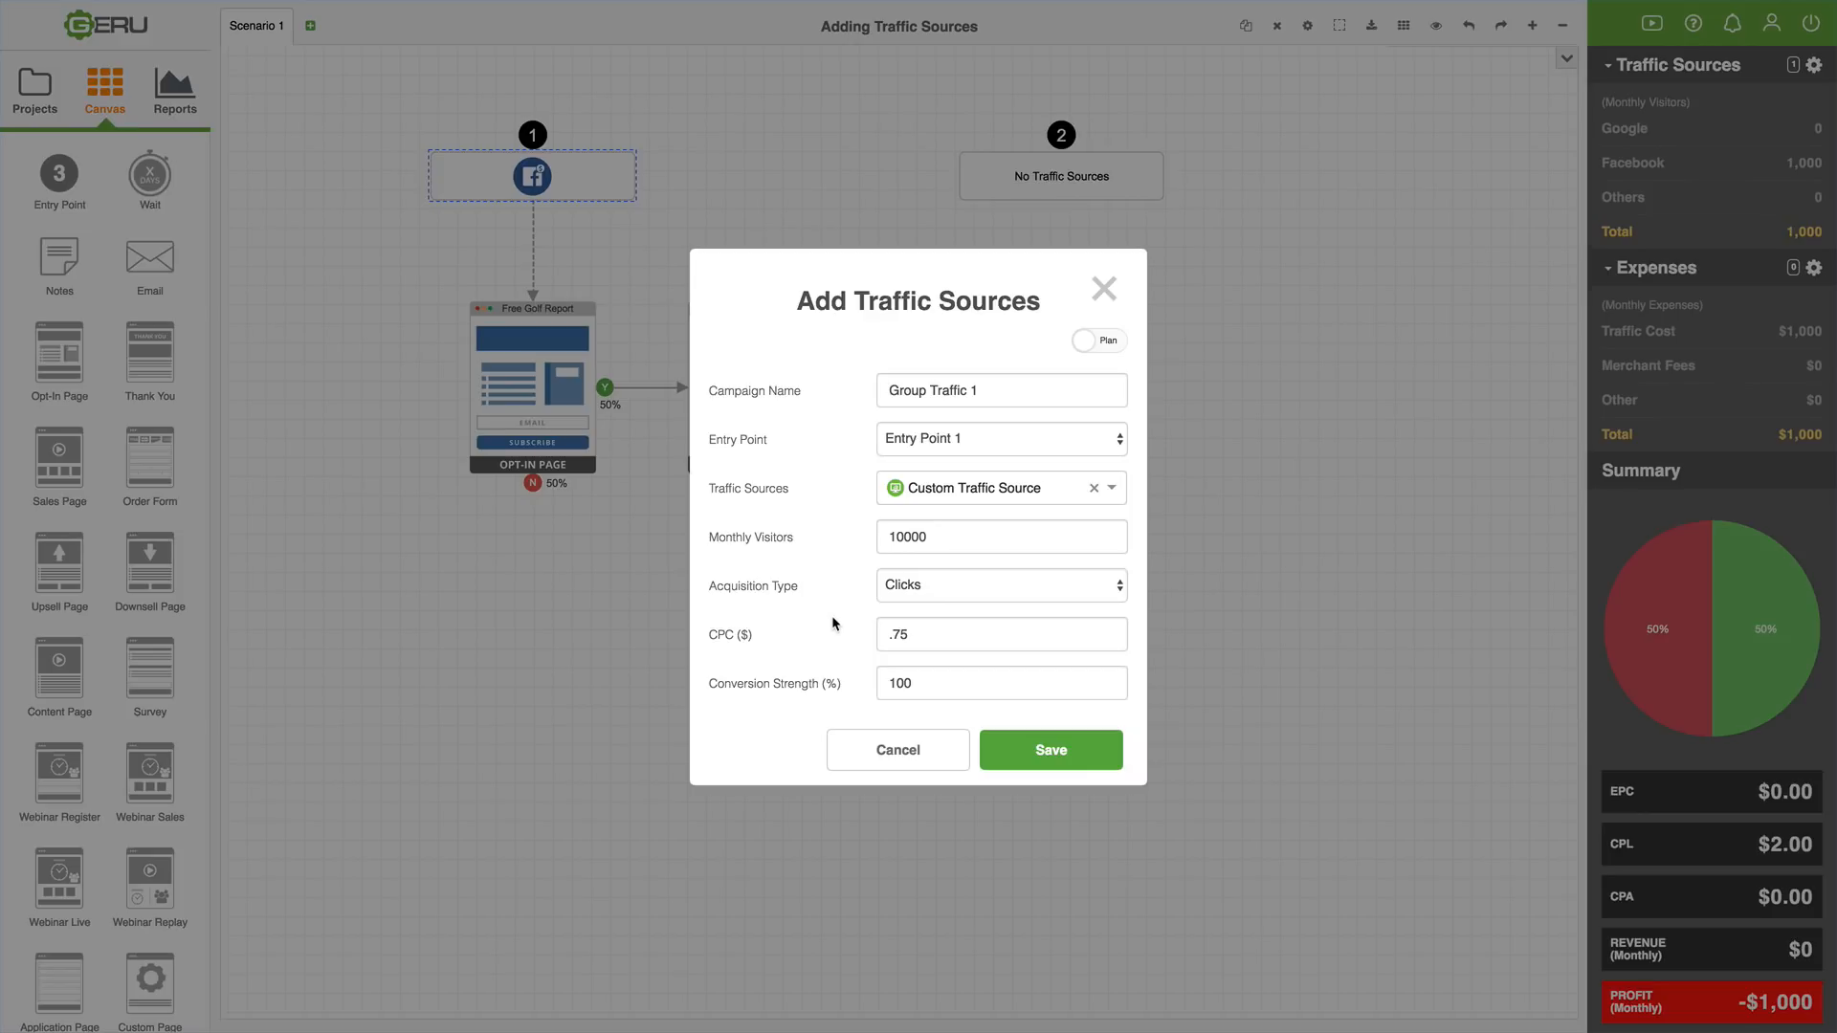
{"action": "mouse_move", "coordinate": [834, 621]}
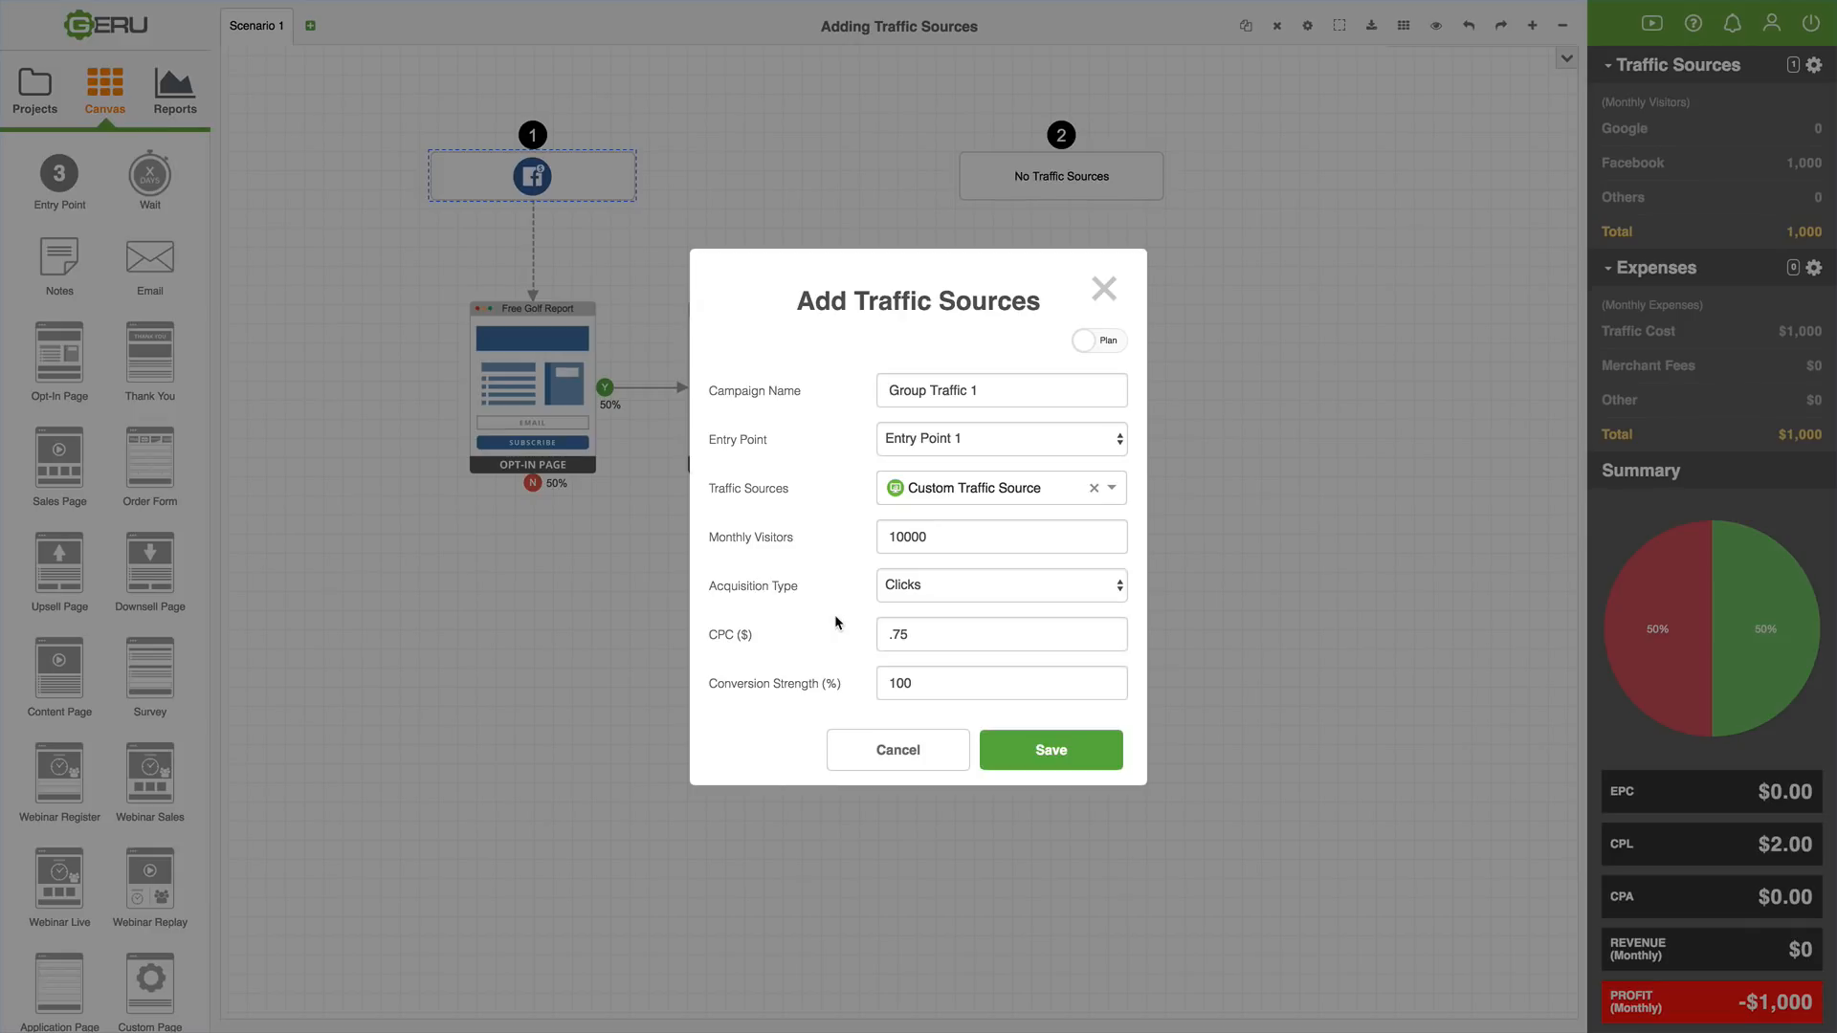
{"action": "mouse_move", "coordinate": [820, 618]}
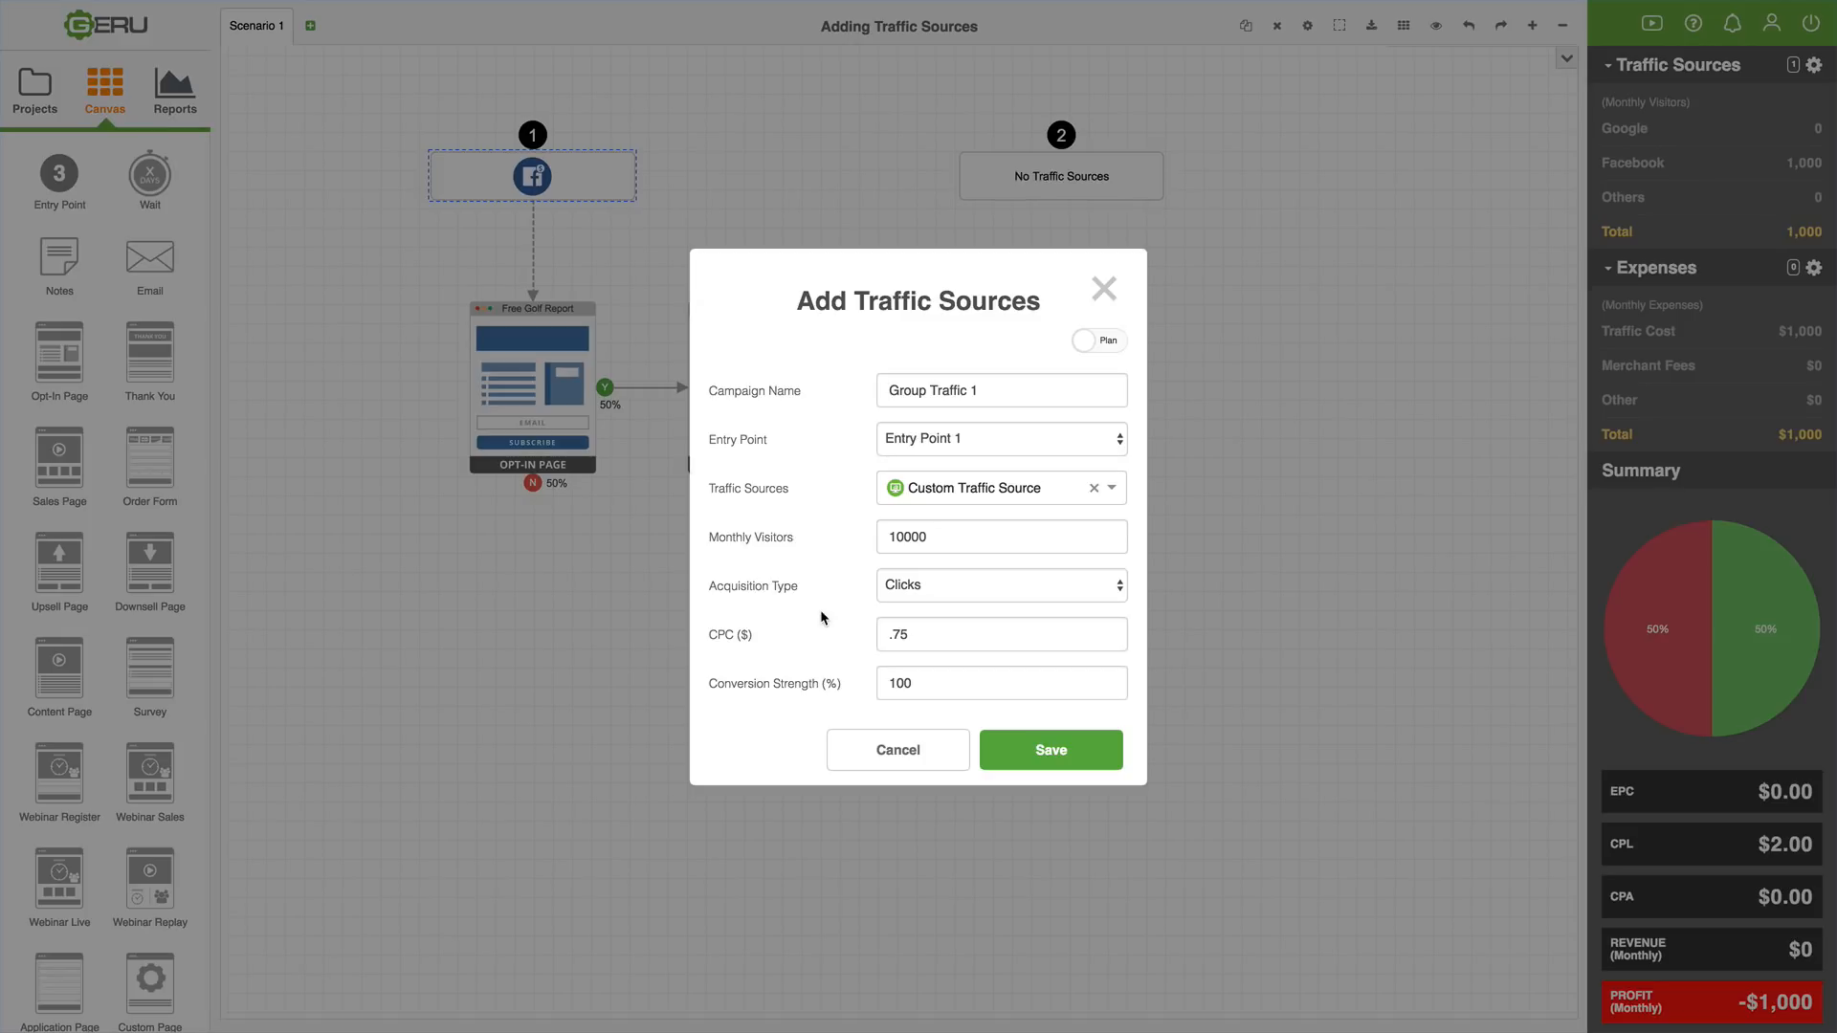
{"action": "mouse_move", "coordinate": [832, 606]}
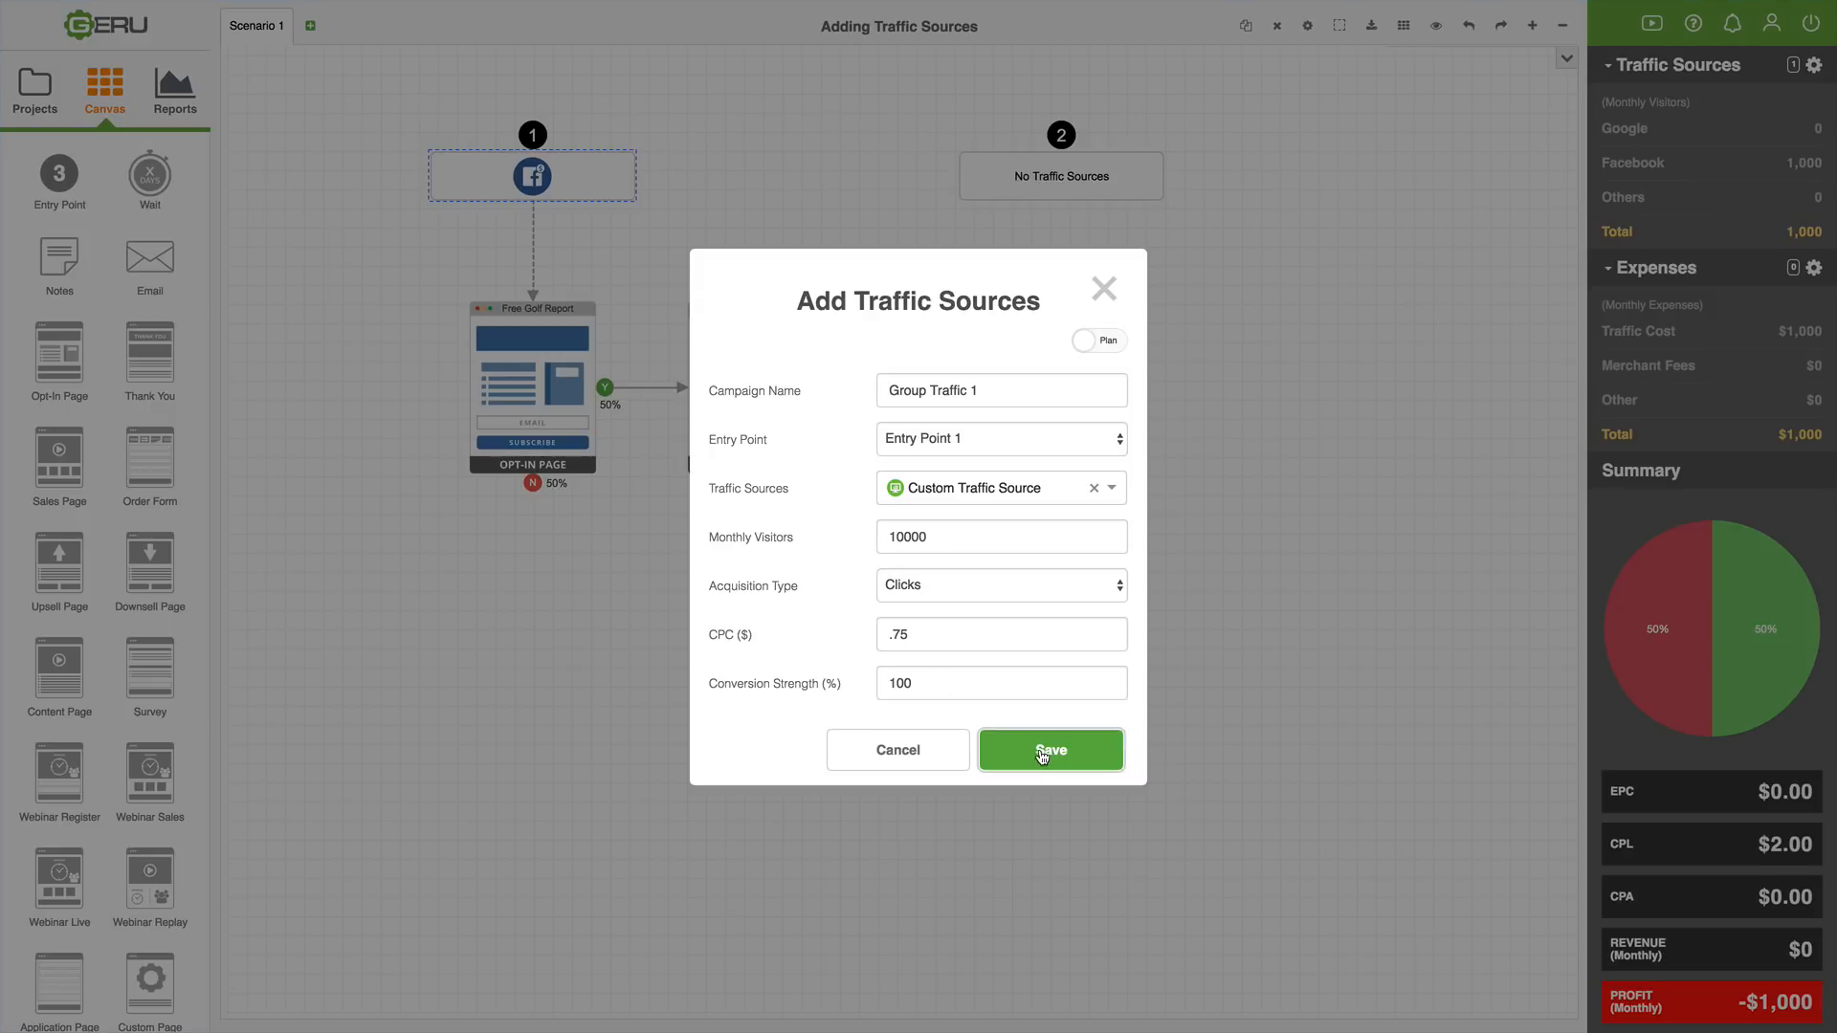
- Save Group Traffic 1 and close the Traffic Sources list, bringing visitors to 11,000
{"action": "left_click", "coordinate": [1049, 750]}
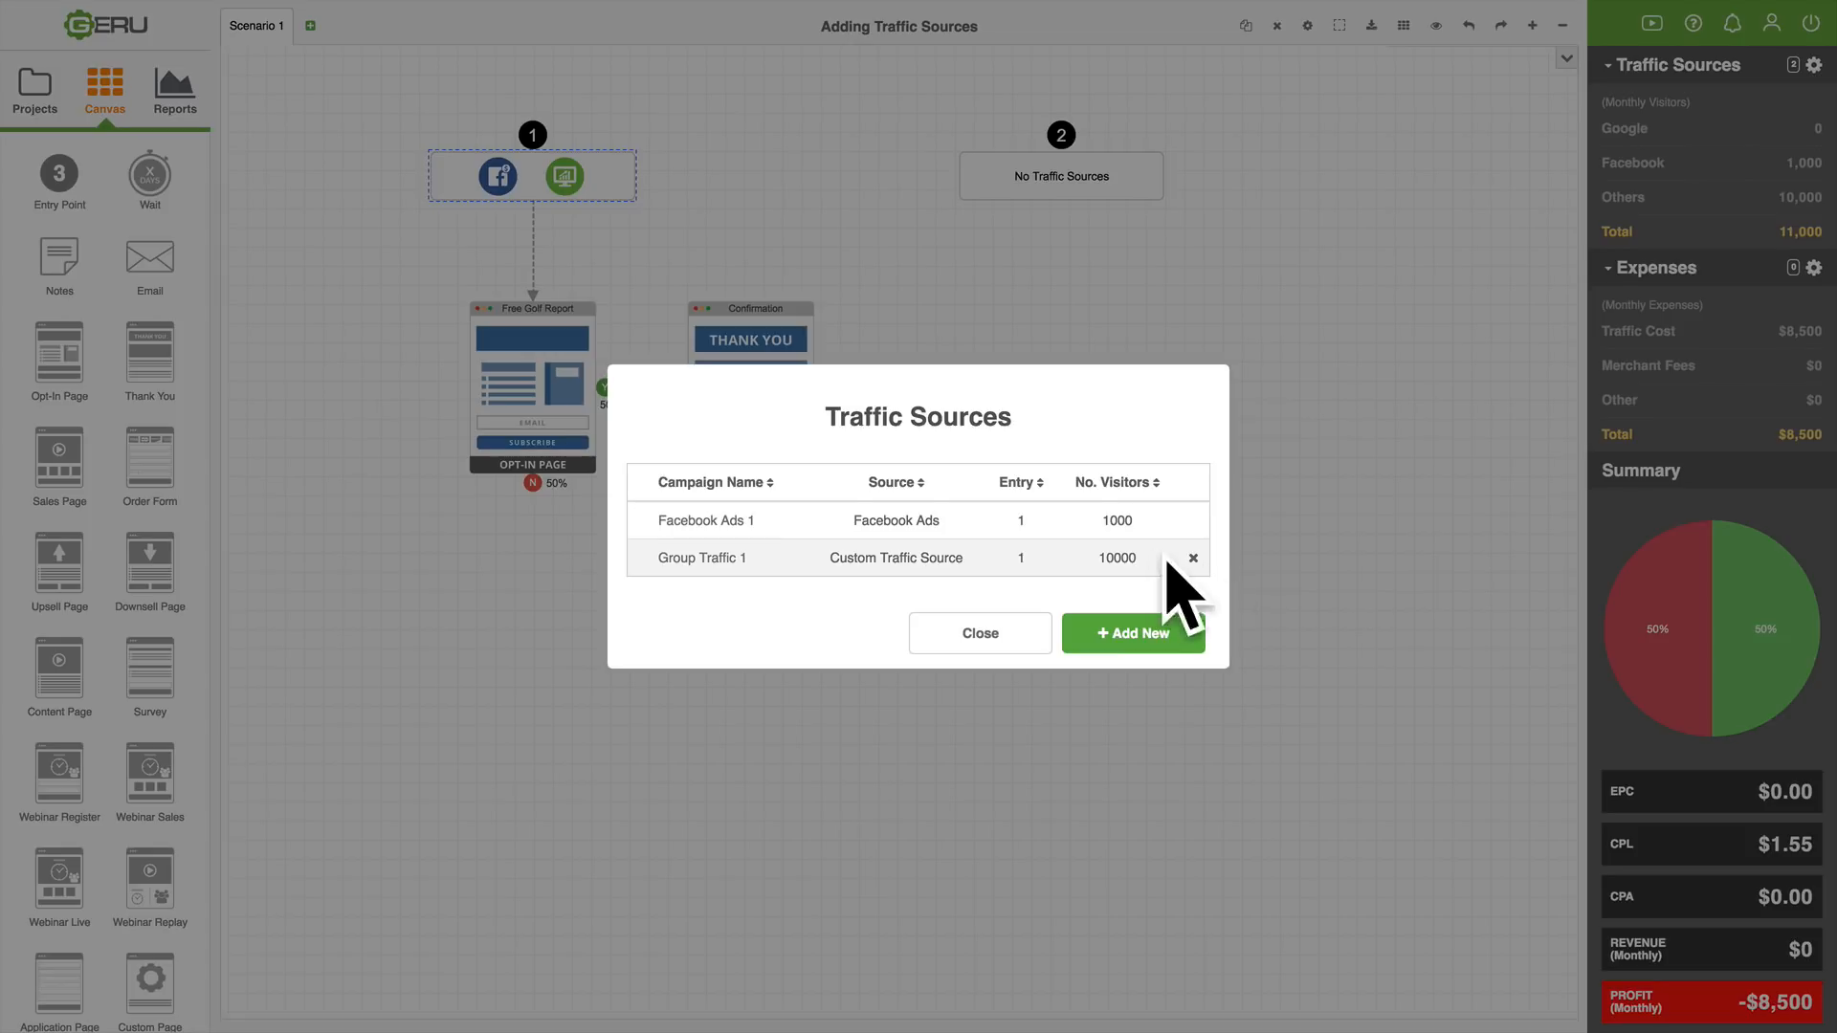
{"action": "left_click", "coordinate": [980, 633]}
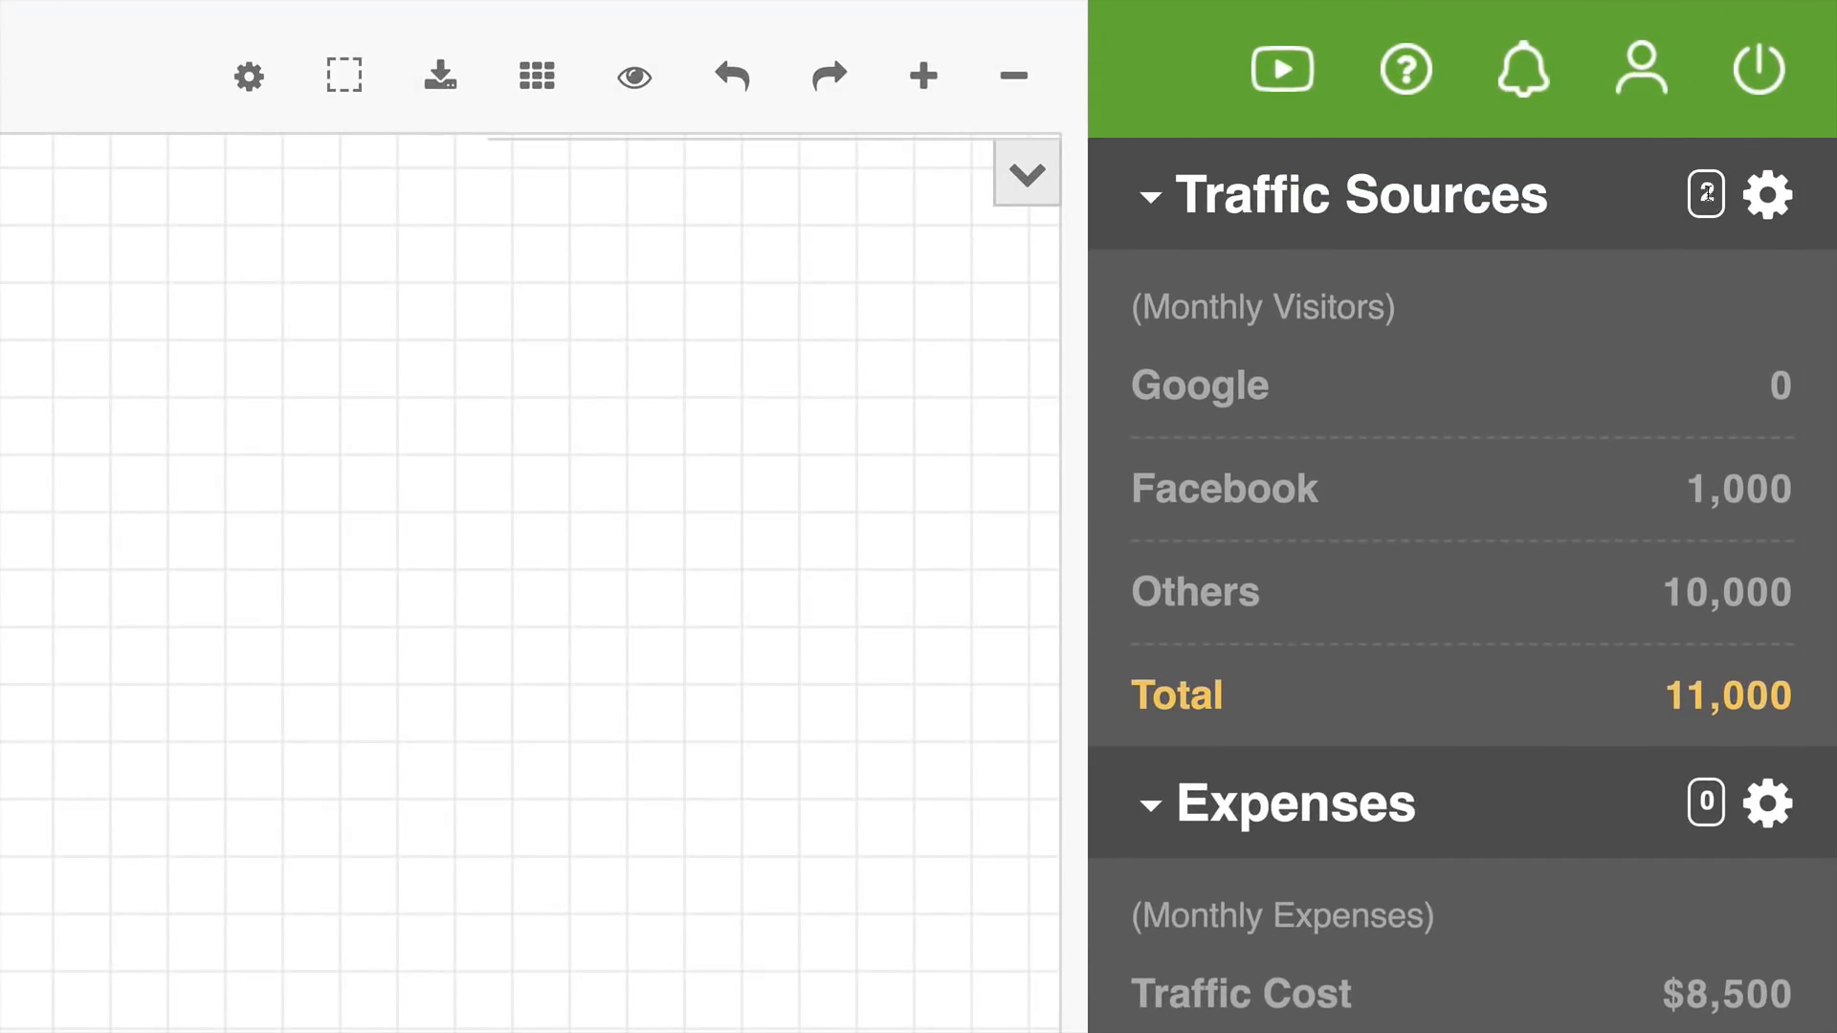
{"action": "scroll", "scroll_direction": "down", "scroll_amount": 3}
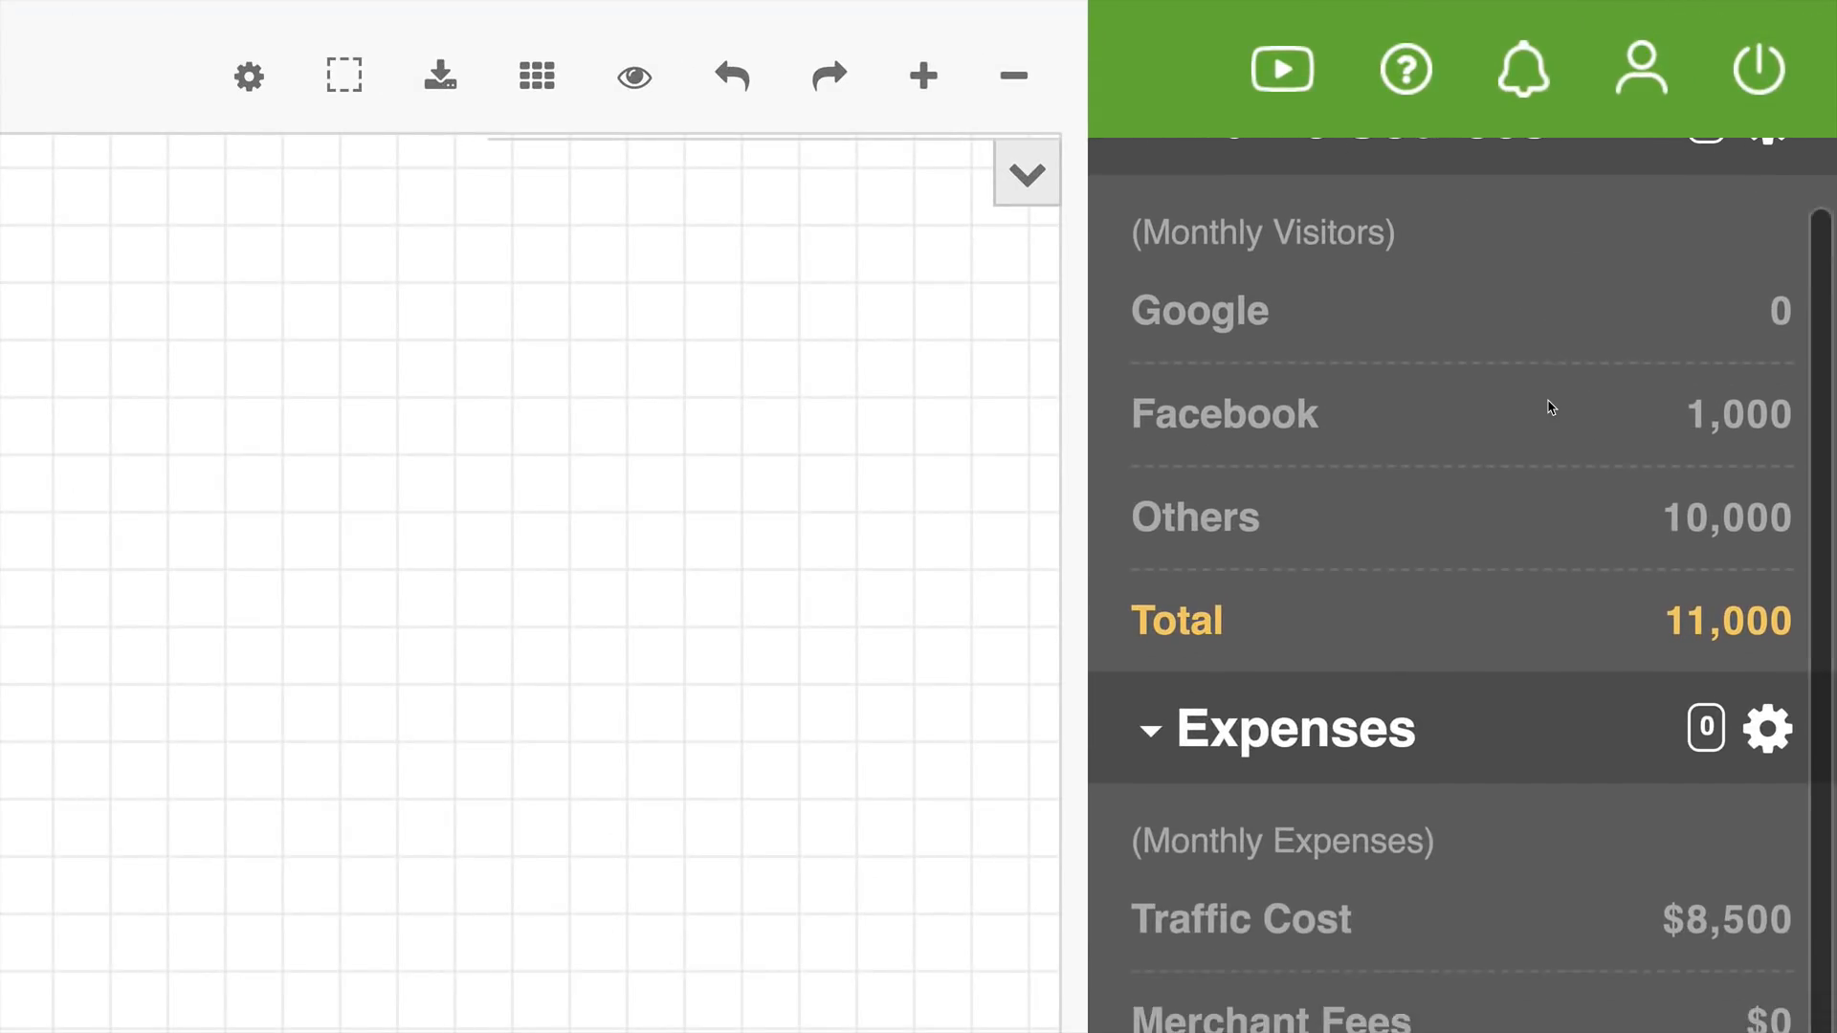
{"action": "scroll", "scroll_direction": "down", "scroll_amount": 3}
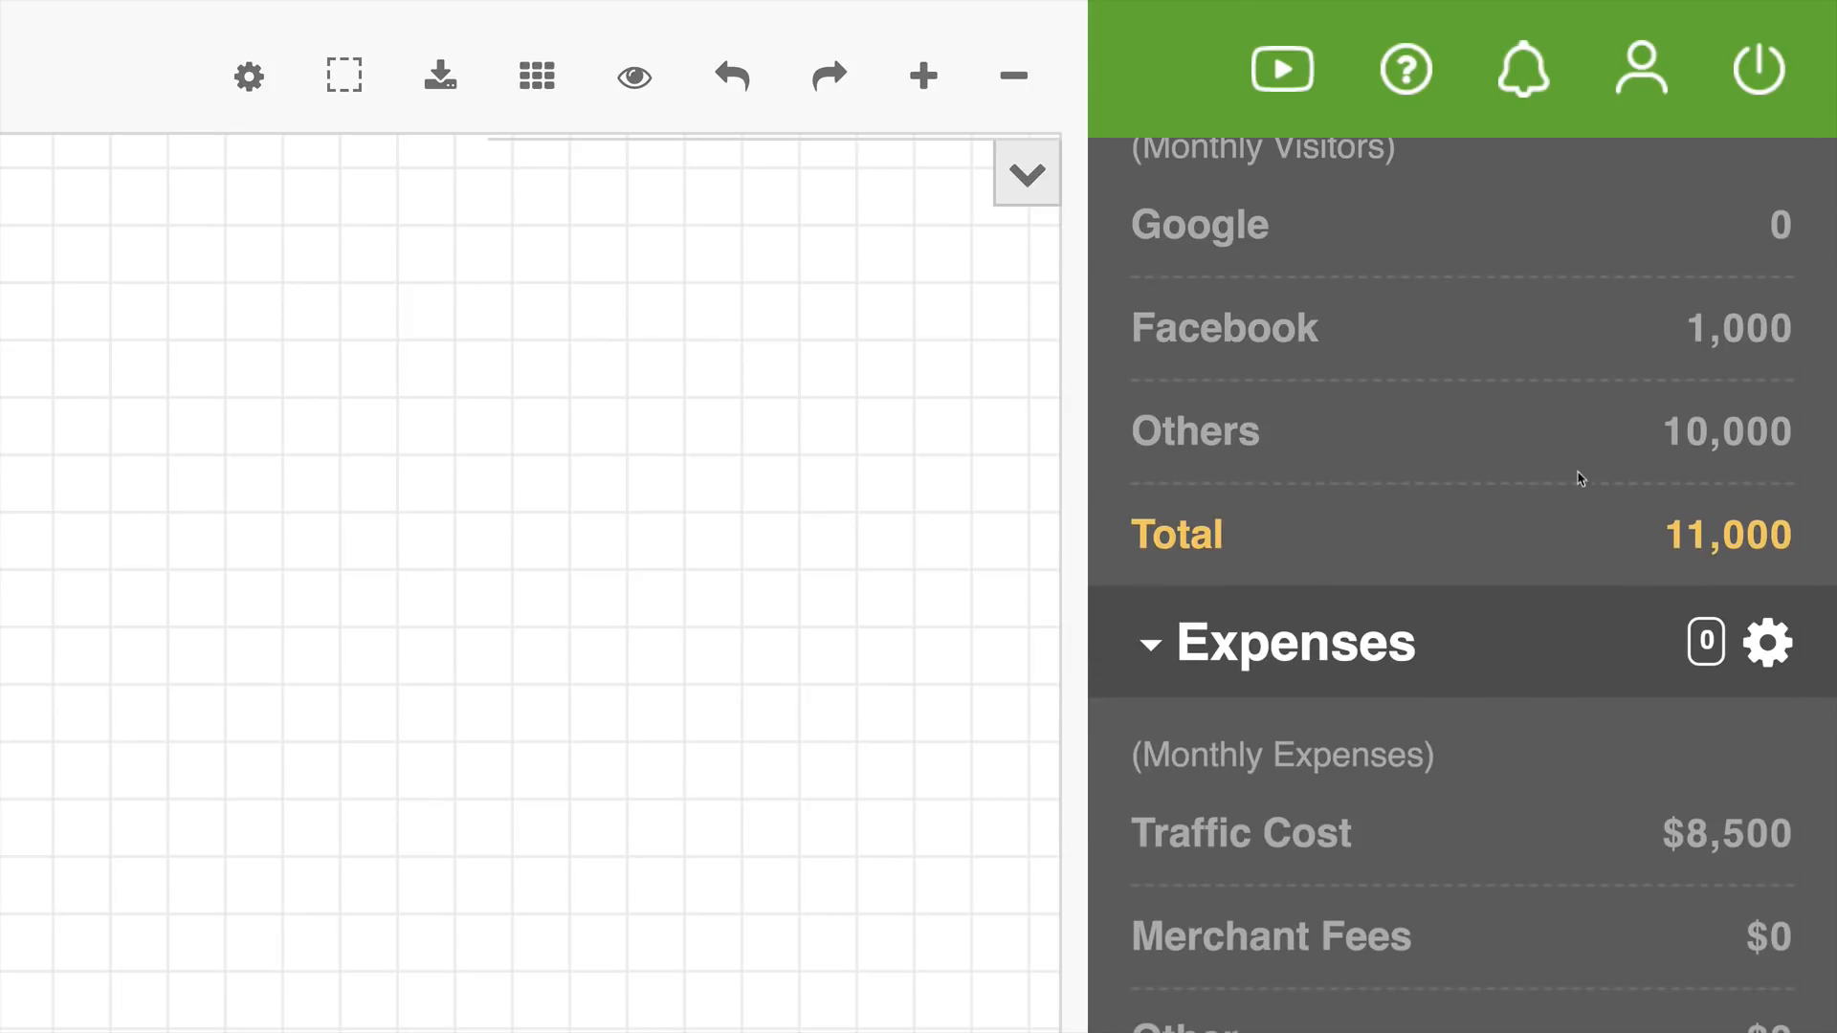
{"action": "scroll", "scroll_direction": "down", "scroll_amount": 3}
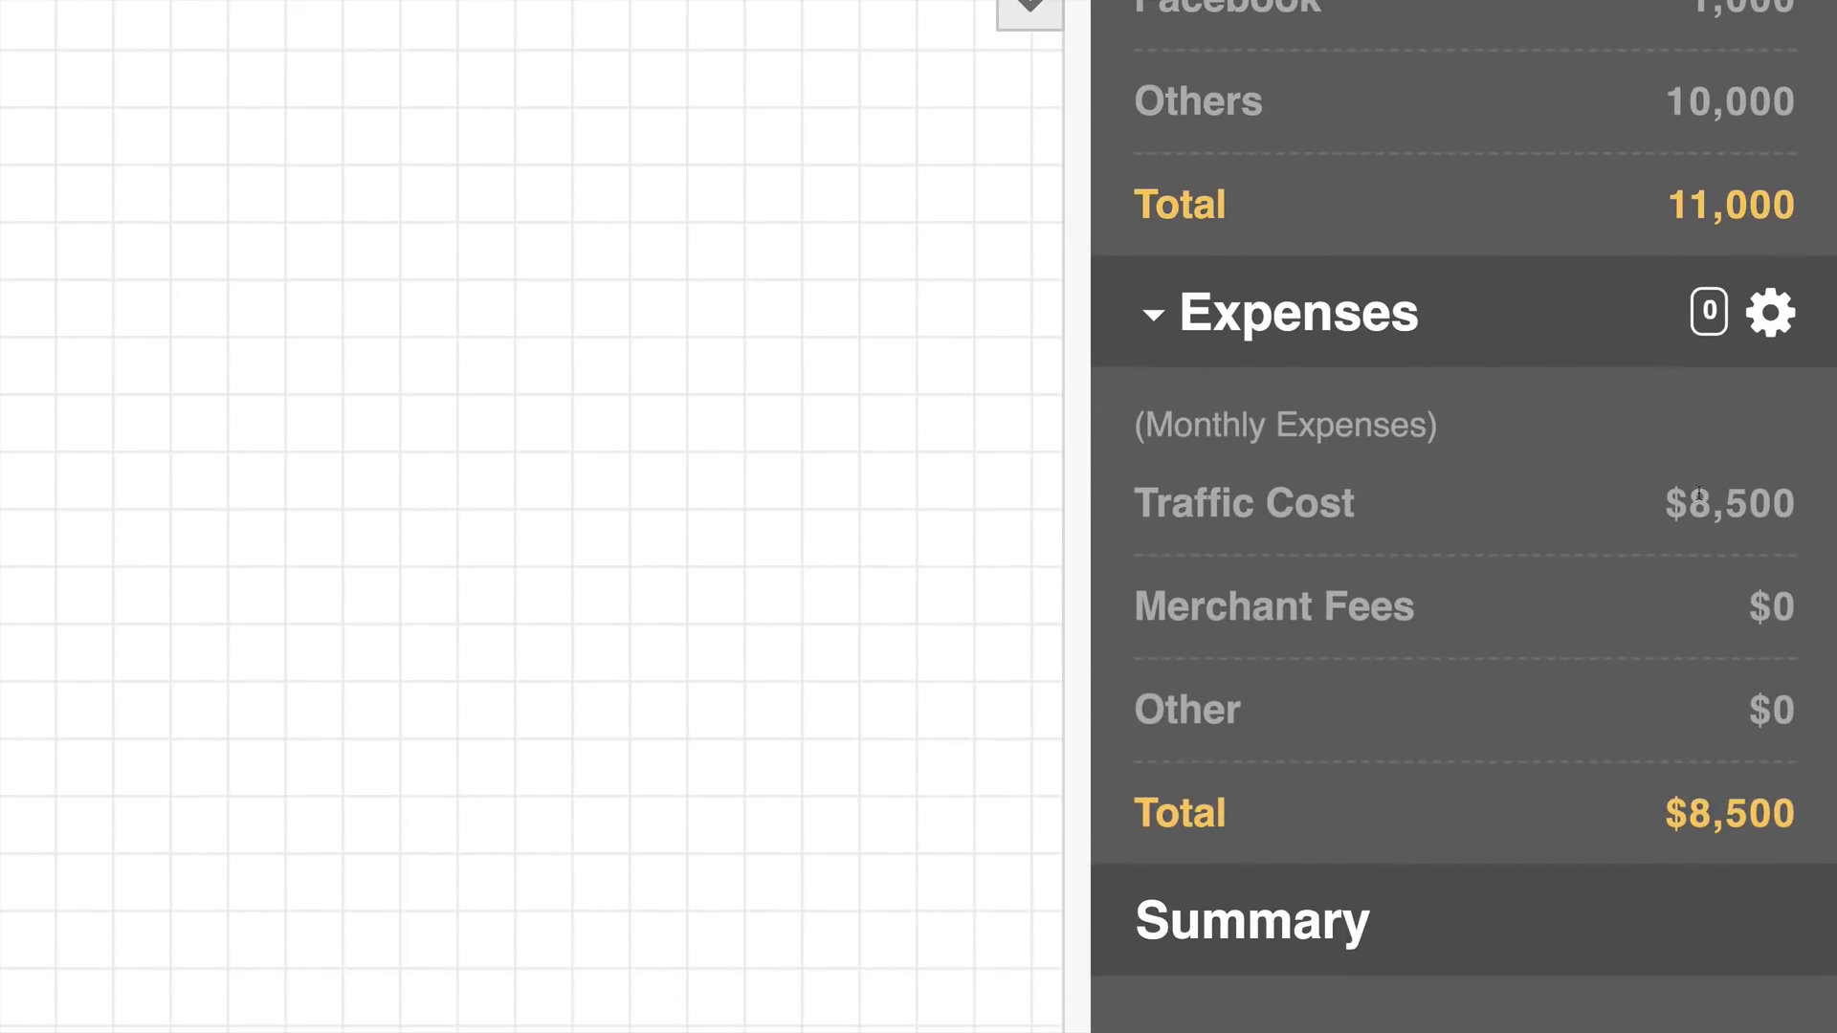
{"action": "scroll", "scroll_direction": "down", "scroll_amount": 3}
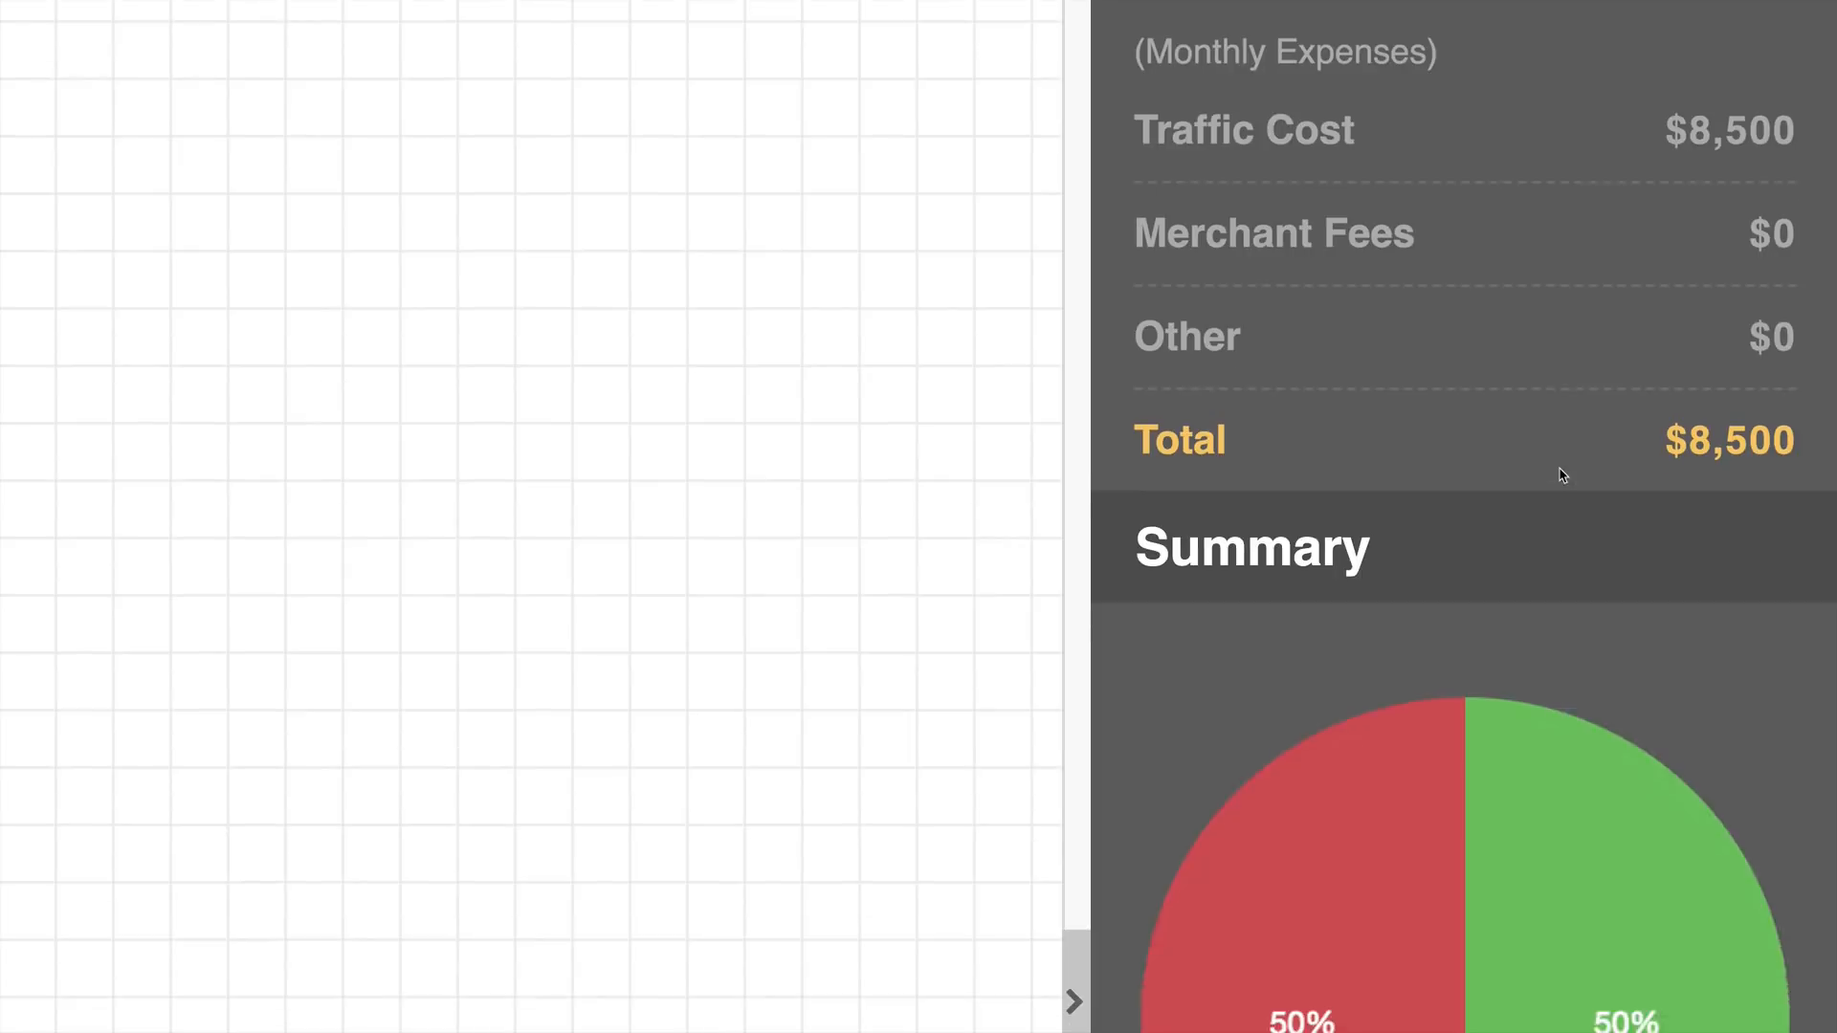
{"action": "scroll", "scroll_direction": "down", "scroll_amount": 3}
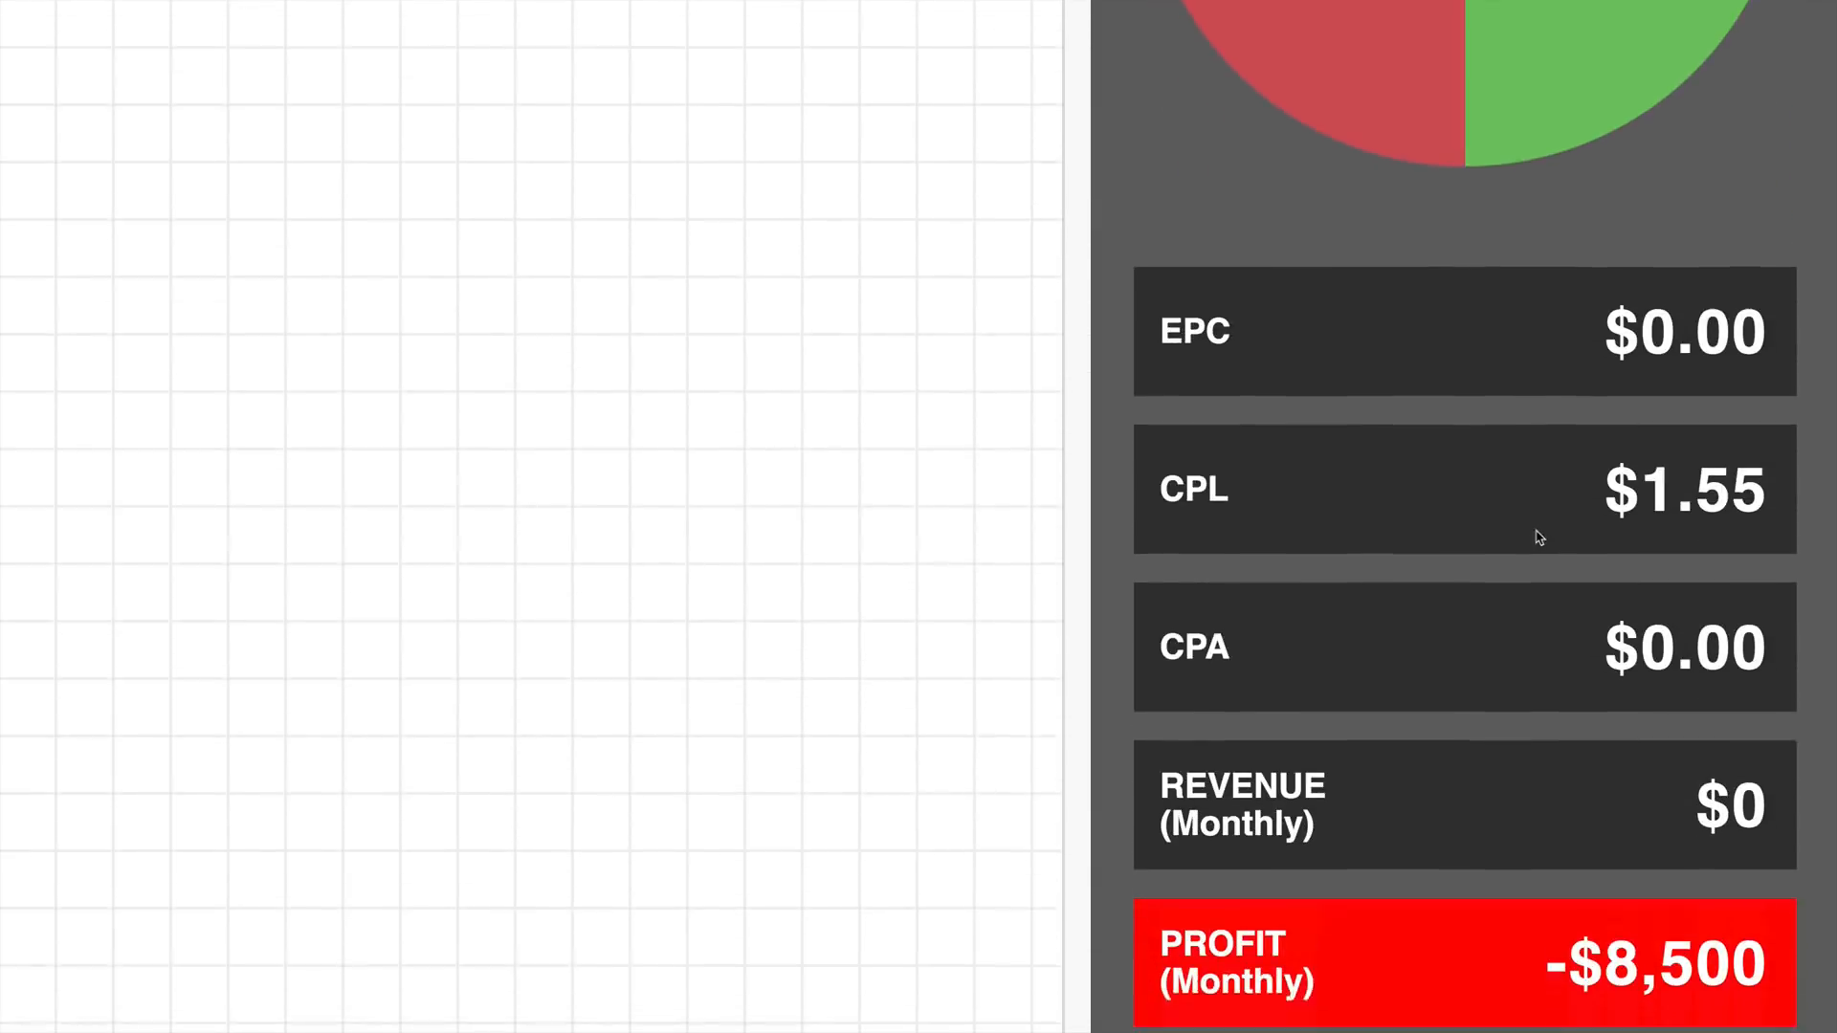
{"action": "scroll", "scroll_direction": "down", "scroll_amount": 3}
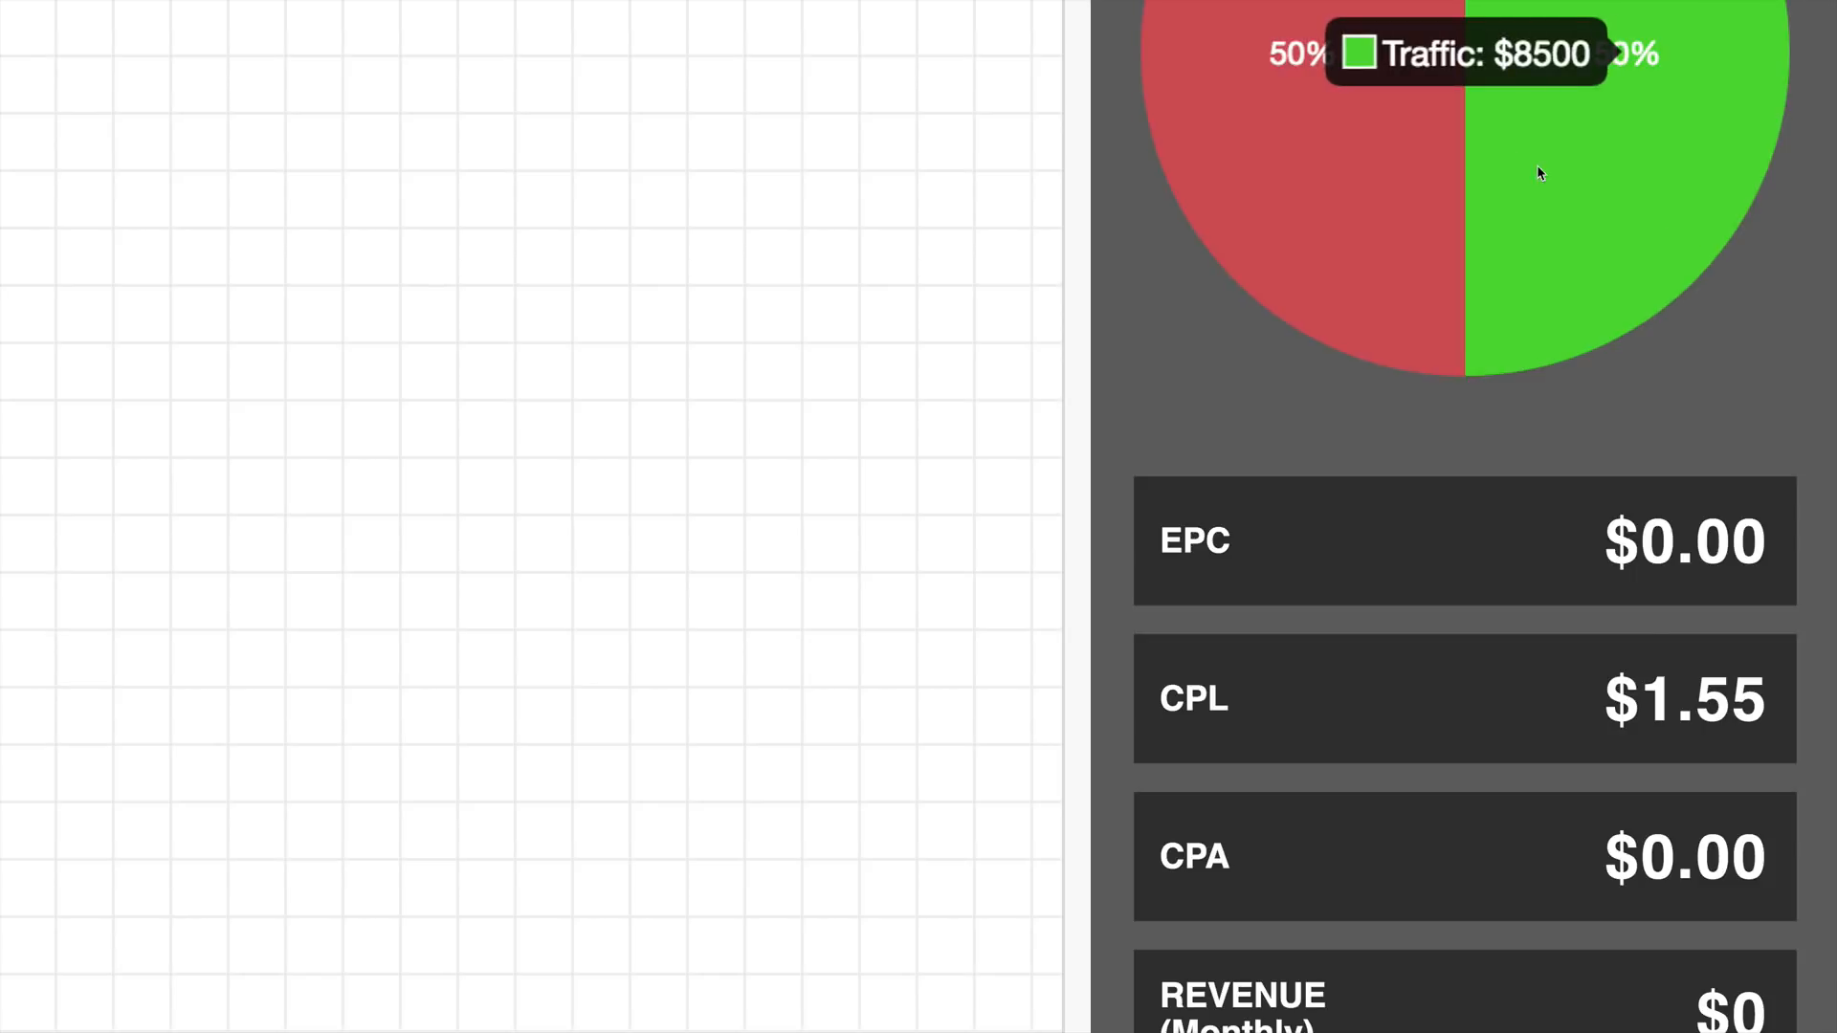
{"action": "mouse_move", "coordinate": [1539, 394]}
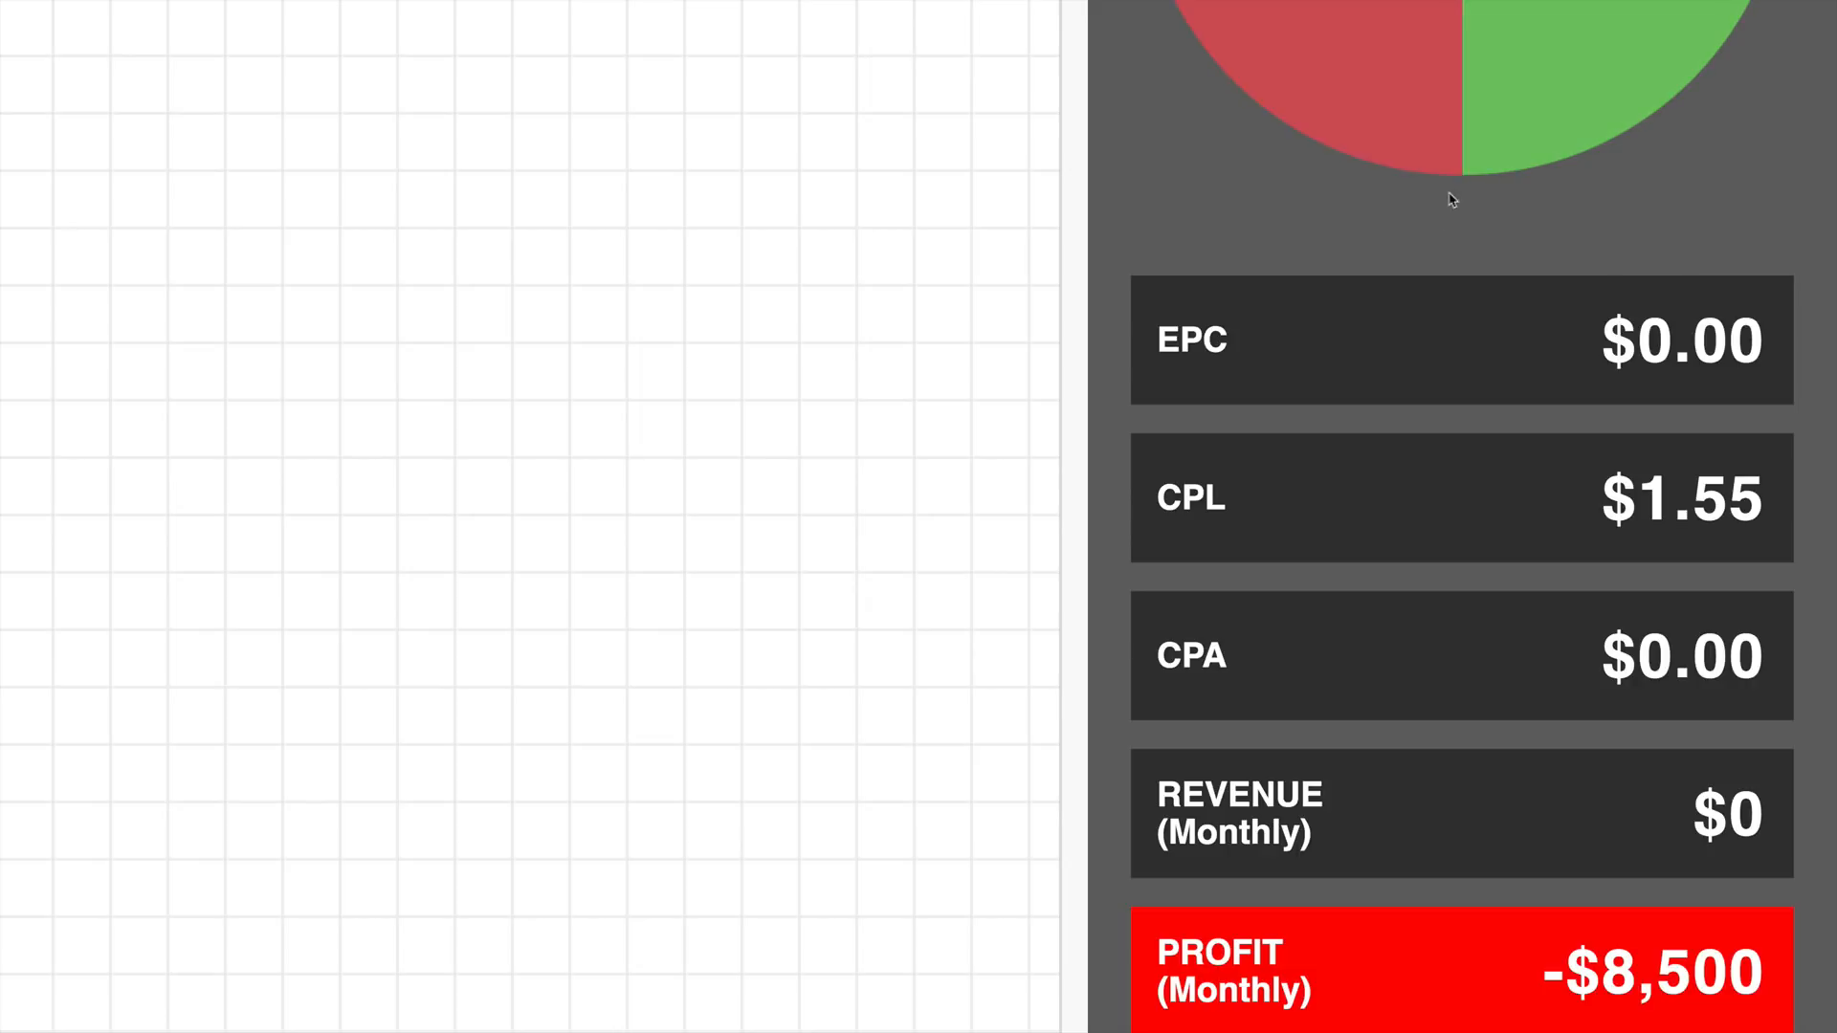
{"action": "scroll", "scroll_direction": "down", "scroll_amount": 3}
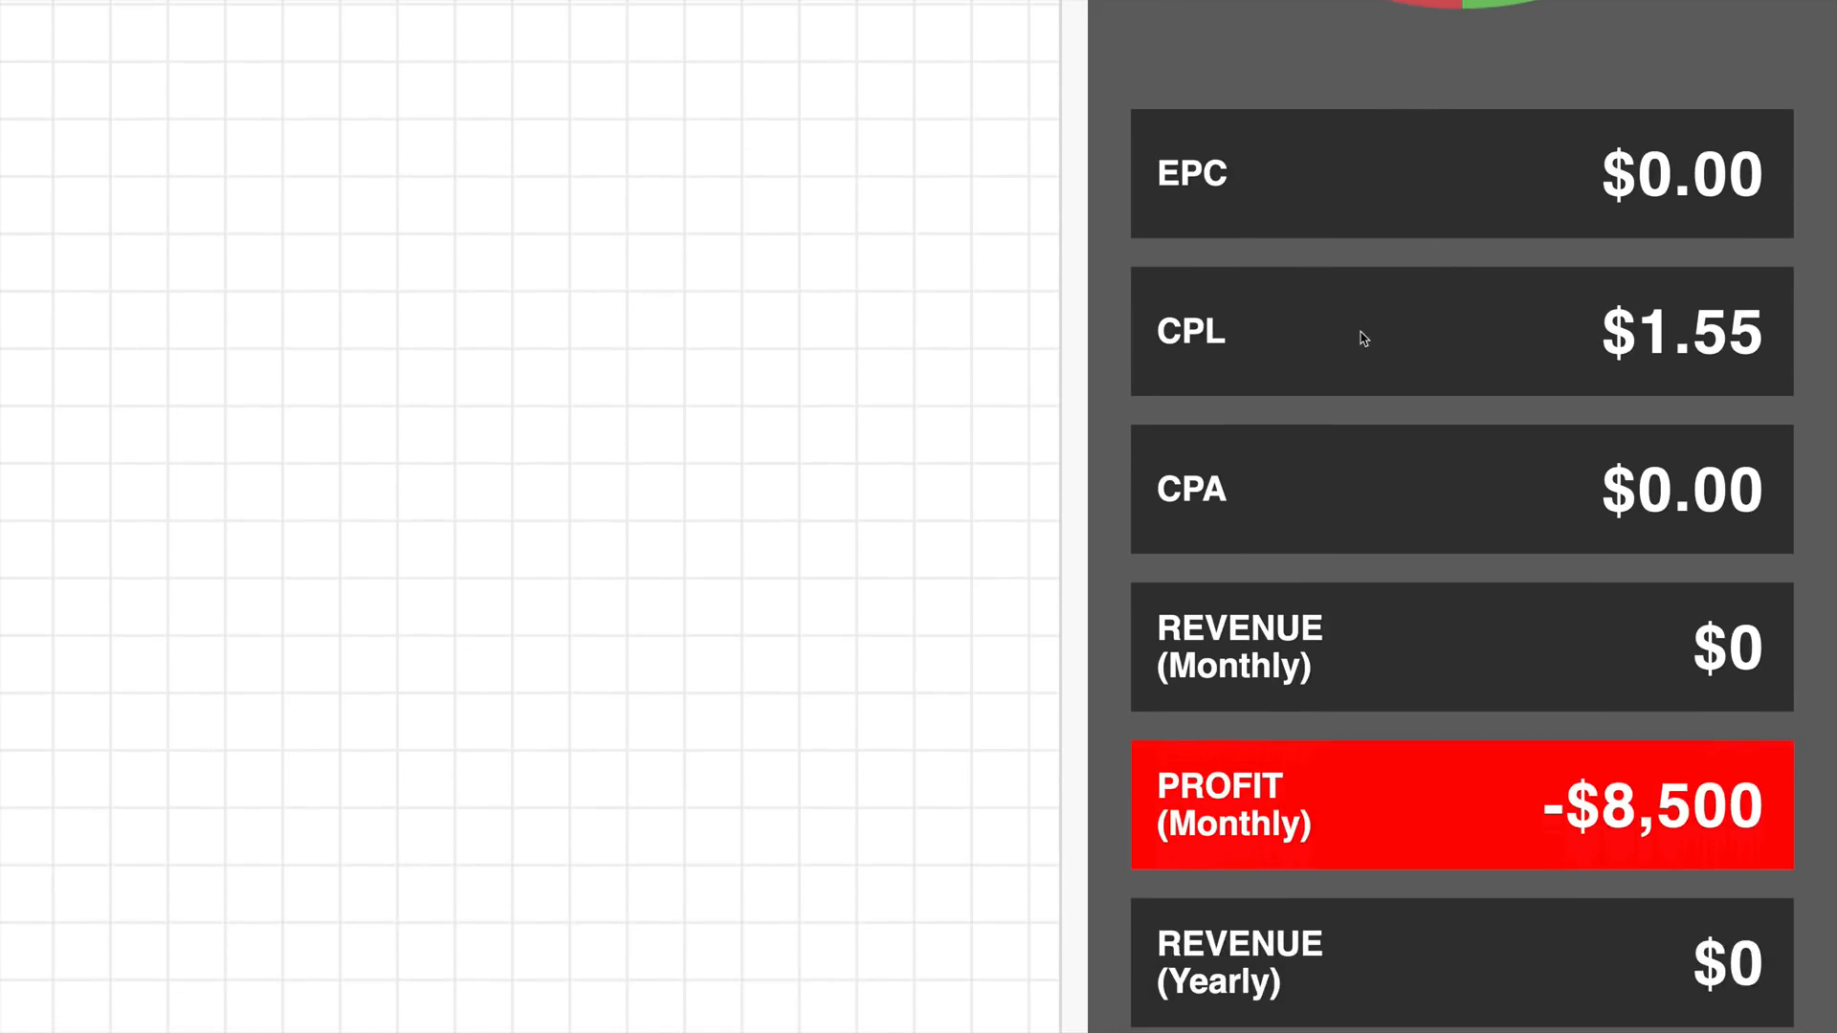
{"action": "mouse_move", "coordinate": [1519, 337]}
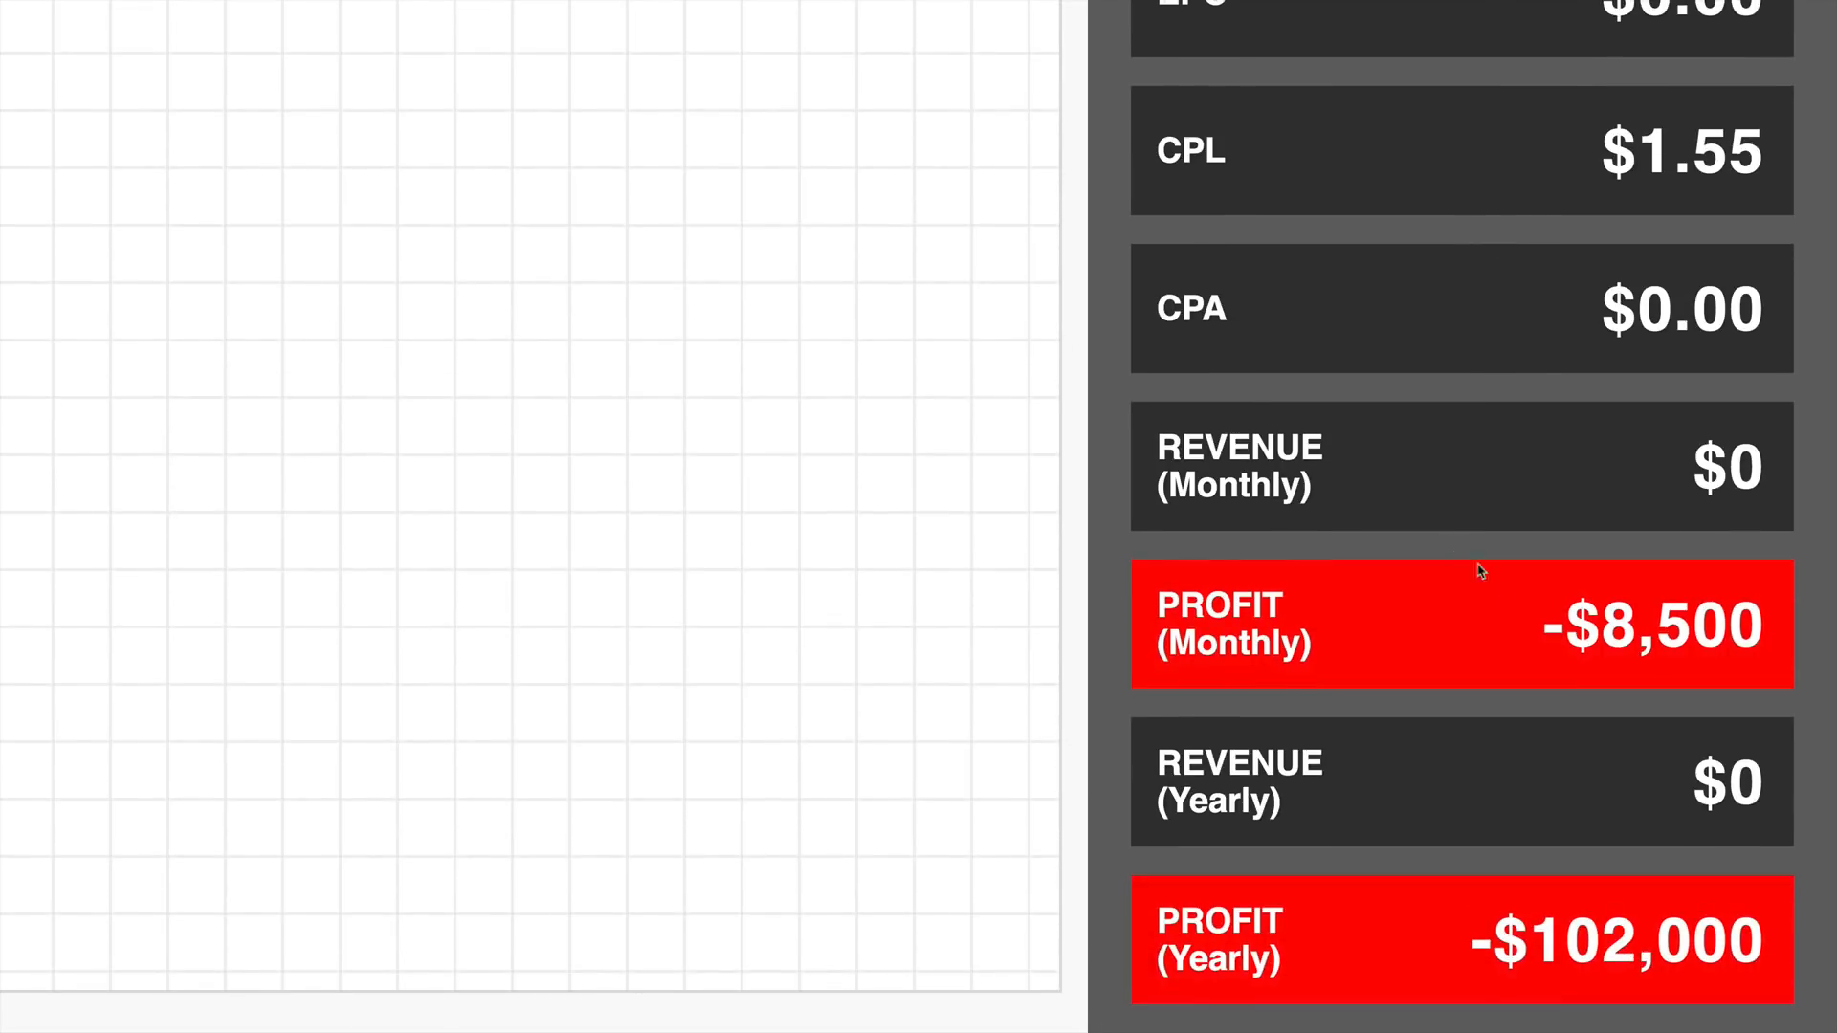
{"action": "mouse_move", "coordinate": [1544, 660]}
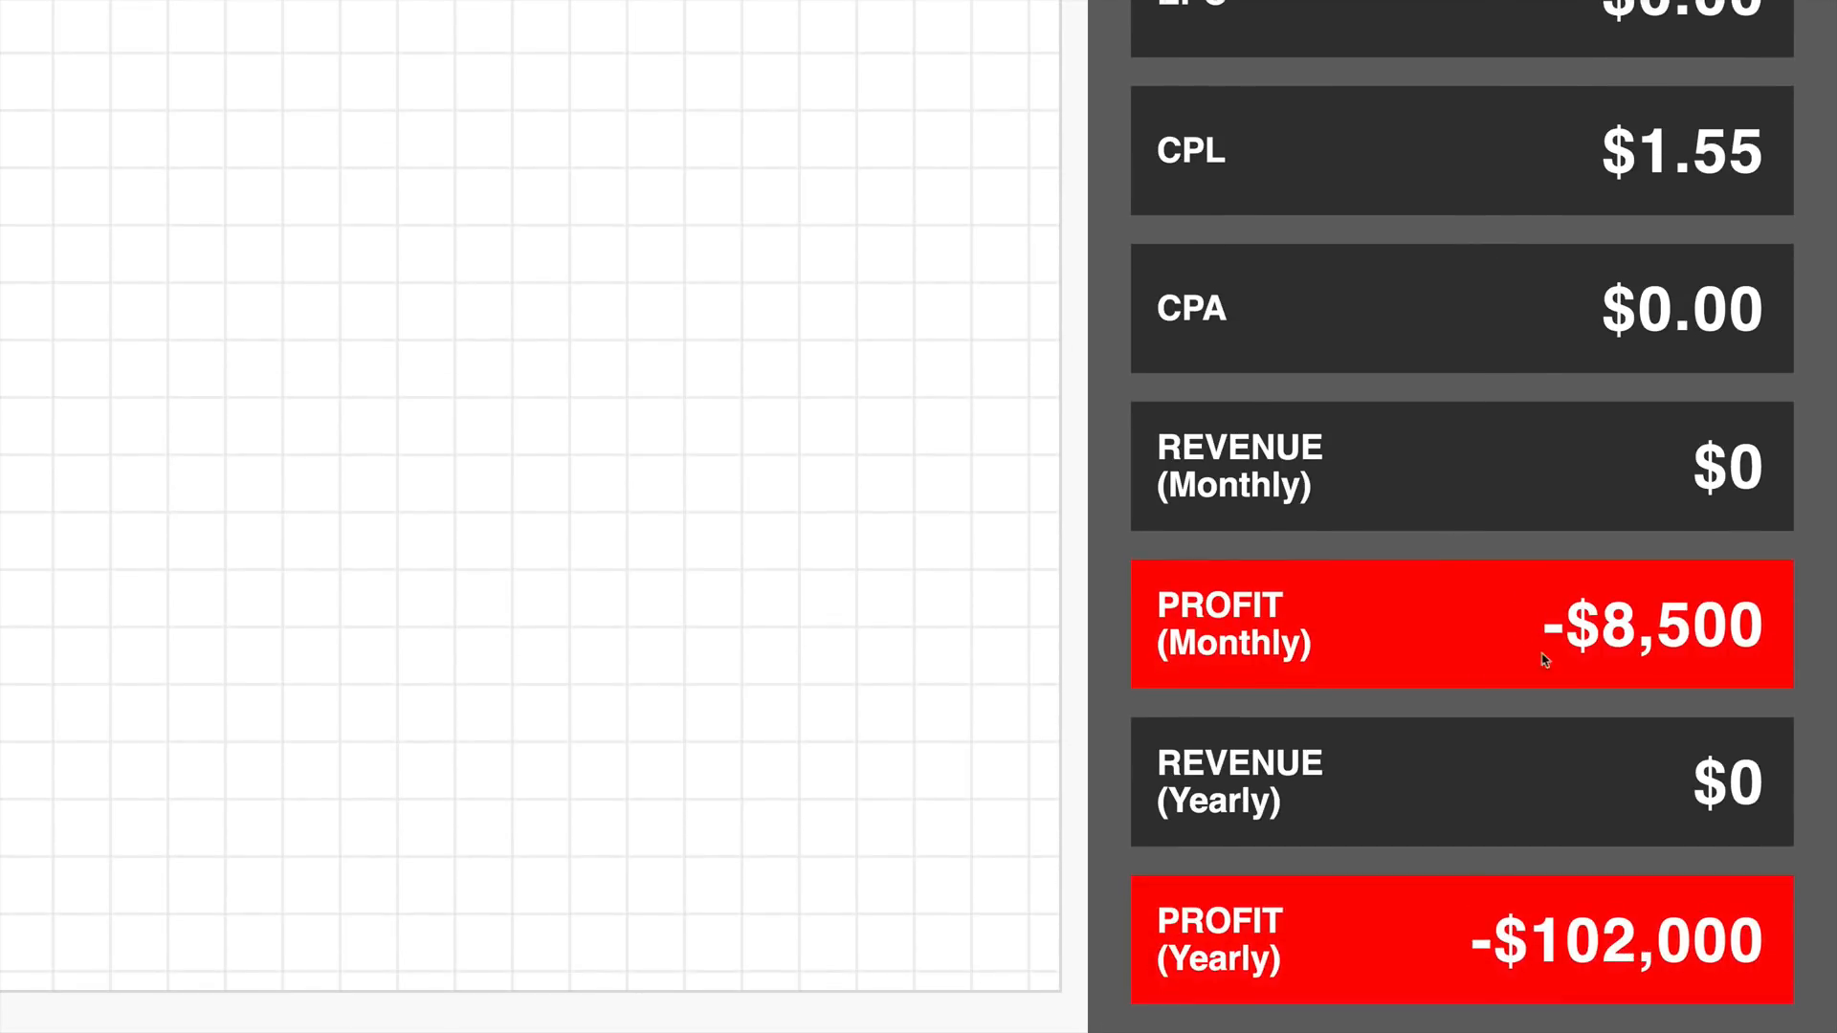
{"action": "mouse_move", "coordinate": [1431, 688]}
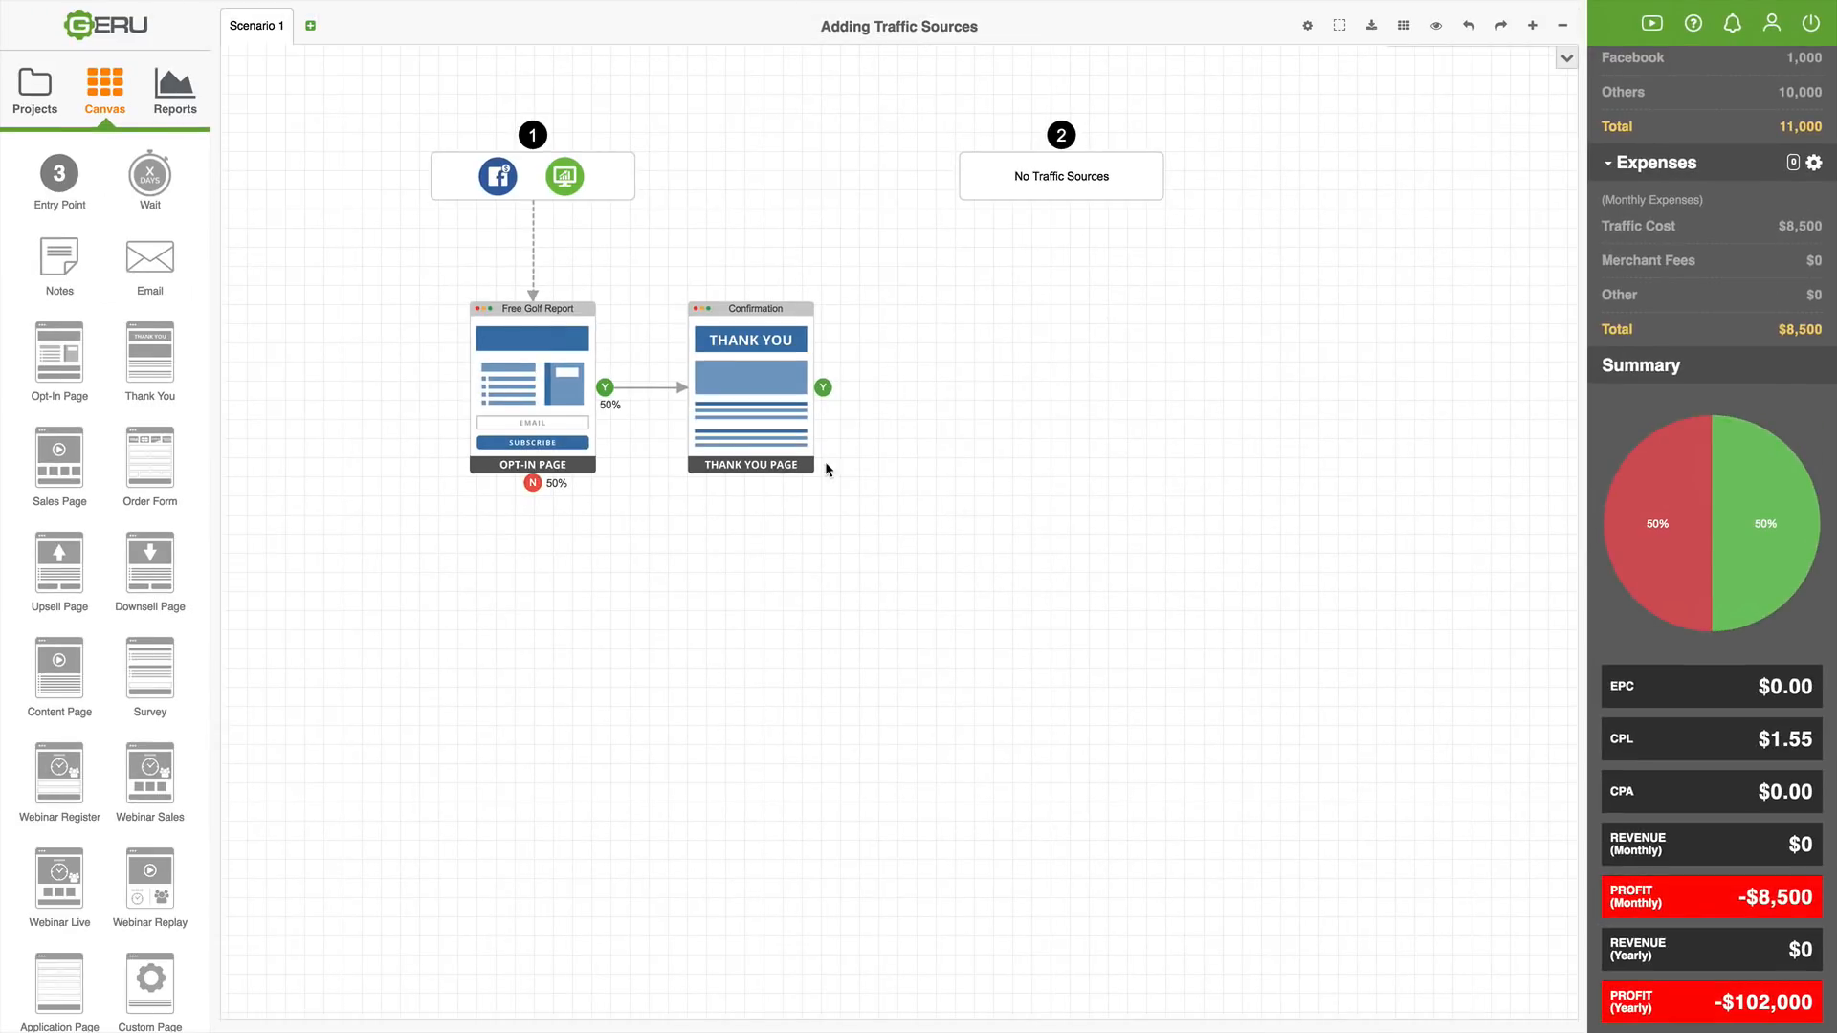
{"action": "mouse_move", "coordinate": [918, 520]}
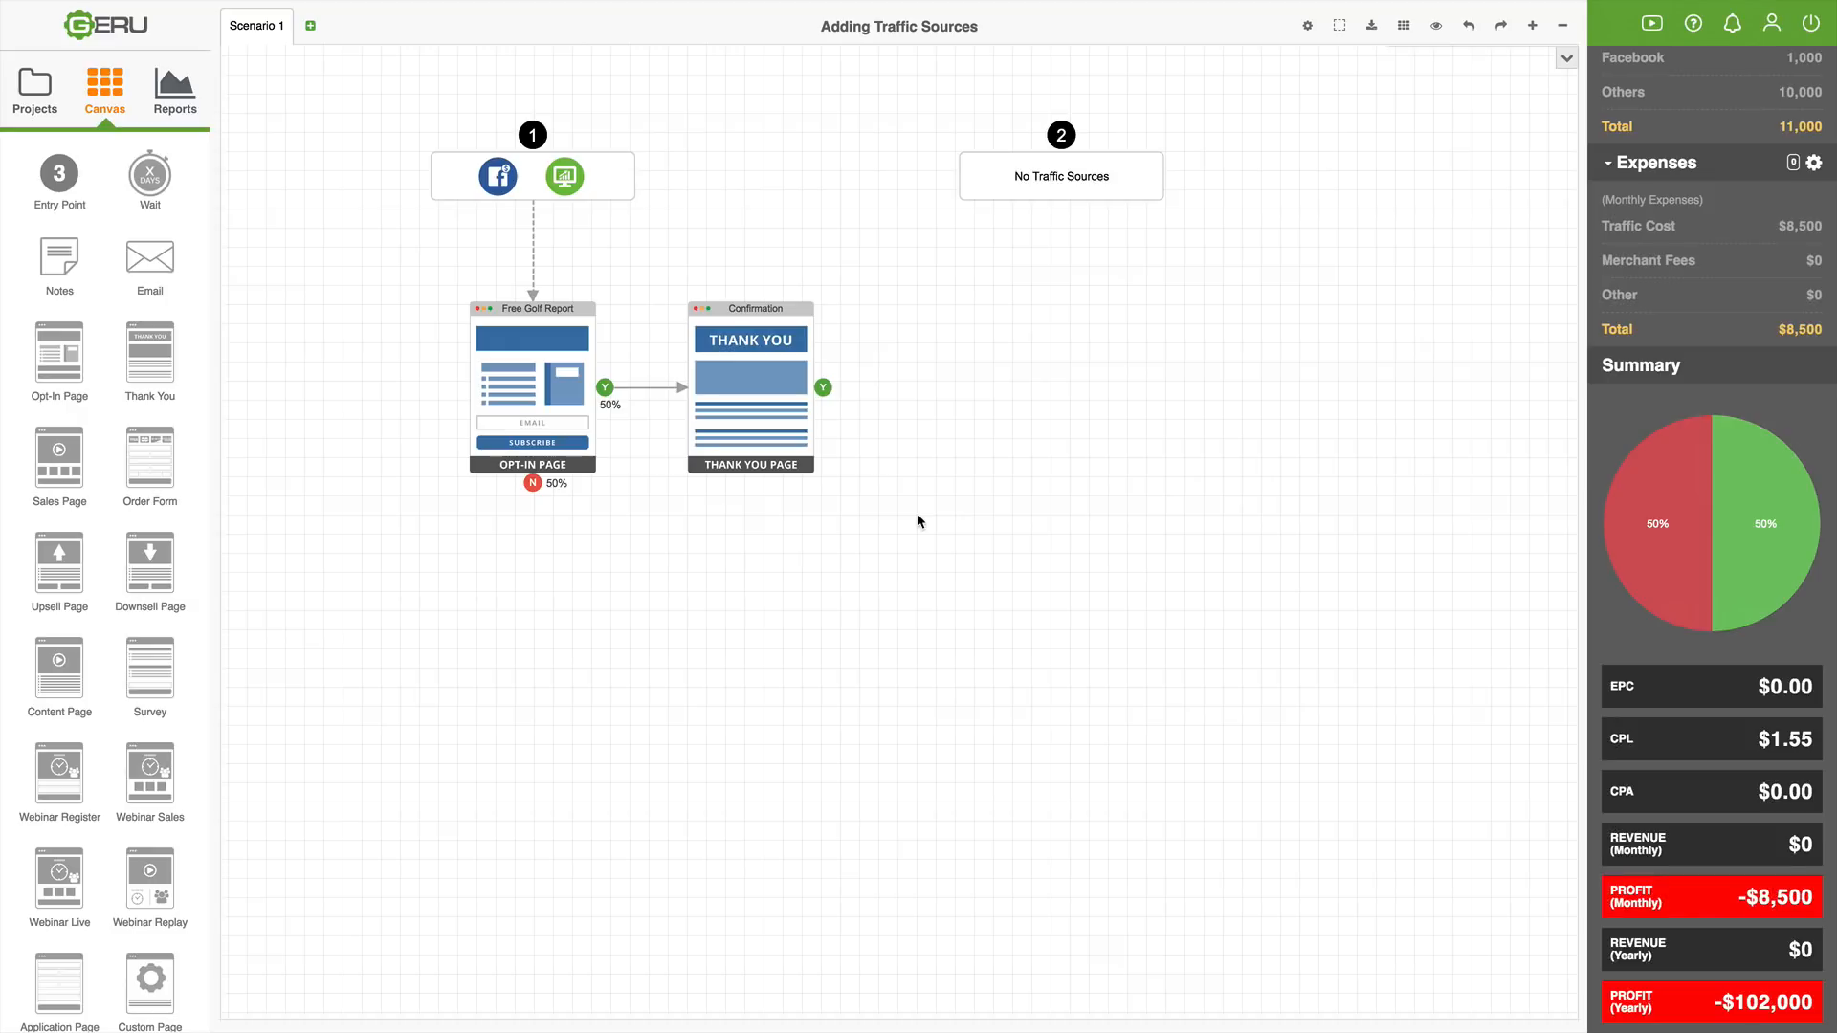
{"action": "mouse_move", "coordinate": [923, 518]}
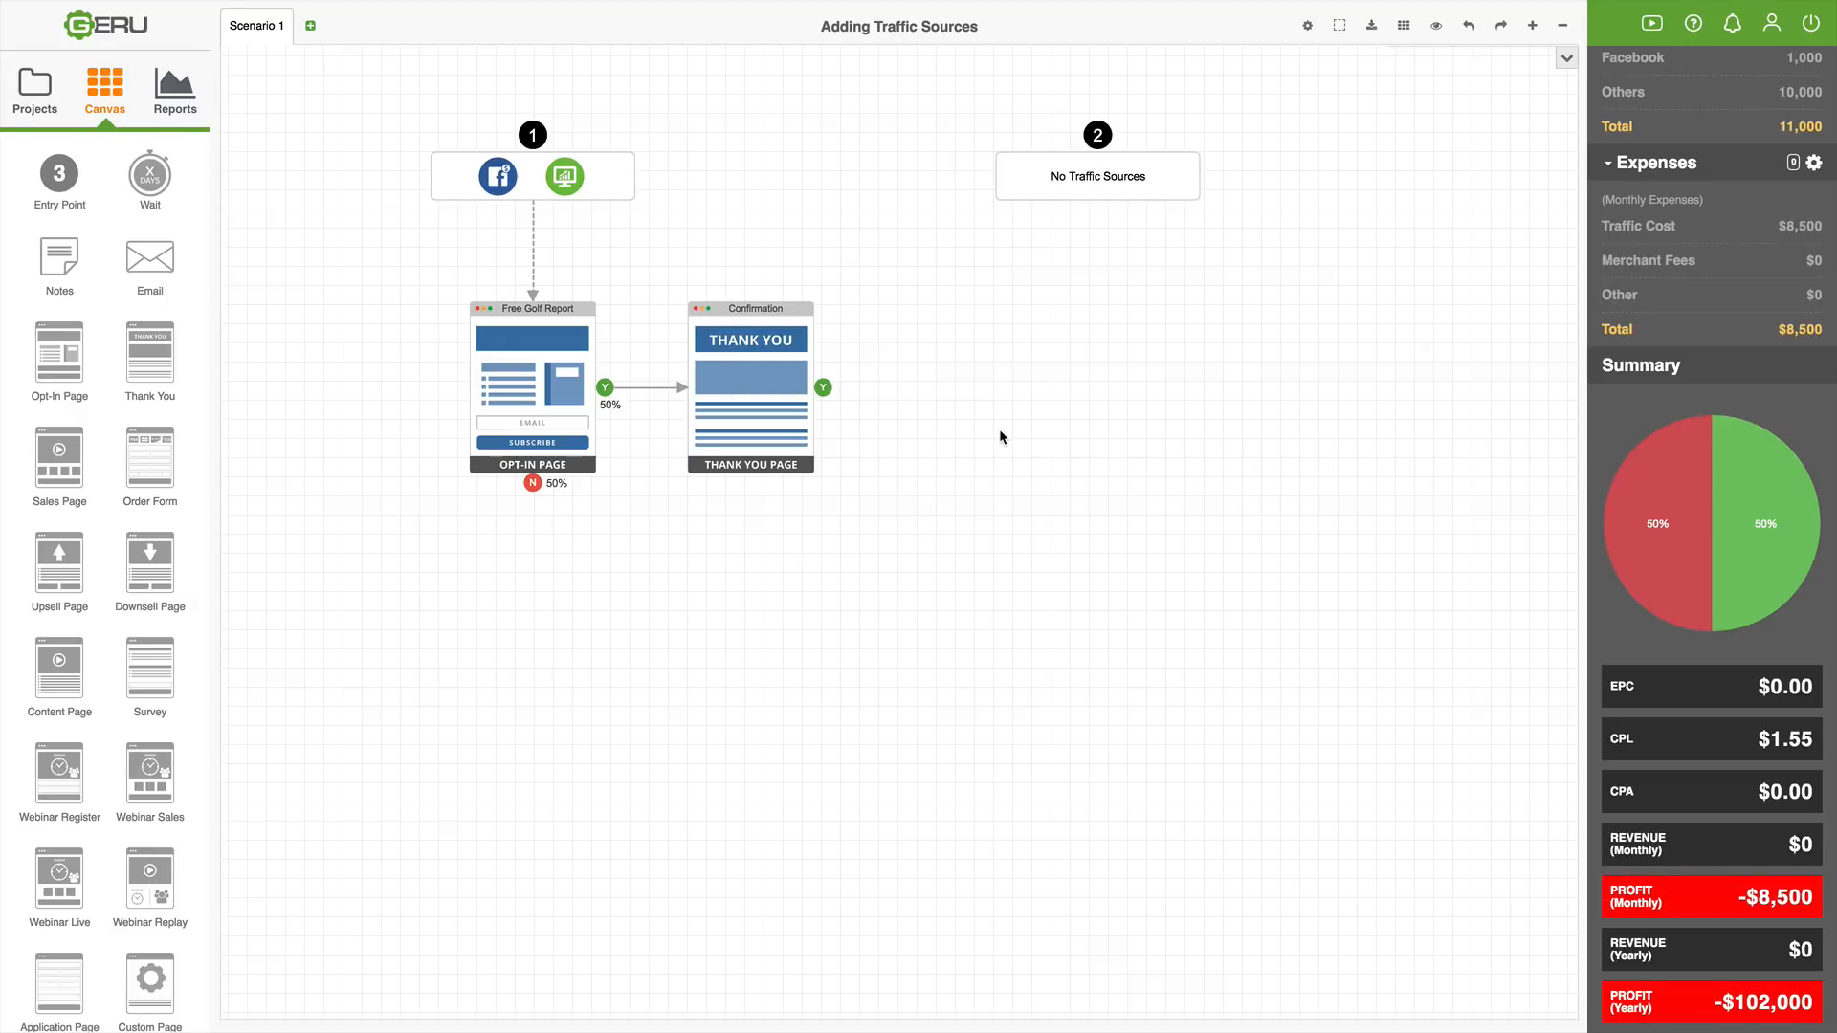
{"action": "mouse_move", "coordinate": [1022, 402]}
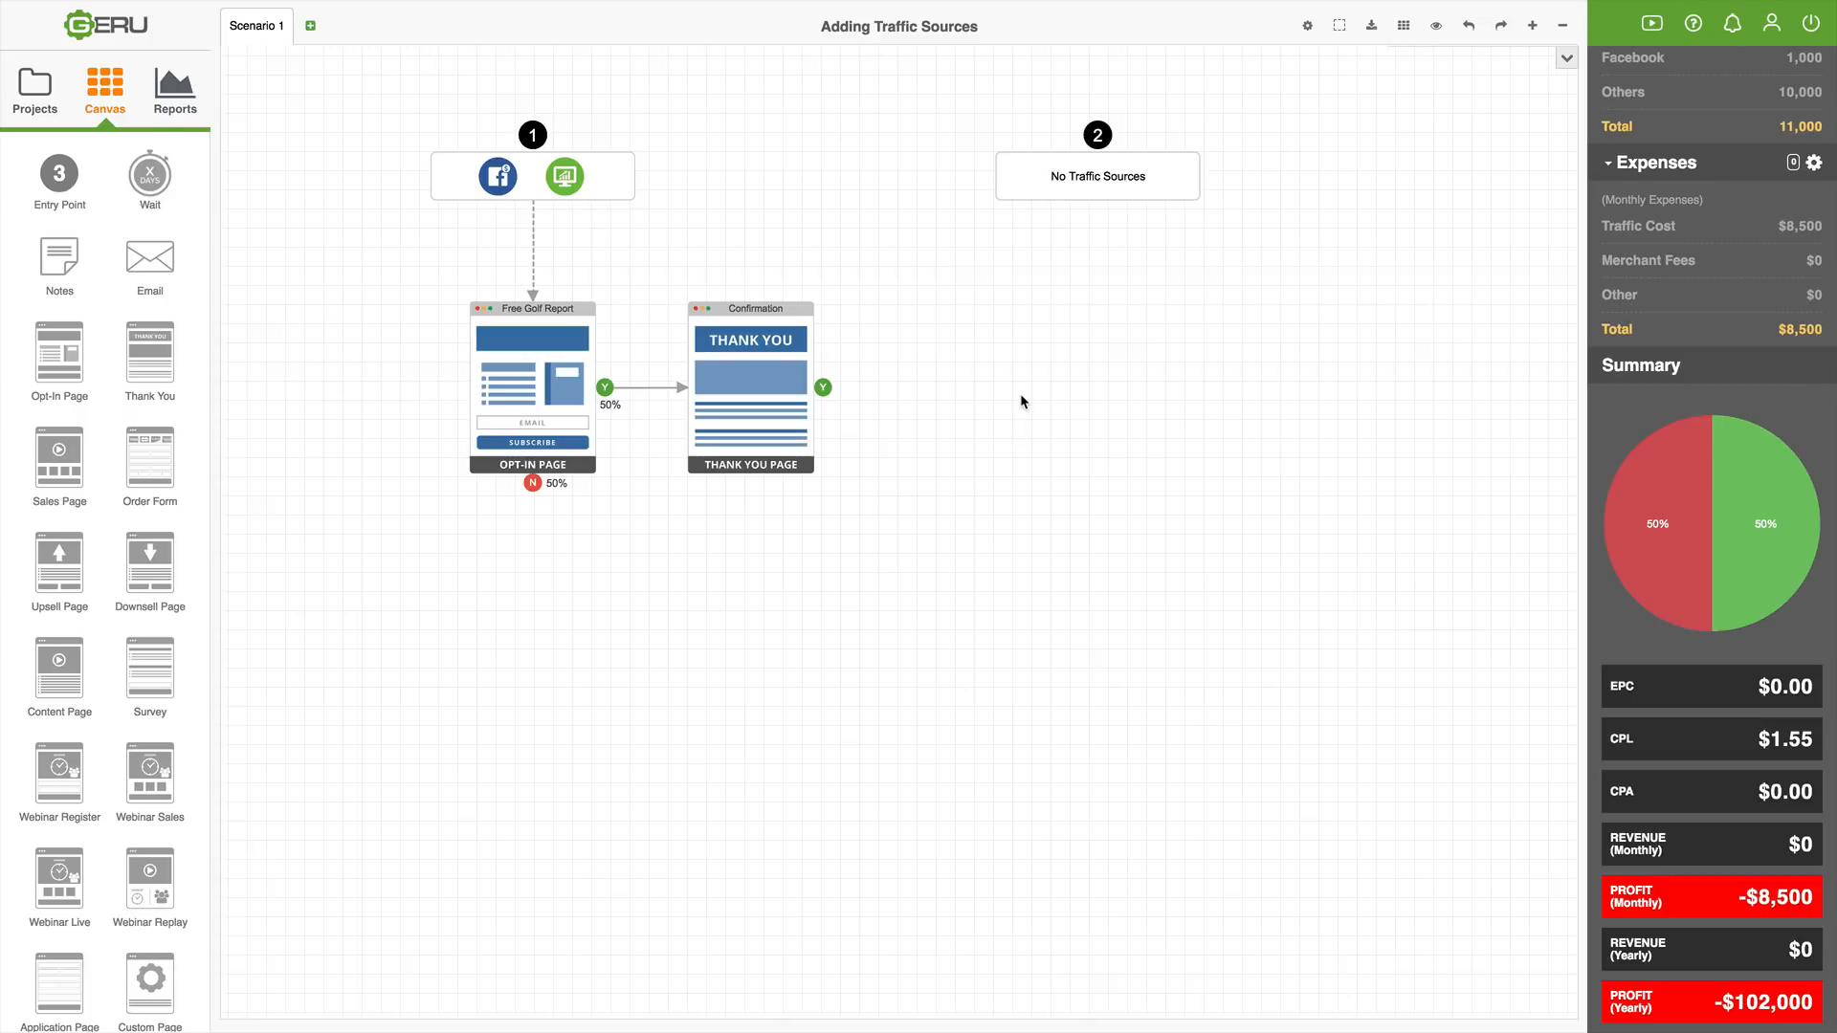
{"action": "mouse_move", "coordinate": [1010, 348]}
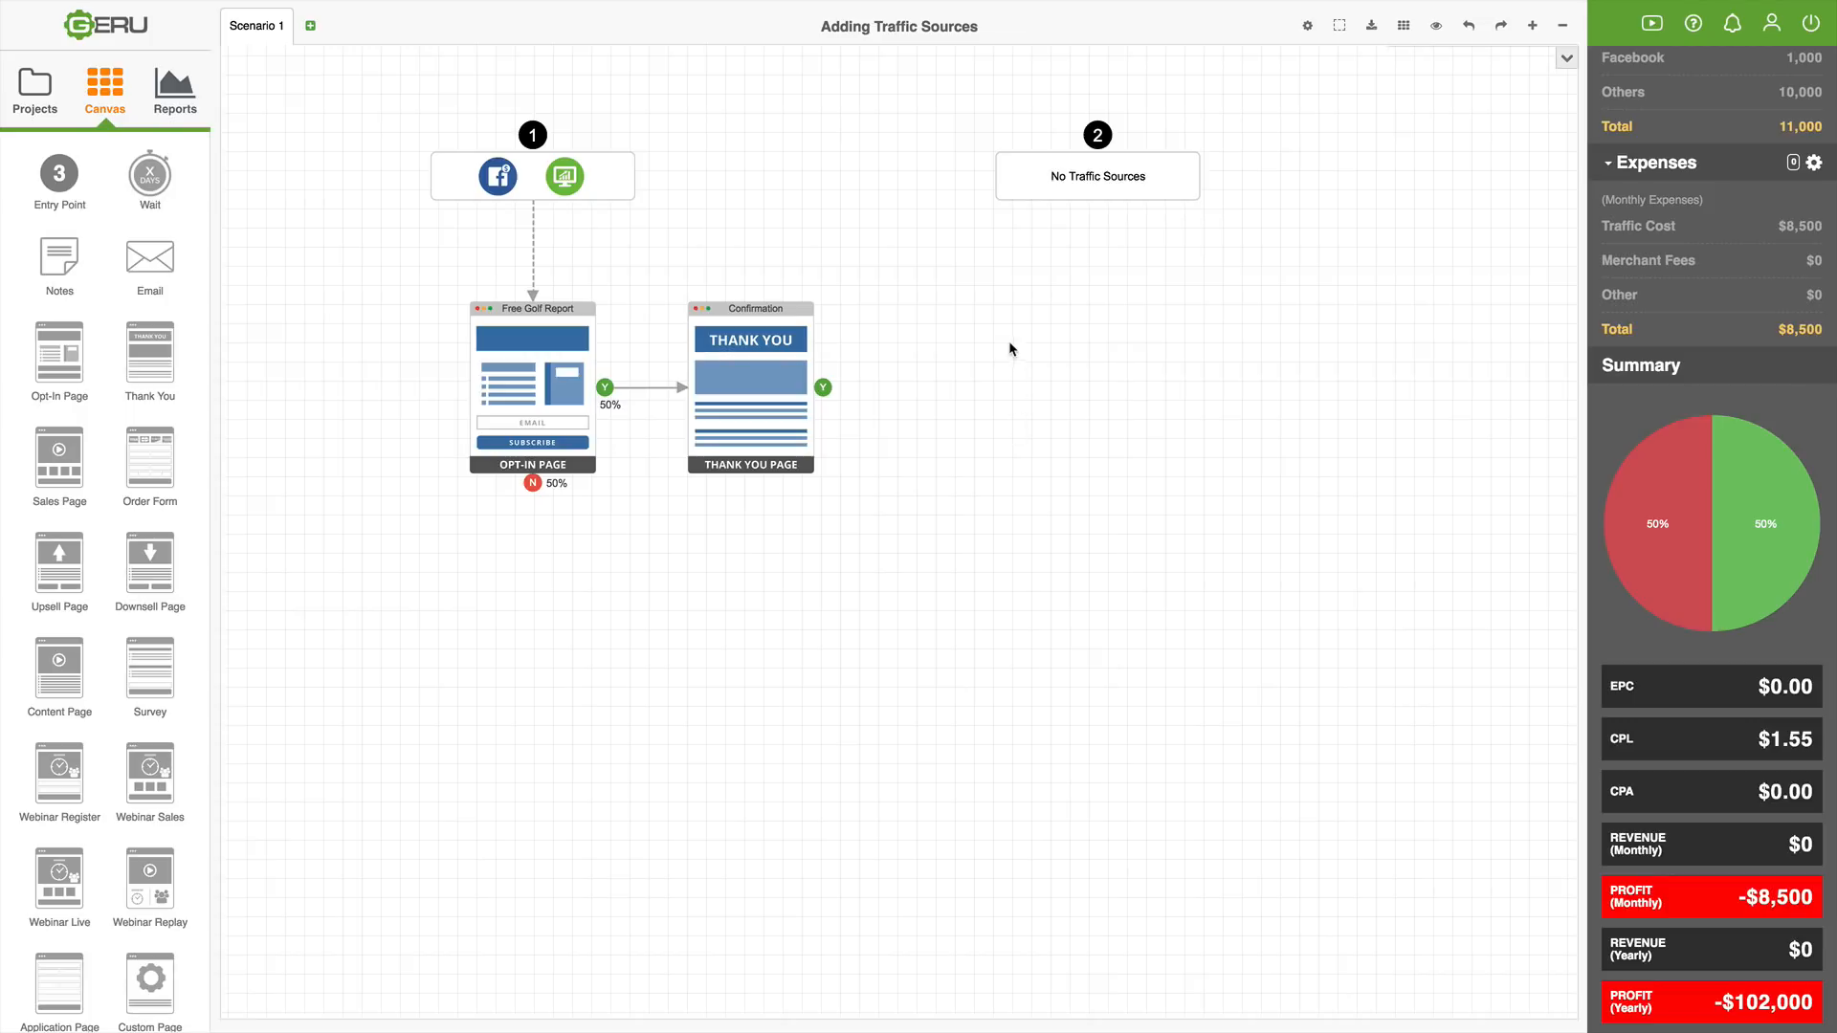
- Nudge the empty Entry Point 2 box slightly further right on the canvas
{"action": "left_click", "coordinate": [1097, 176]}
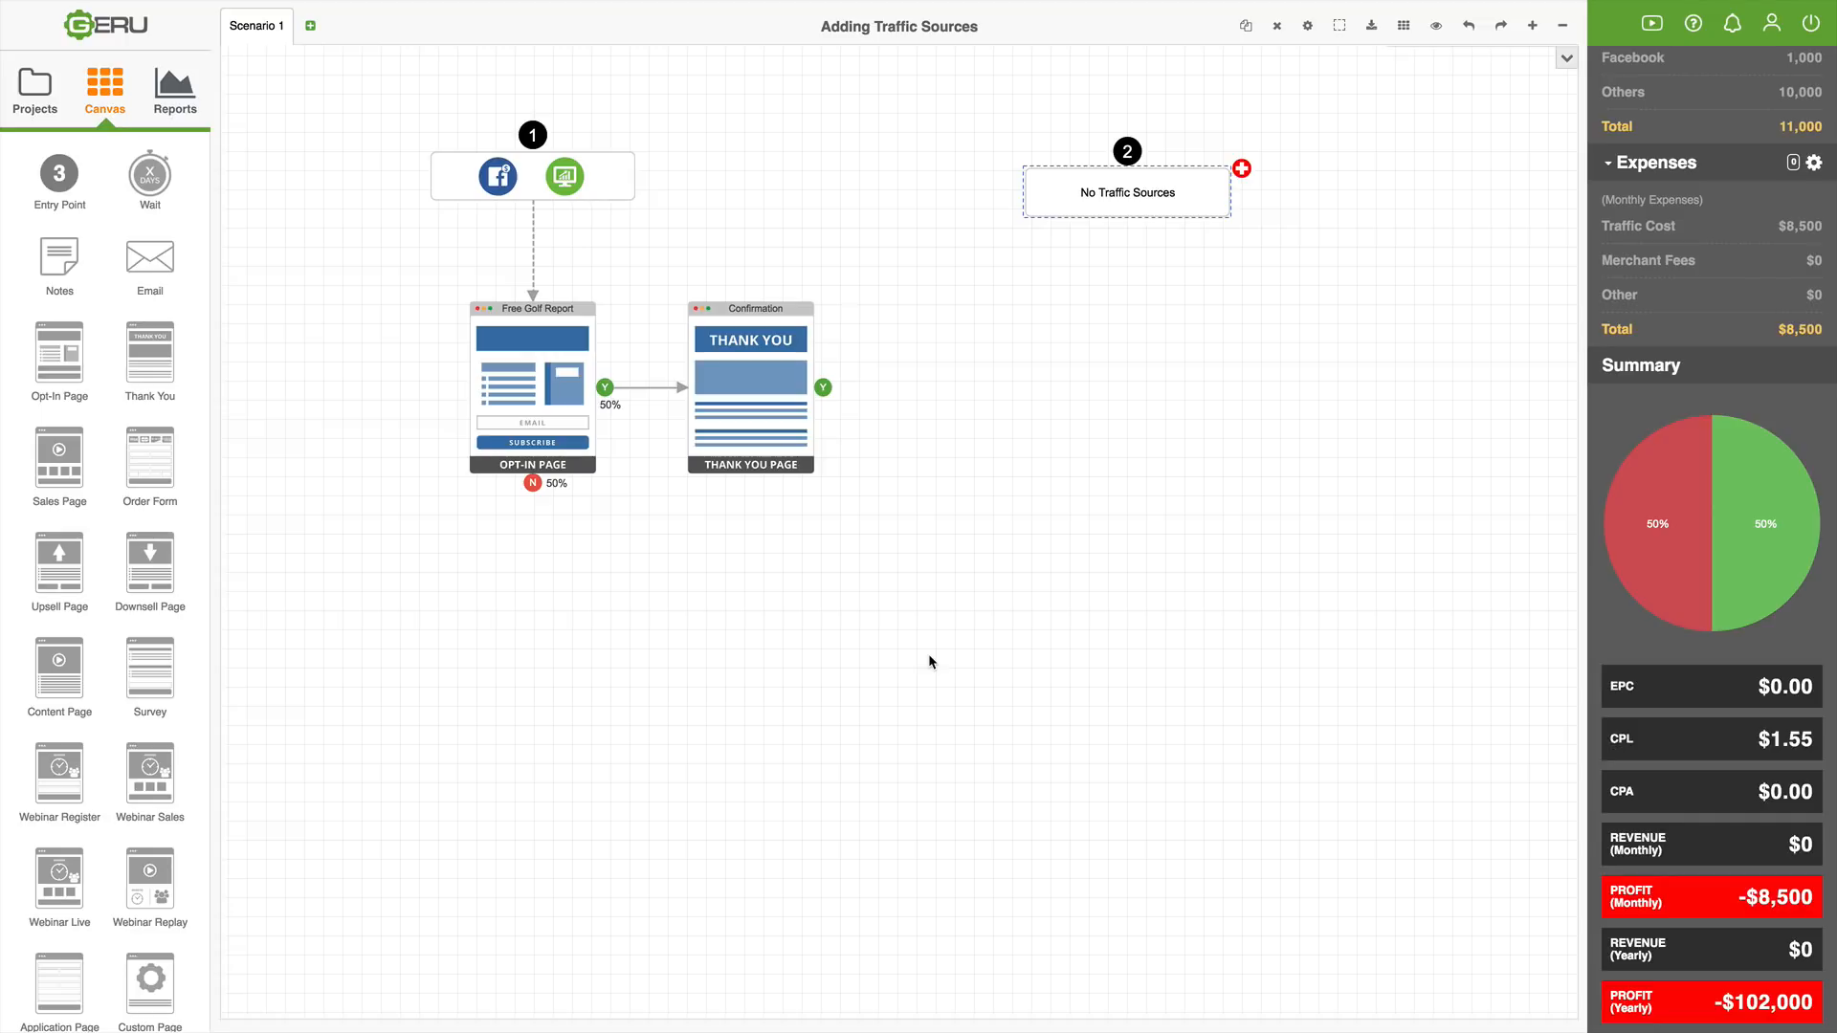
{"action": "mouse_move", "coordinate": [1023, 578]}
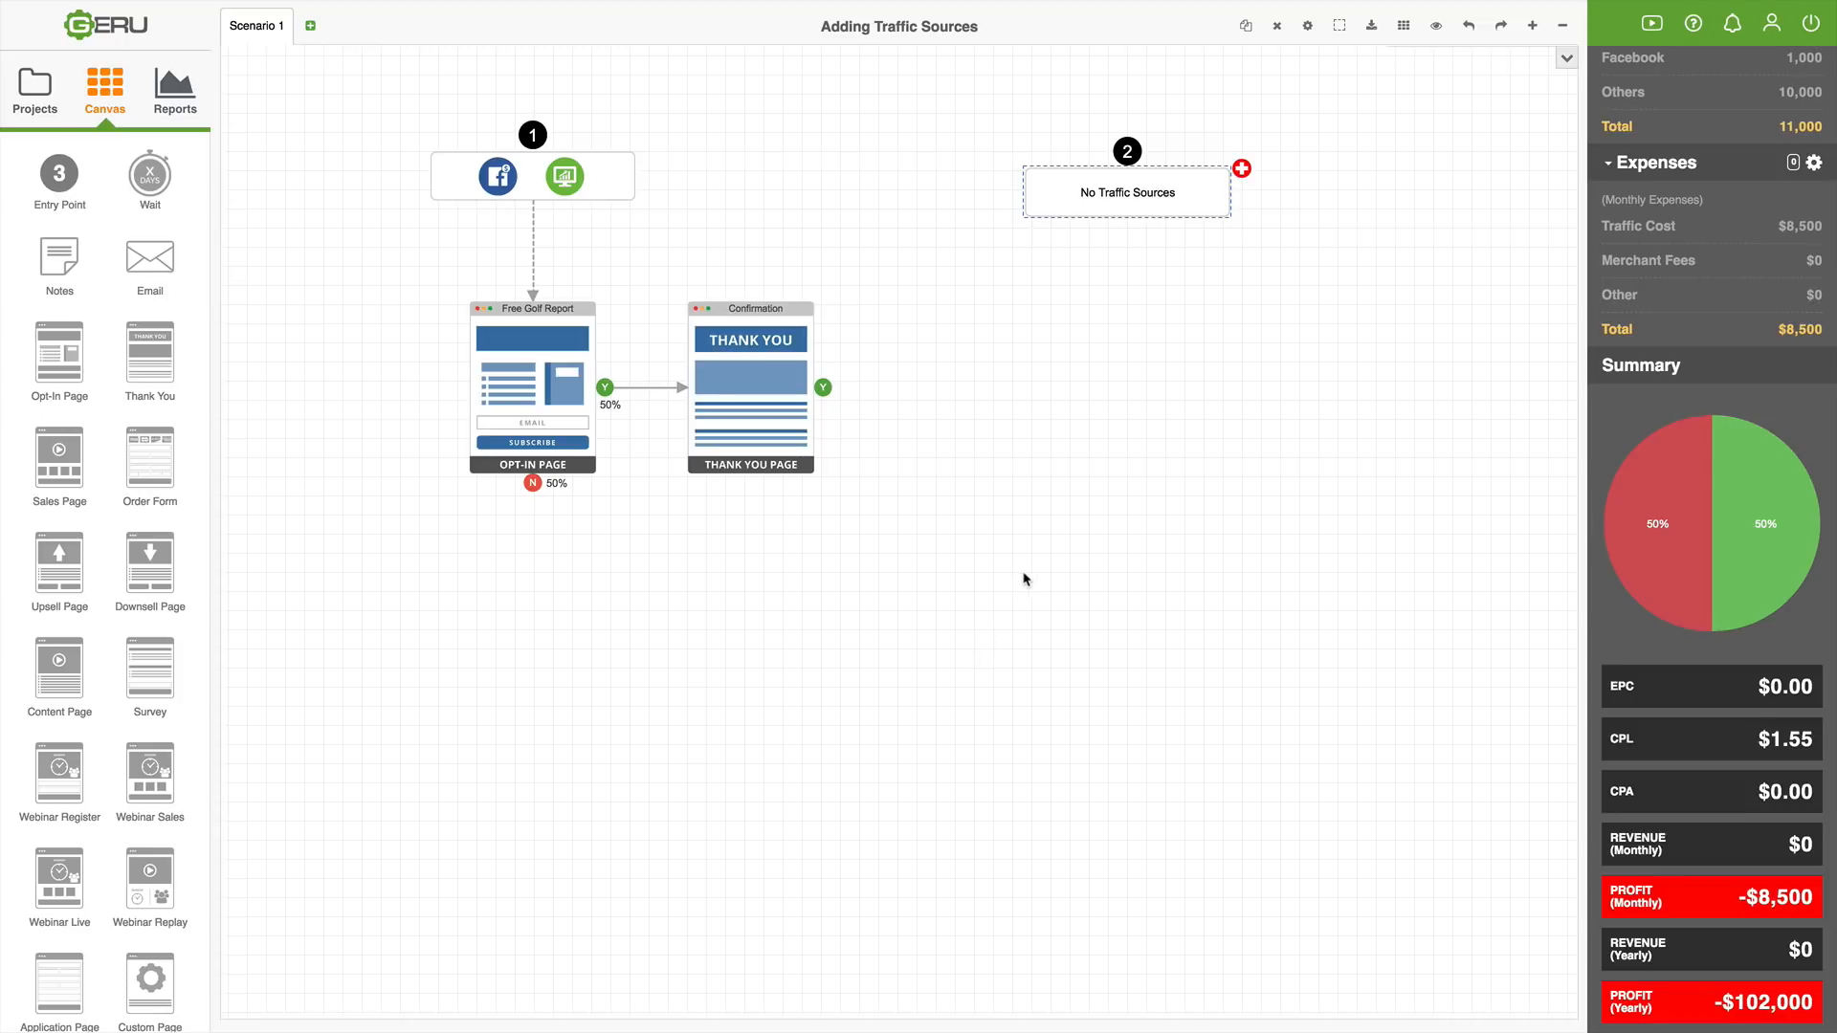
{"action": "mouse_move", "coordinate": [1031, 578]}
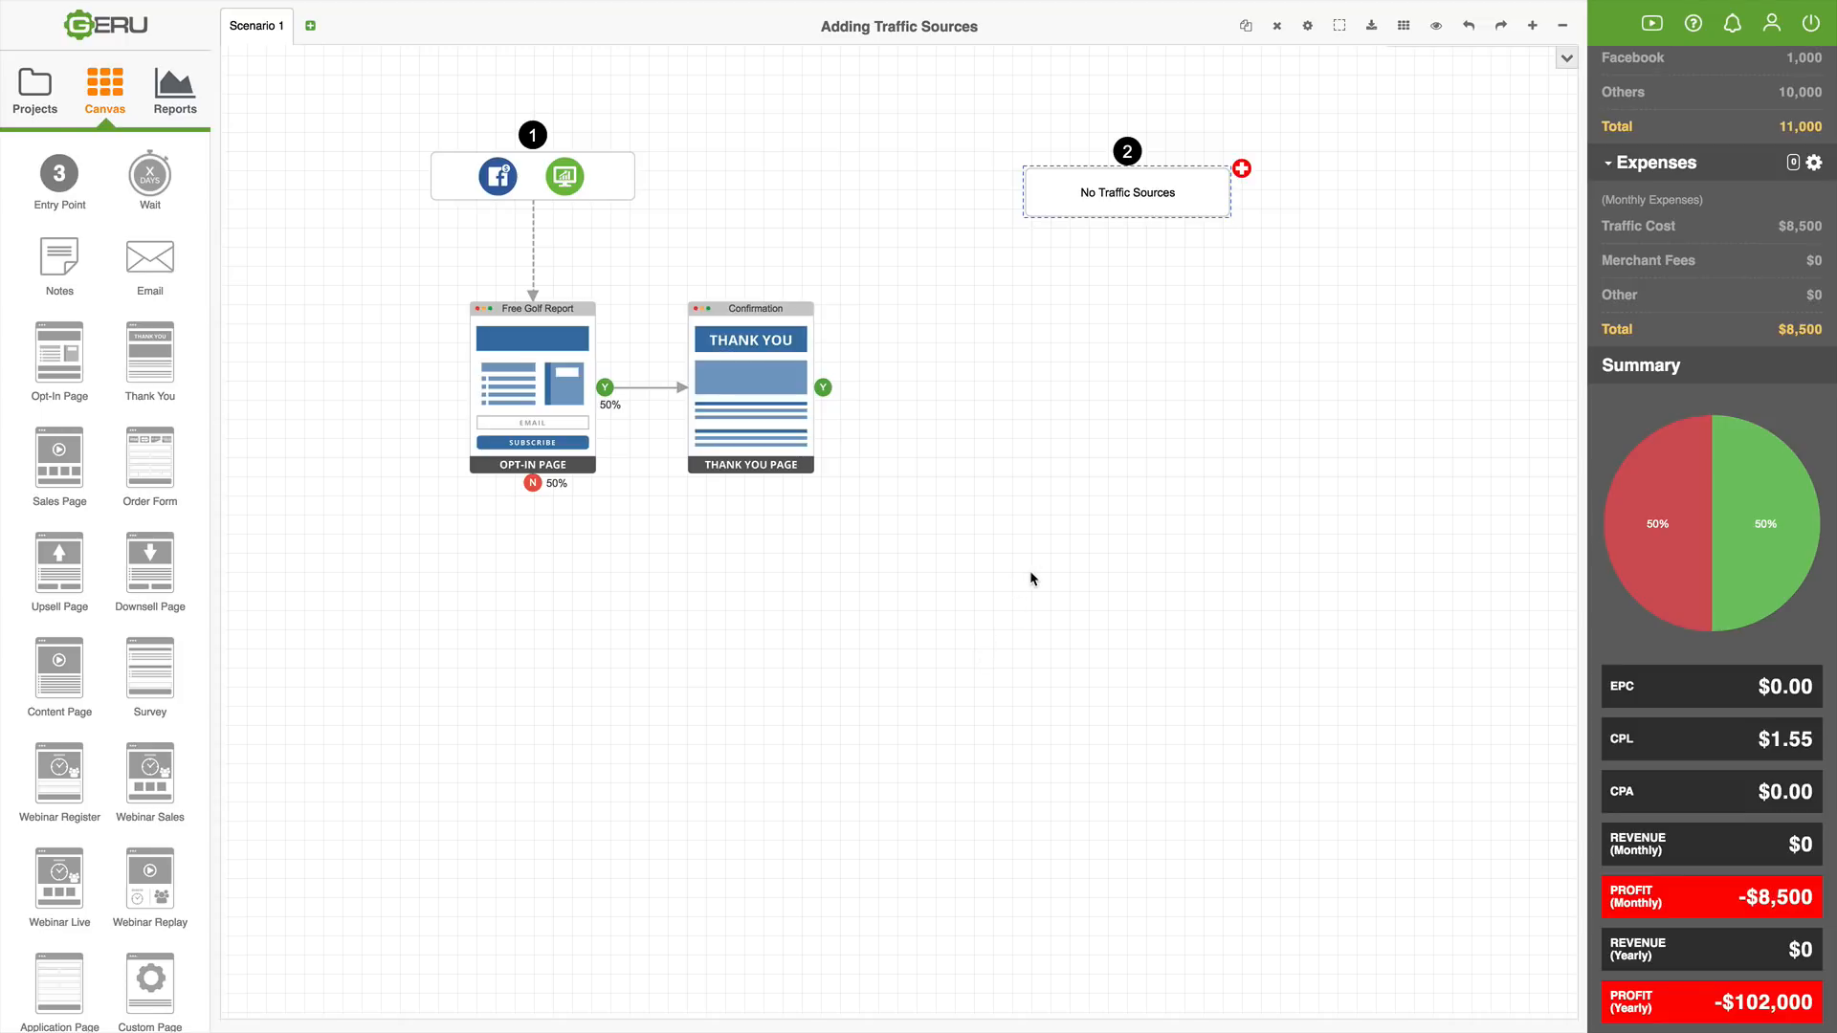